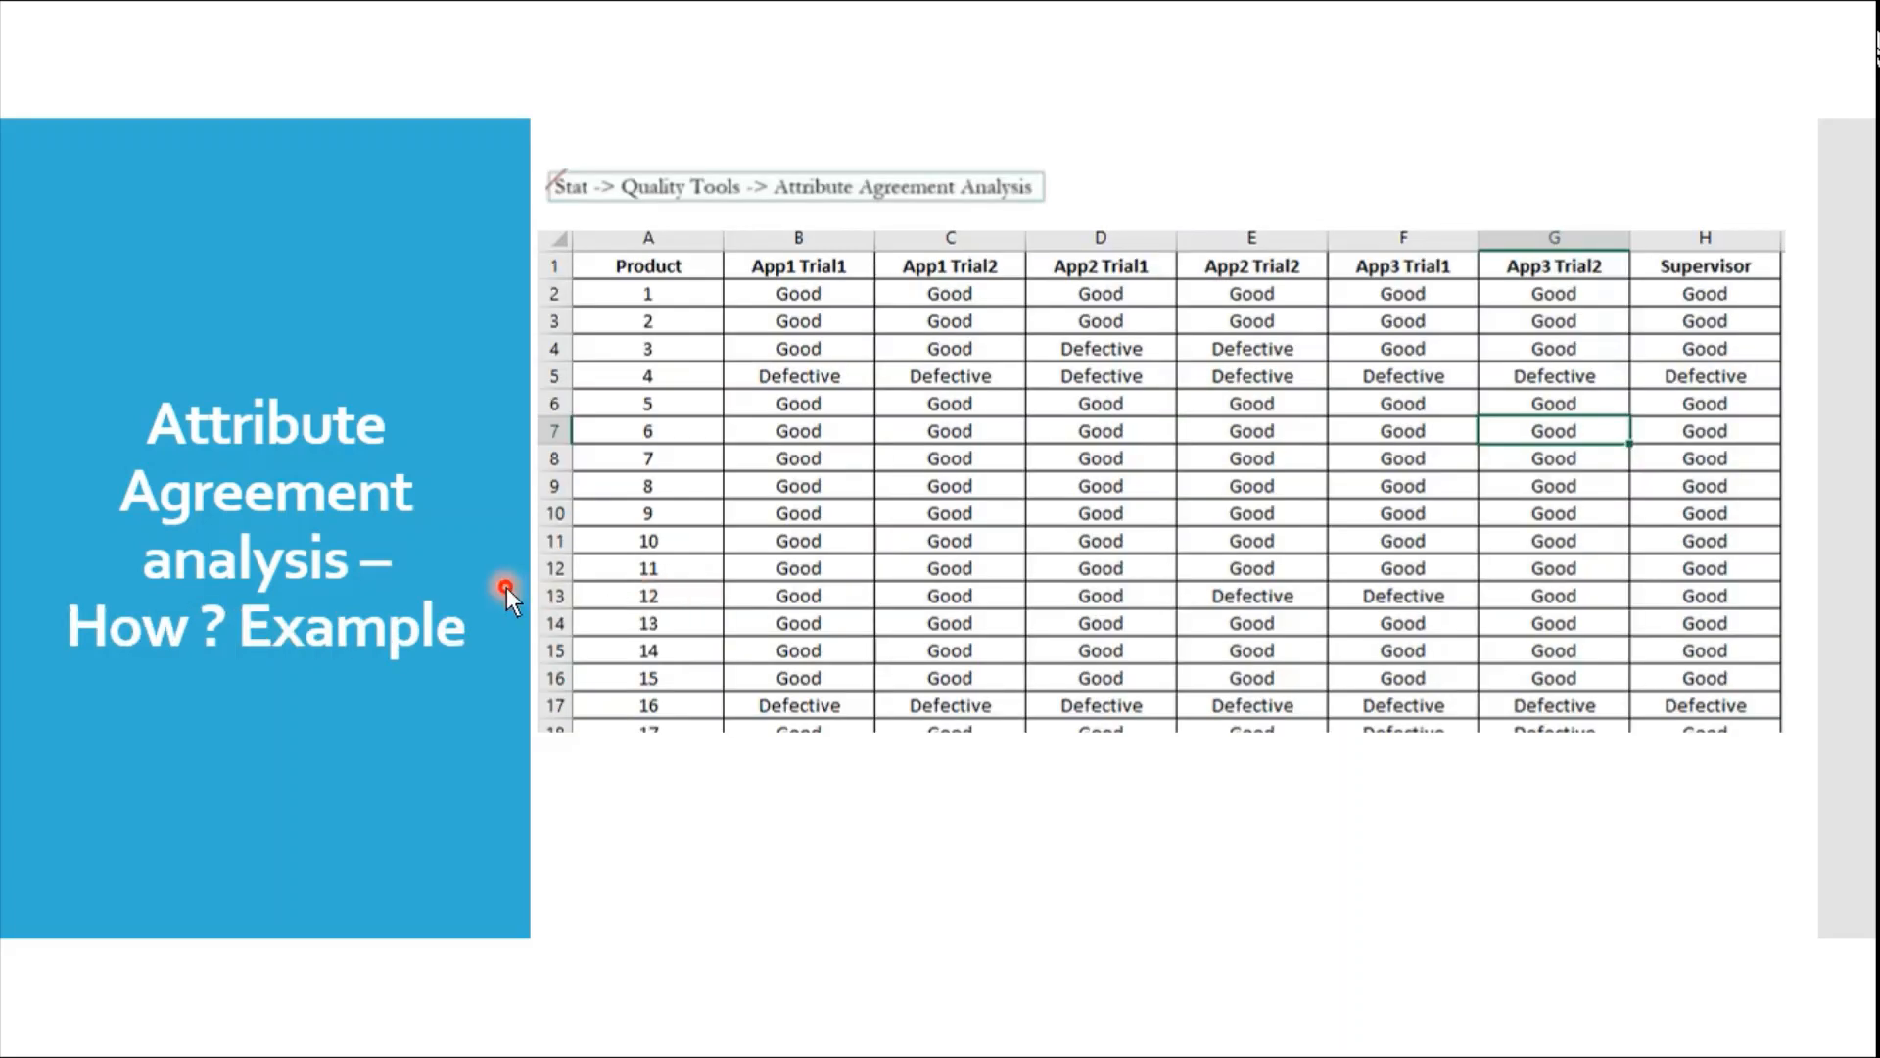
pyautogui.moveTo(756, 485)
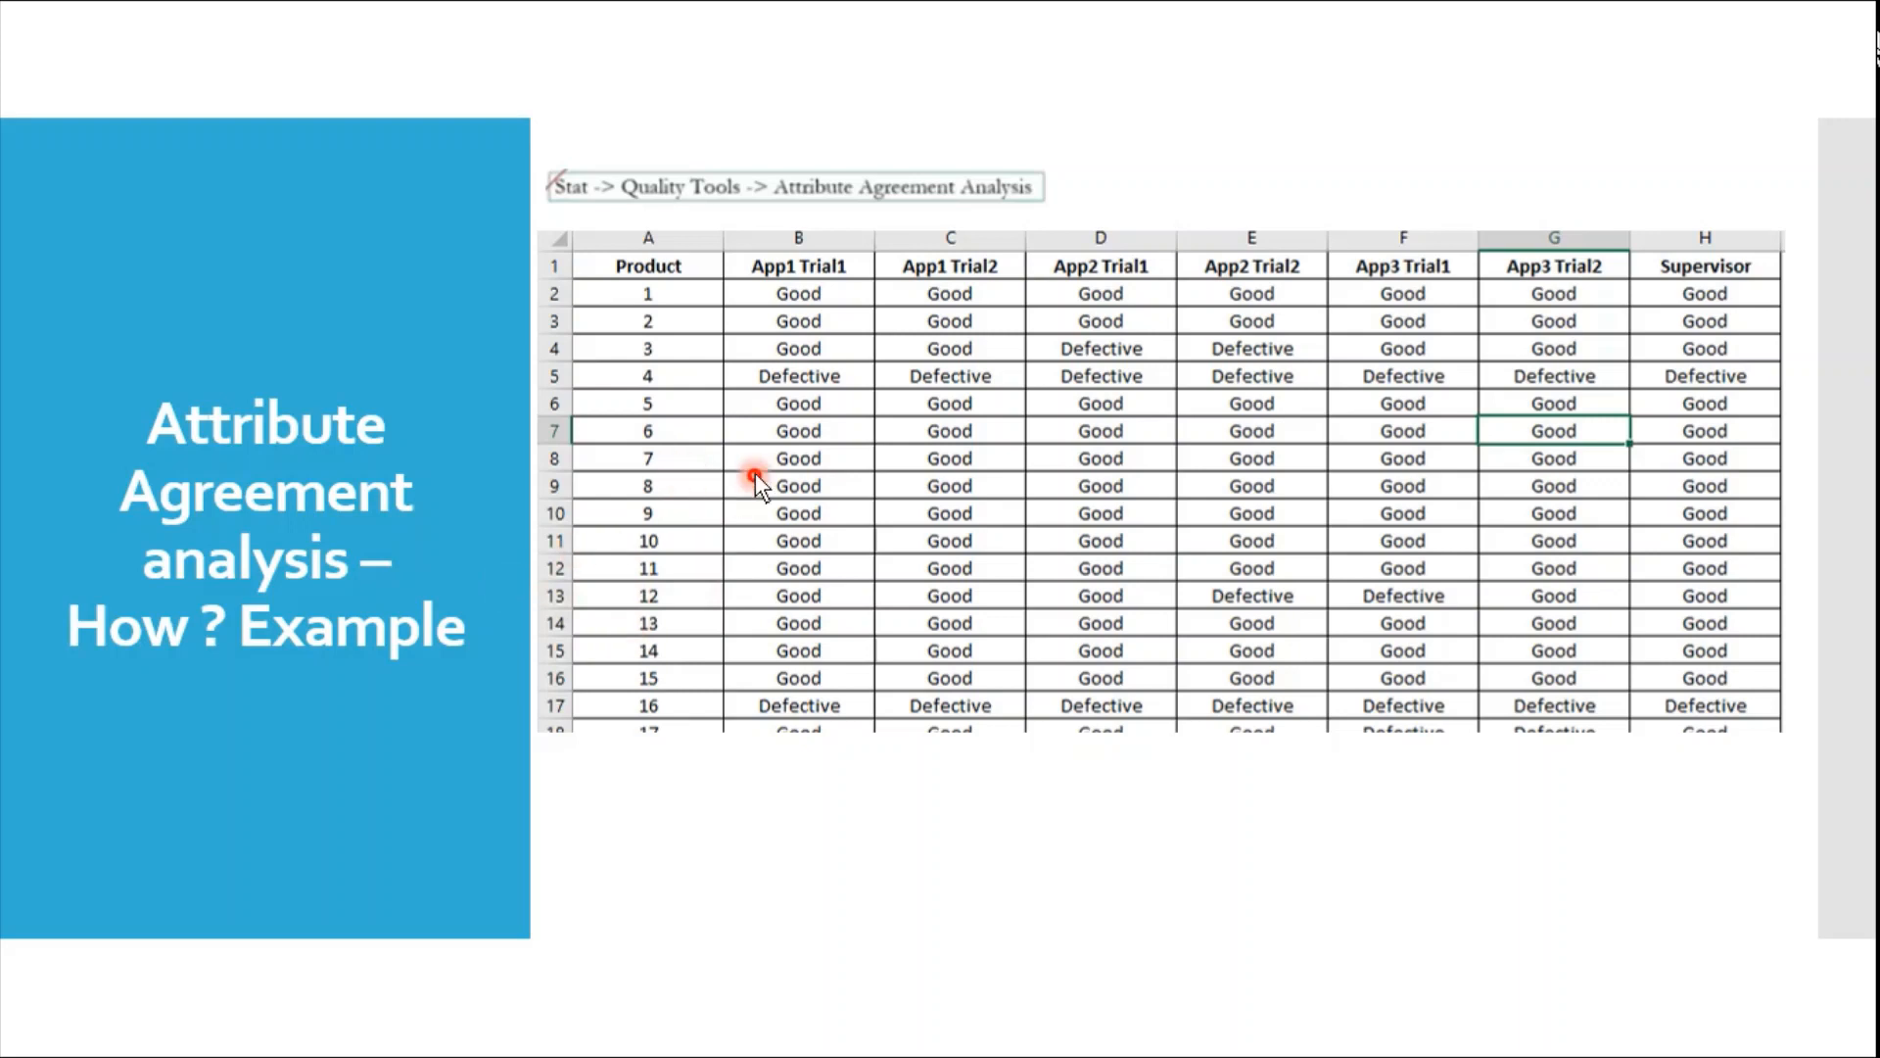
pyautogui.moveTo(1187, 564)
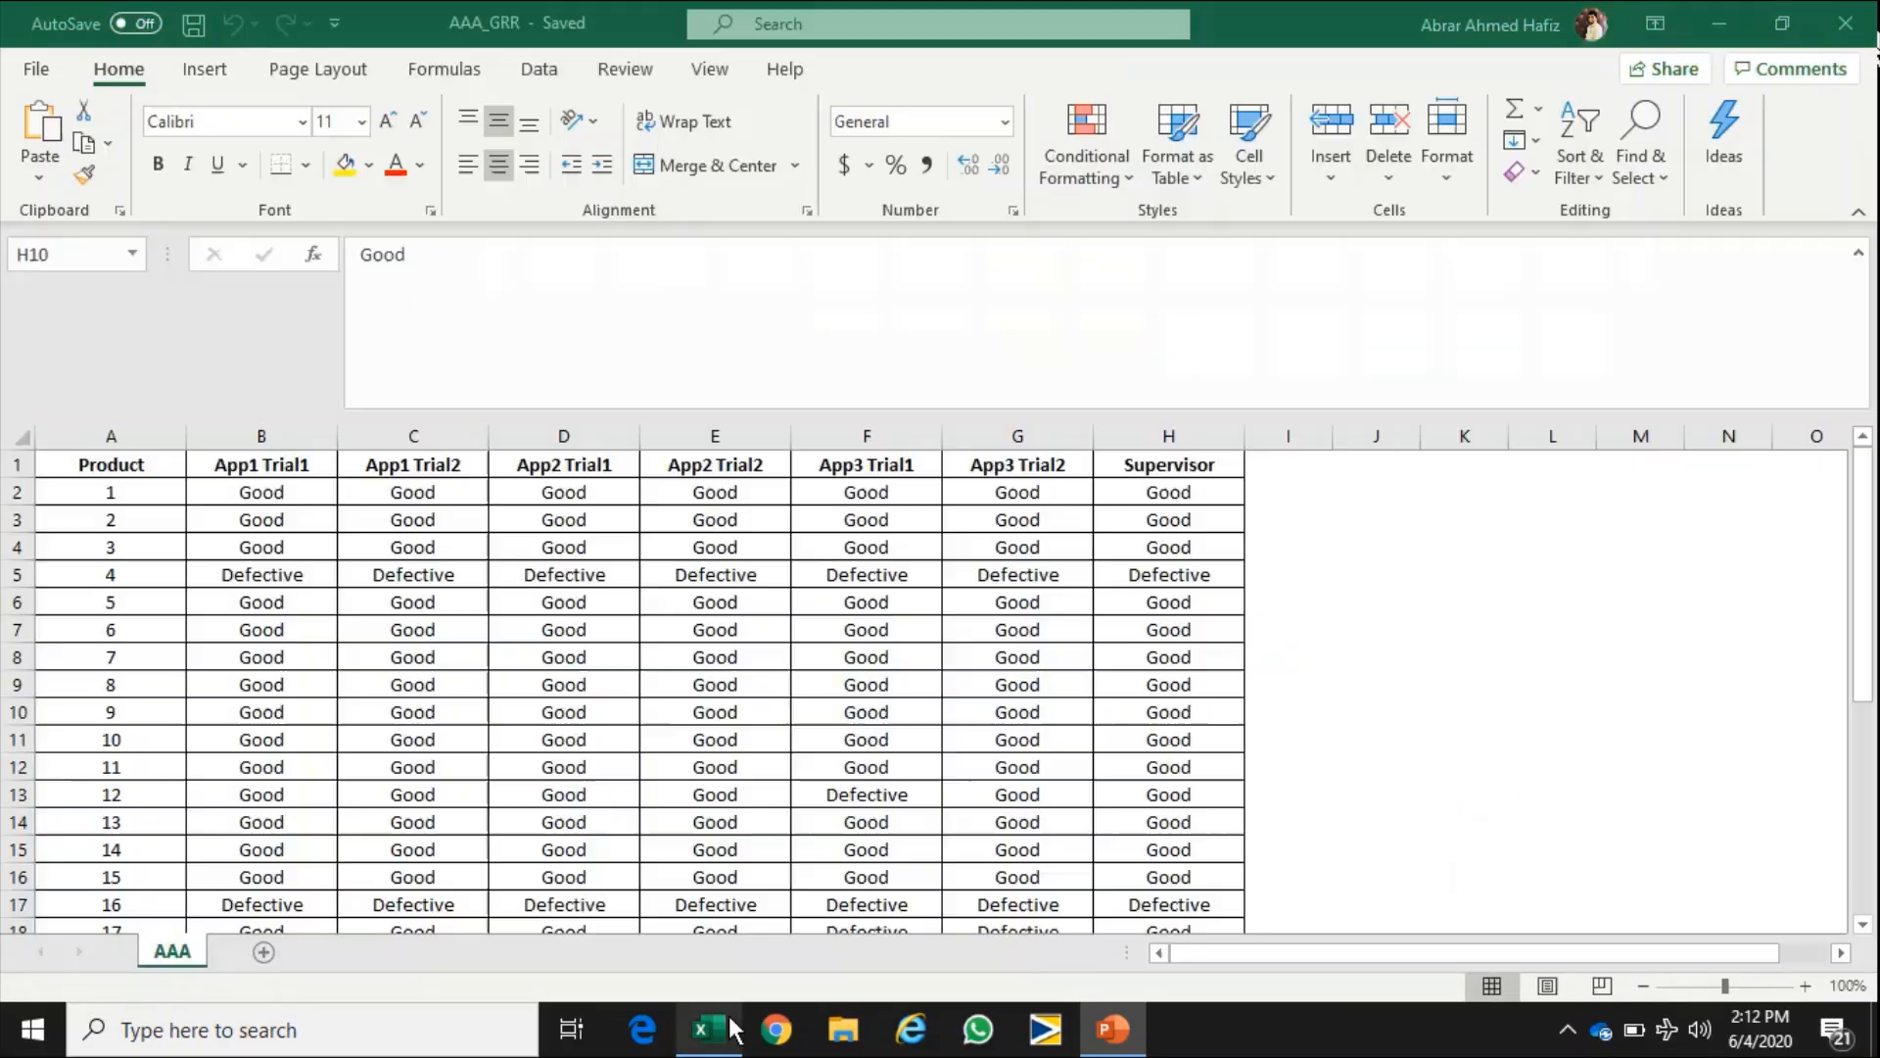
pyautogui.click(1017, 464)
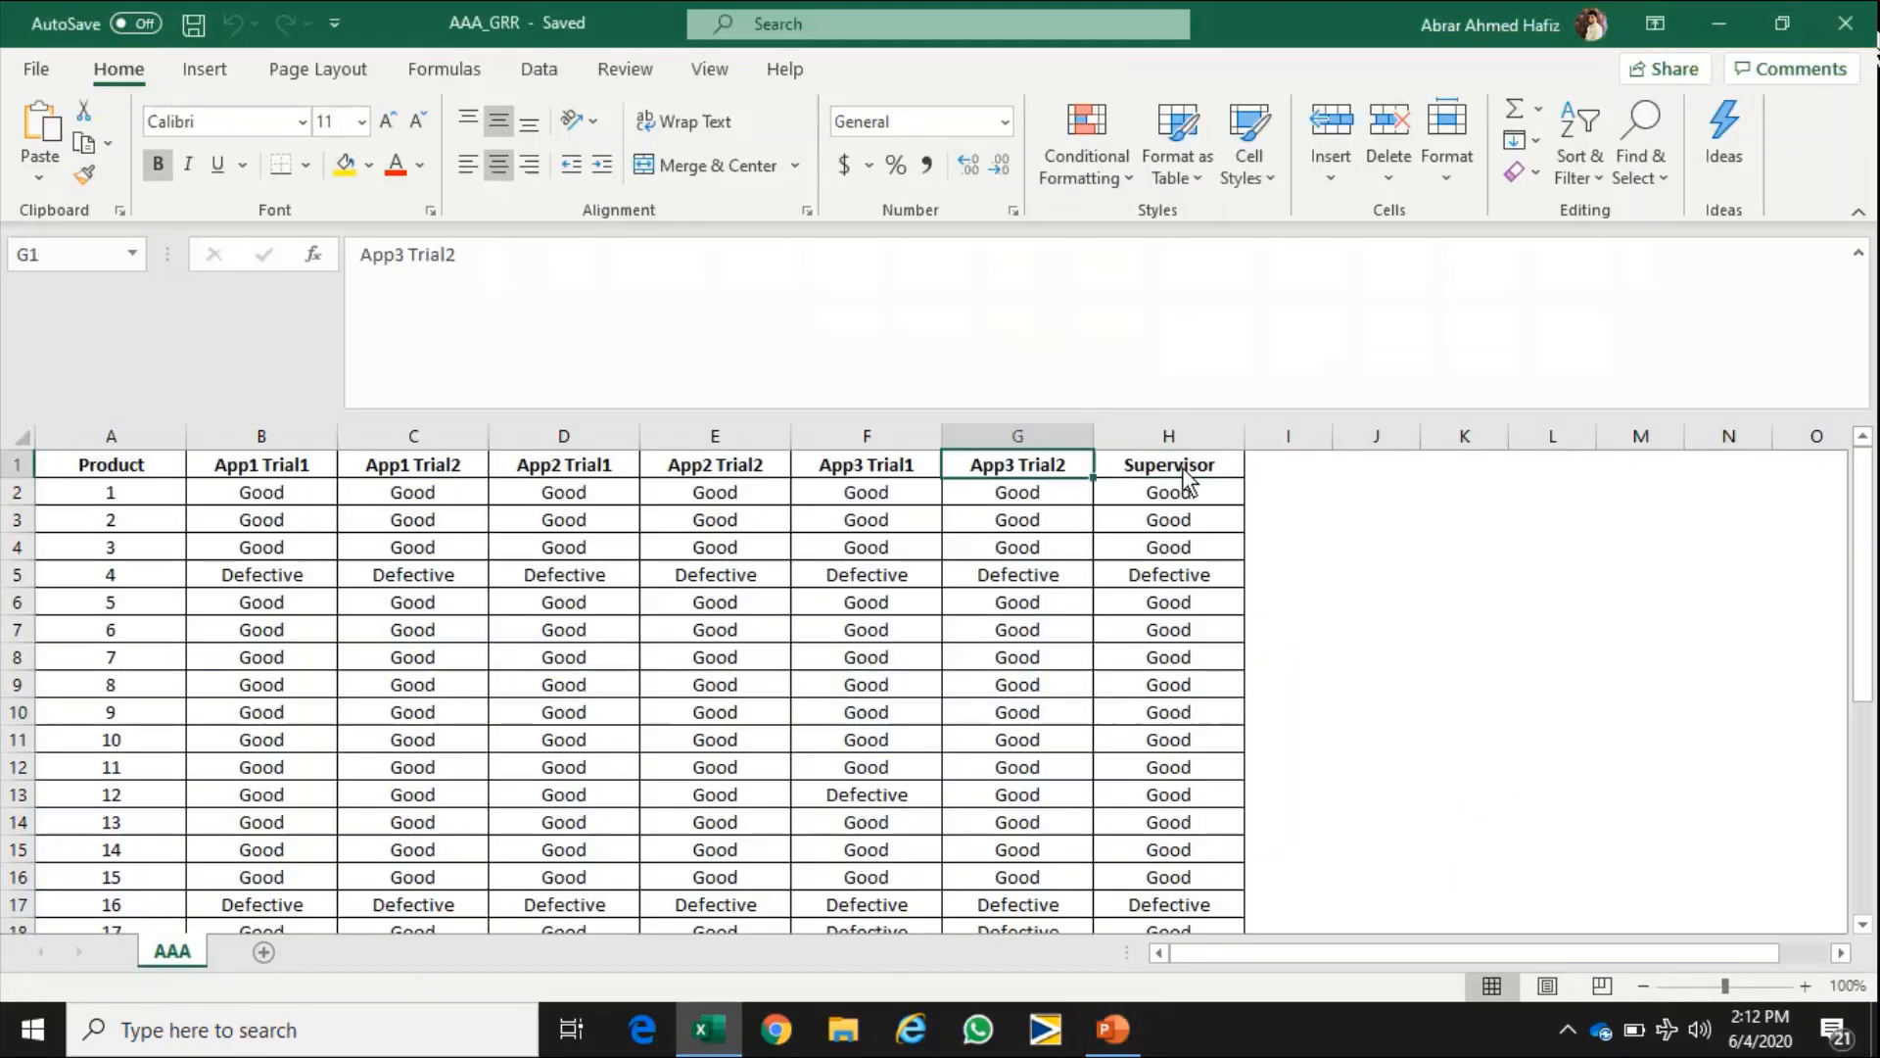
pyautogui.click(109, 464)
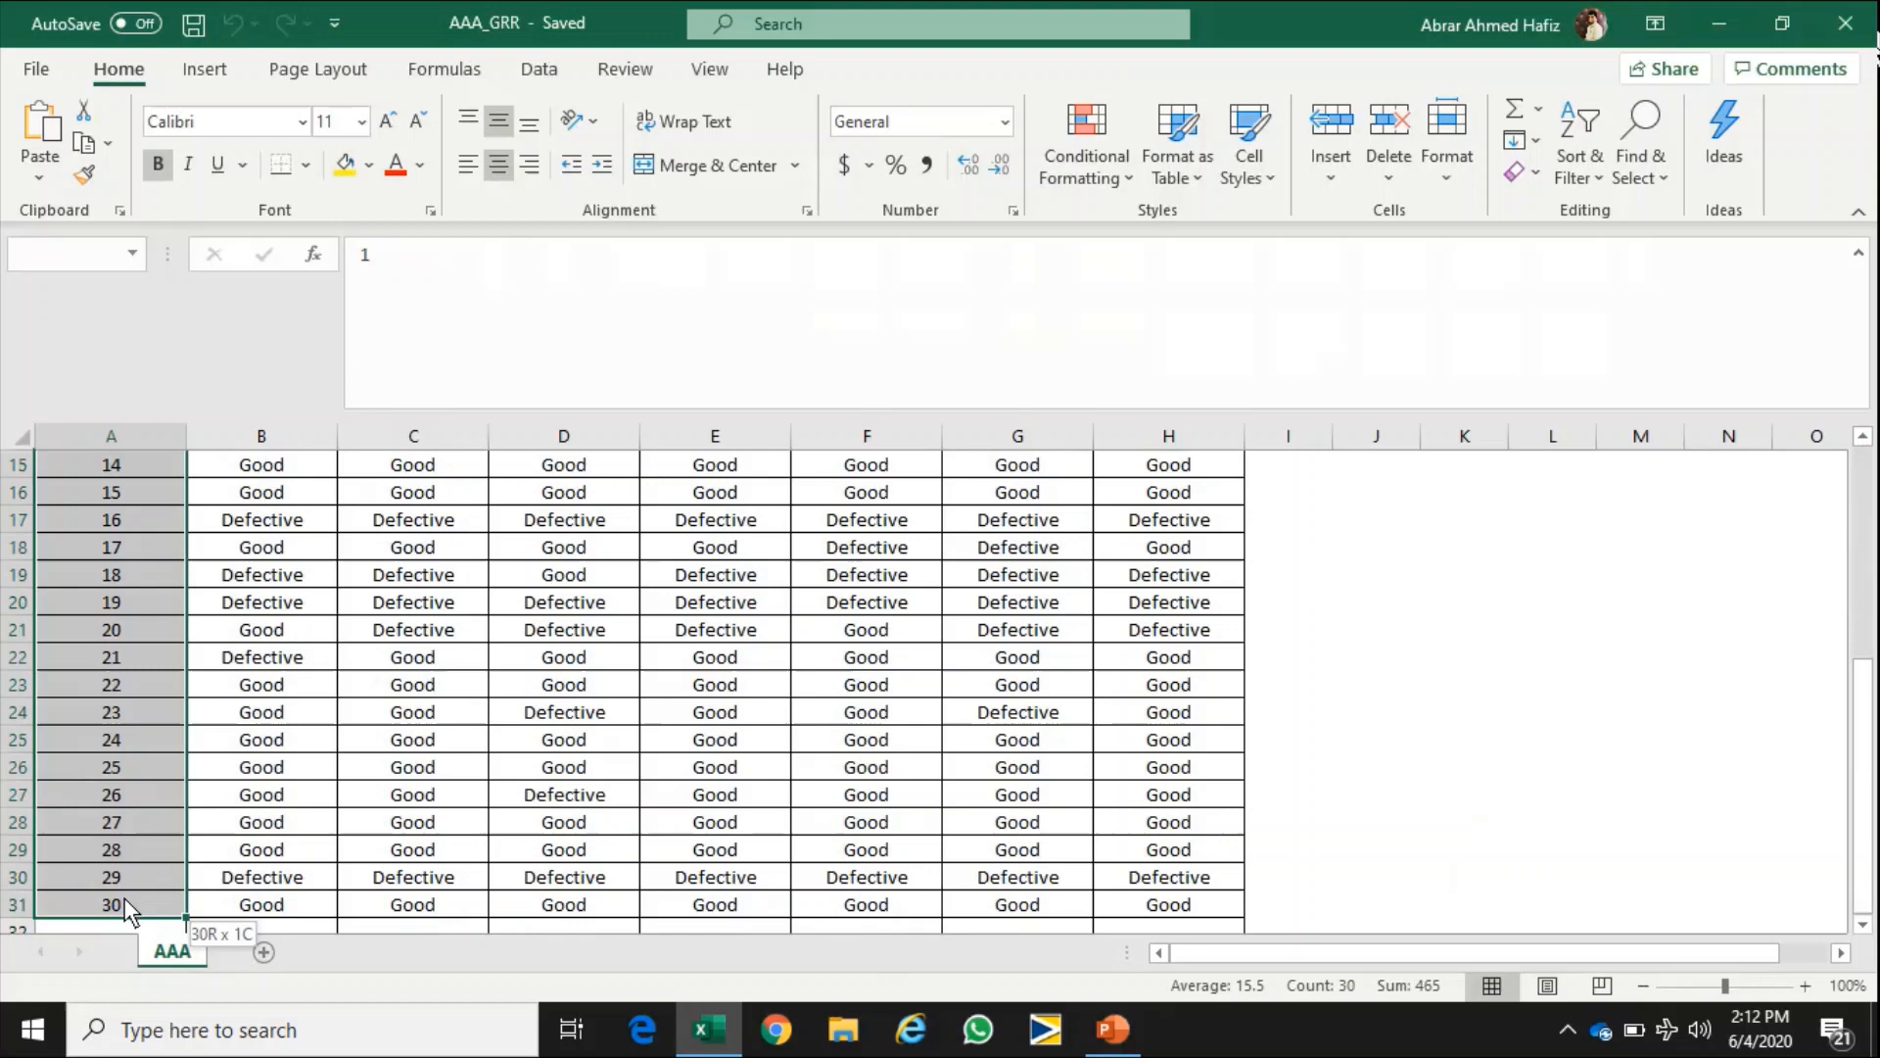
pyautogui.scroll(3)
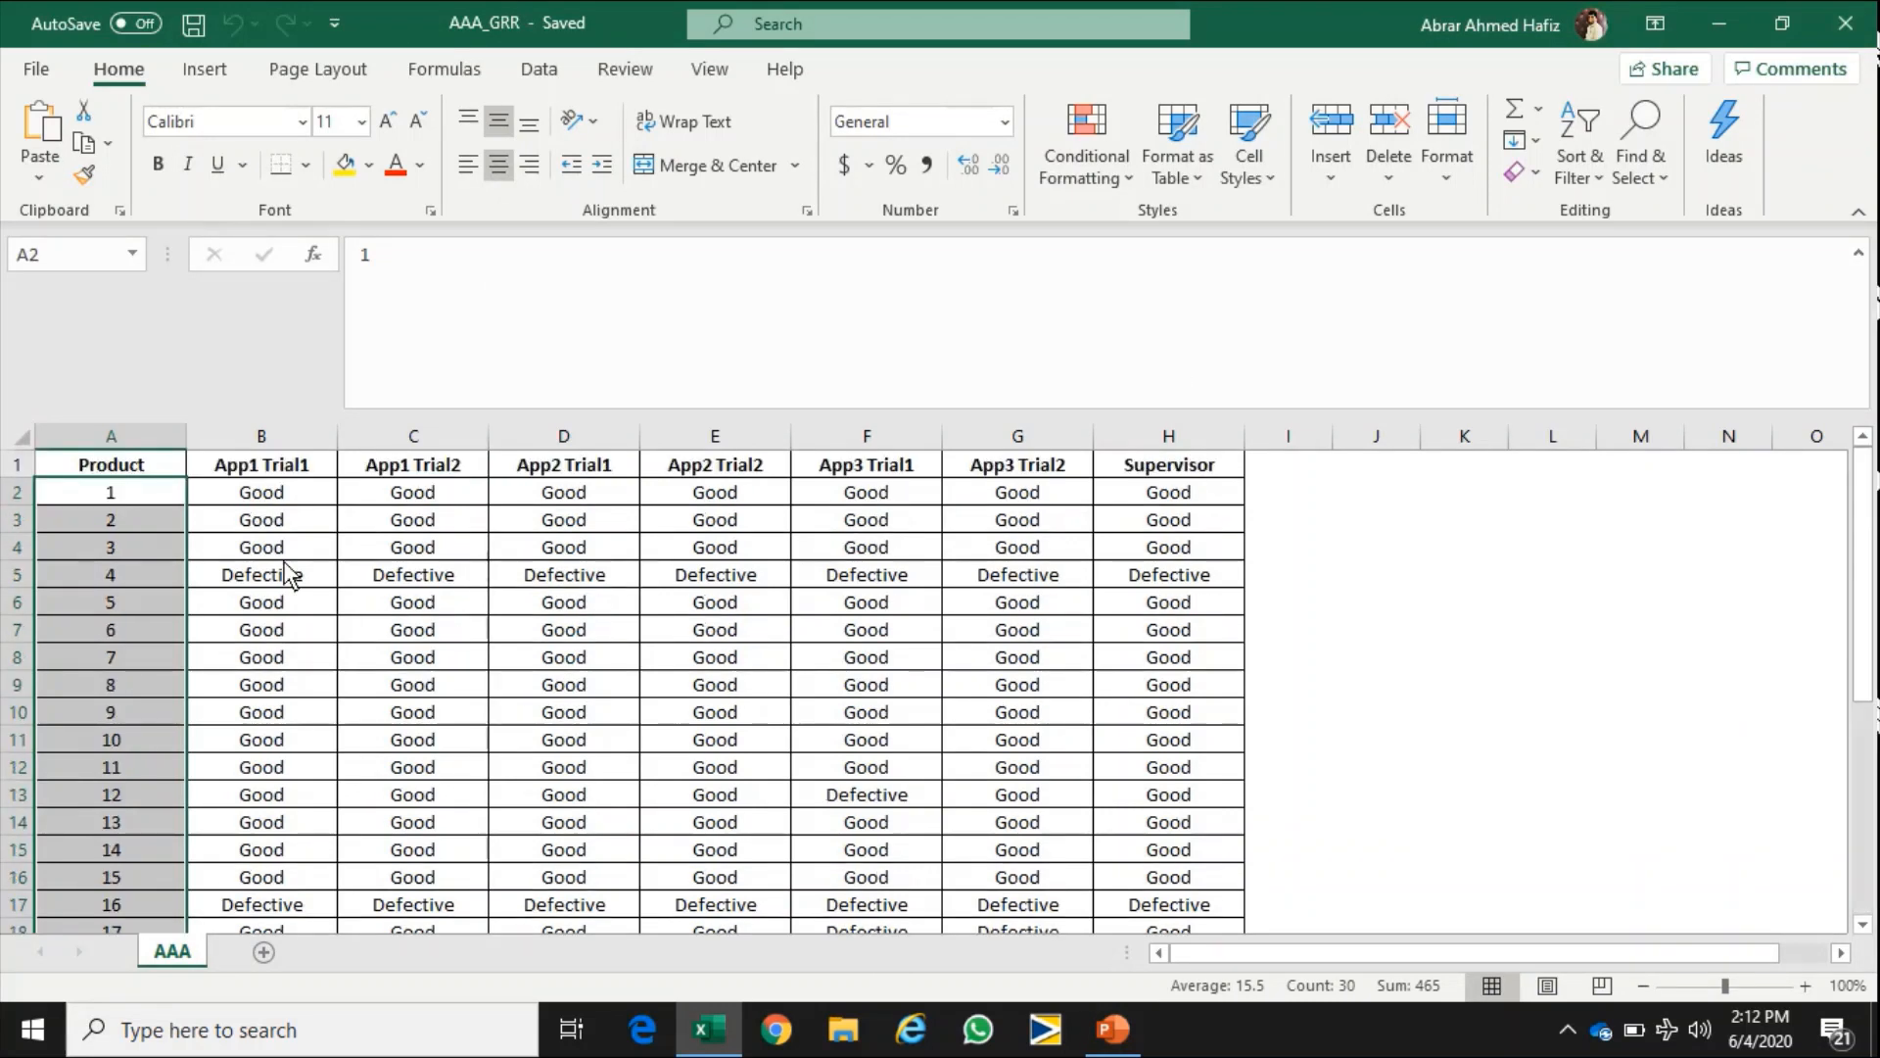
pyautogui.click(260, 464)
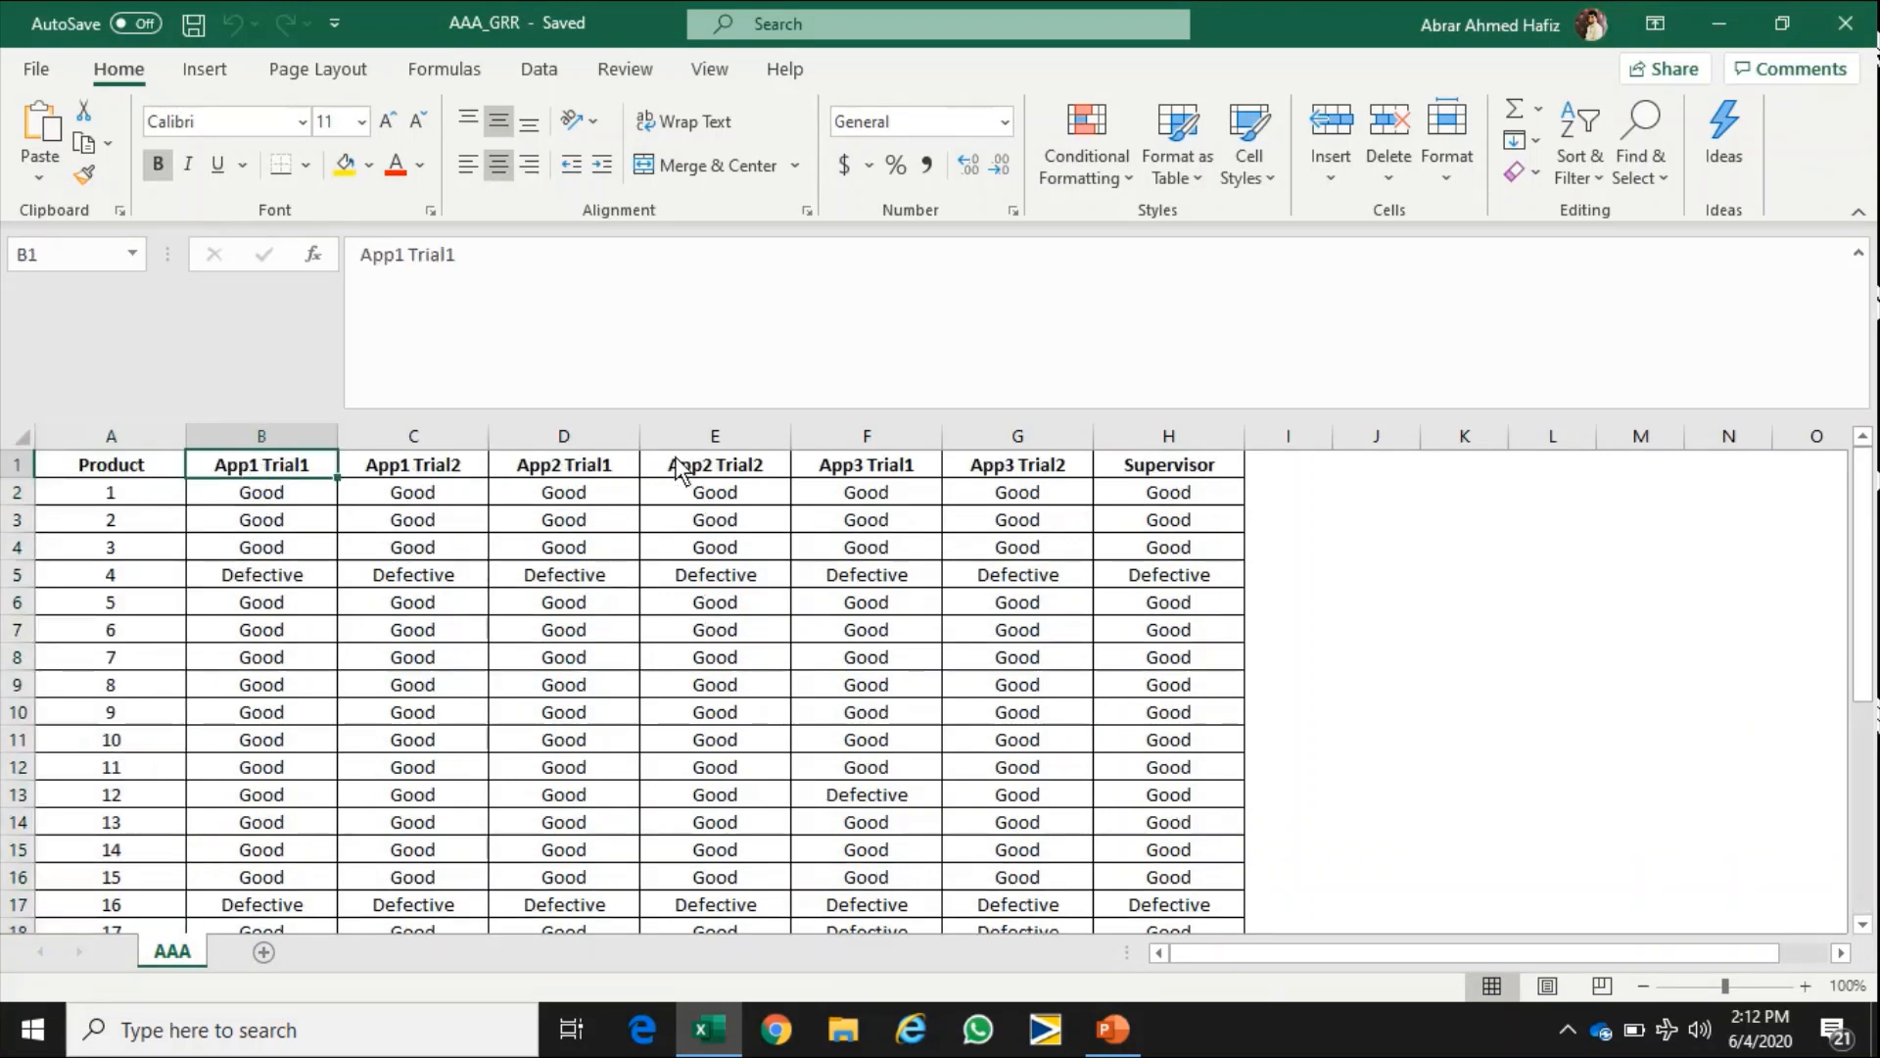
pyautogui.moveTo(611, 478)
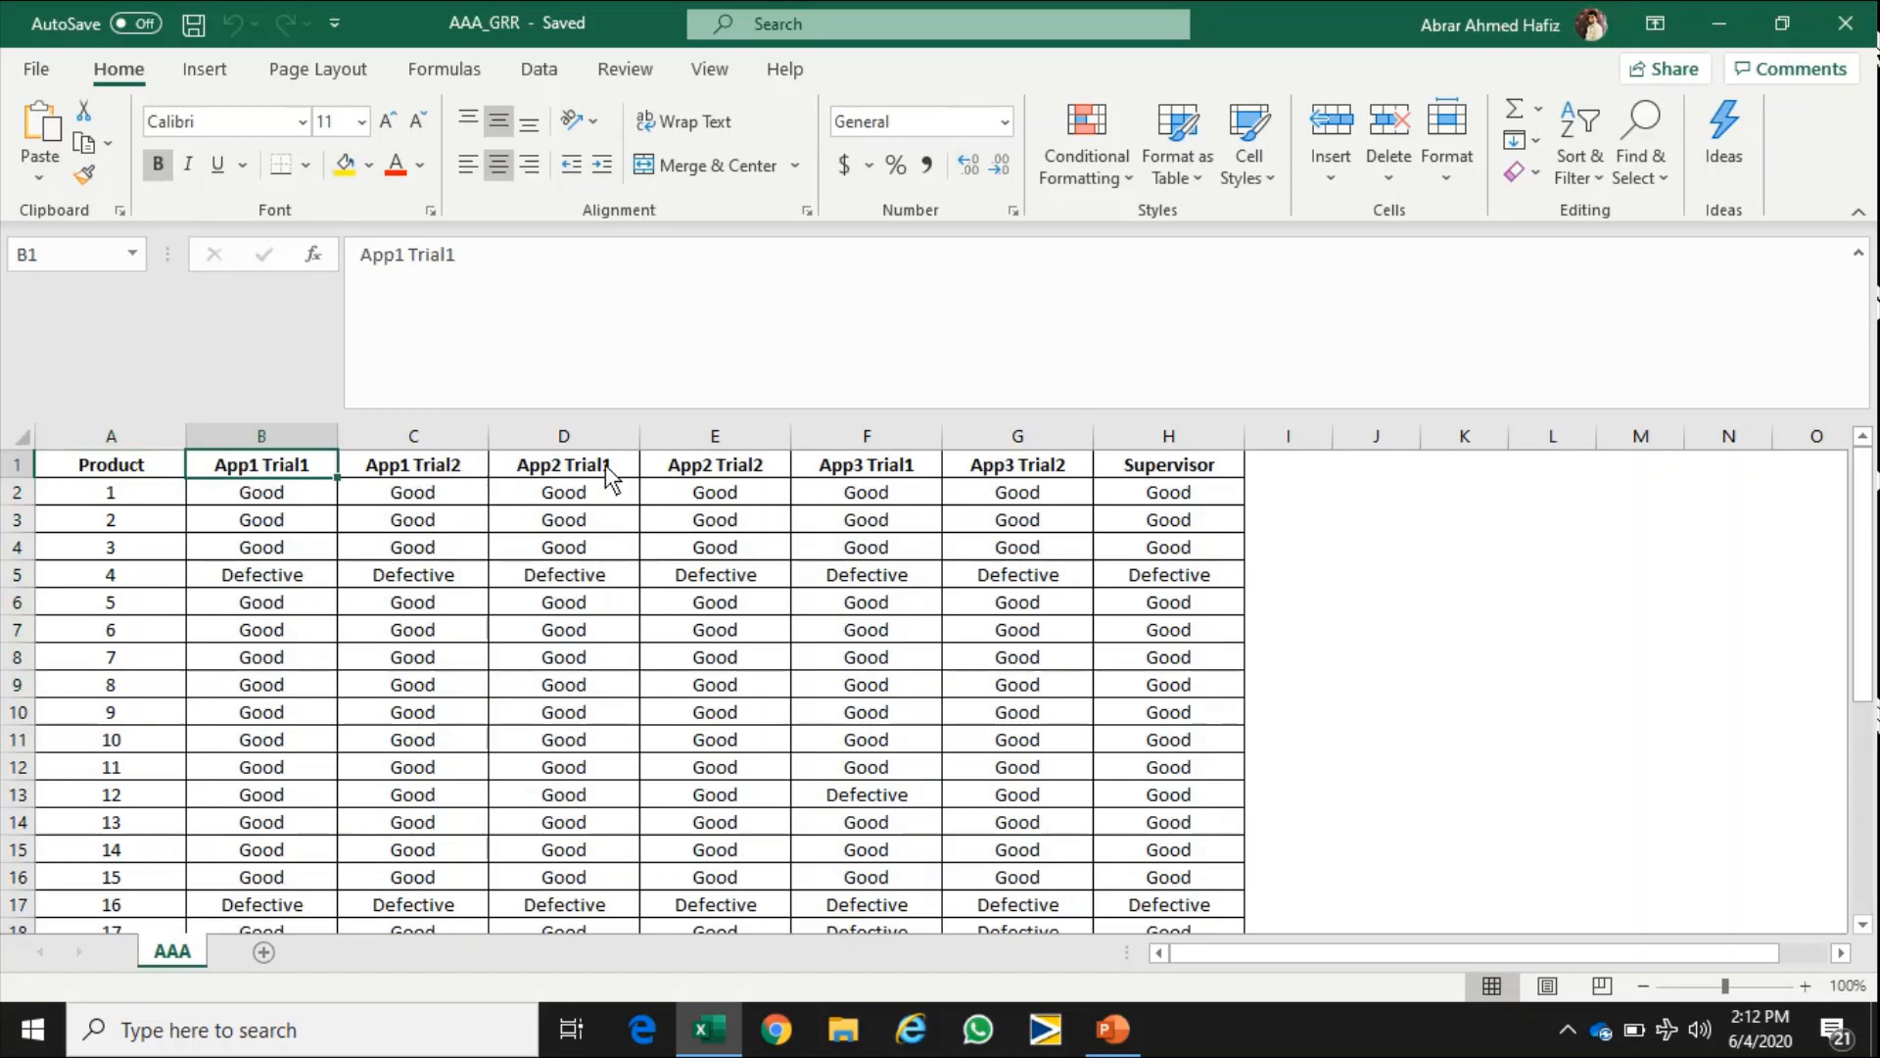
pyautogui.moveTo(313, 510)
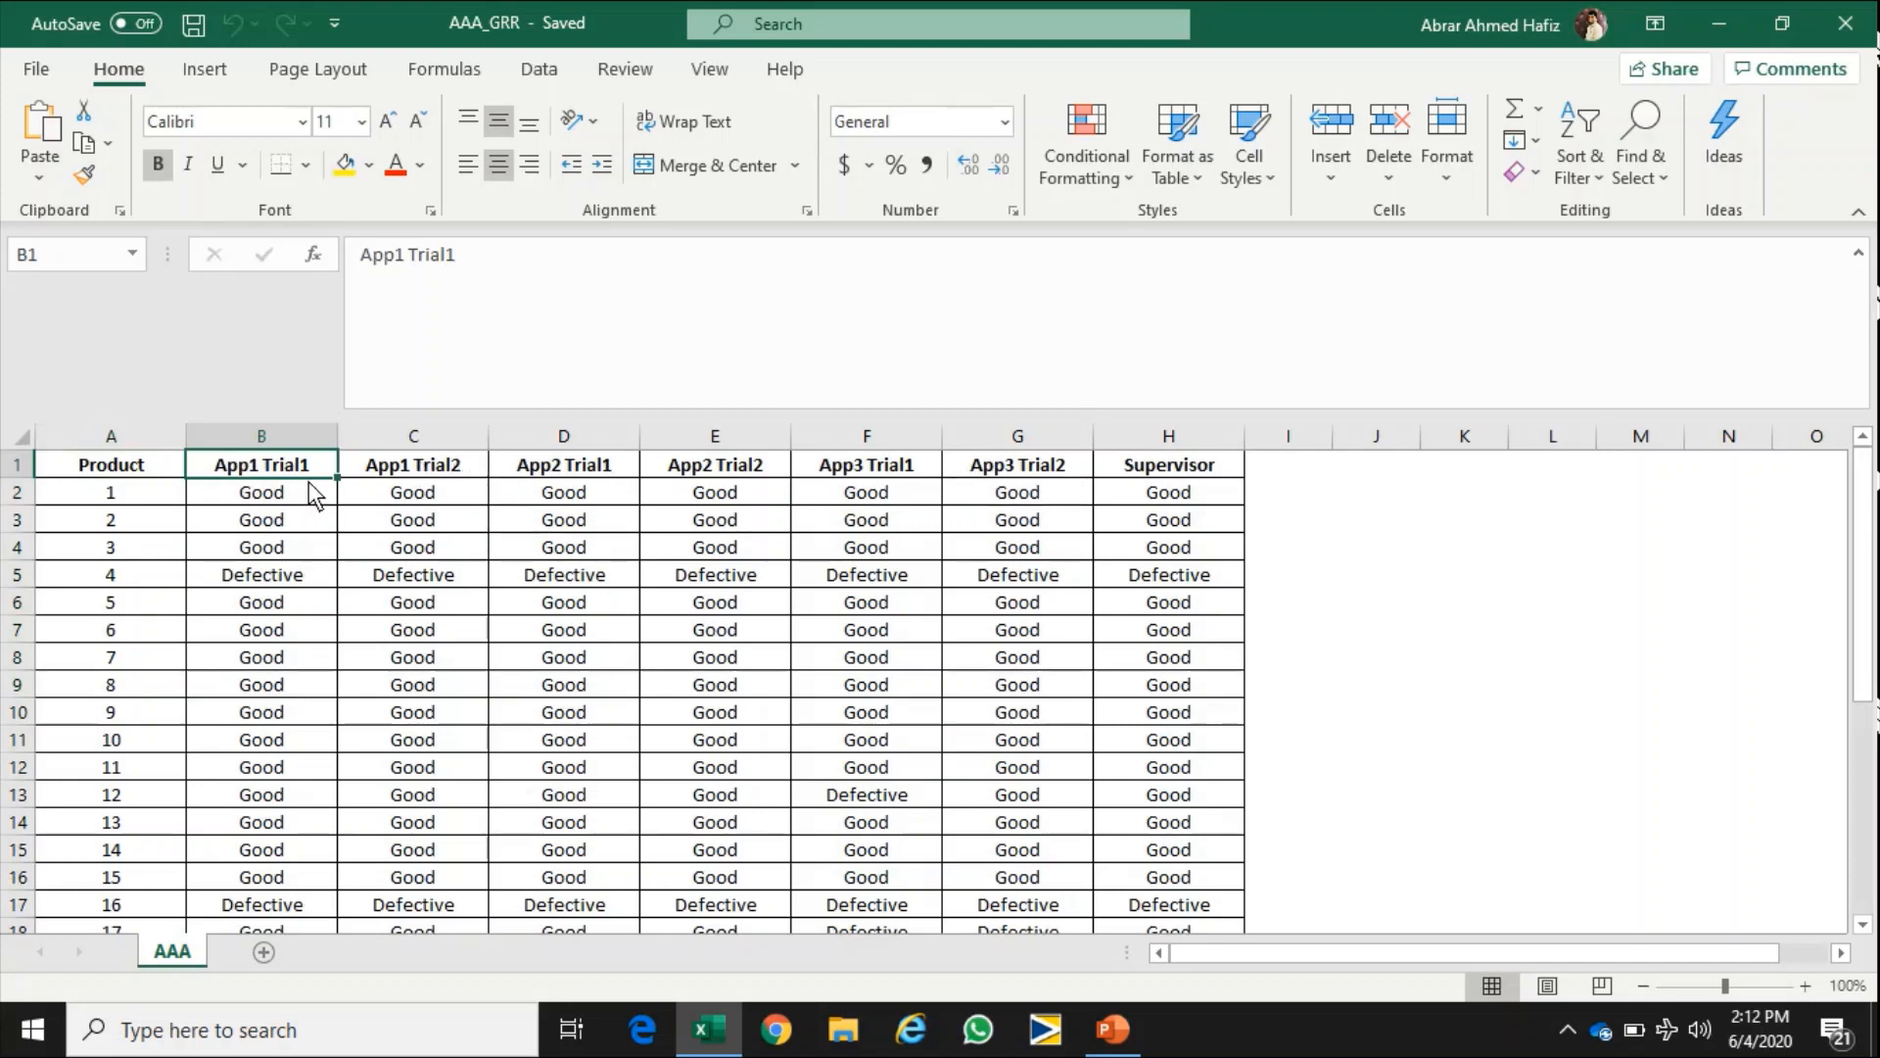
pyautogui.moveTo(500, 517)
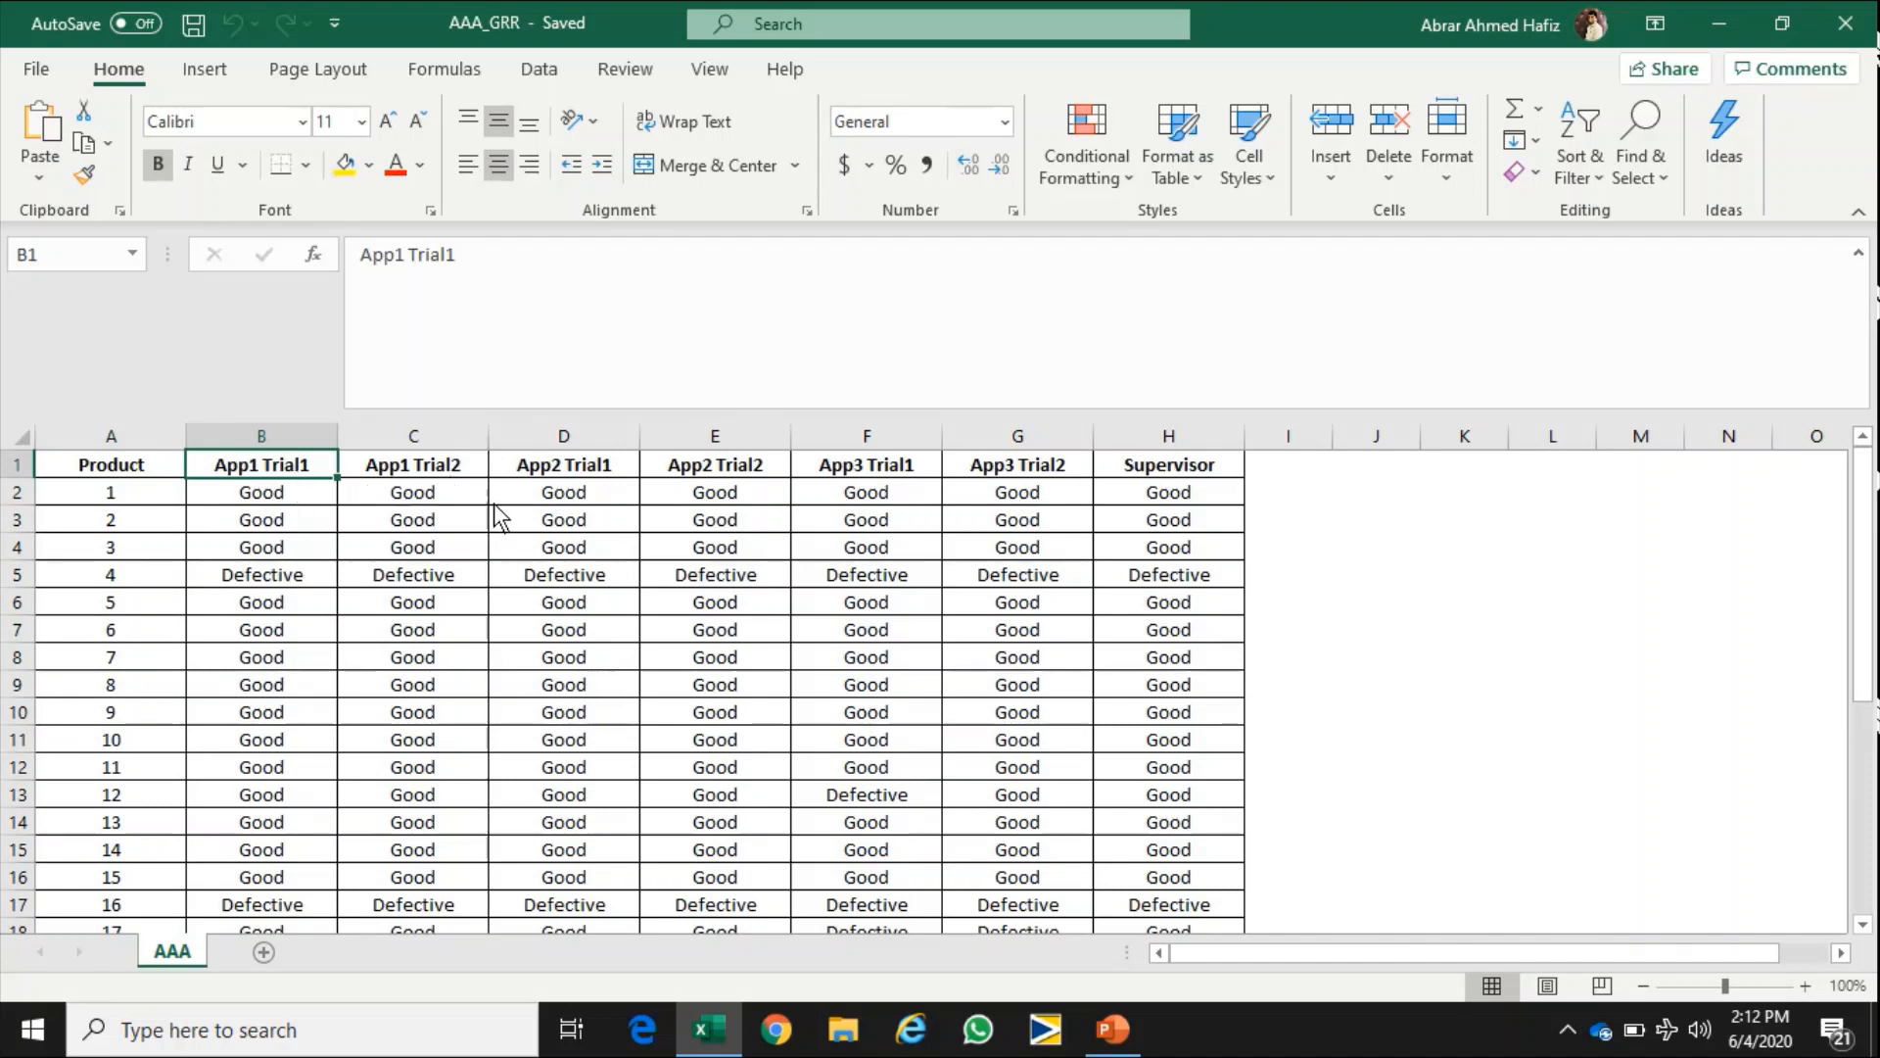
pyautogui.click(1167, 435)
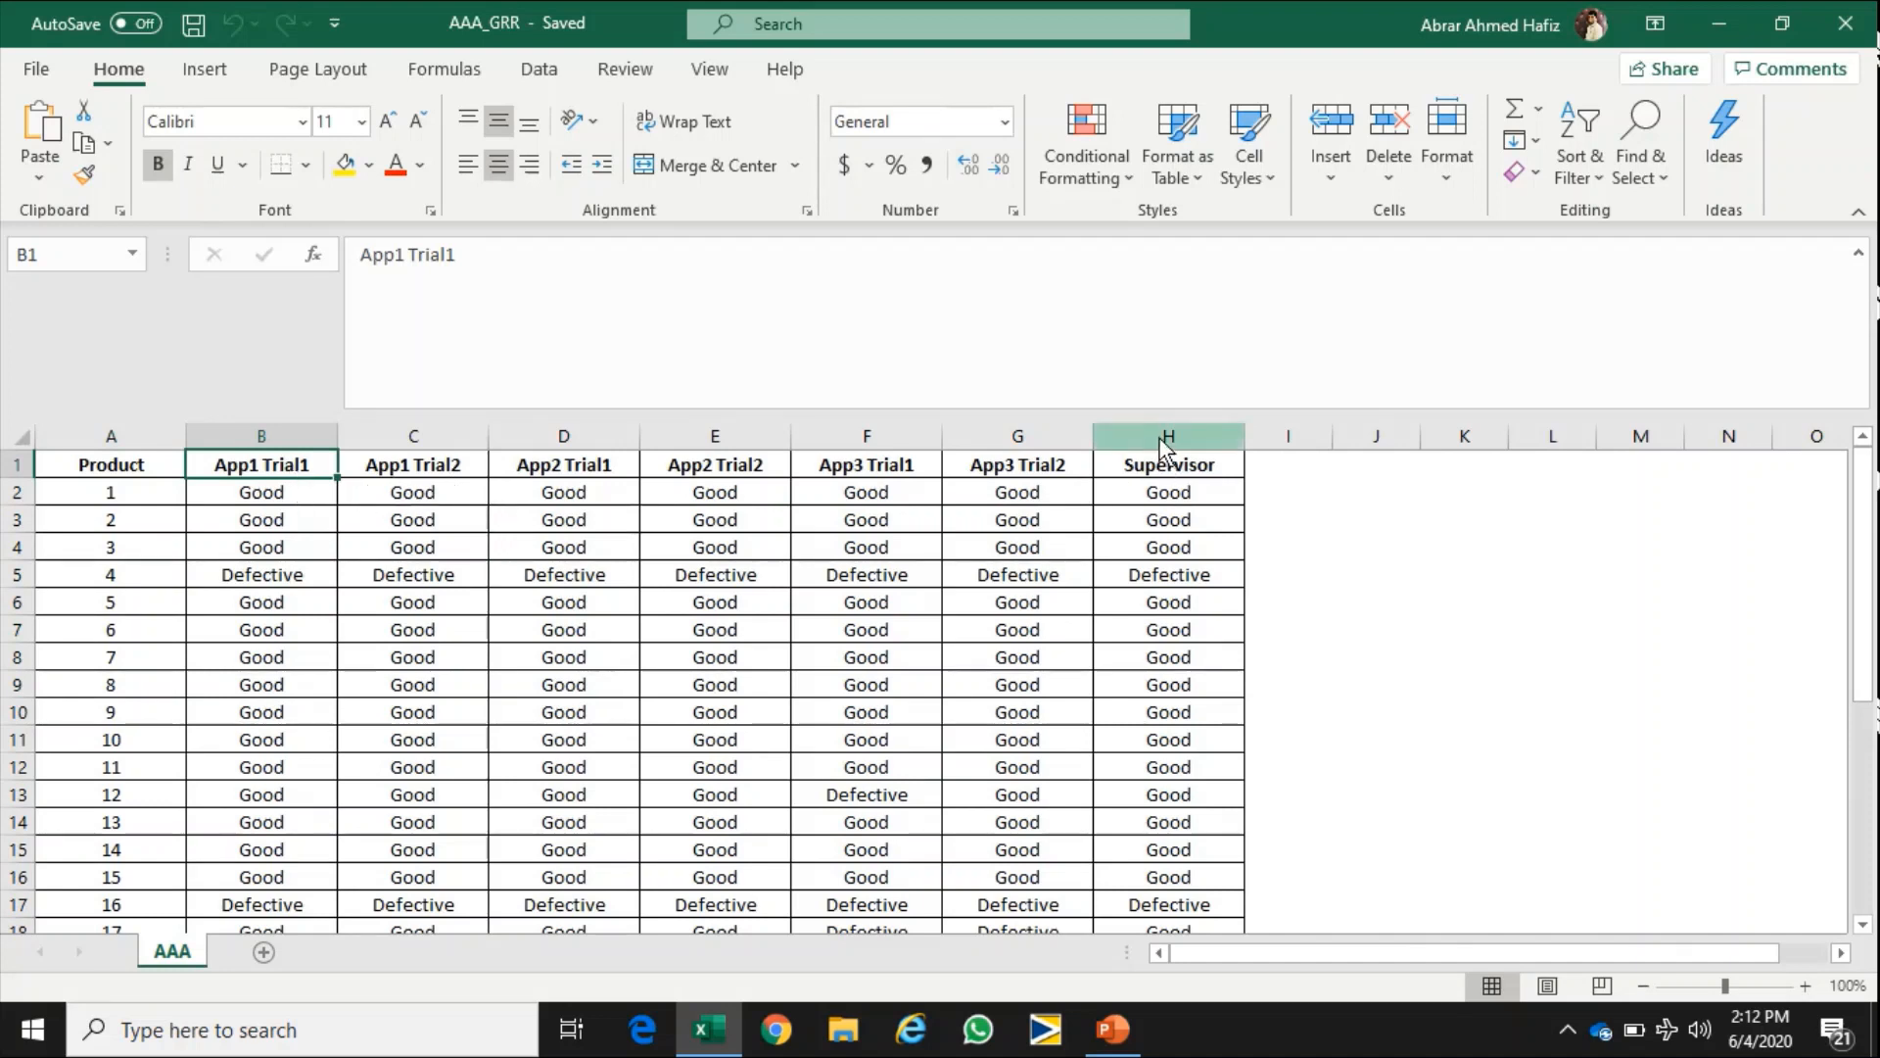
pyautogui.click(1167, 435)
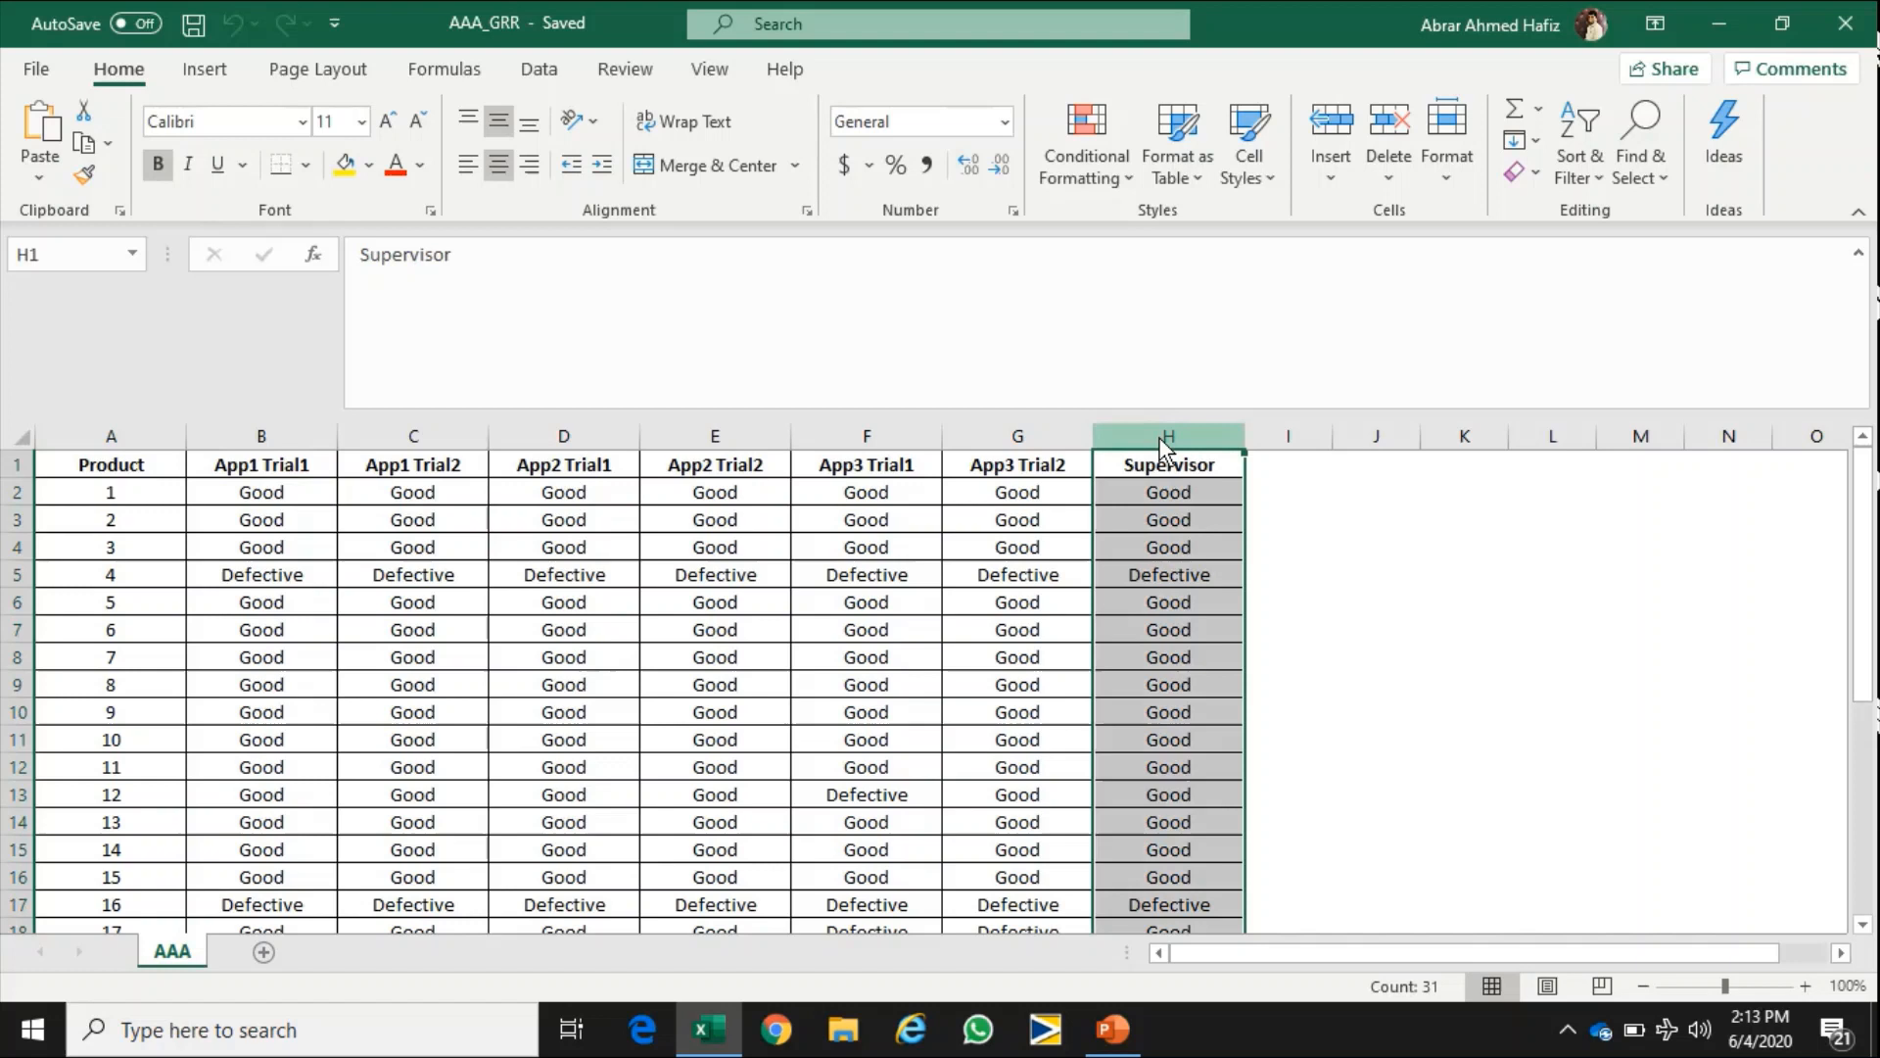
# - Fill the Supervisor column green, copy the A1:H31 rating table and switch to Minitab
pyautogui.click(370, 164)
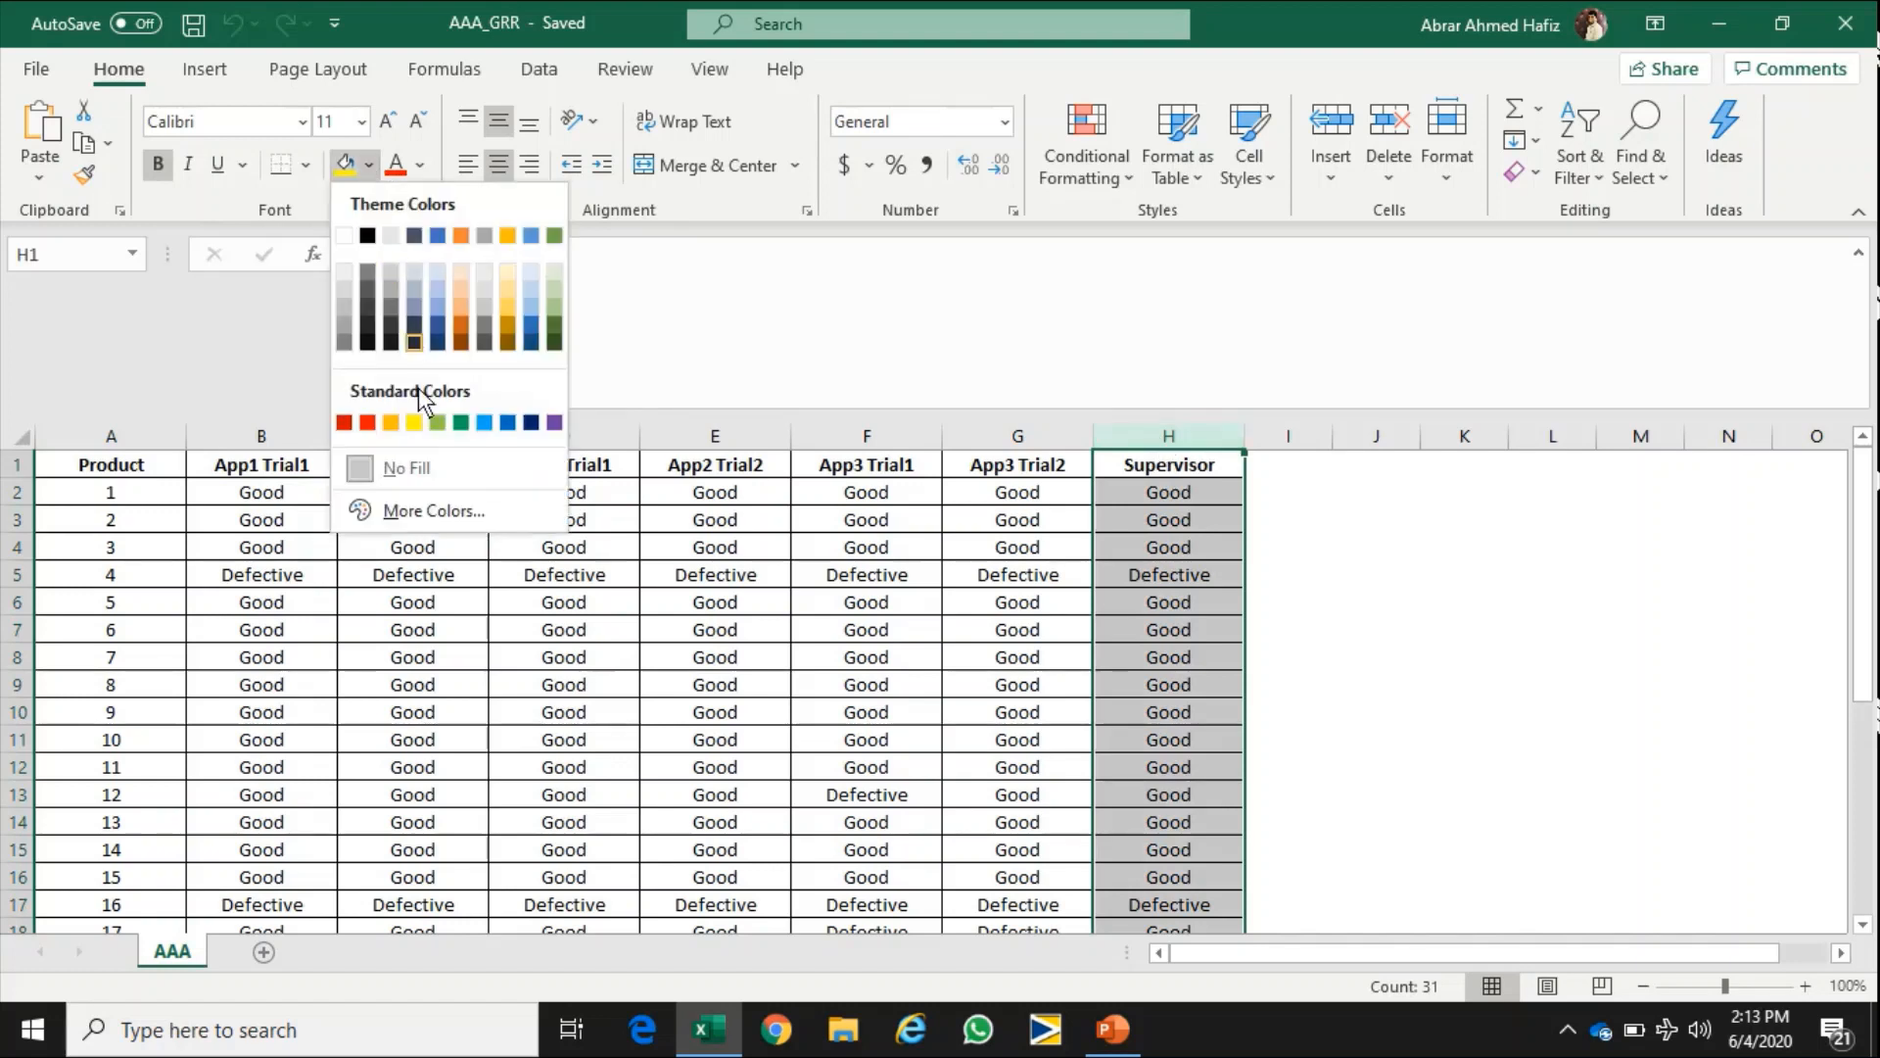
pyautogui.click(460, 421)
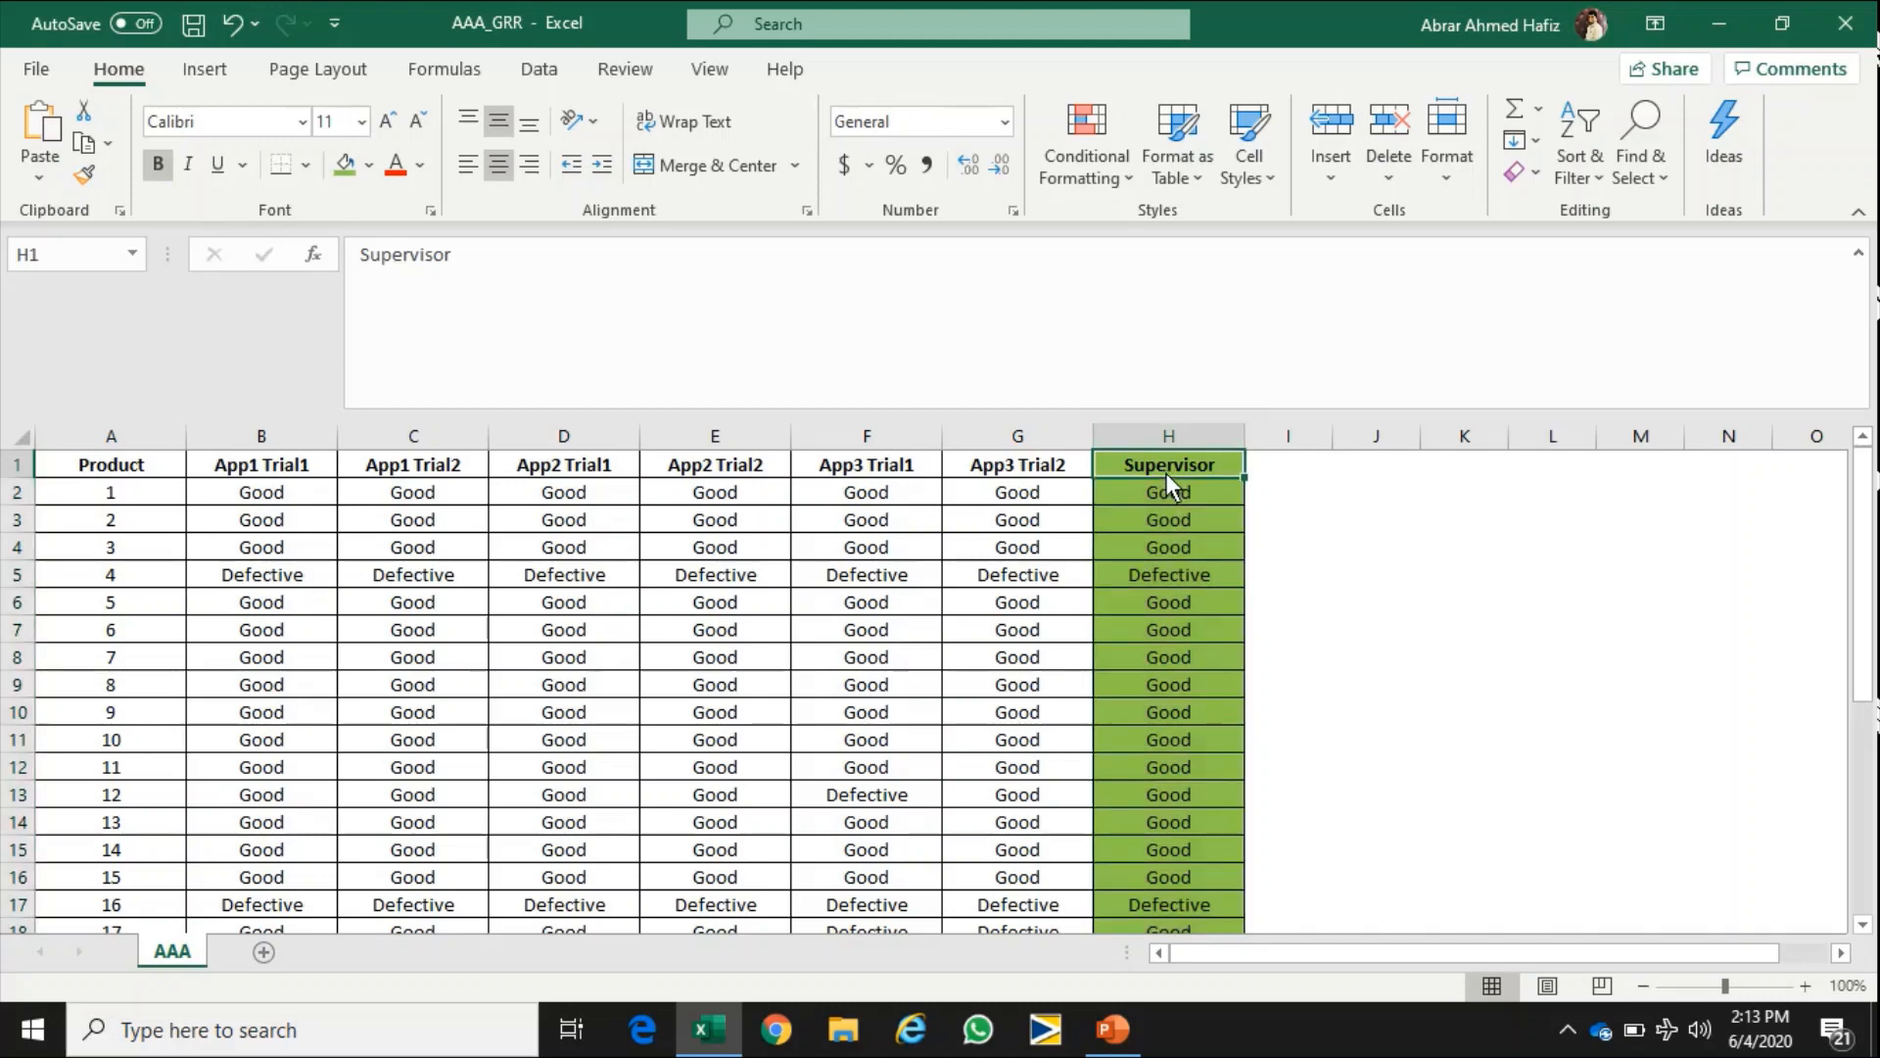
pyautogui.moveTo(801, 625)
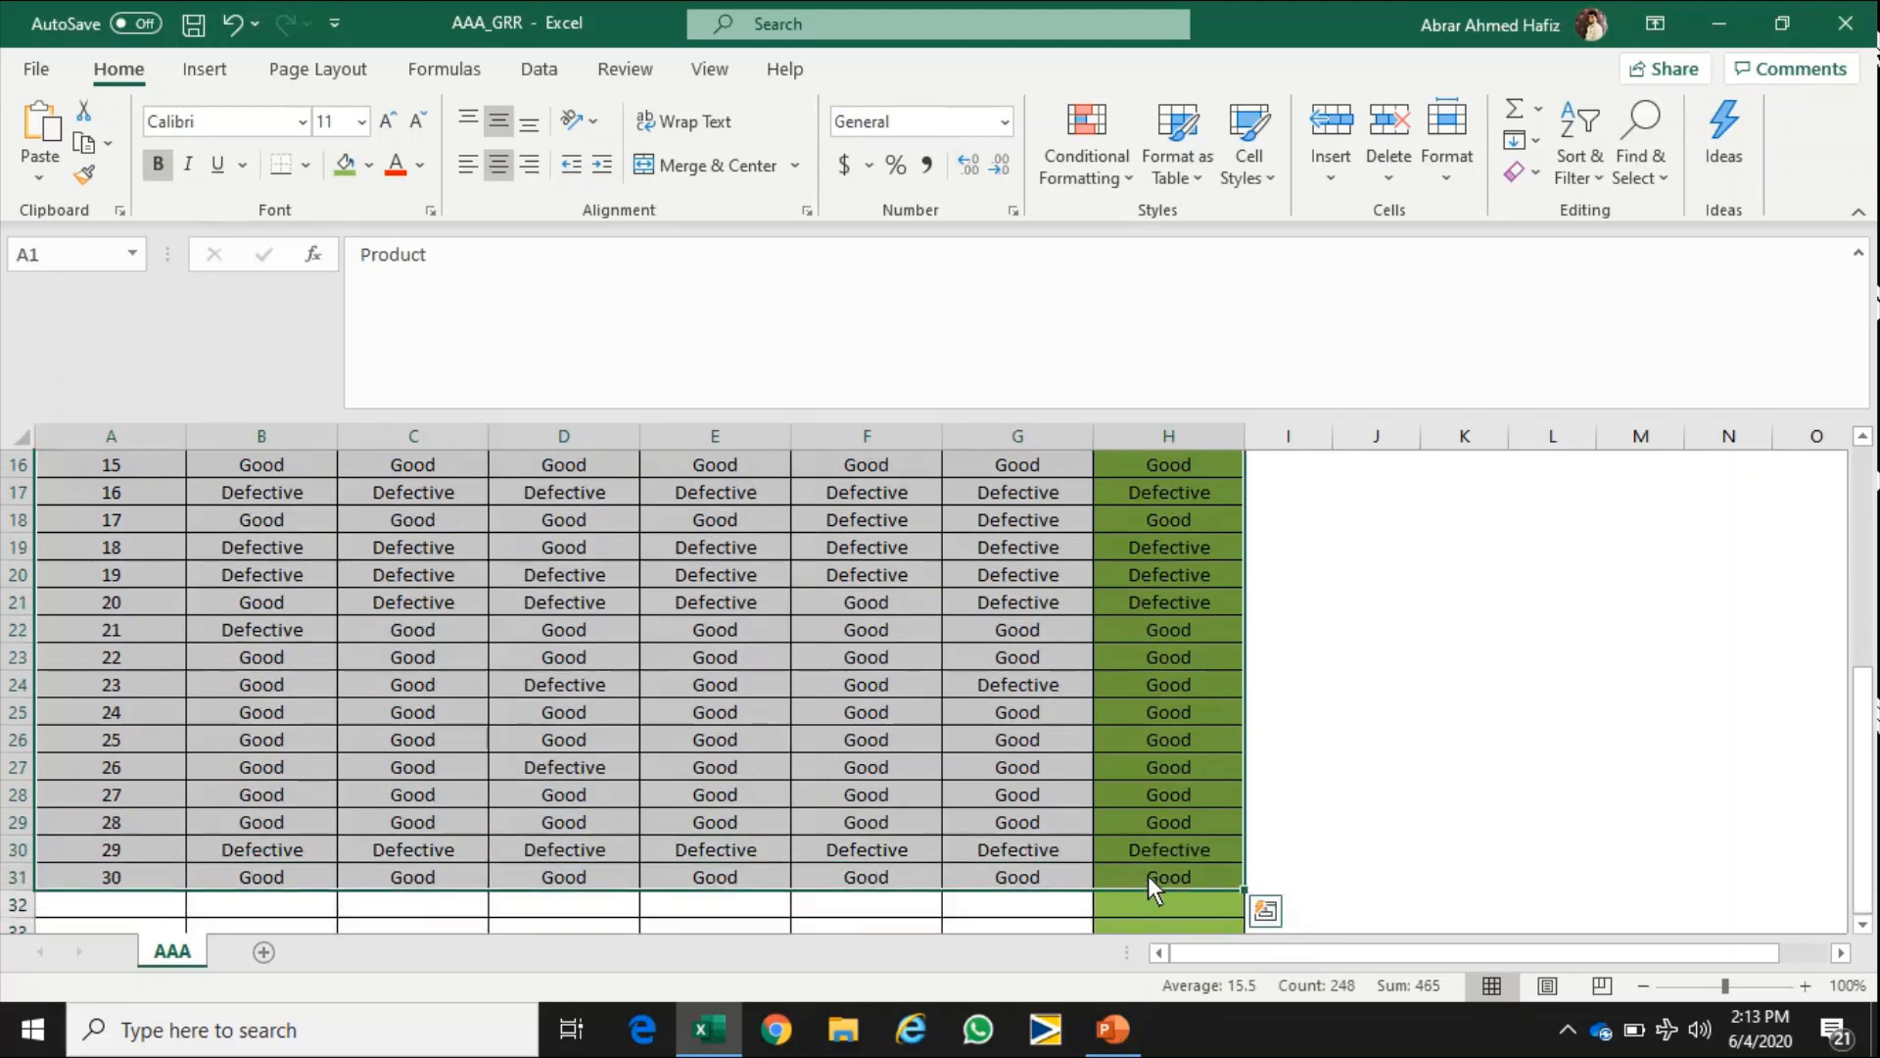
pyautogui.press('ctrl+c')
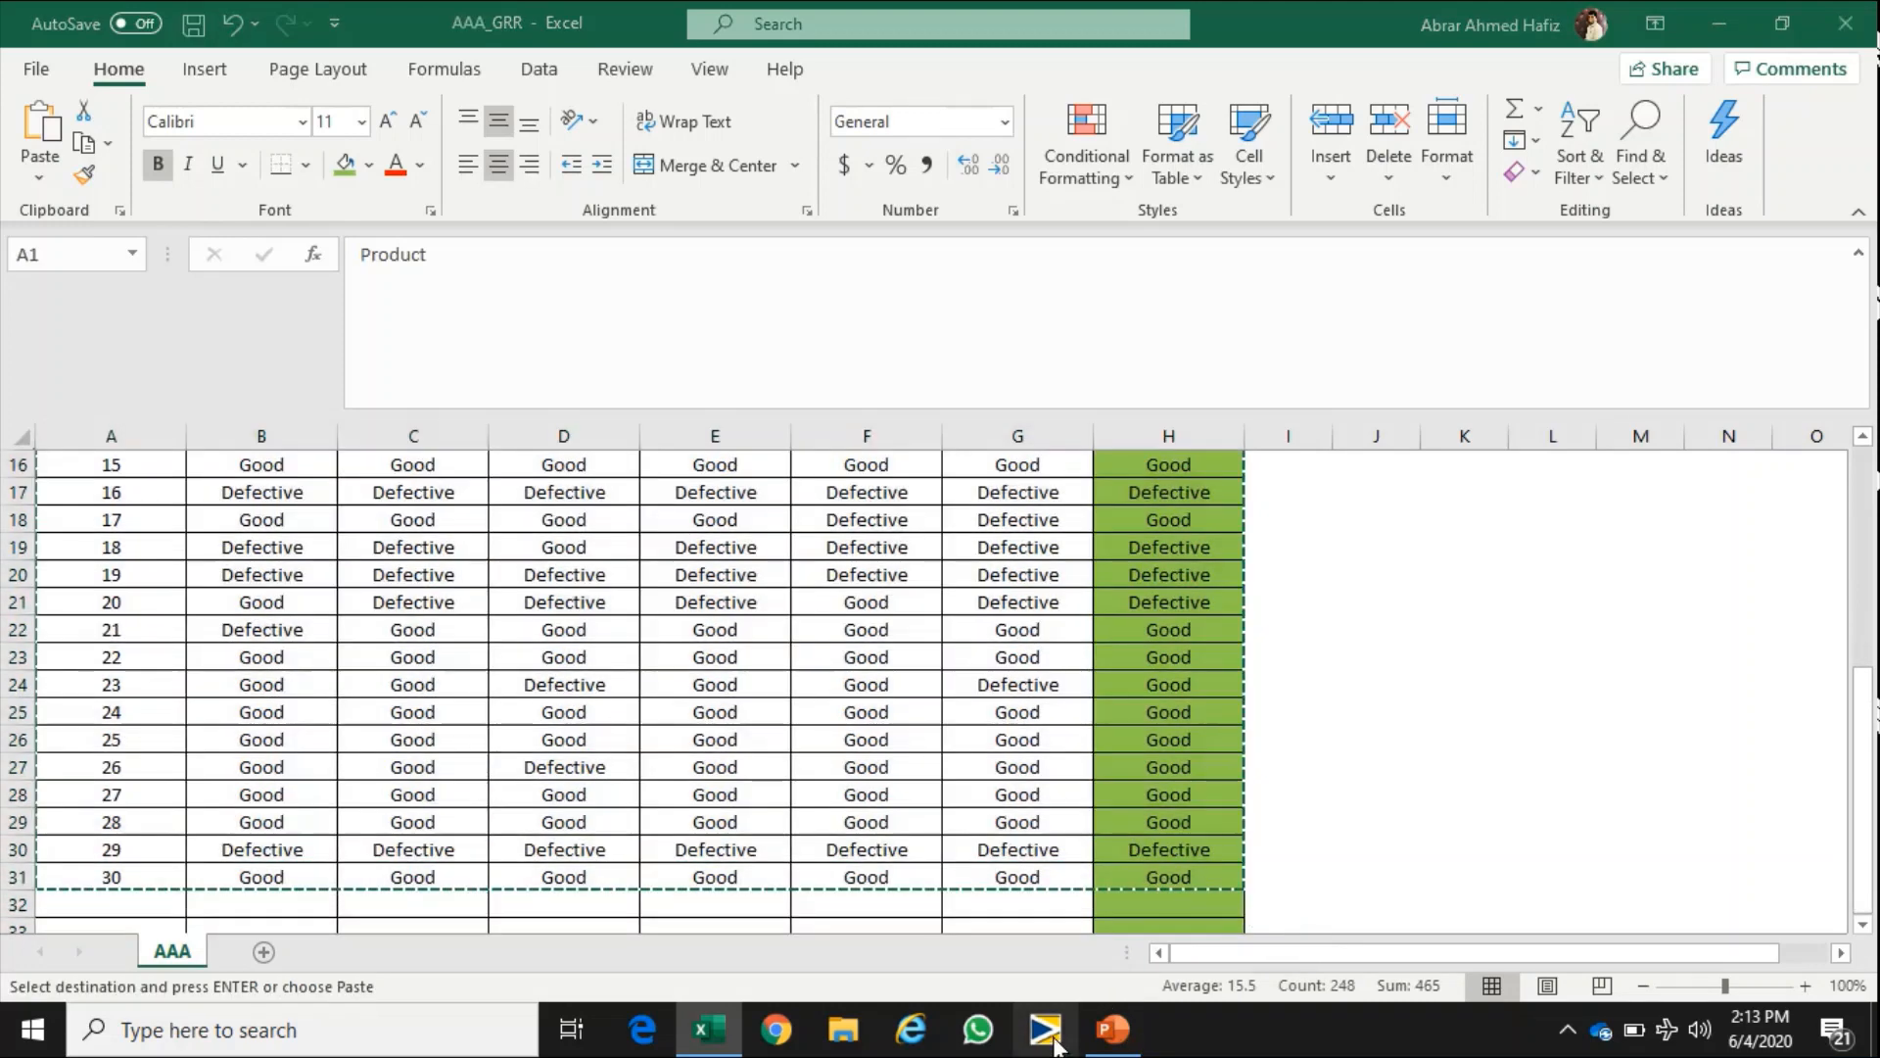
pyautogui.click(1044, 1028)
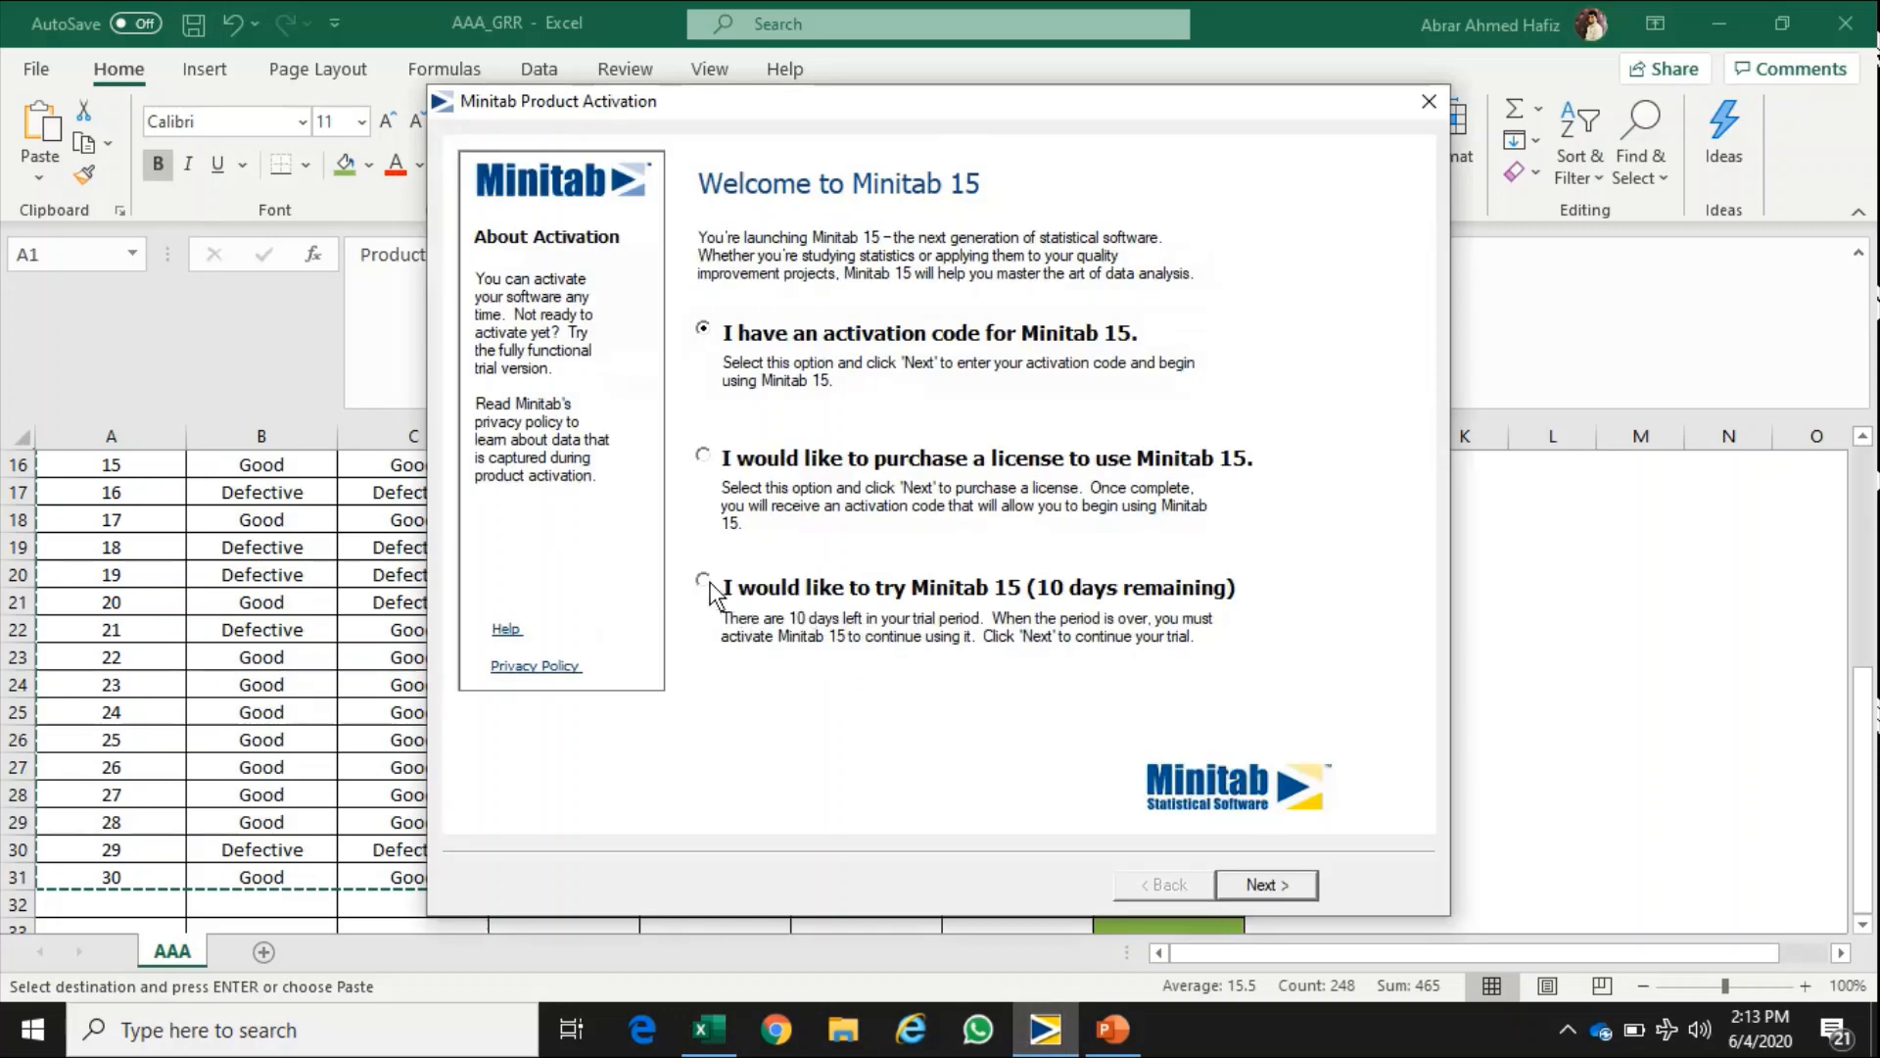
# - Continue with the trial version and paste the 30-product ratings table into Worksheet 1
pyautogui.click(1265, 886)
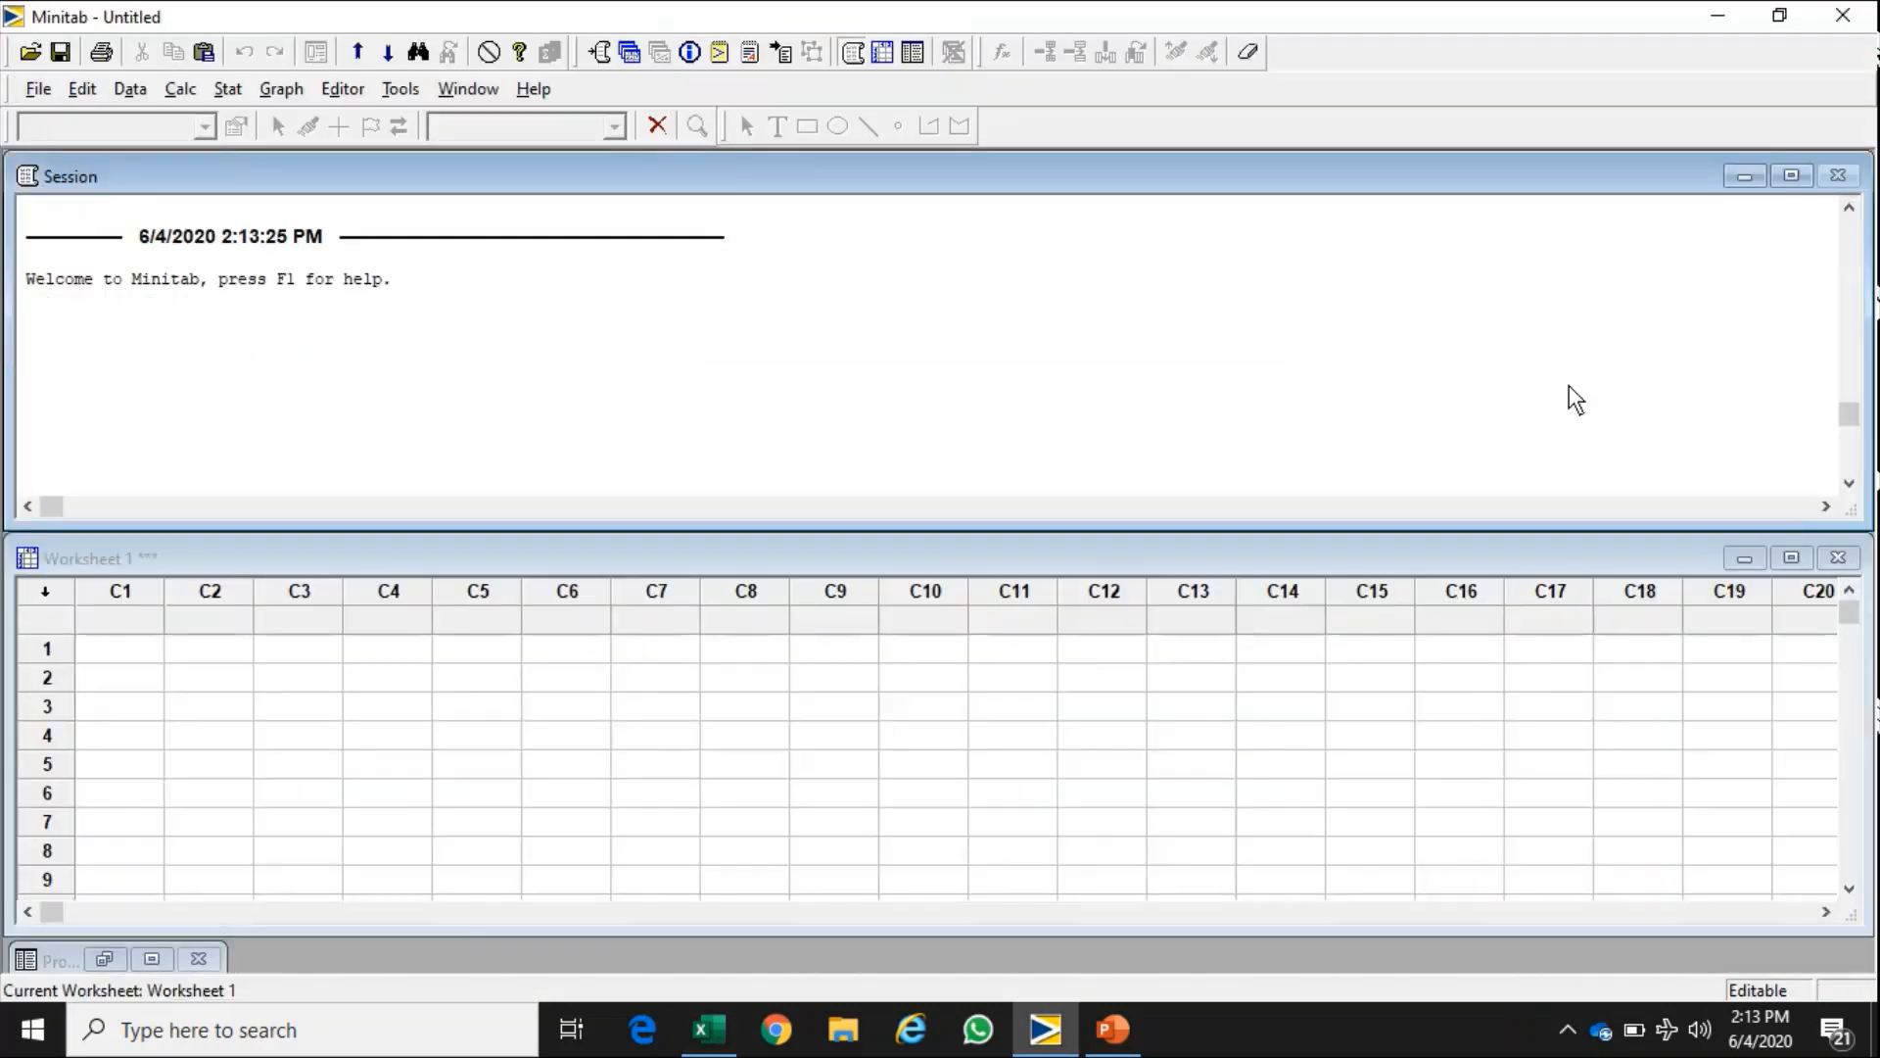
pyautogui.click(1793, 558)
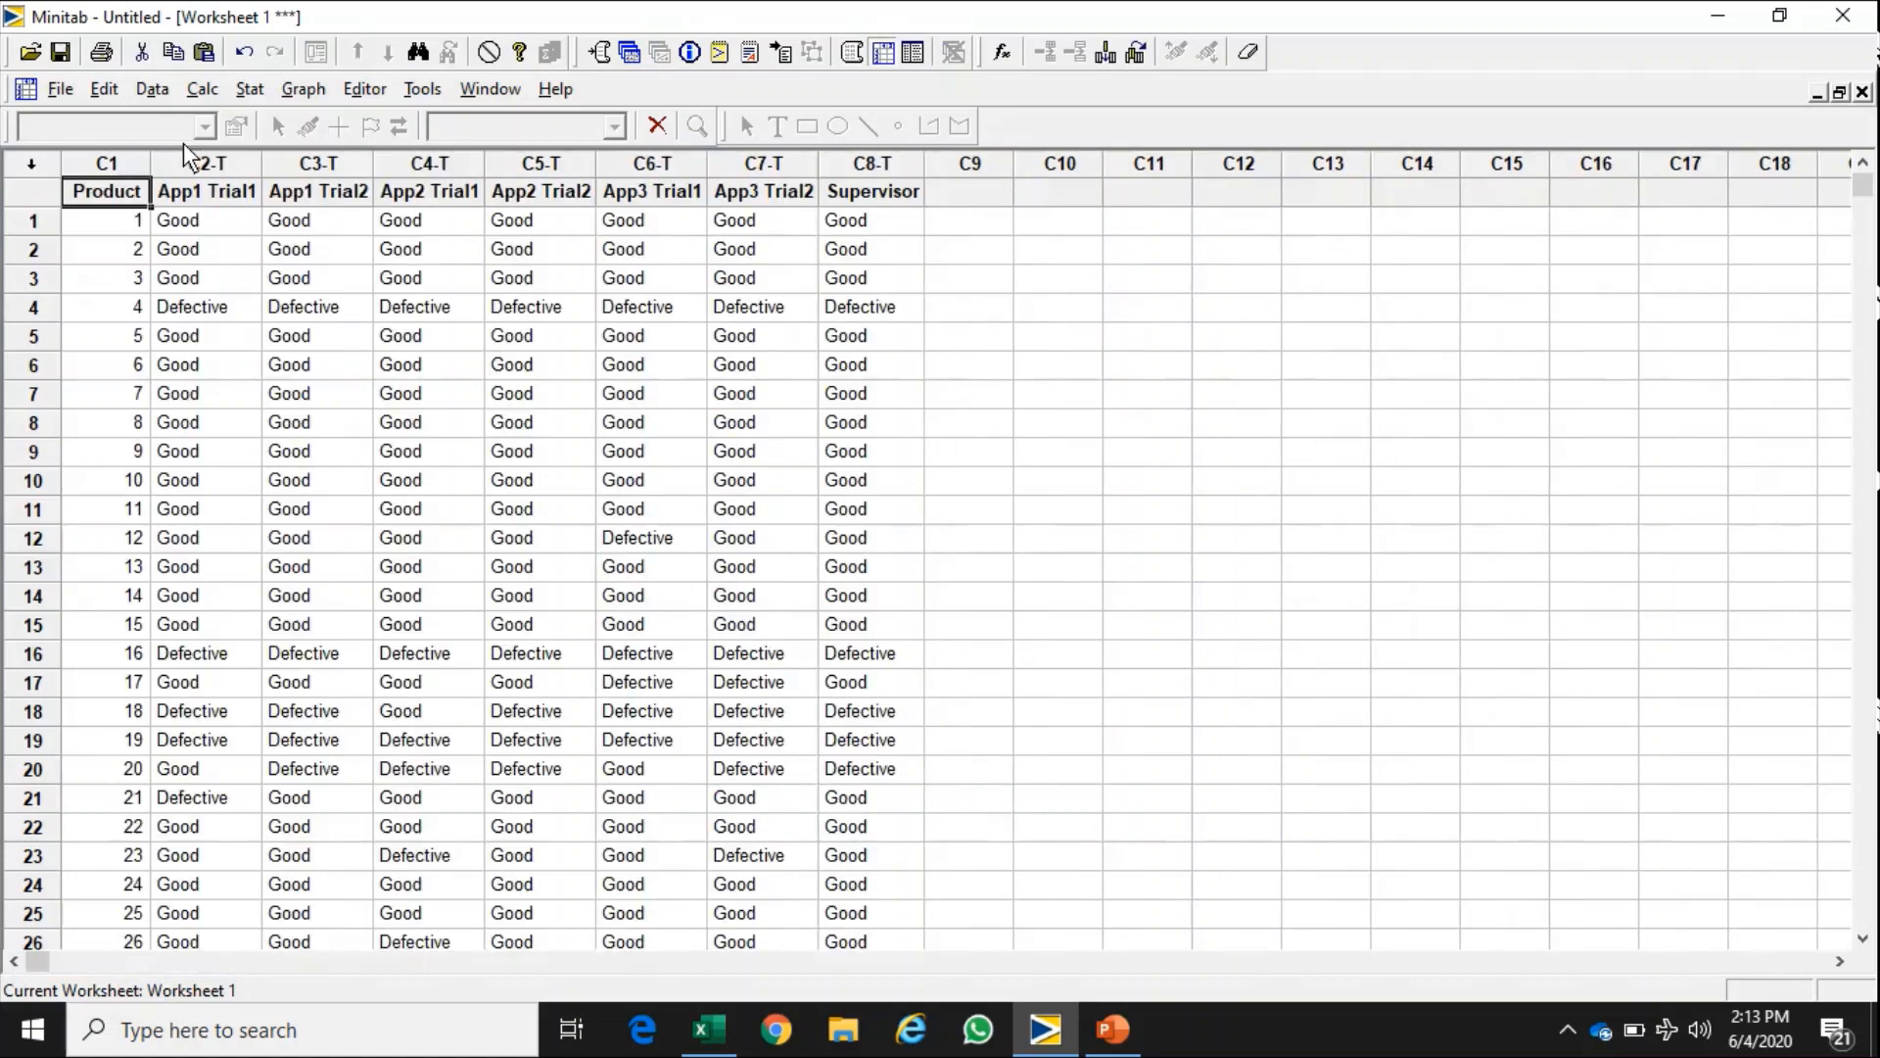
pyautogui.moveTo(1857, 938)
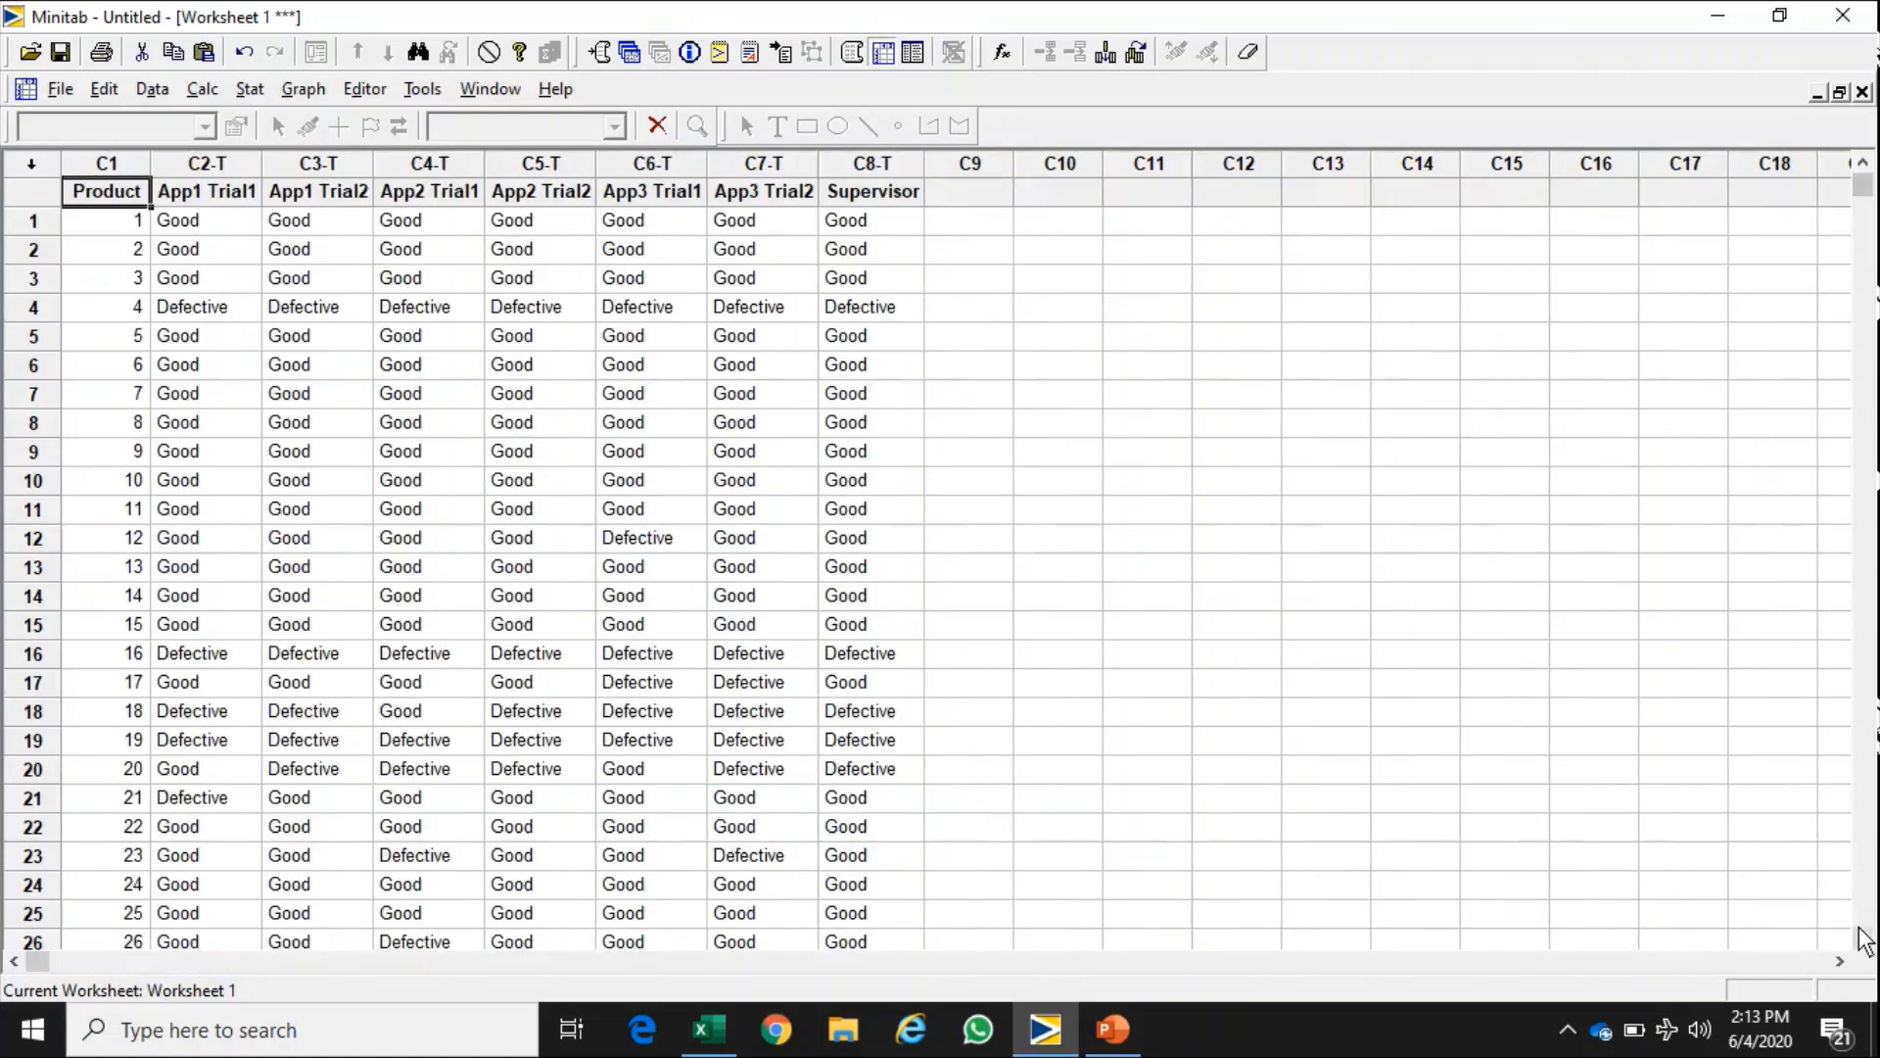
pyautogui.scroll(-3)
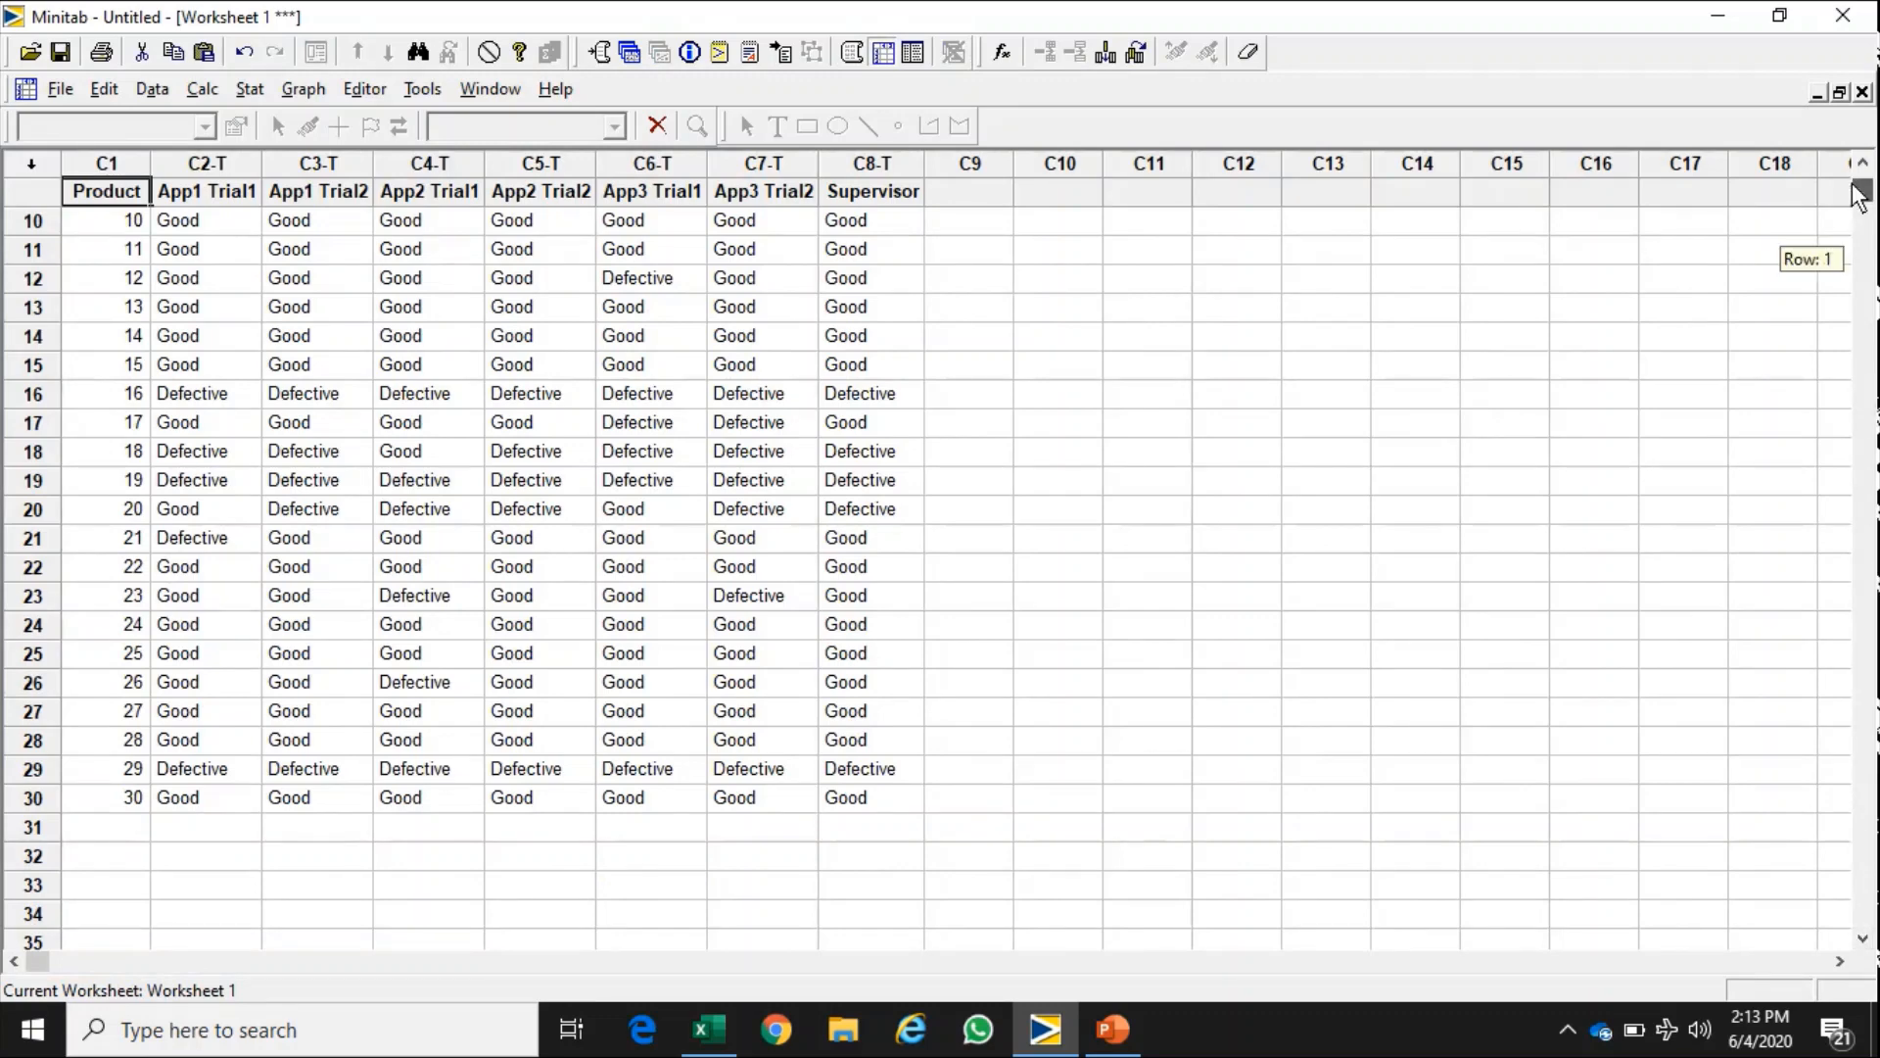
pyautogui.scroll(3)
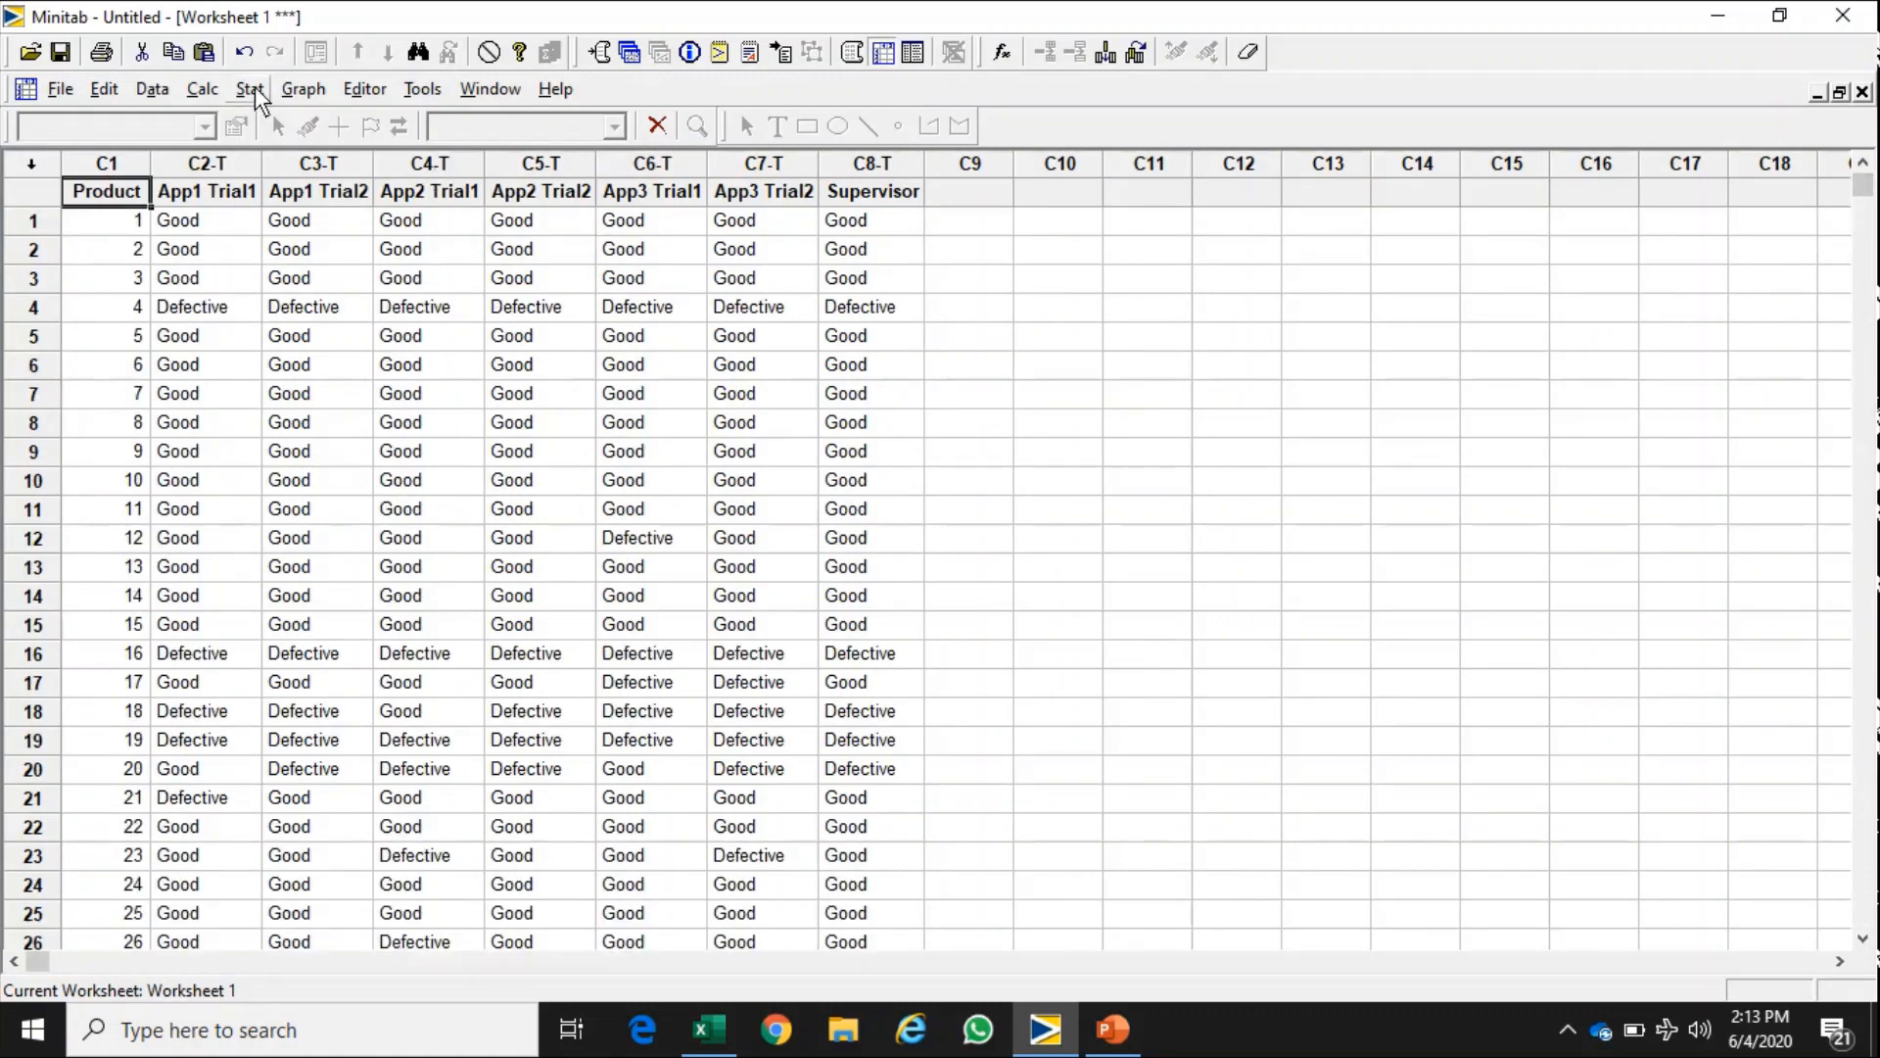
# - Start an Attribute Agreement Analysis from Stat > Quality Tools
pyautogui.click(249, 88)
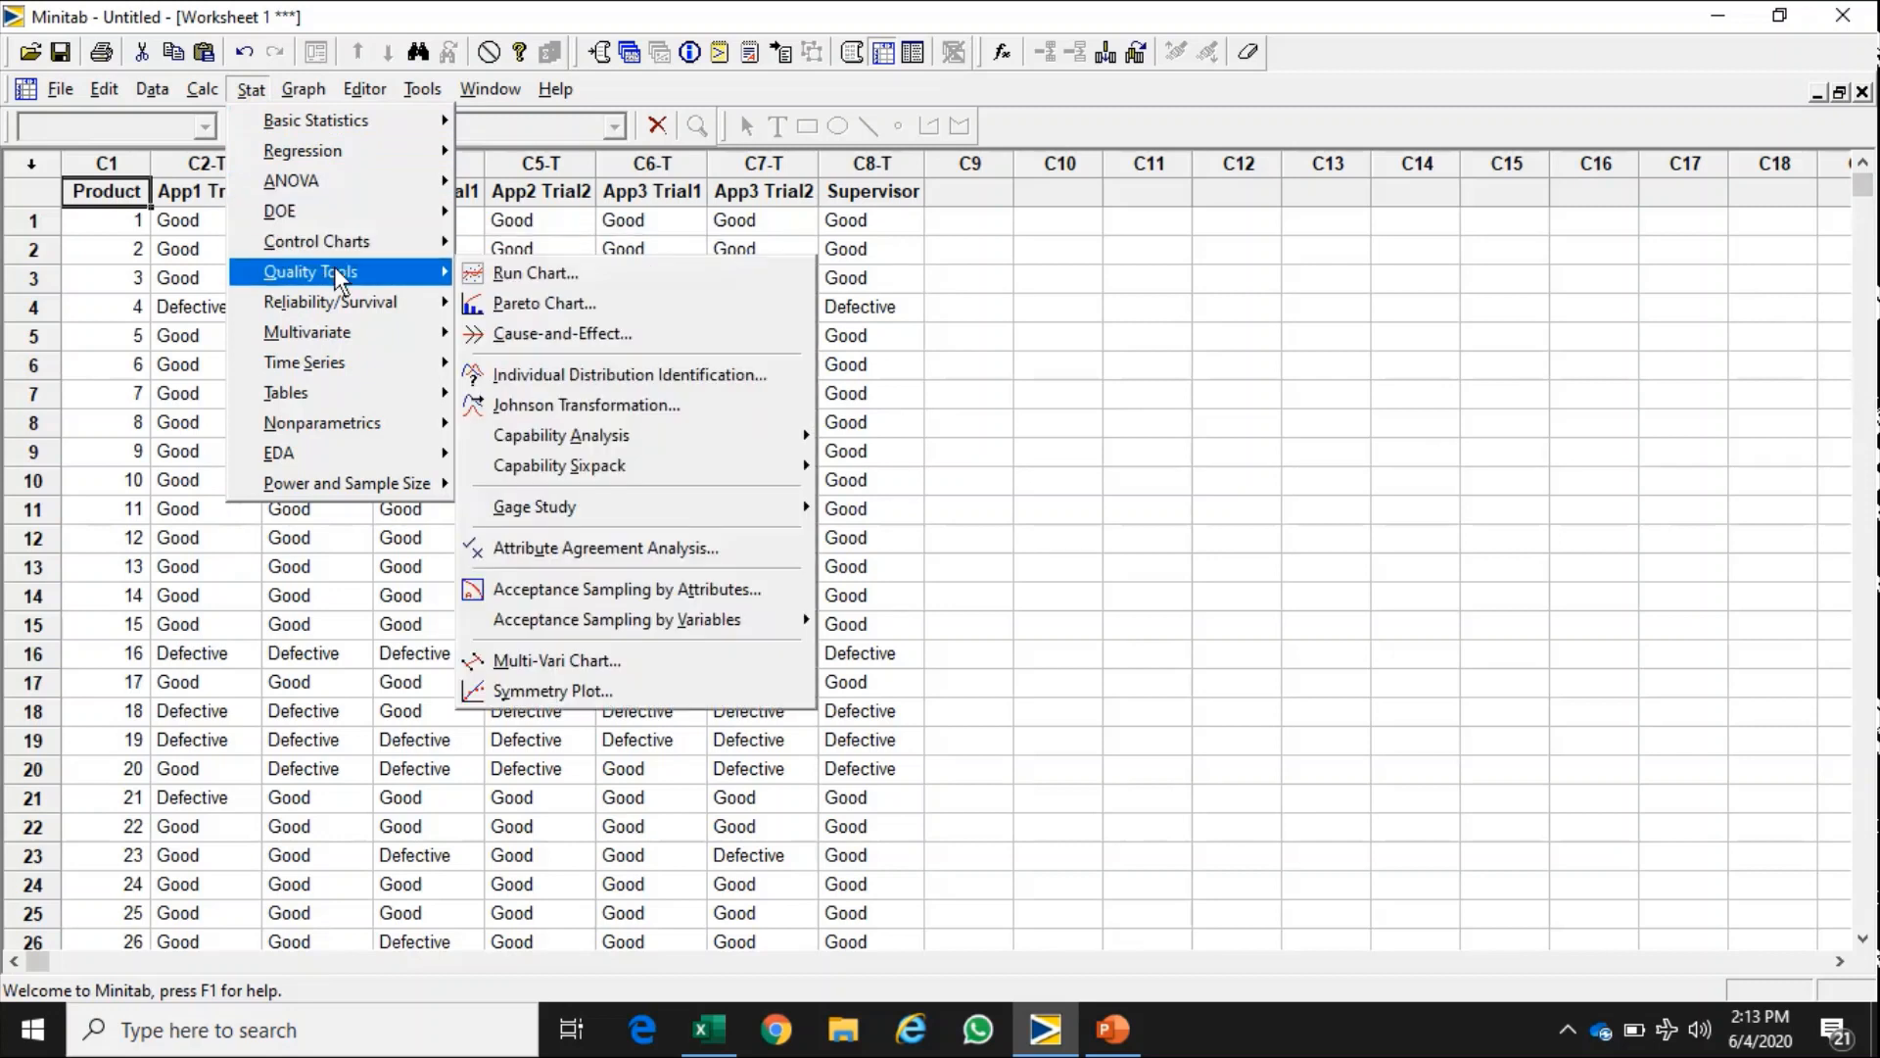
pyautogui.moveTo(559, 548)
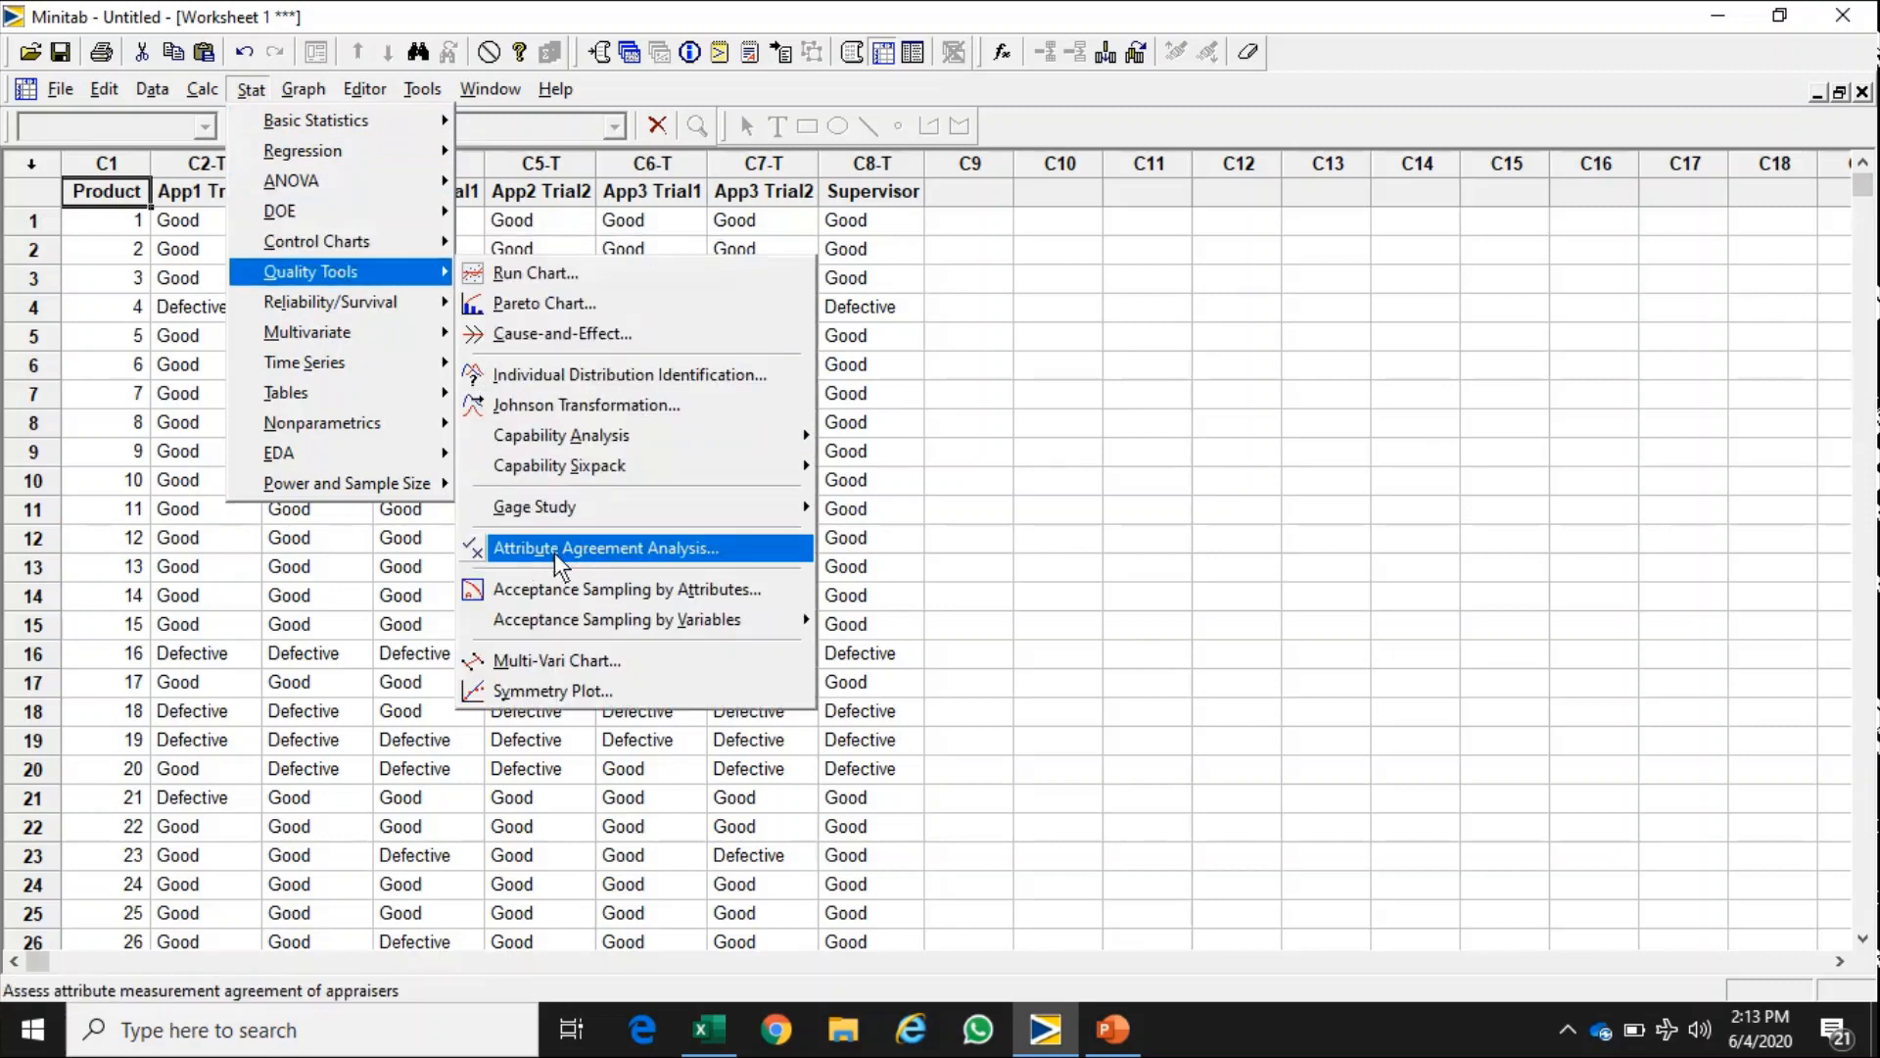
pyautogui.moveTo(702, 565)
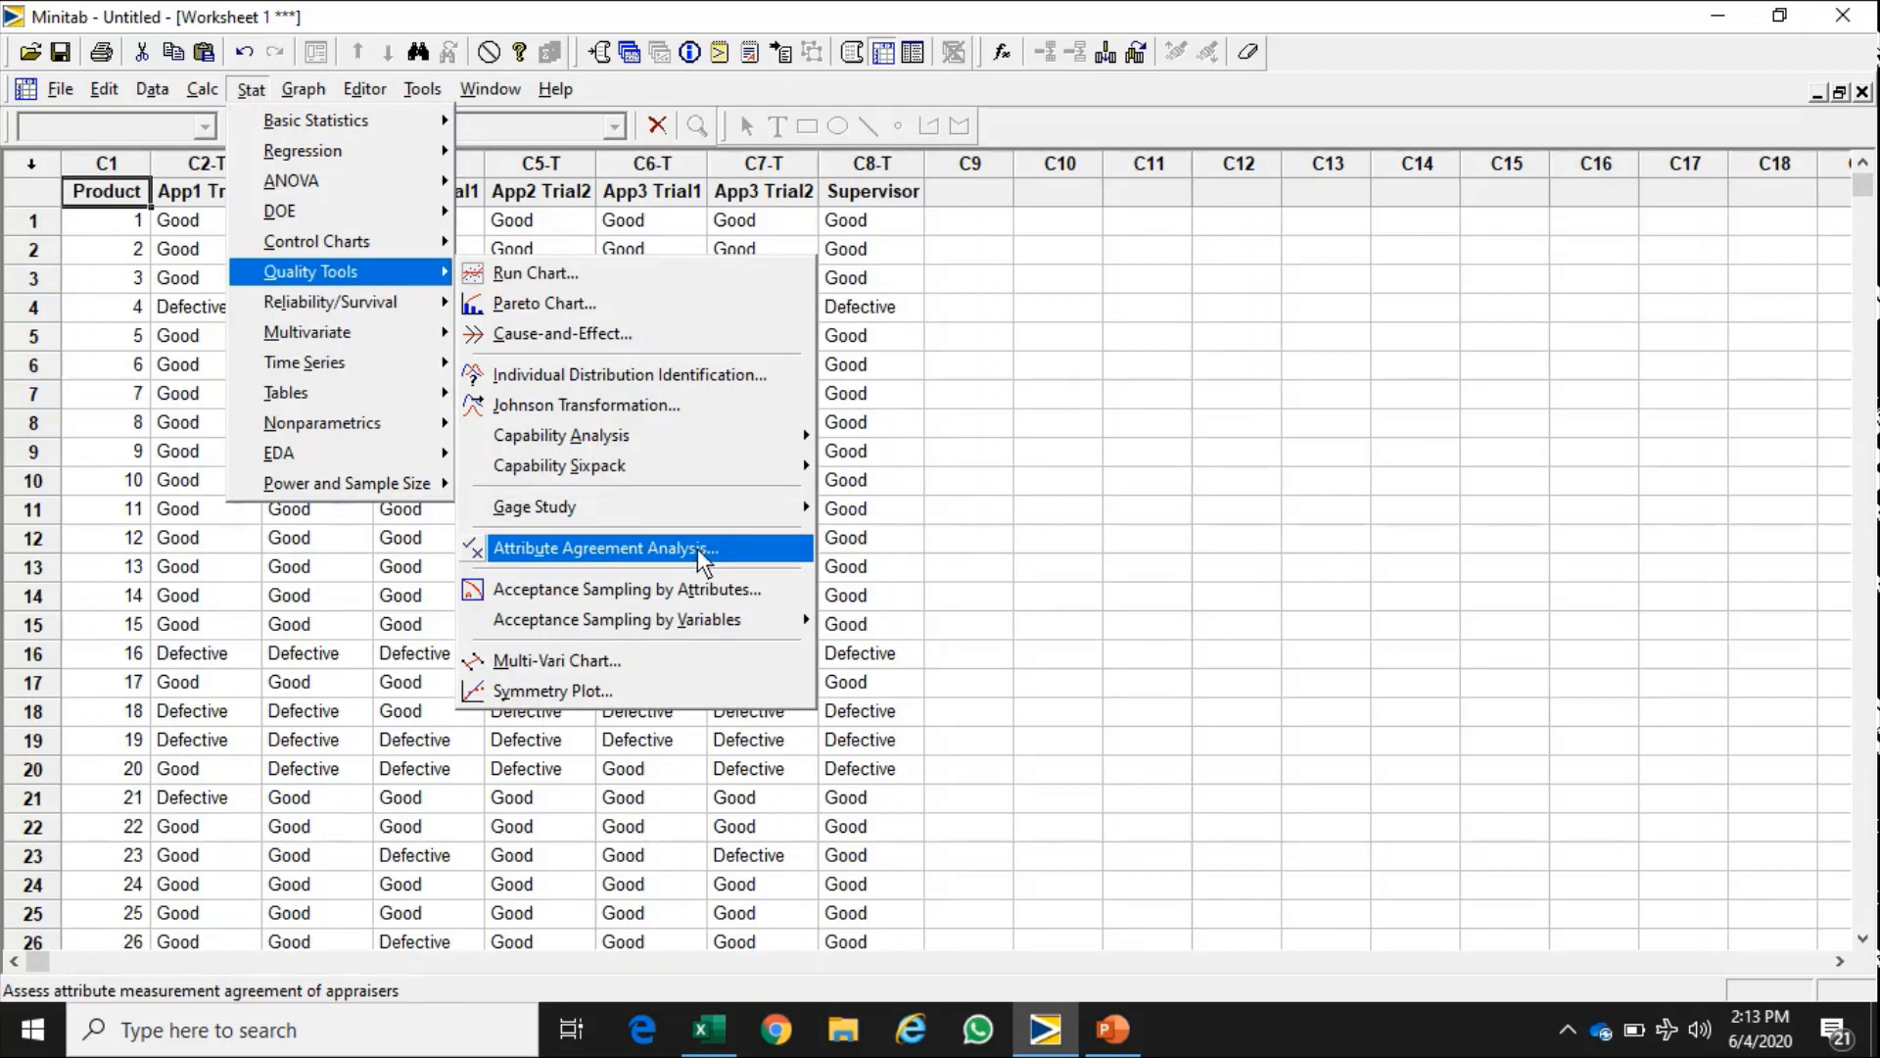
pyautogui.click(605, 548)
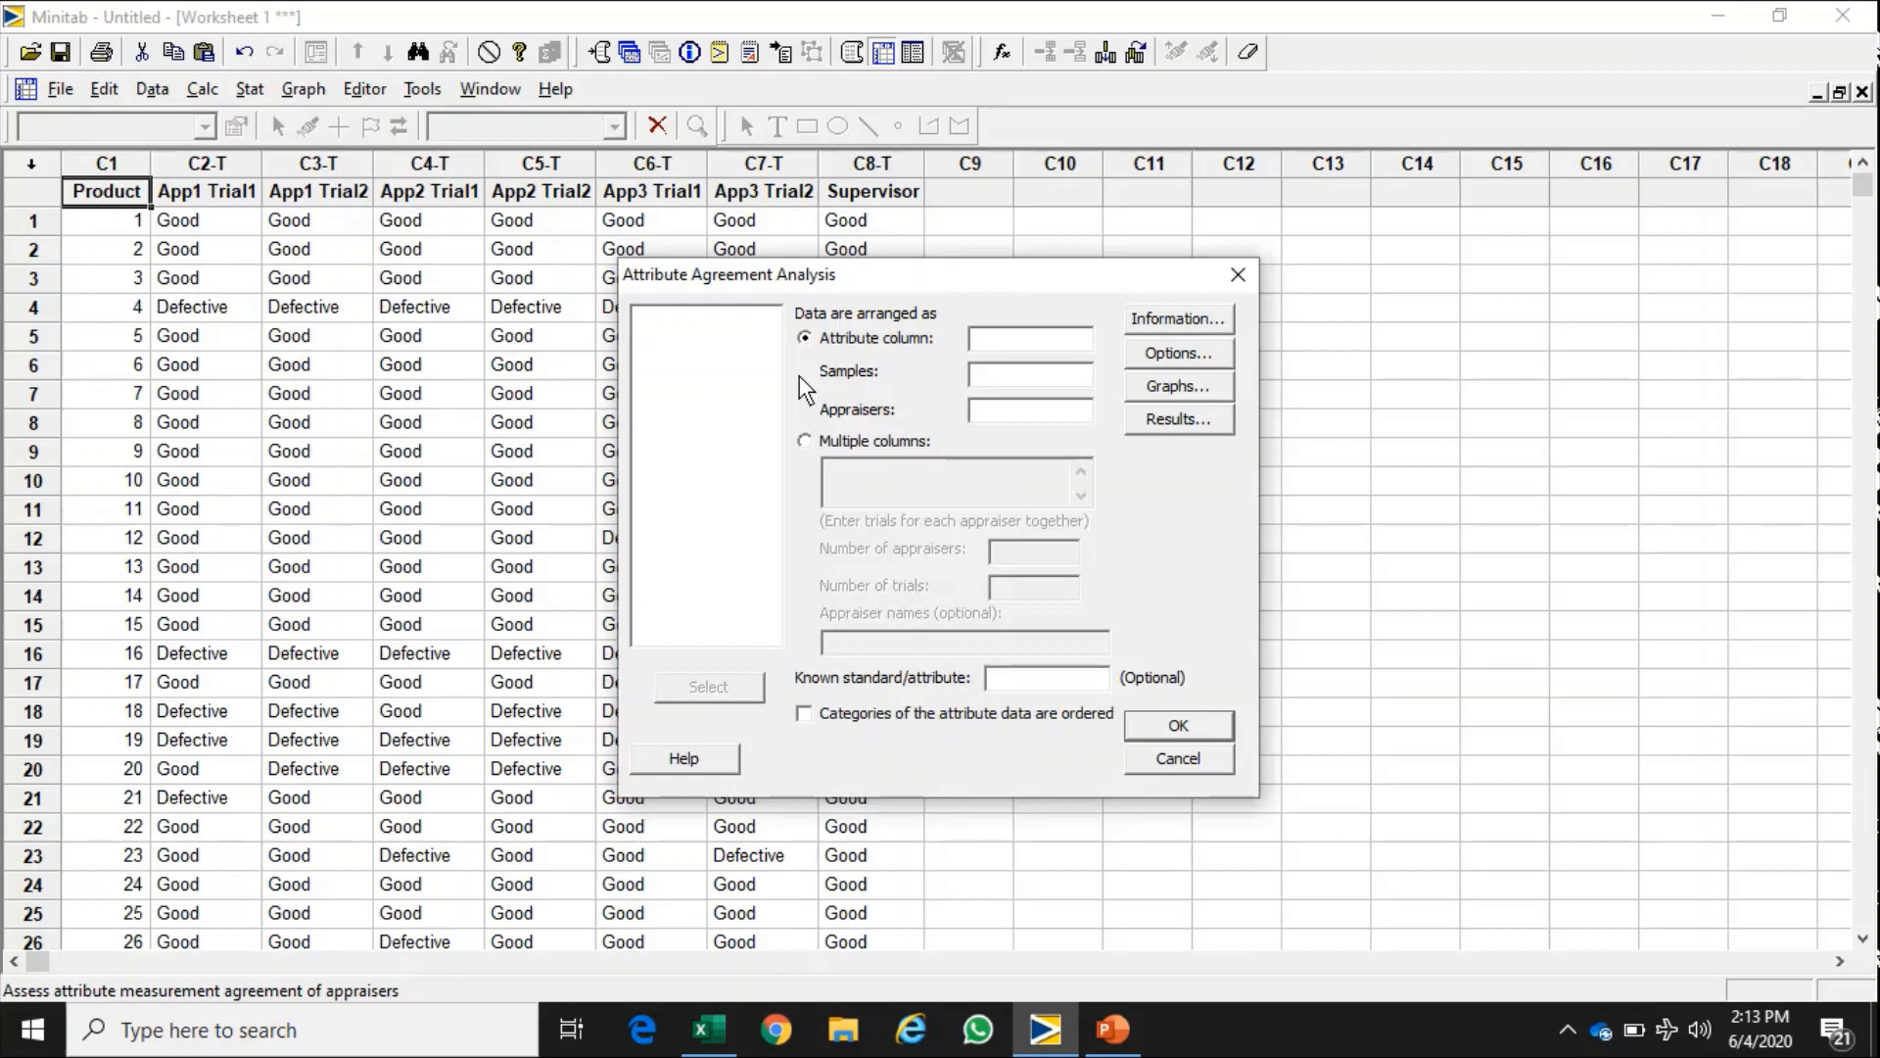
pyautogui.moveTo(658, 658)
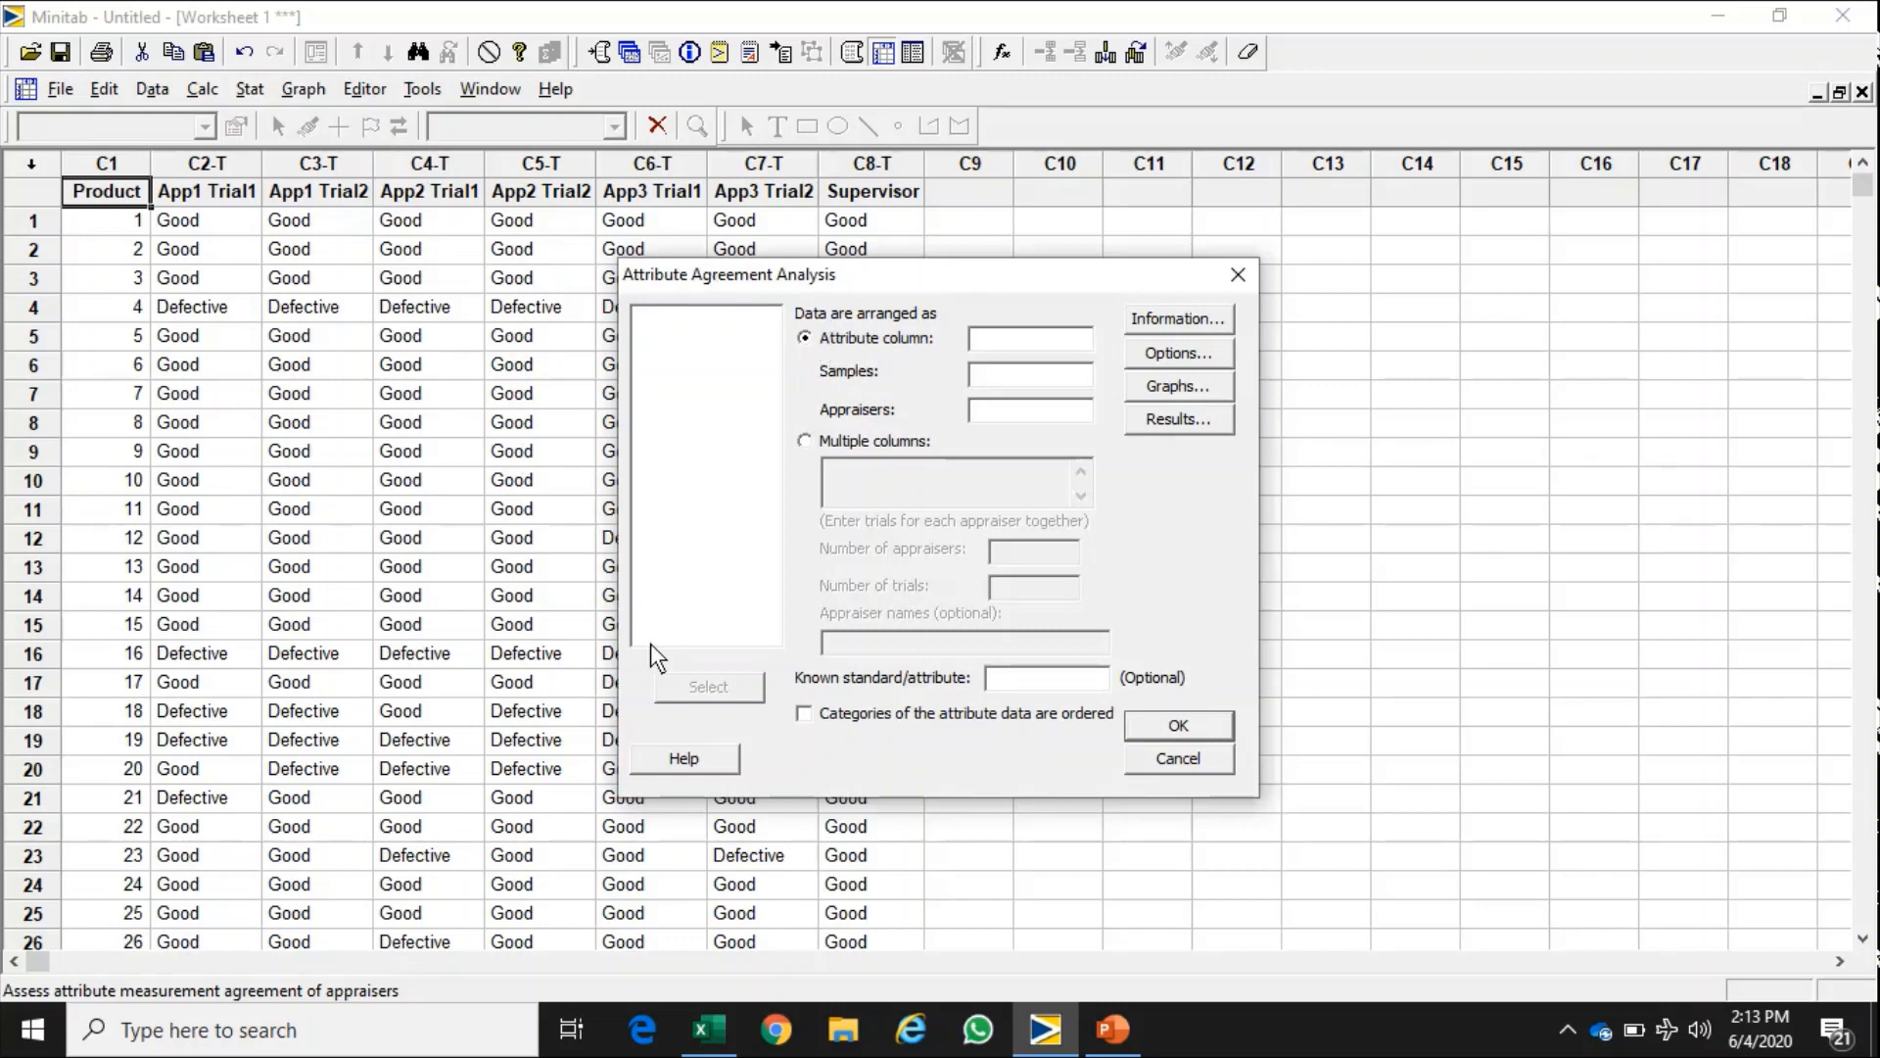
pyautogui.moveTo(813, 364)
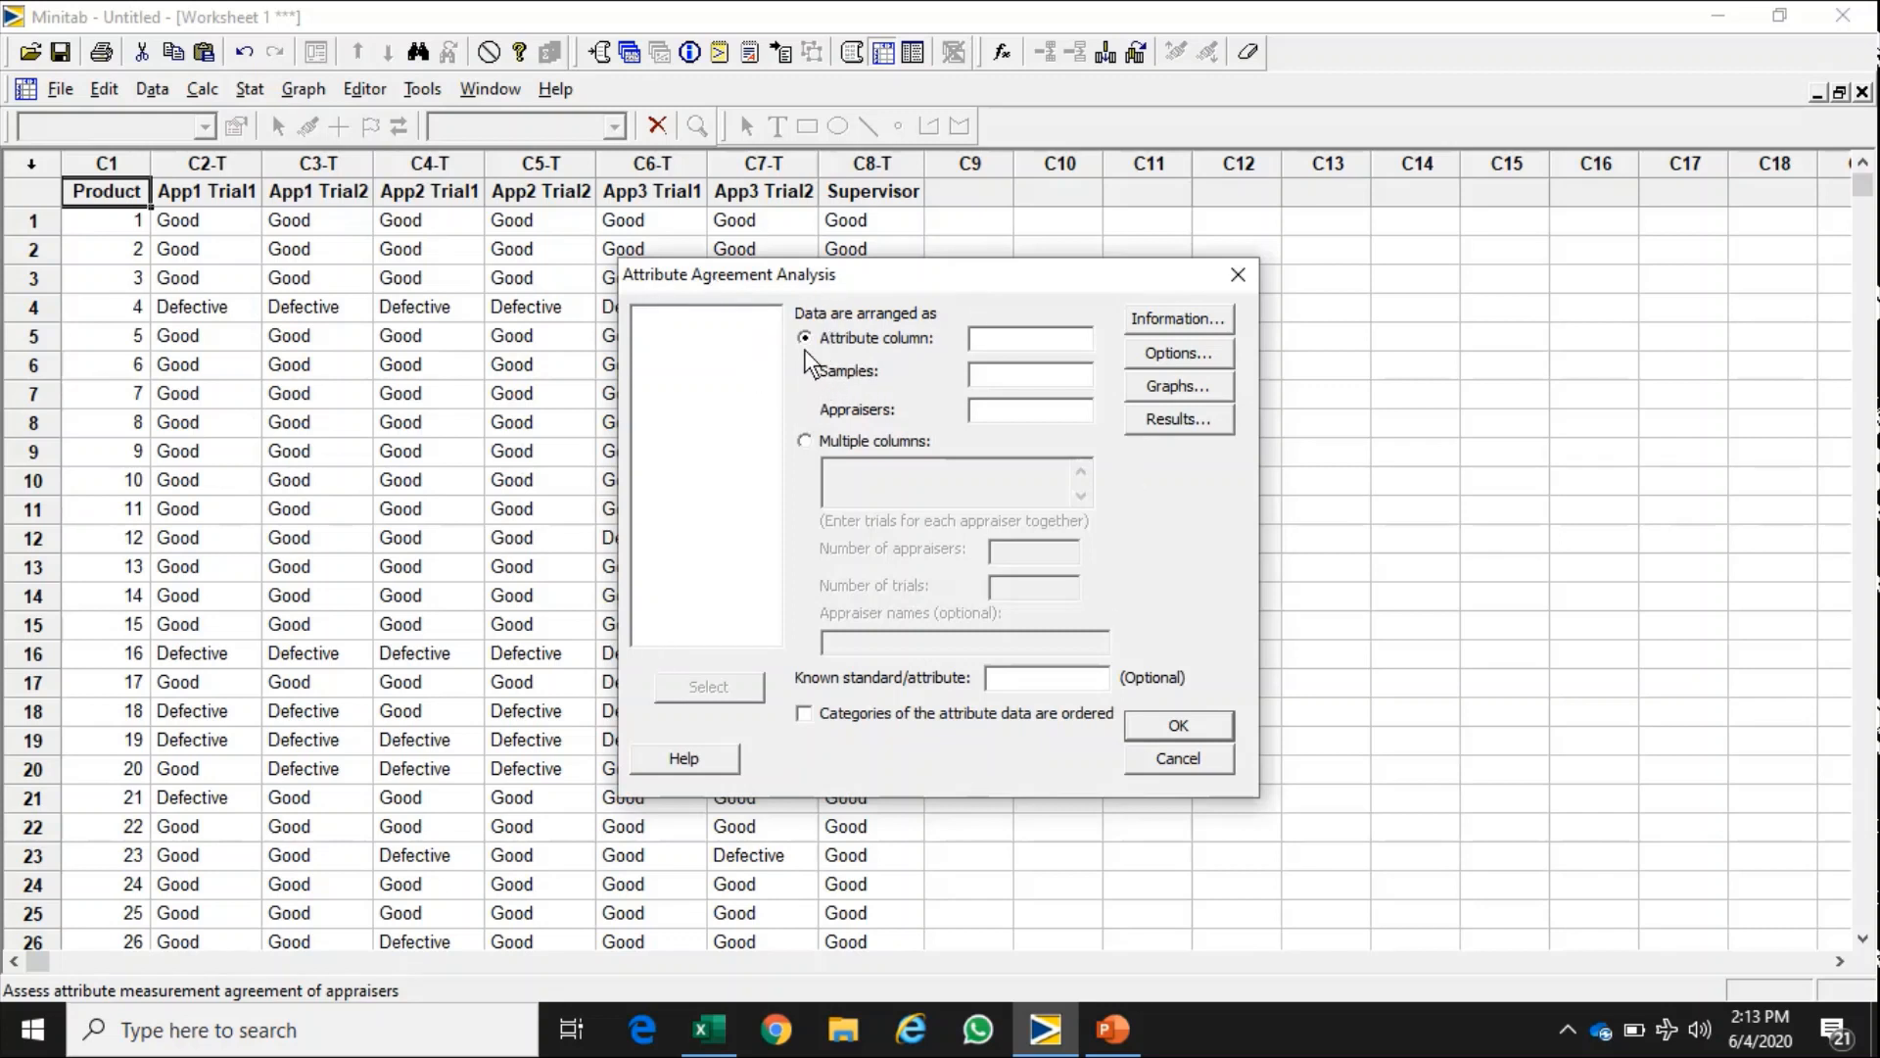
pyautogui.moveTo(813, 386)
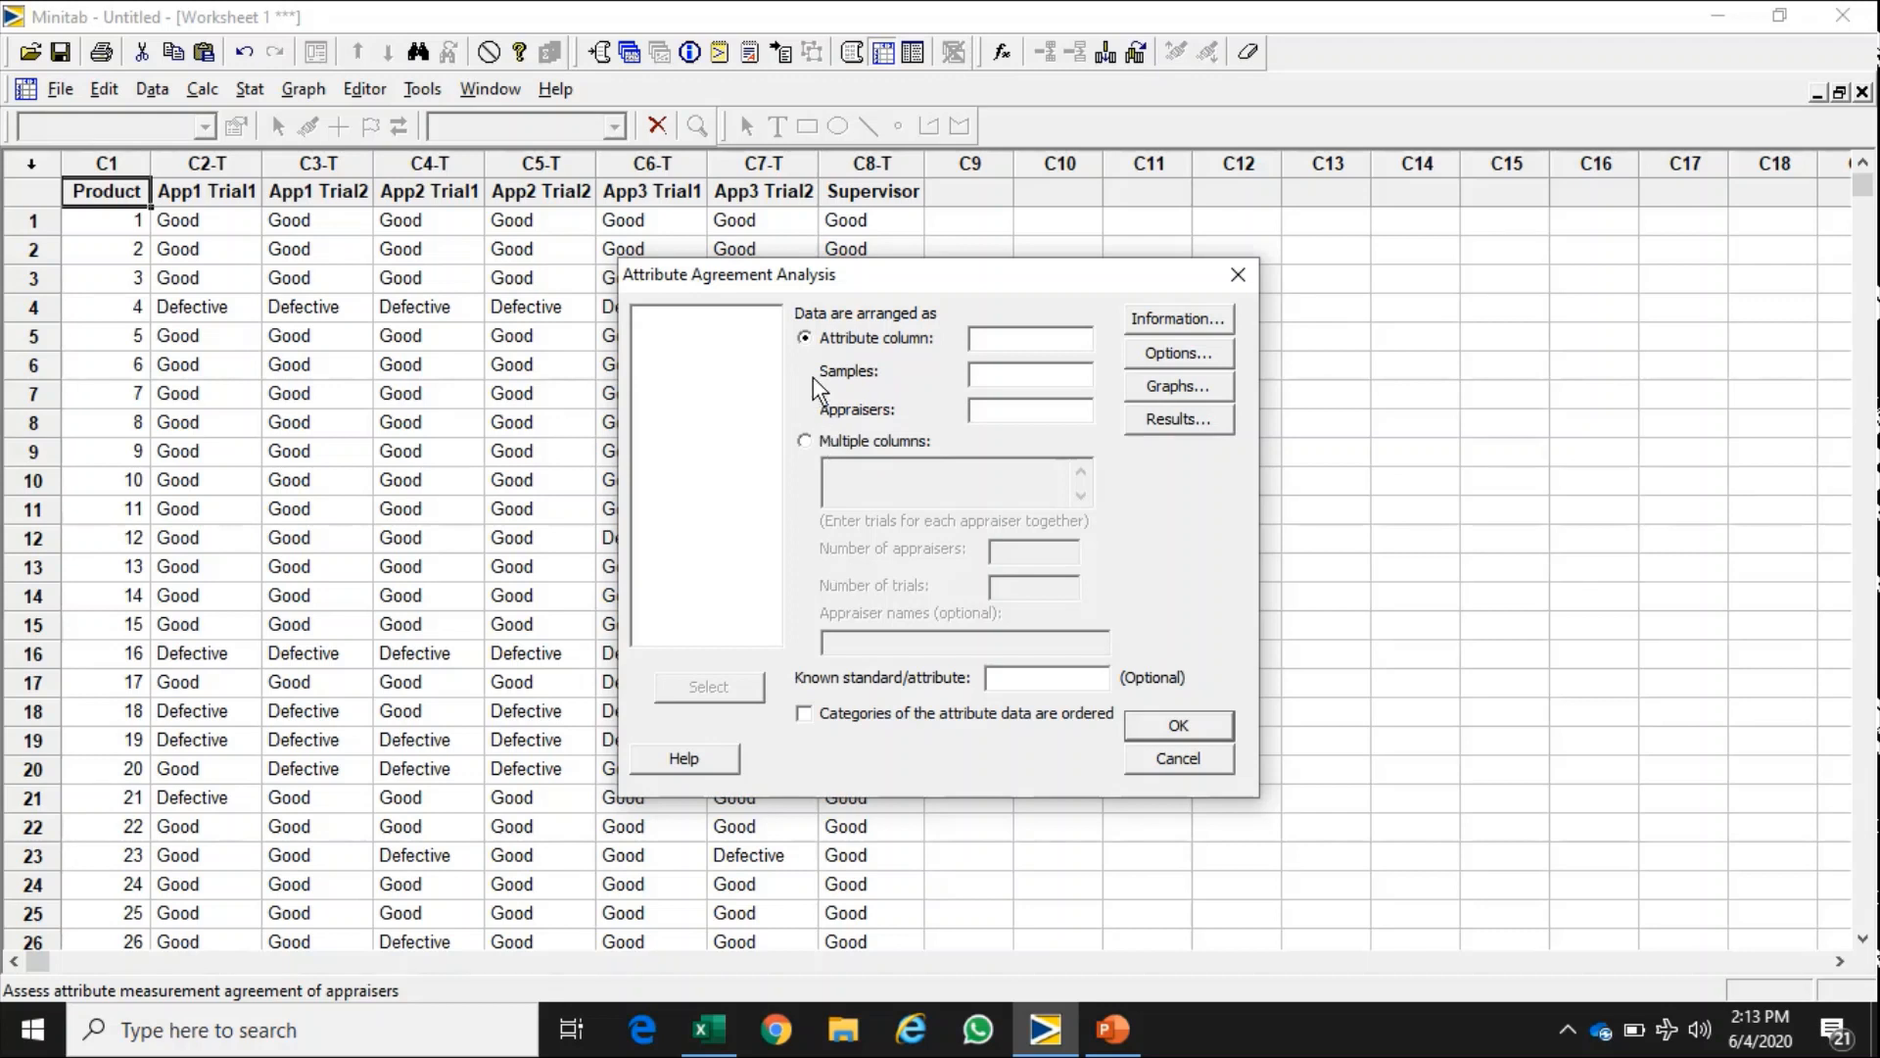
pyautogui.moveTo(840, 362)
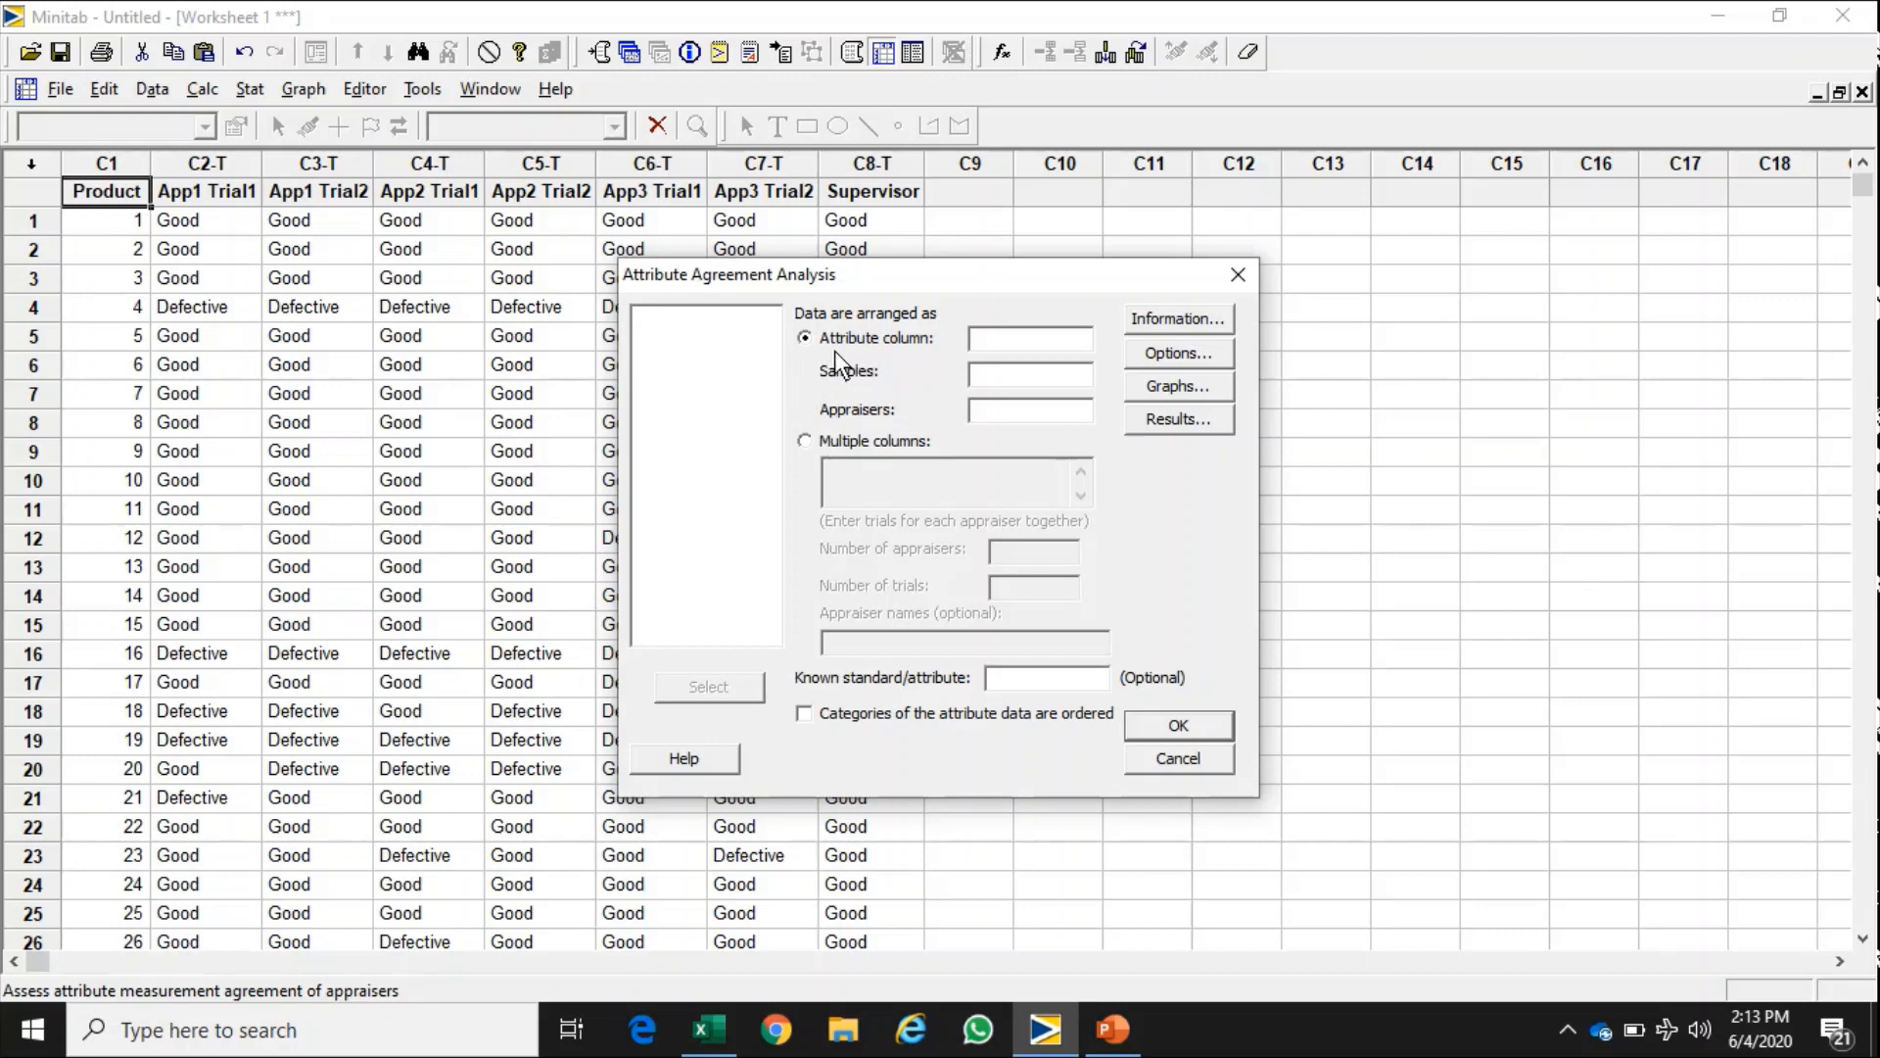
pyautogui.moveTo(921, 357)
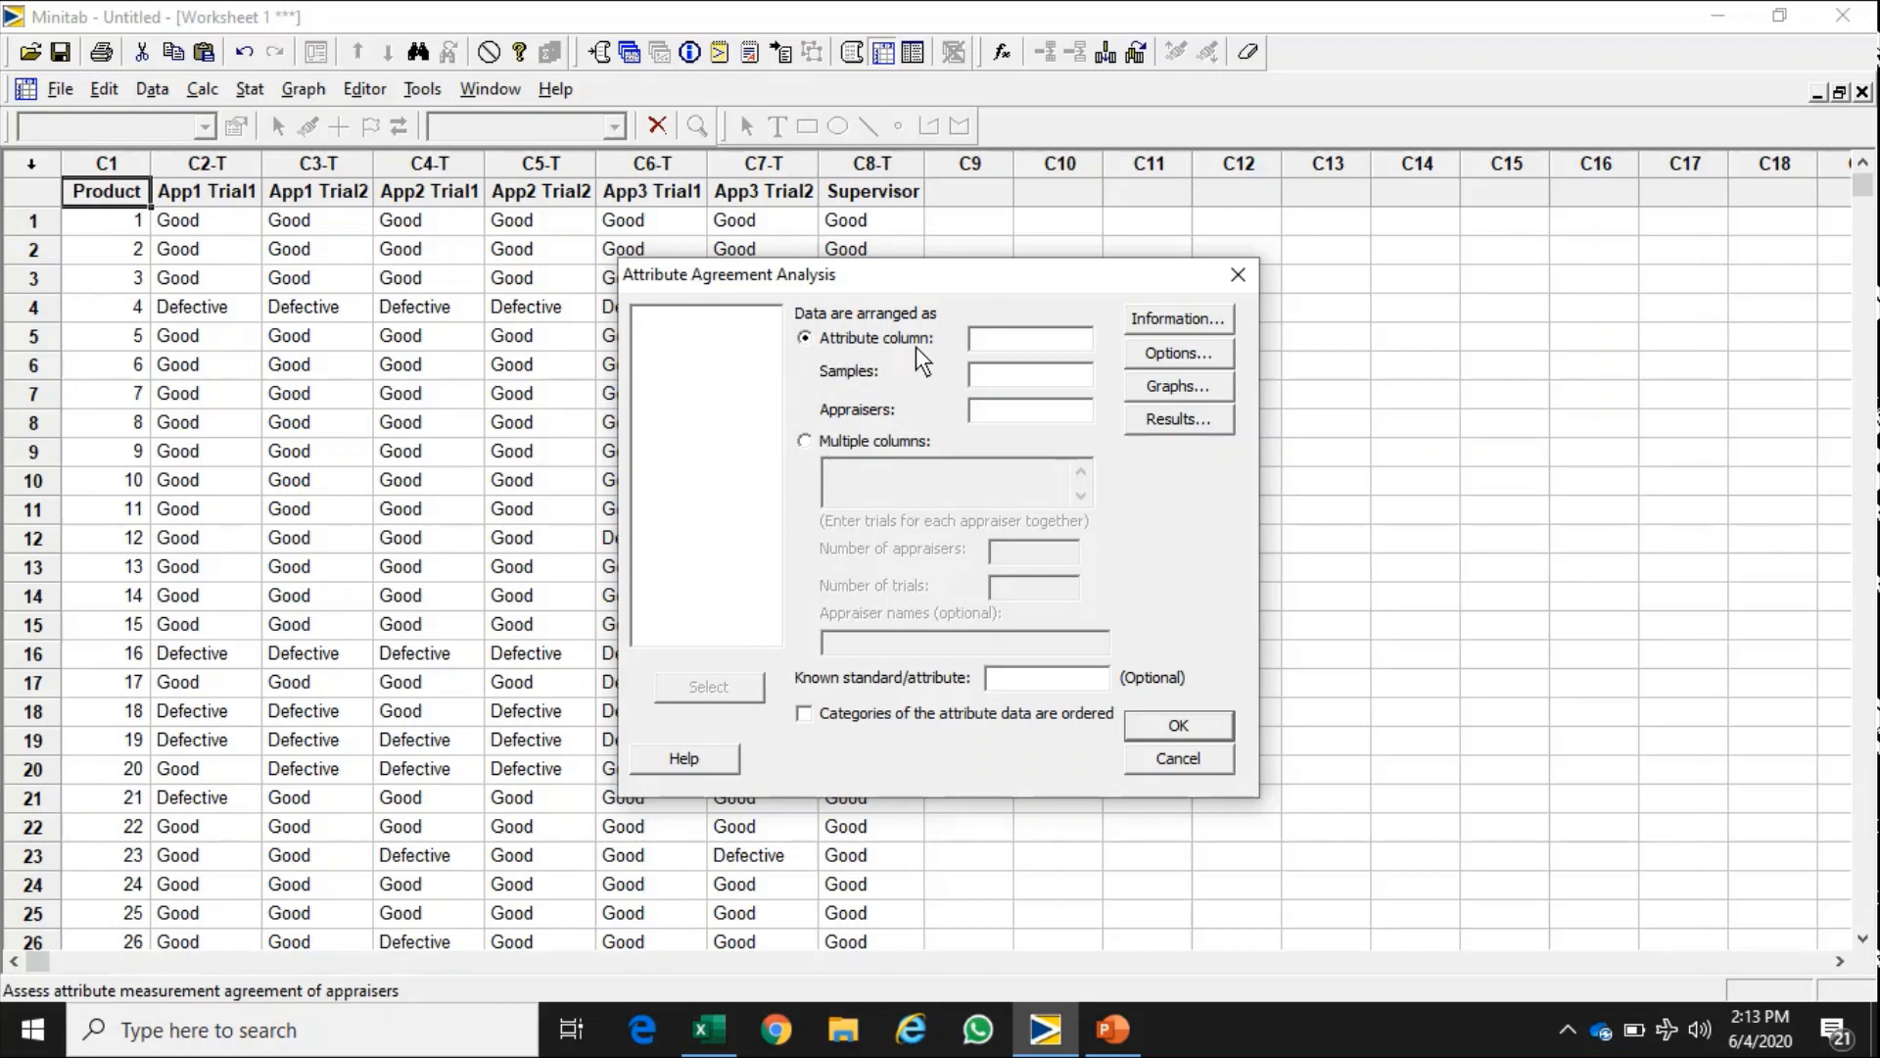
pyautogui.moveTo(843, 468)
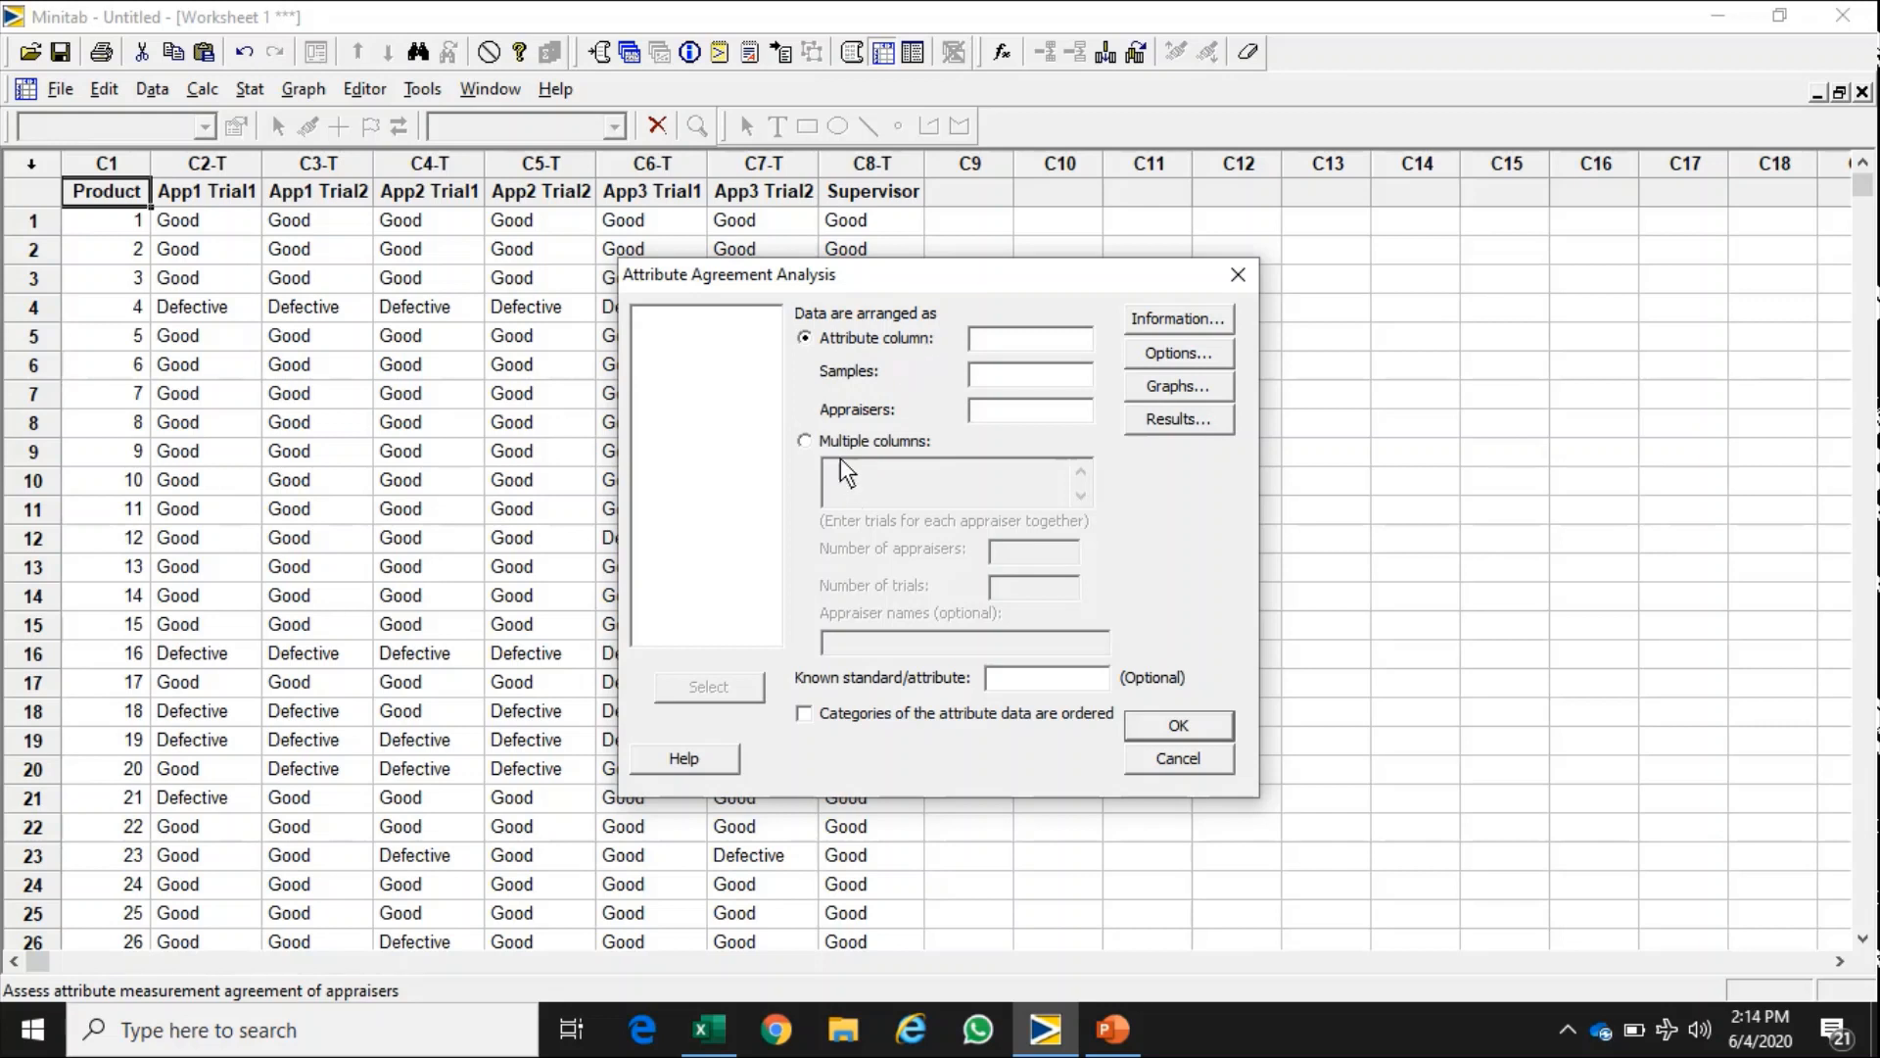
pyautogui.moveTo(864, 546)
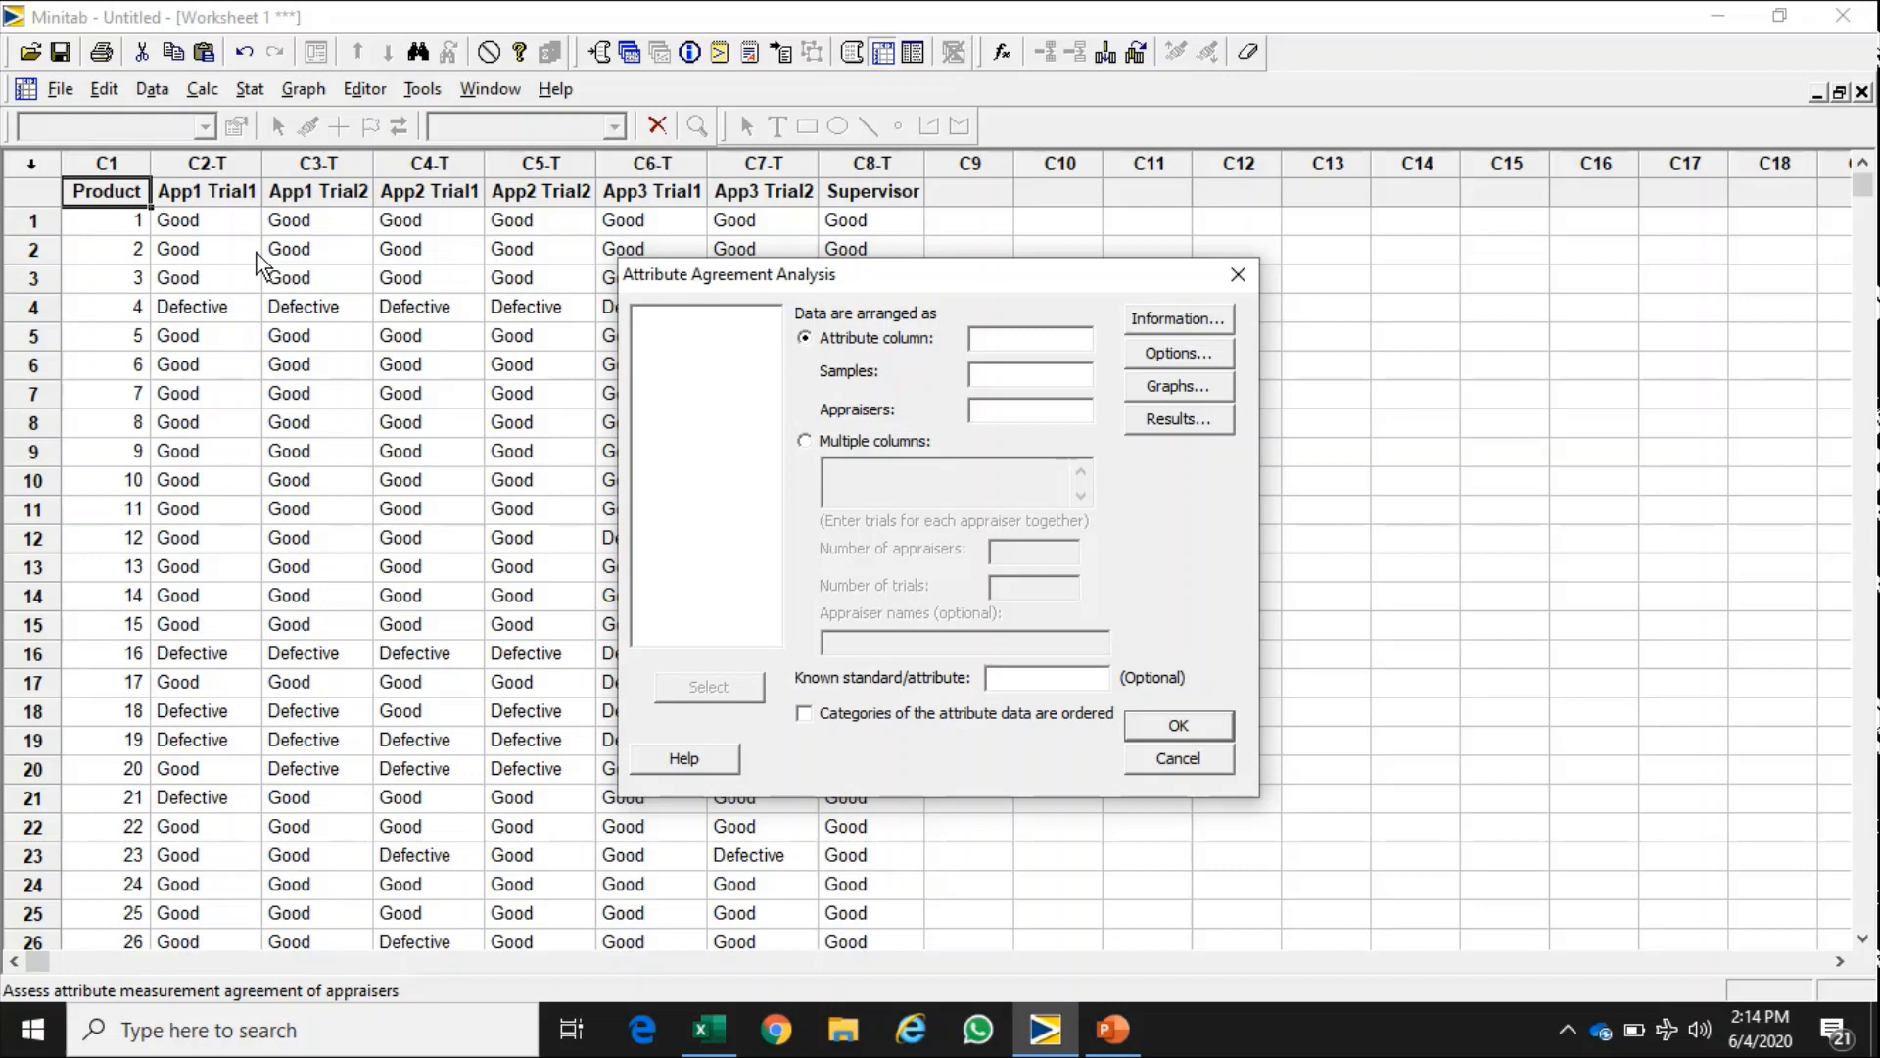
pyautogui.moveTo(809, 458)
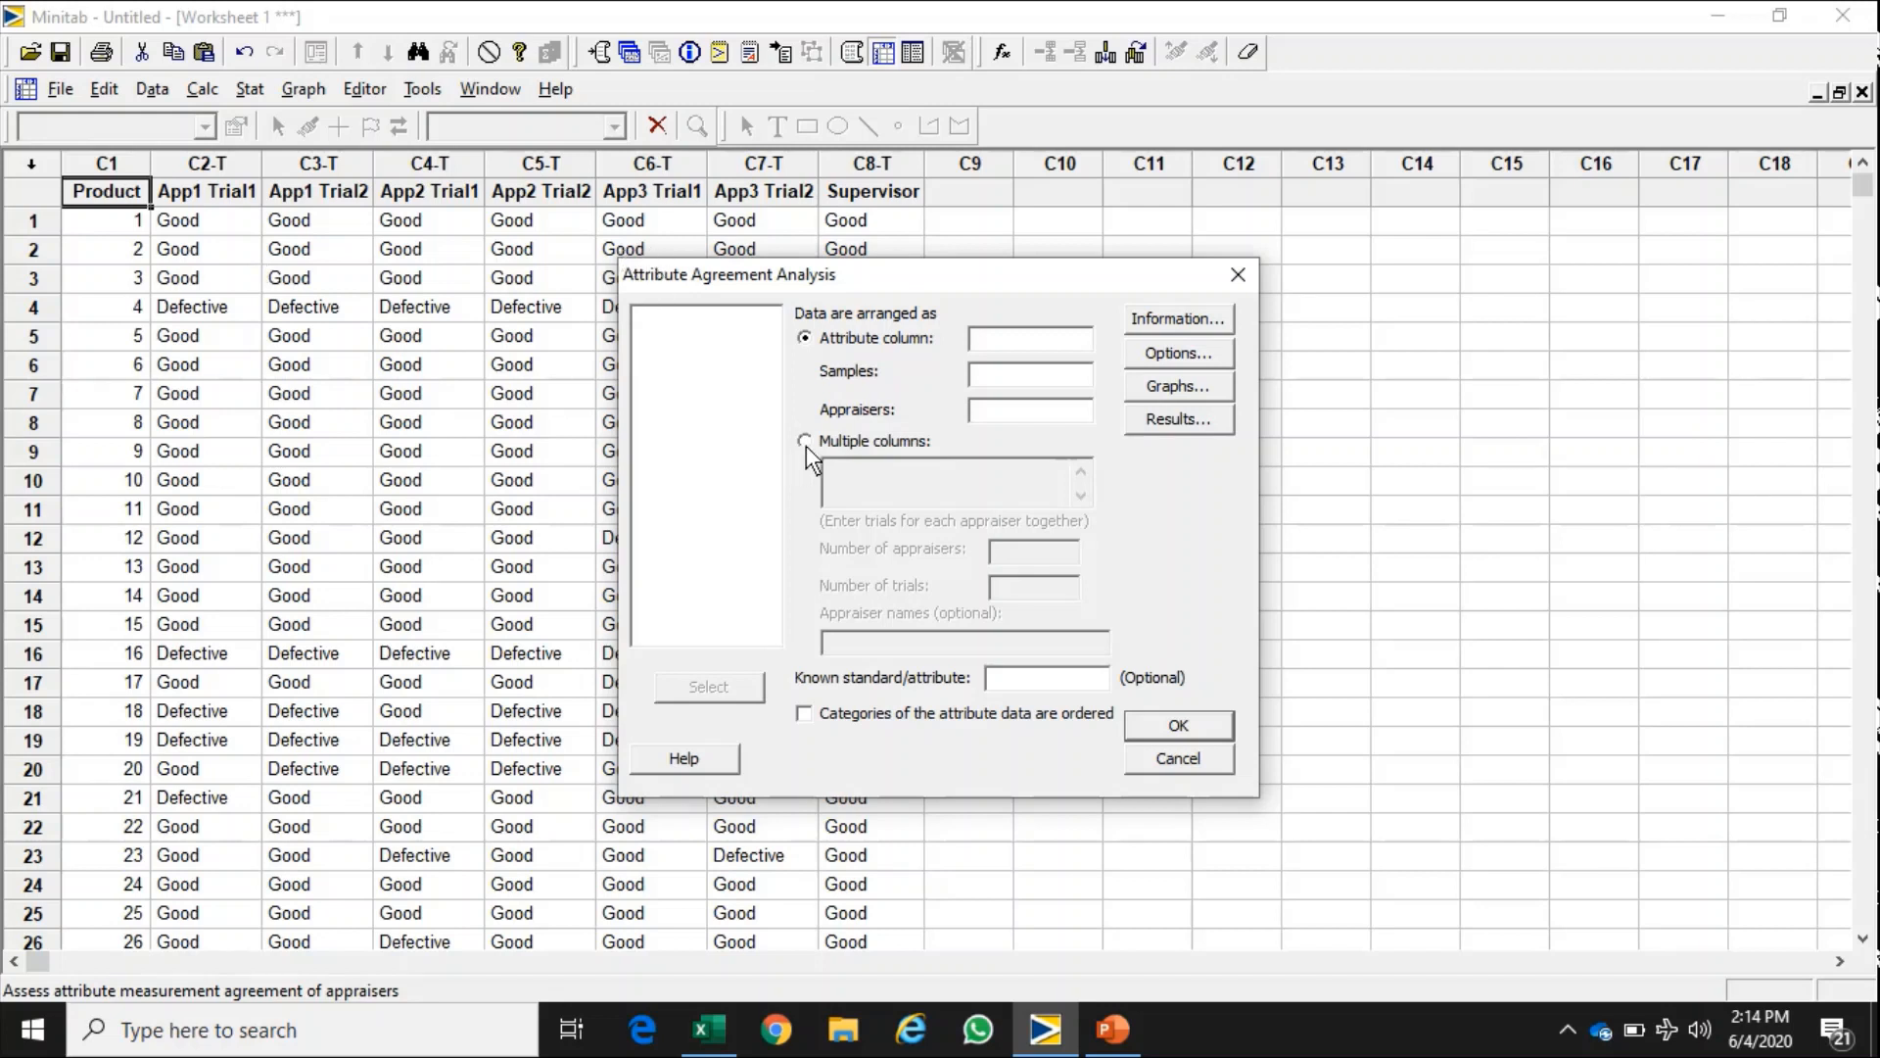
# - Arrange data as multiple columns App1 Trial1–App3 Trial2 with 3 appraisers and 2 trials
pyautogui.click(805, 441)
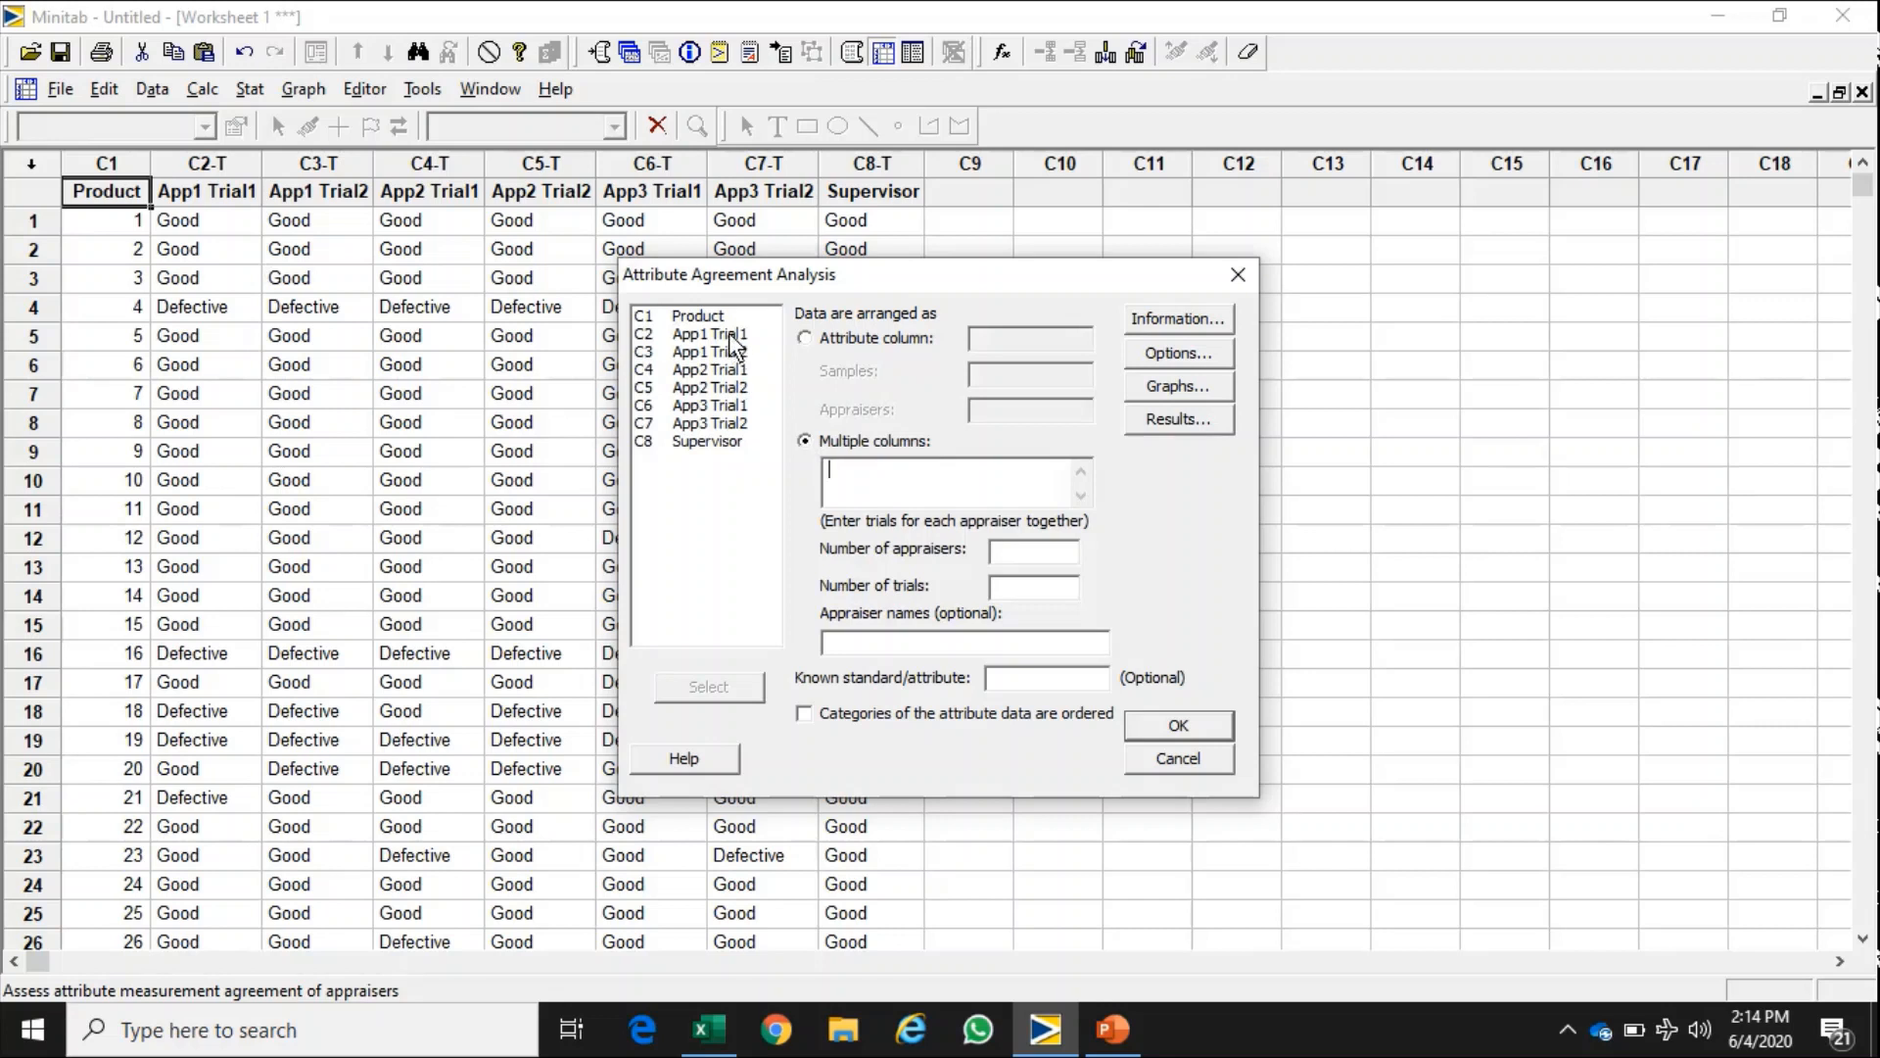
pyautogui.click(709, 333)
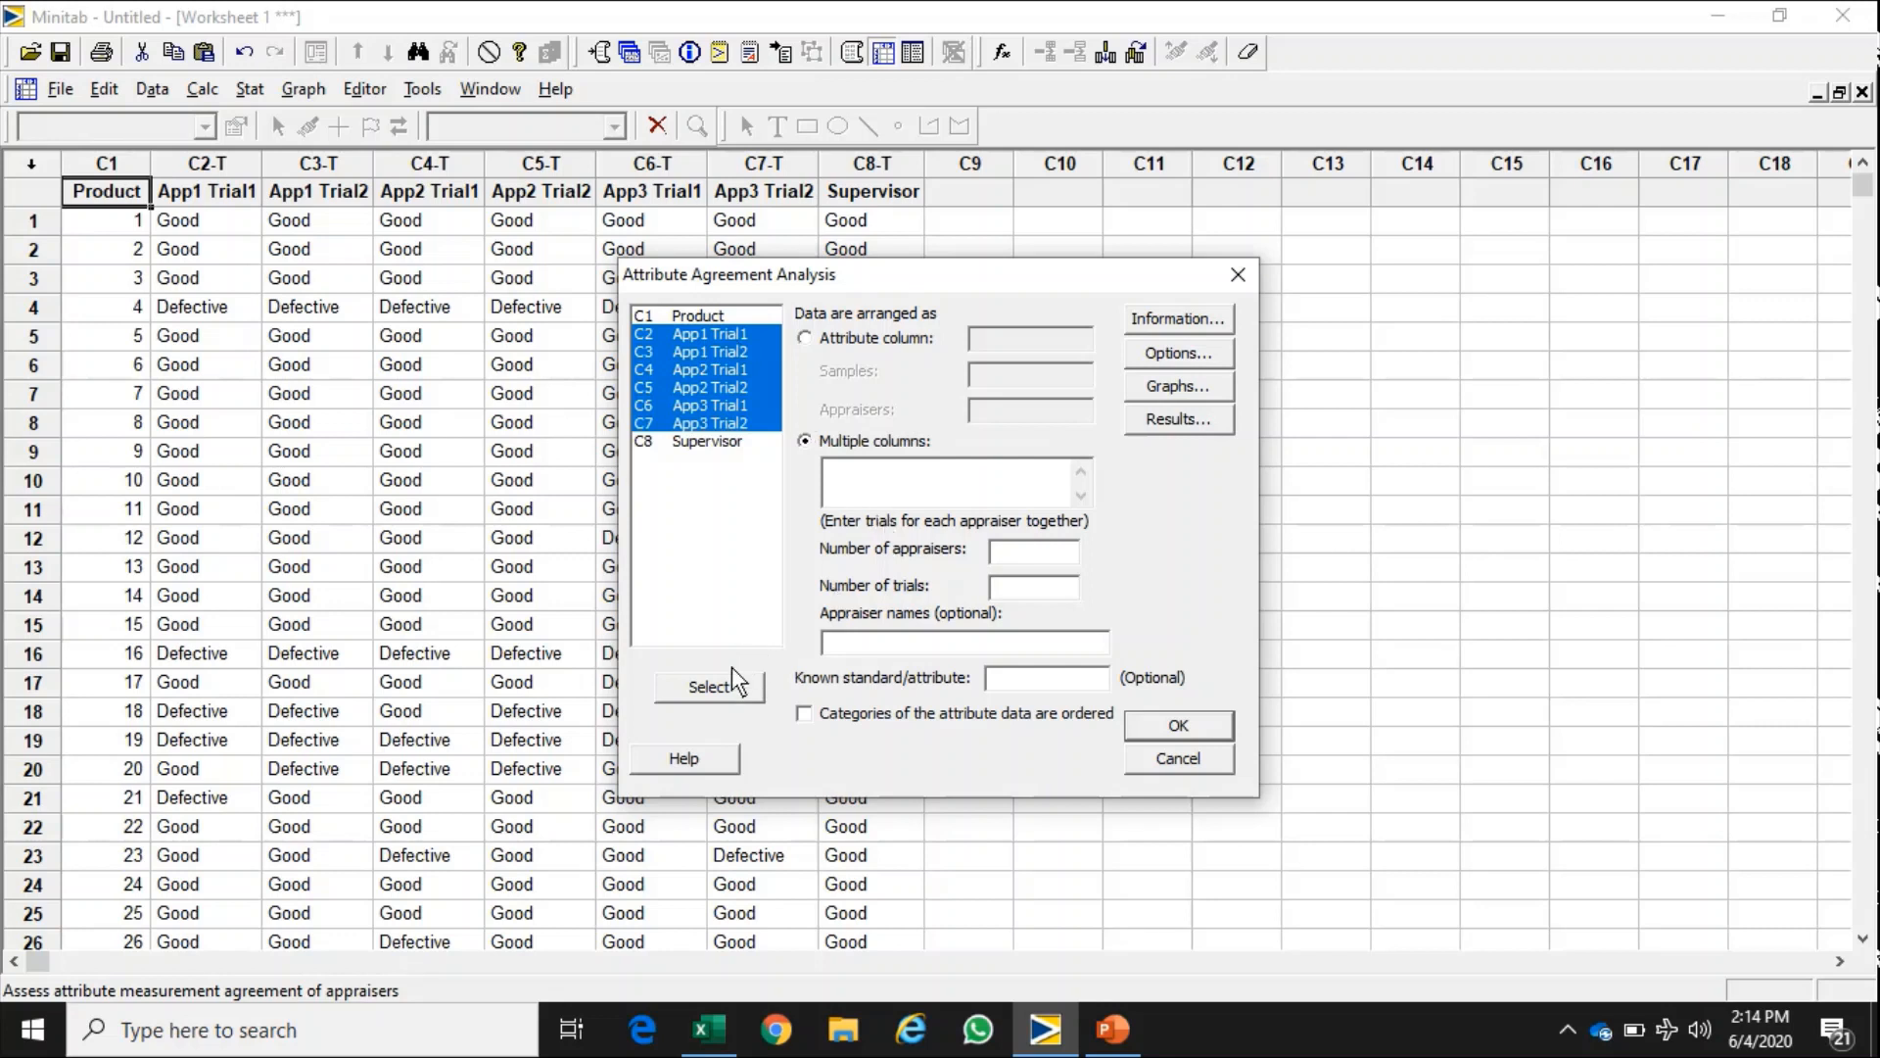
pyautogui.click(707, 686)
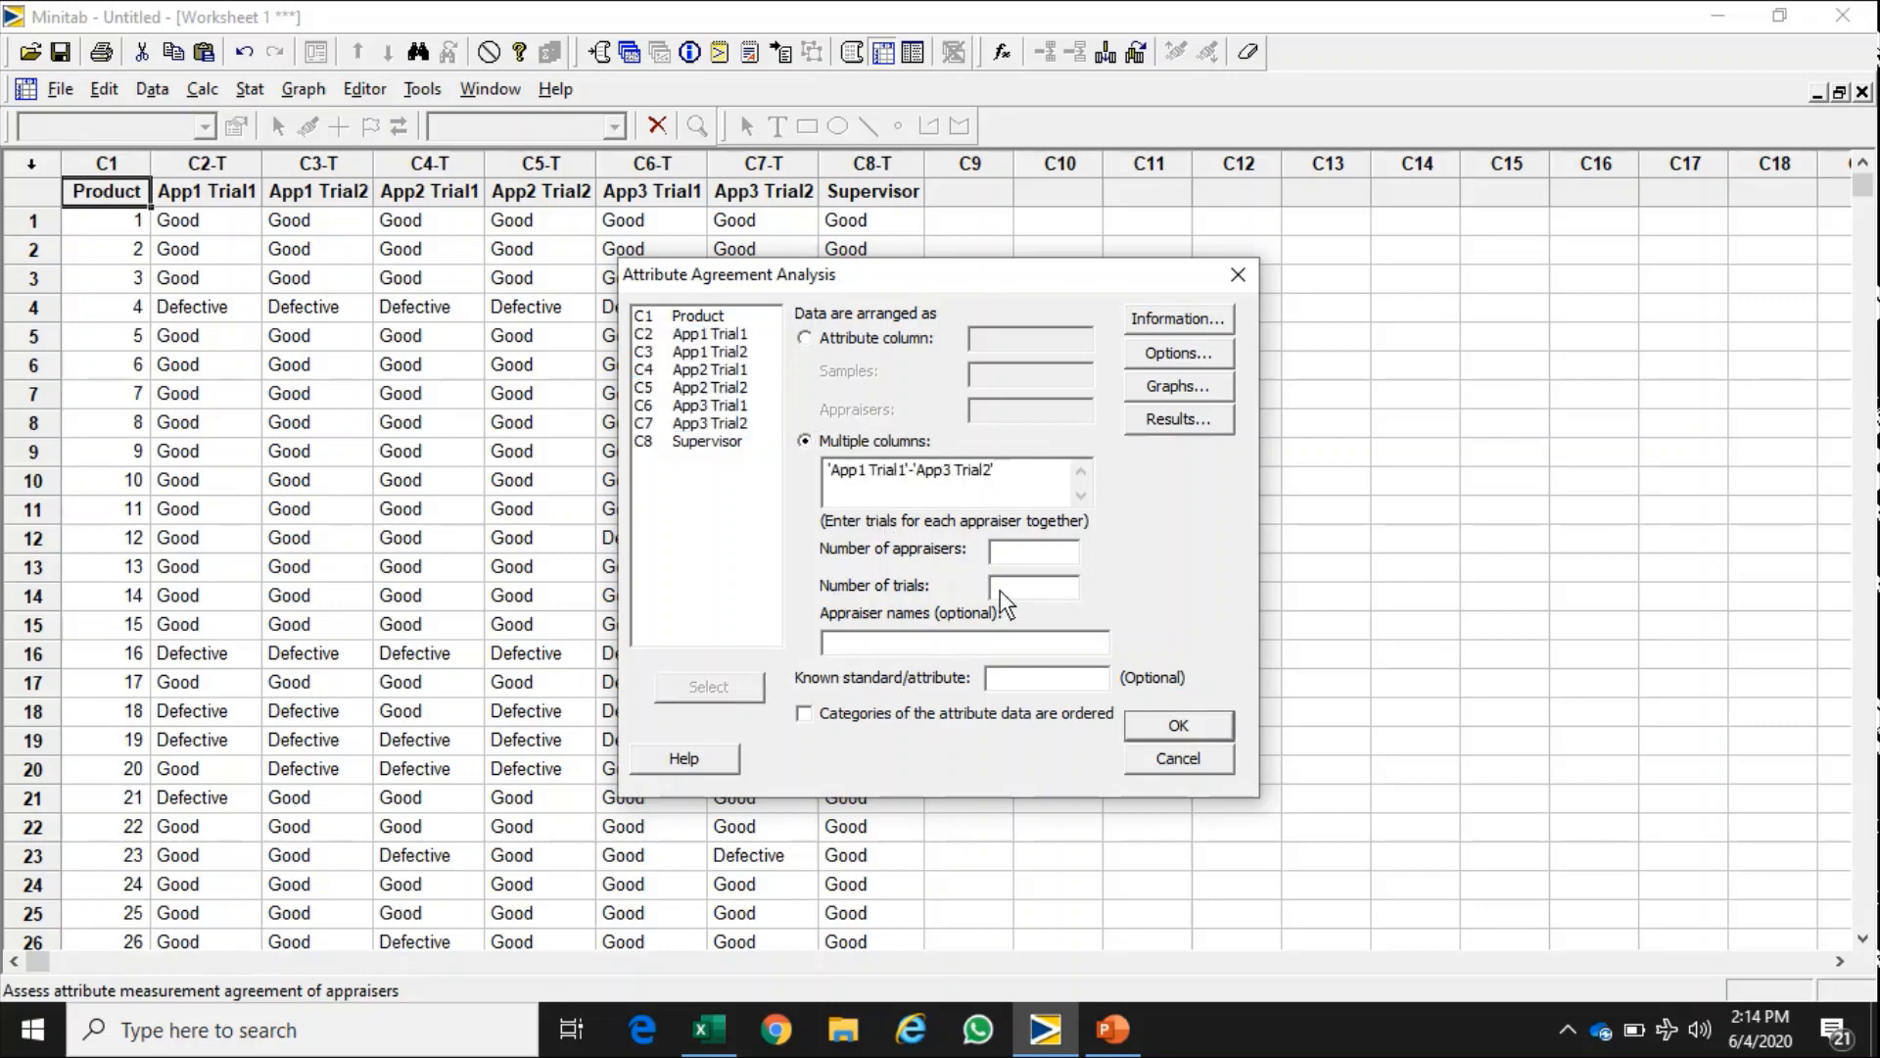
pyautogui.click(1033, 549)
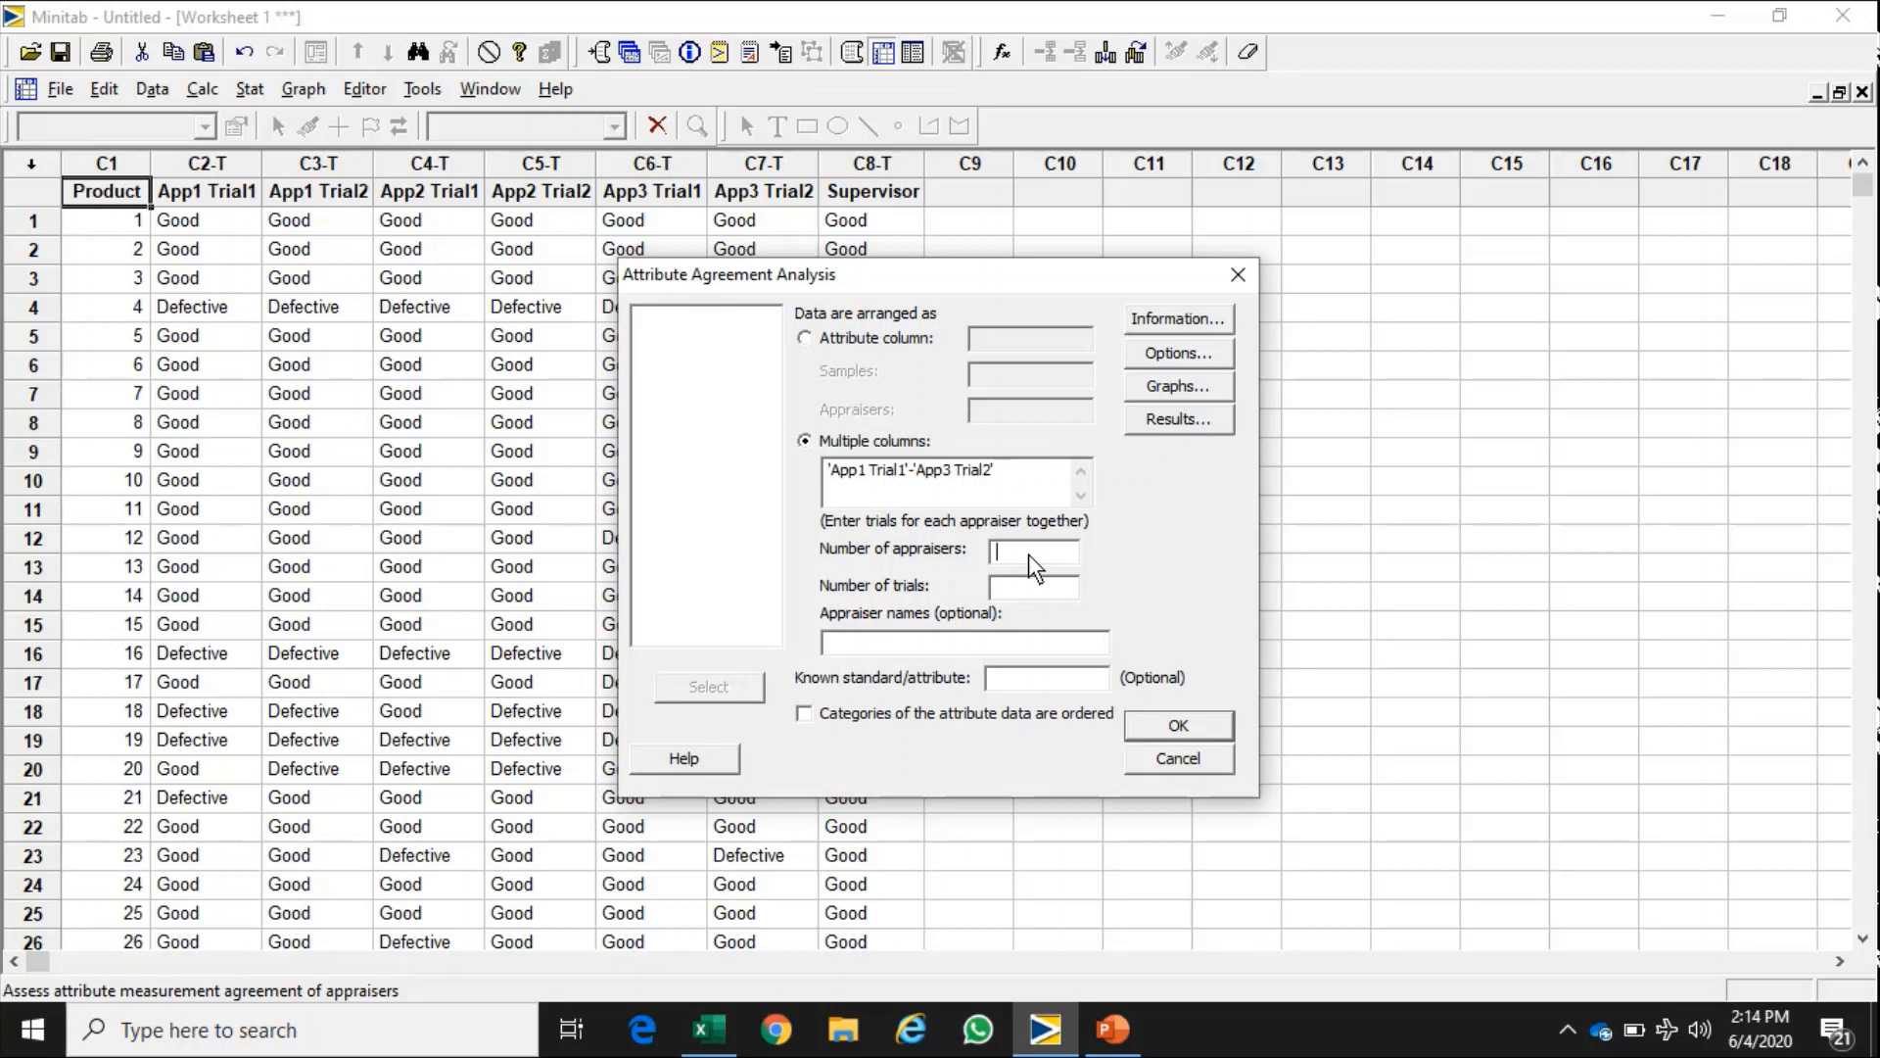
pyautogui.write('3')
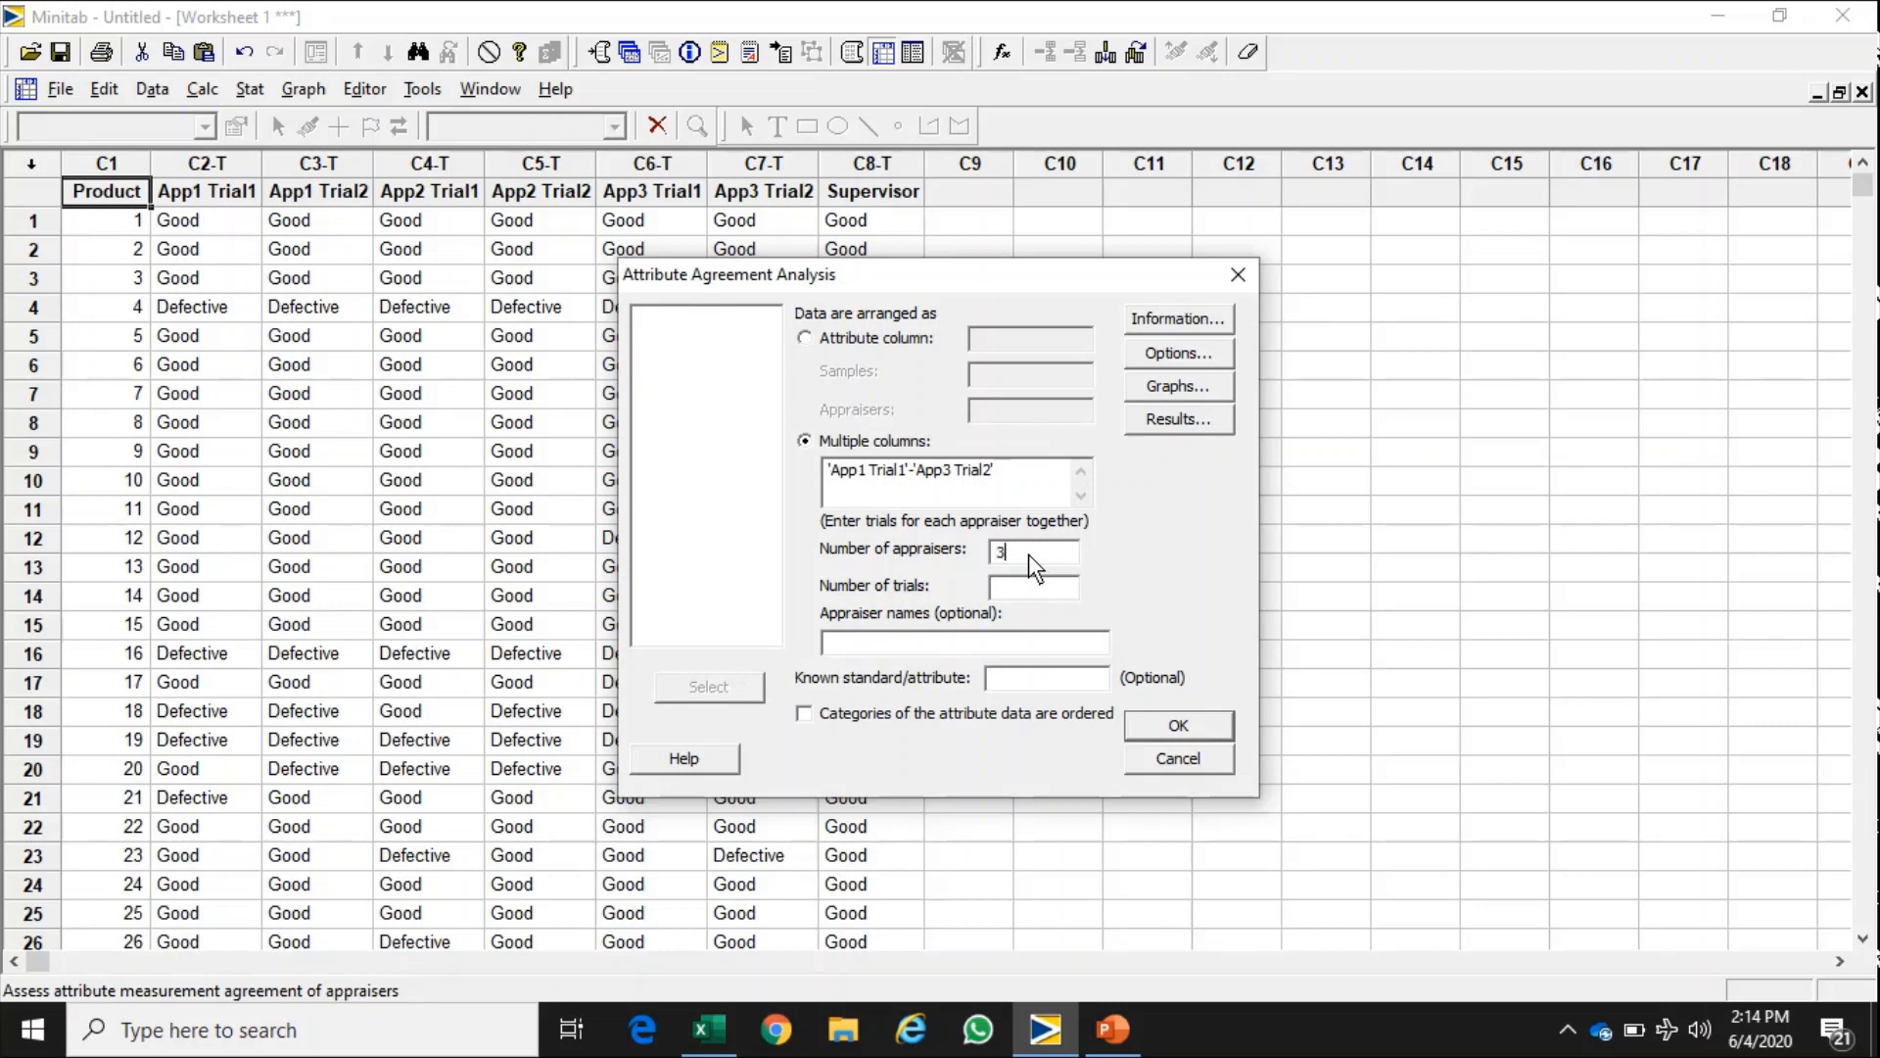
pyautogui.click(1032, 585)
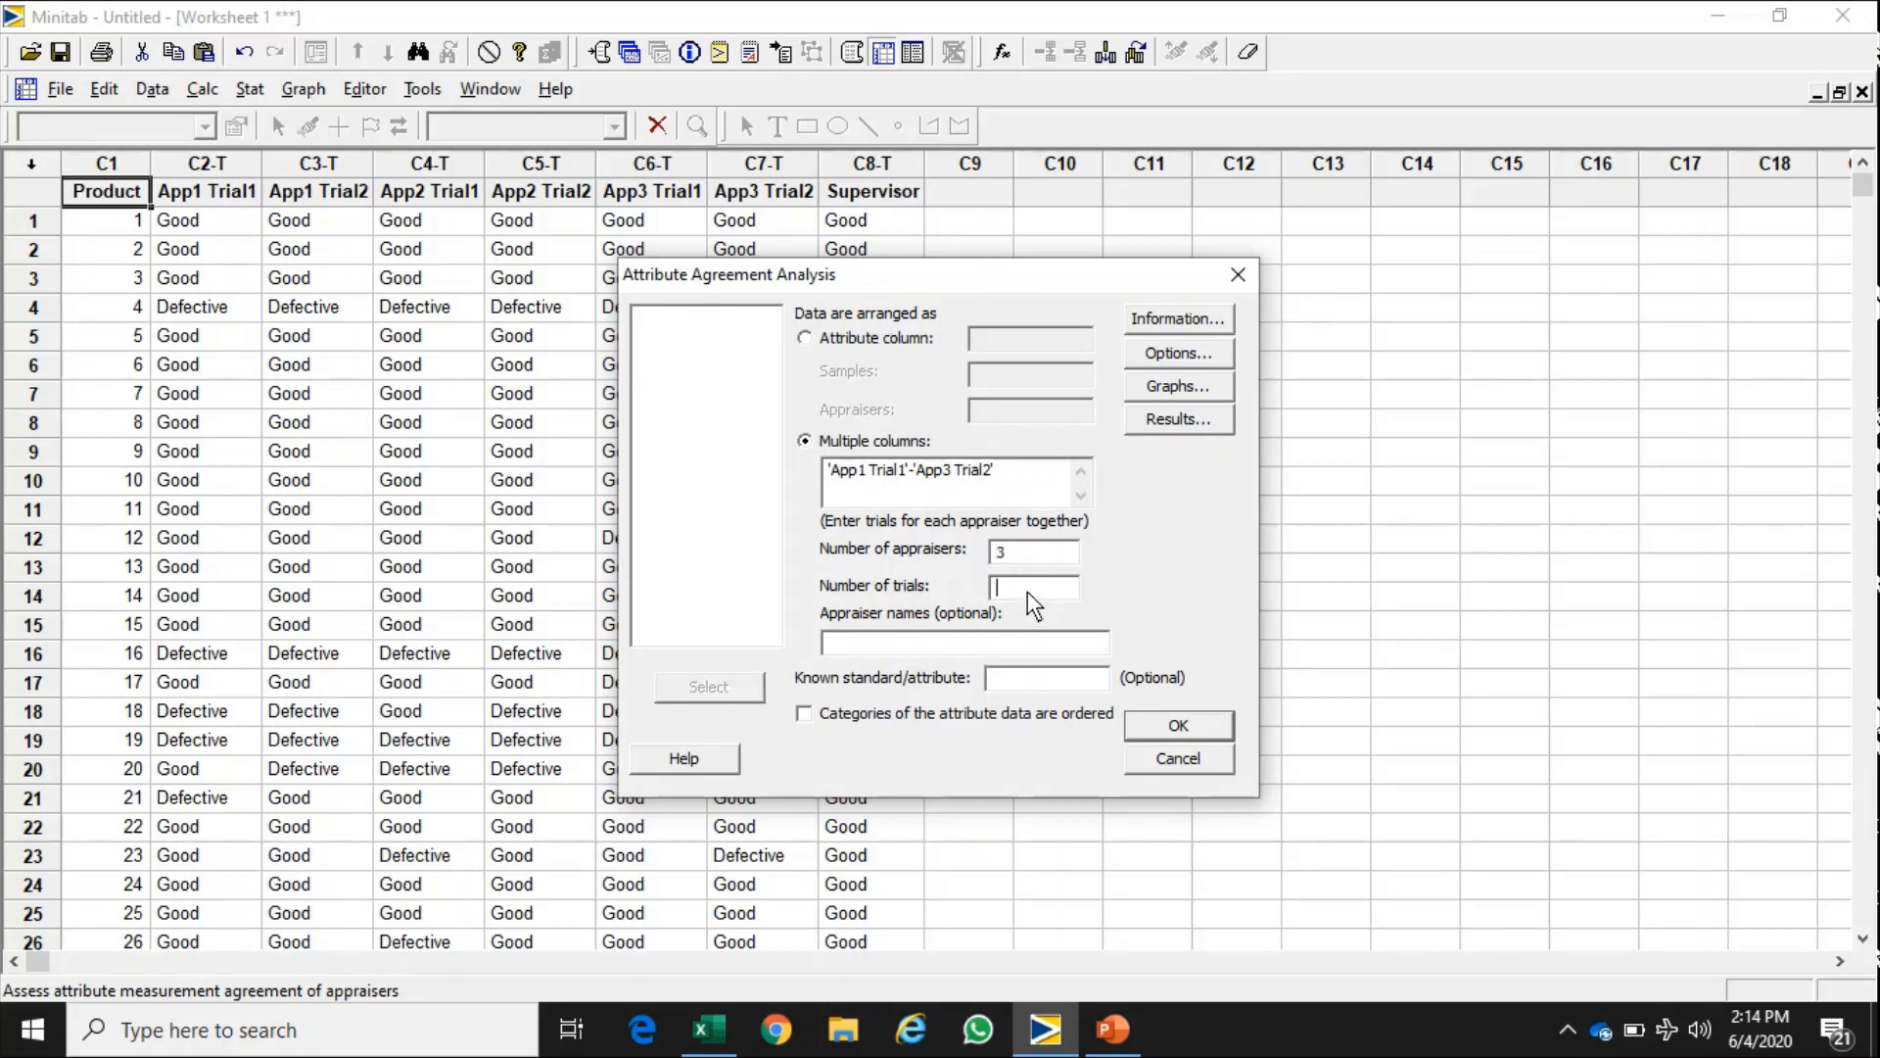
pyautogui.write('2')
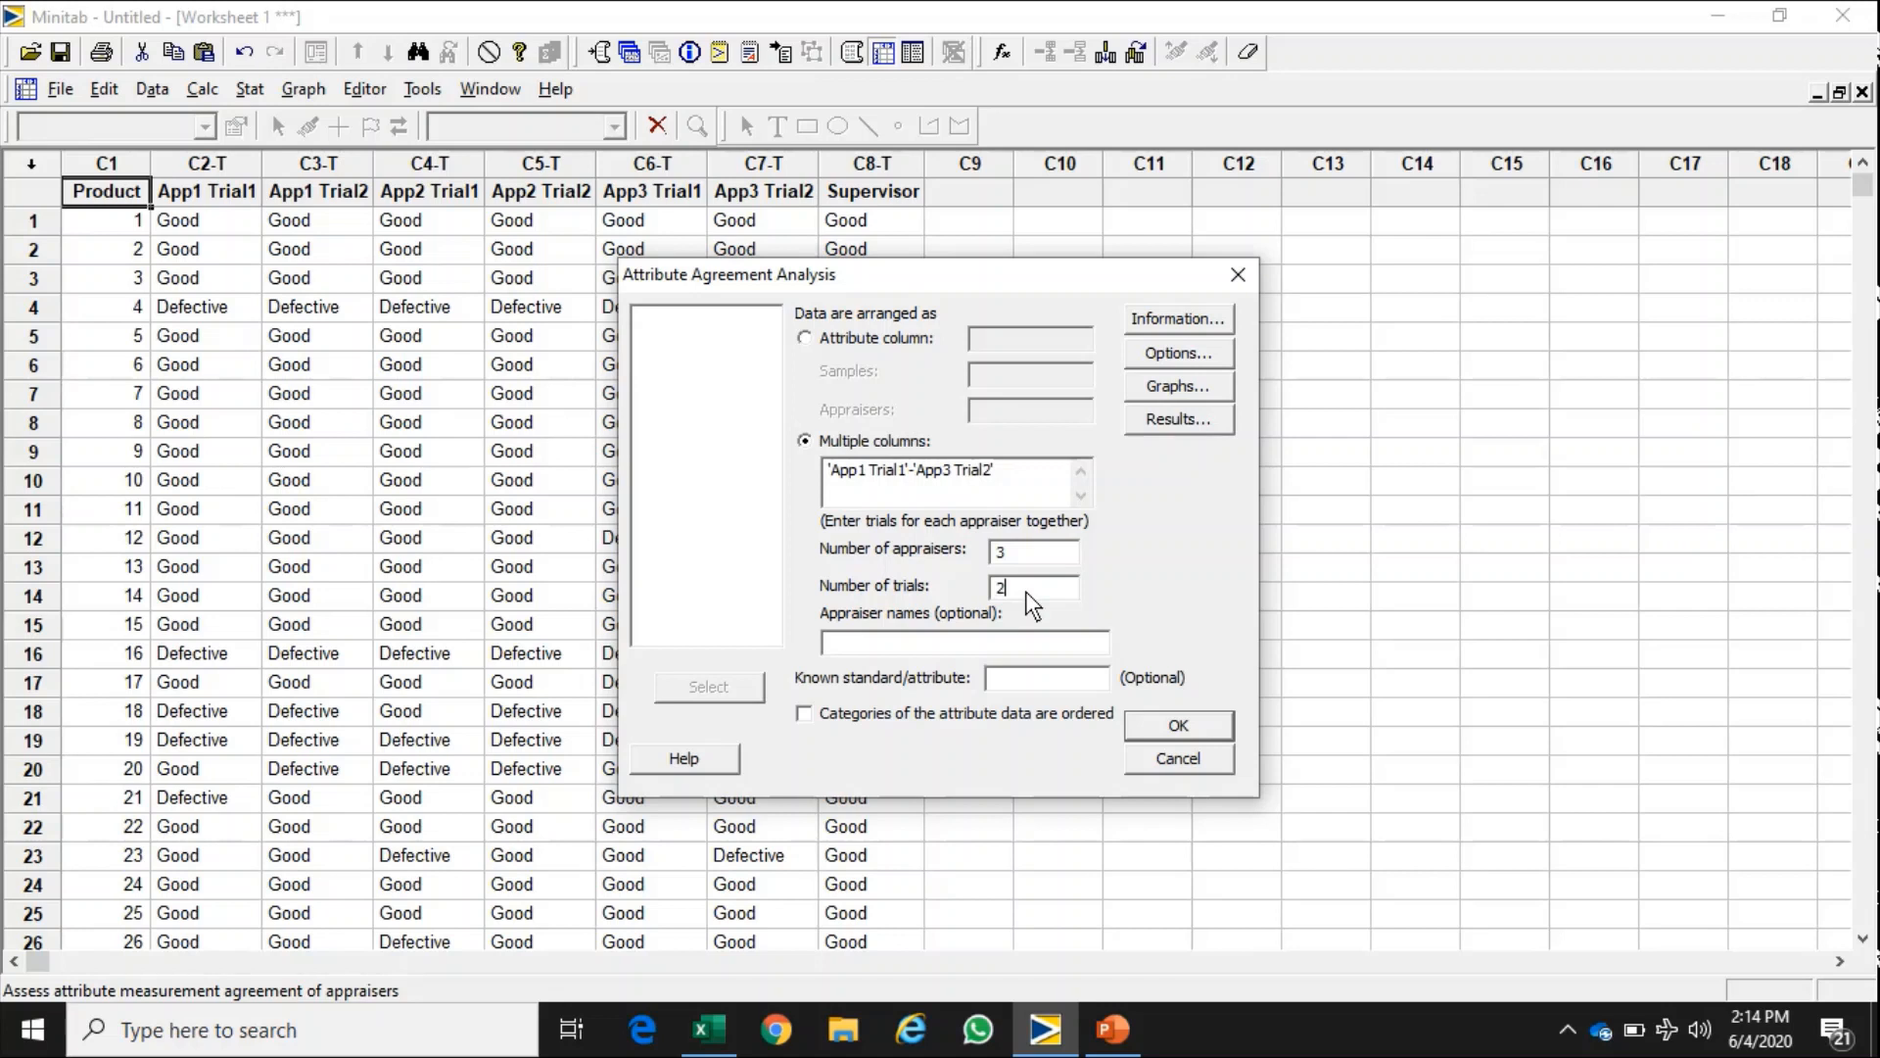
pyautogui.moveTo(924, 660)
pyautogui.write('A')
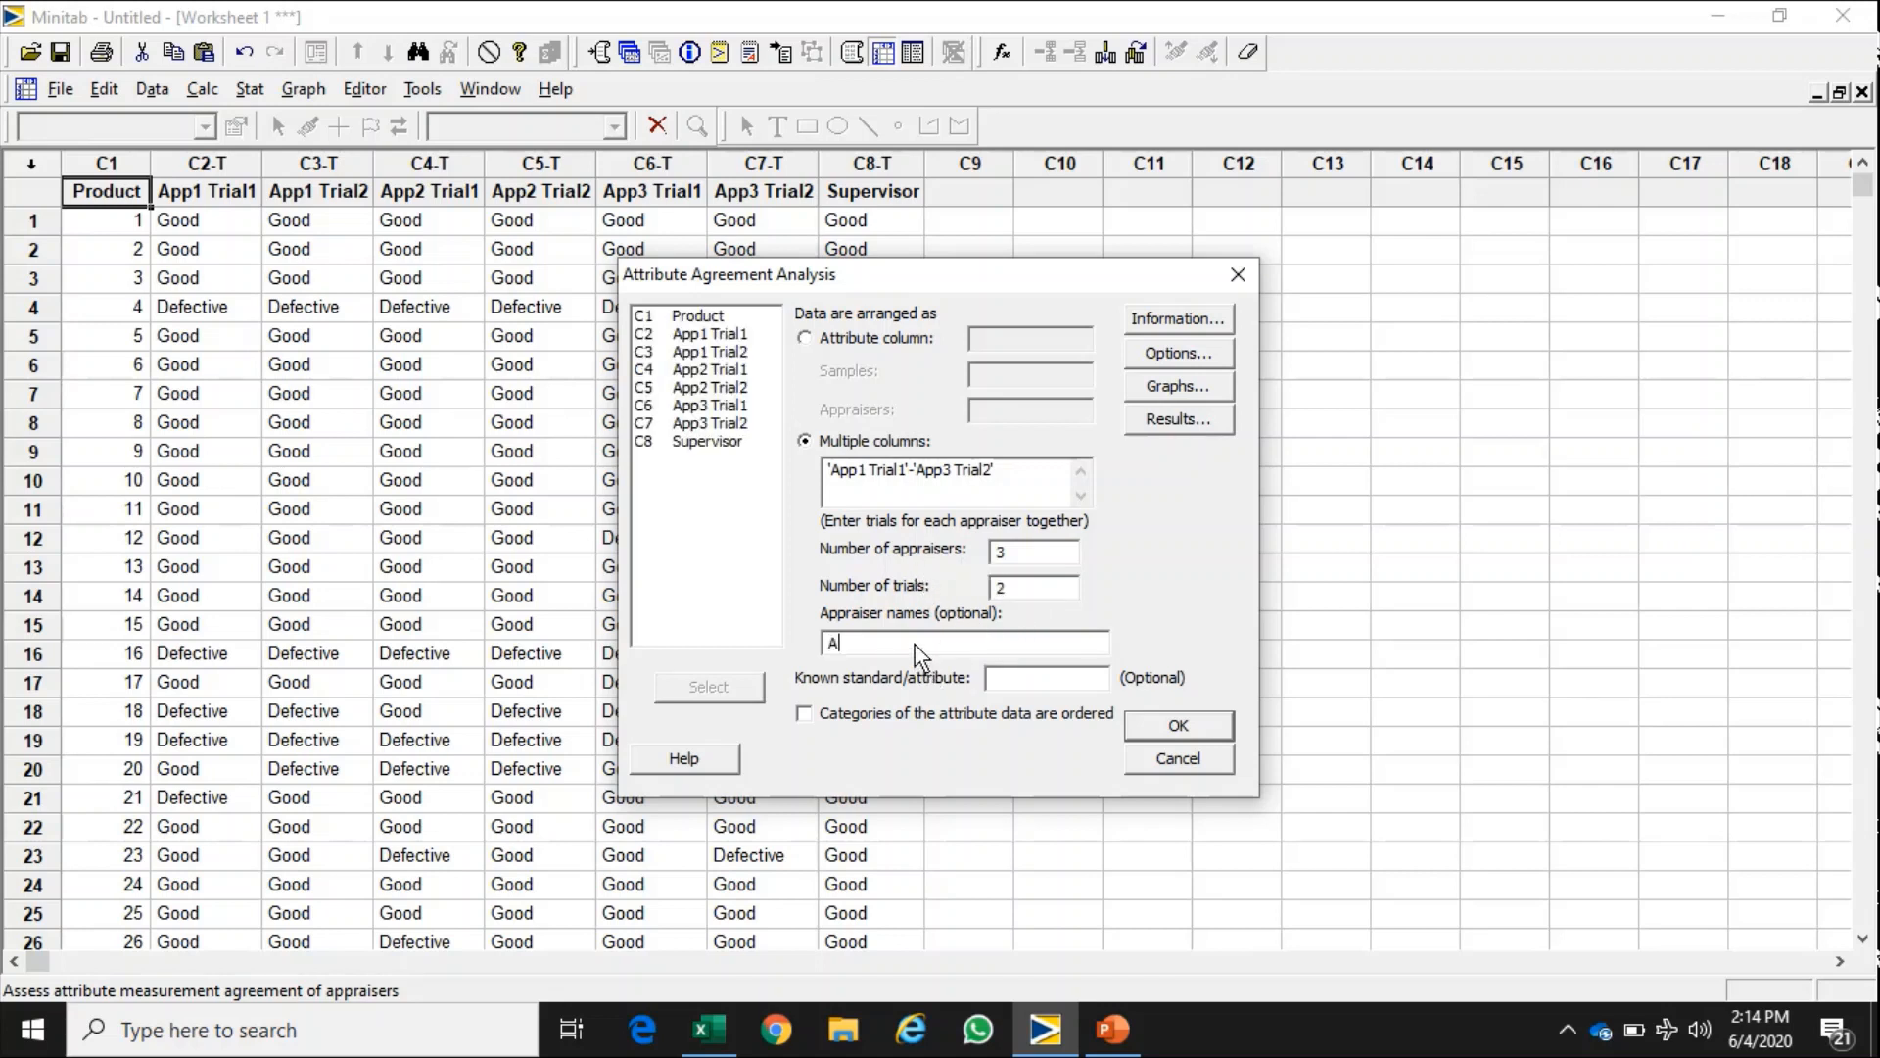
# - Name appraisers Abrar, Ahmed, Hafiz, use Supervisor as standard with ordered categories, and run
pyautogui.write('brar')
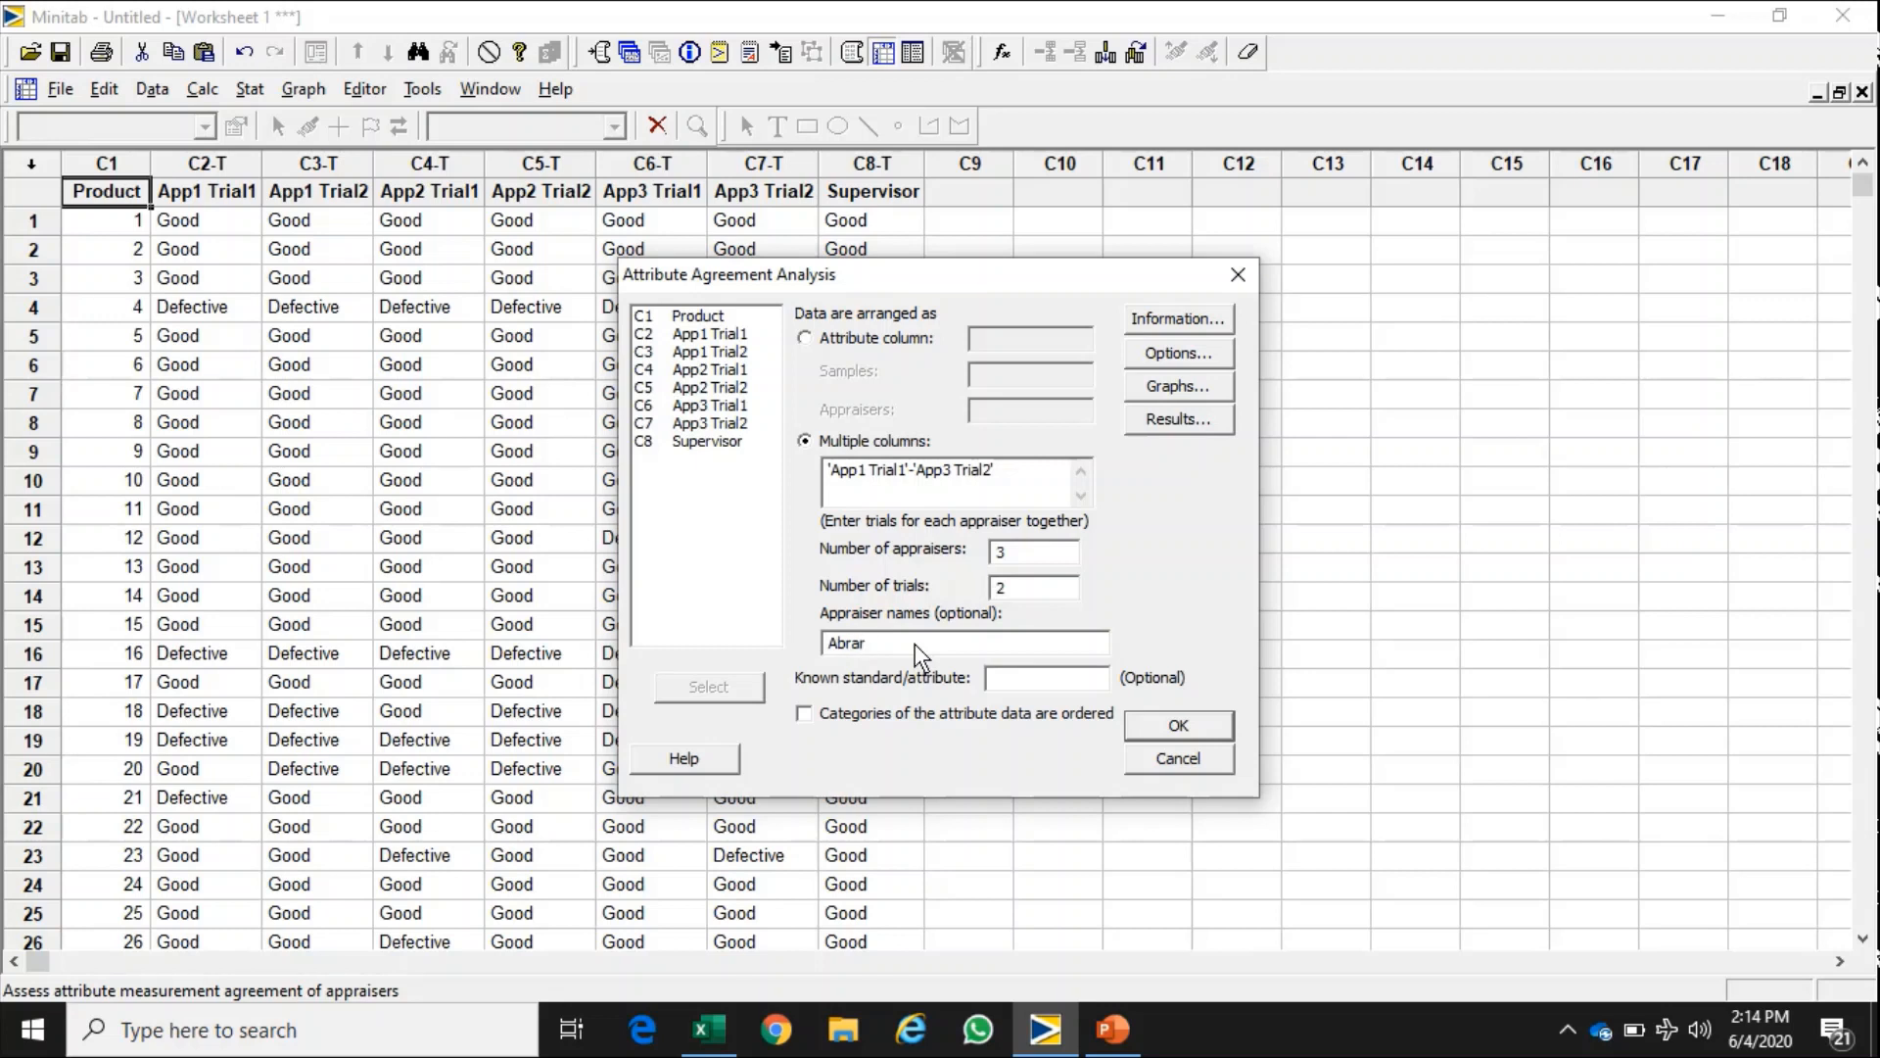
pyautogui.write('Ahm')
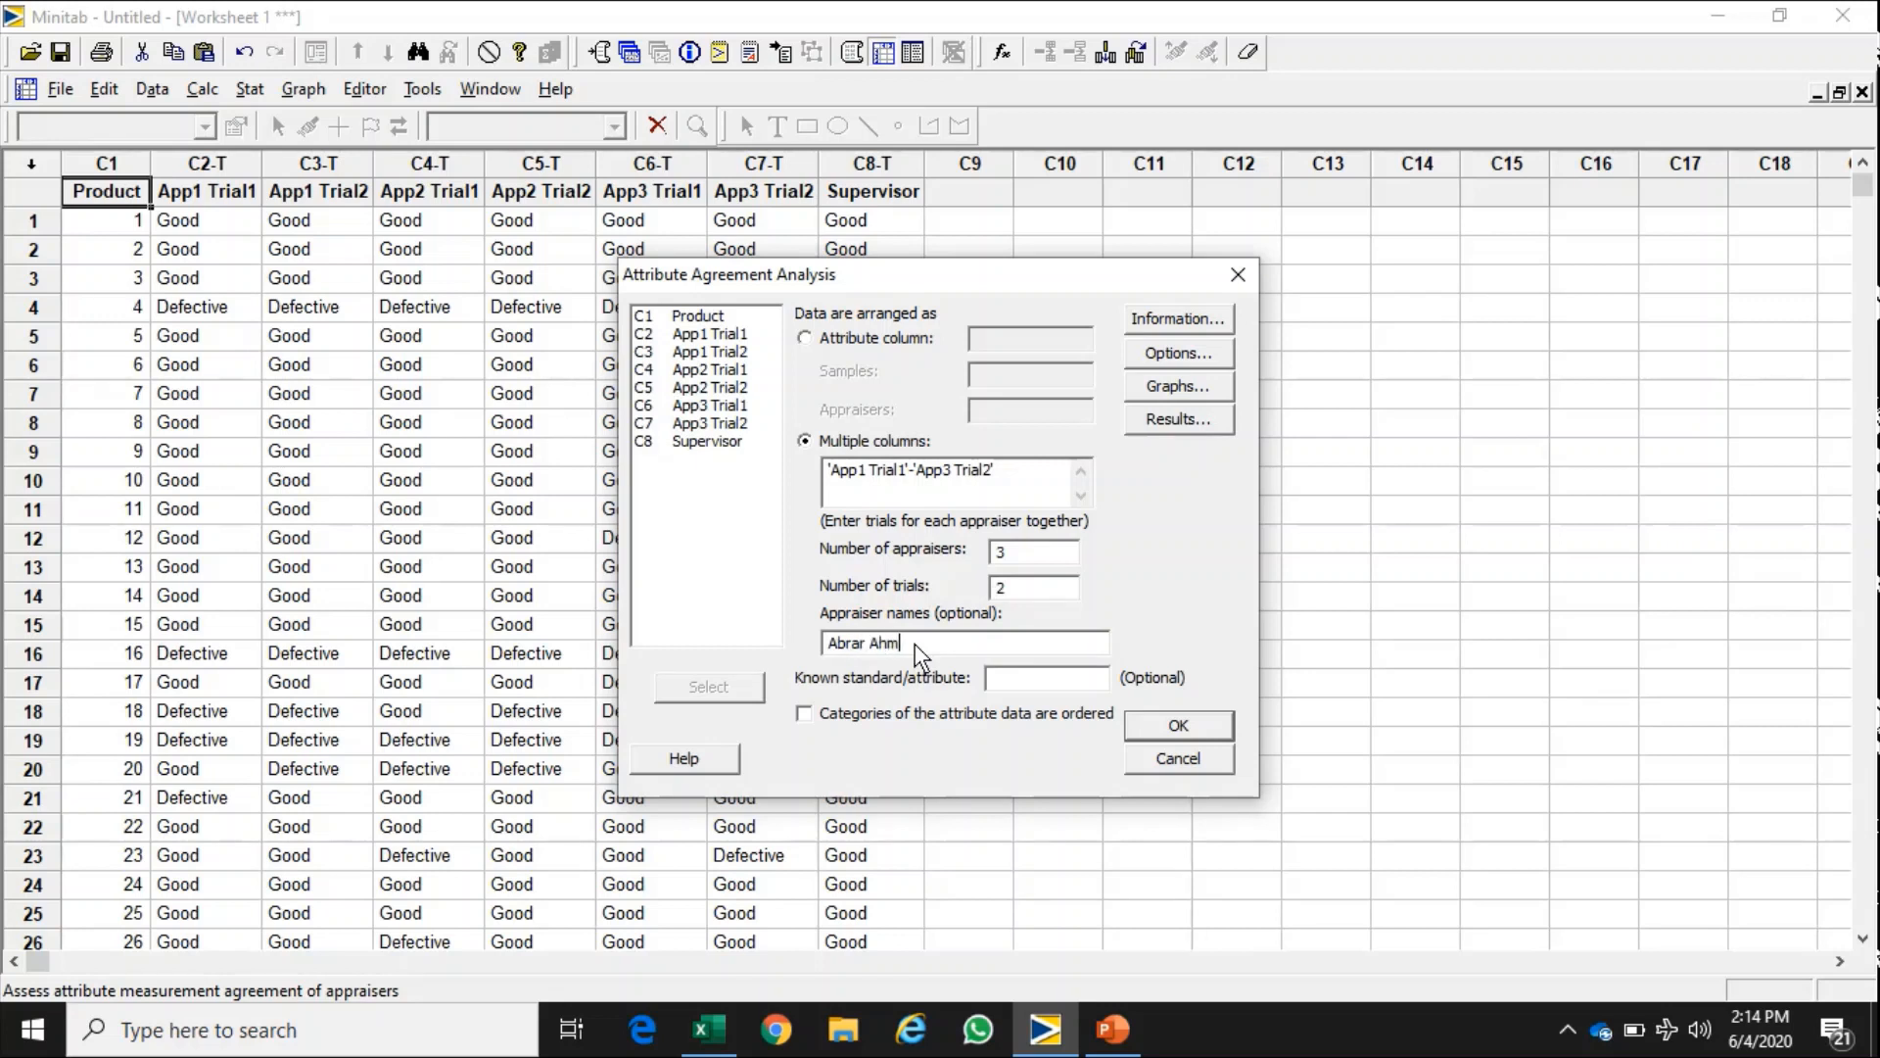
pyautogui.write('ed Hafiz')
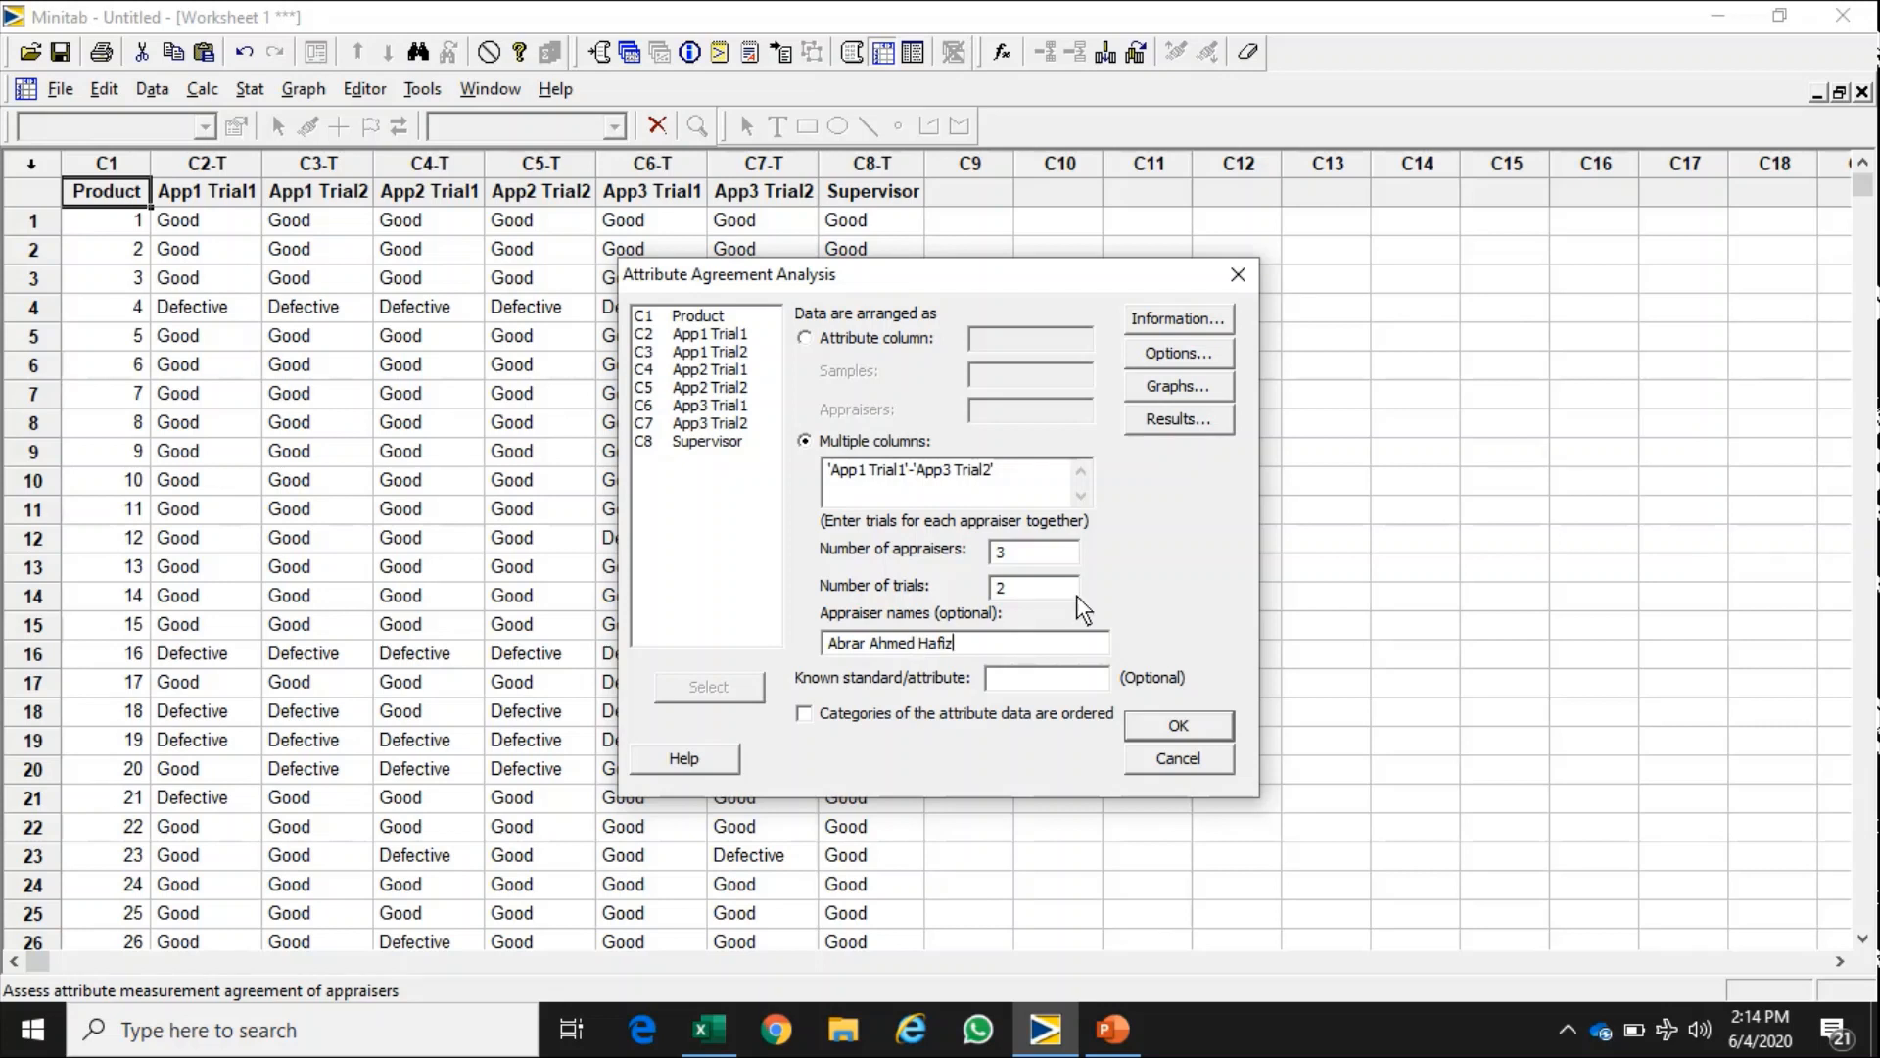
pyautogui.moveTo(936, 654)
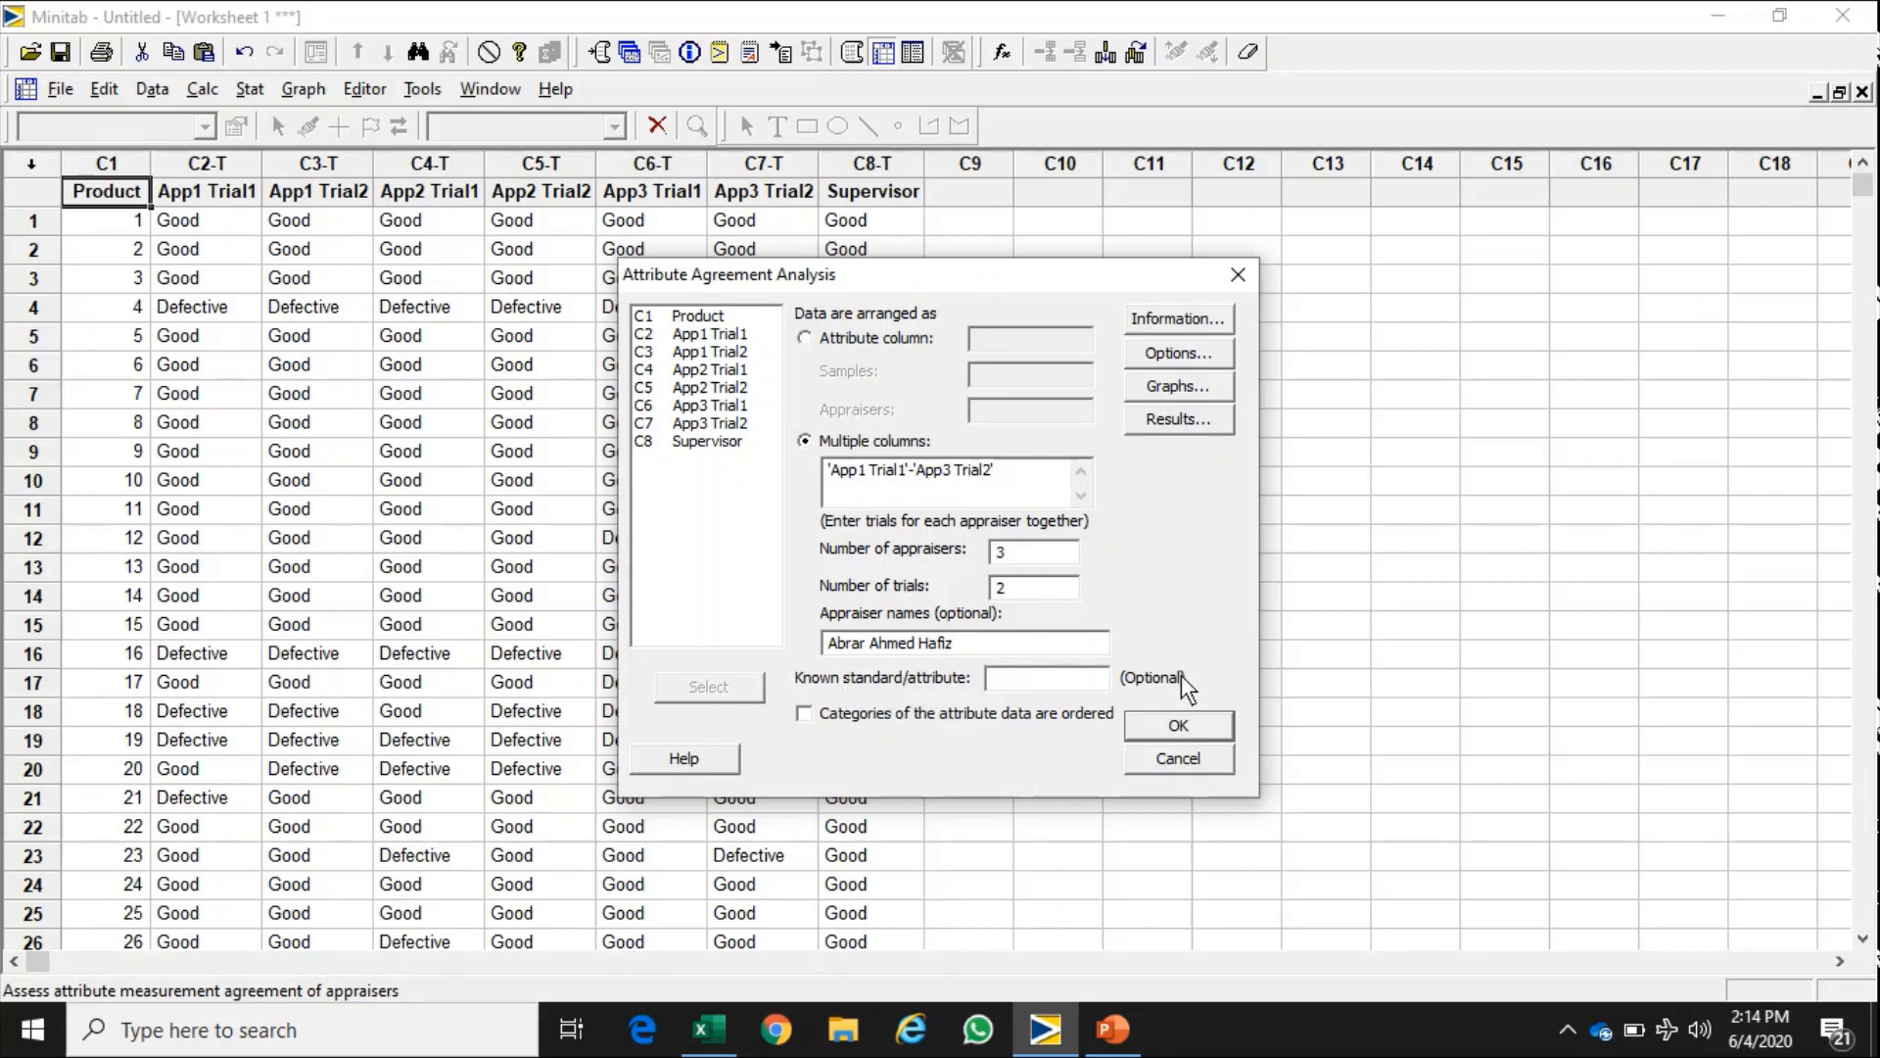
pyautogui.click(1044, 678)
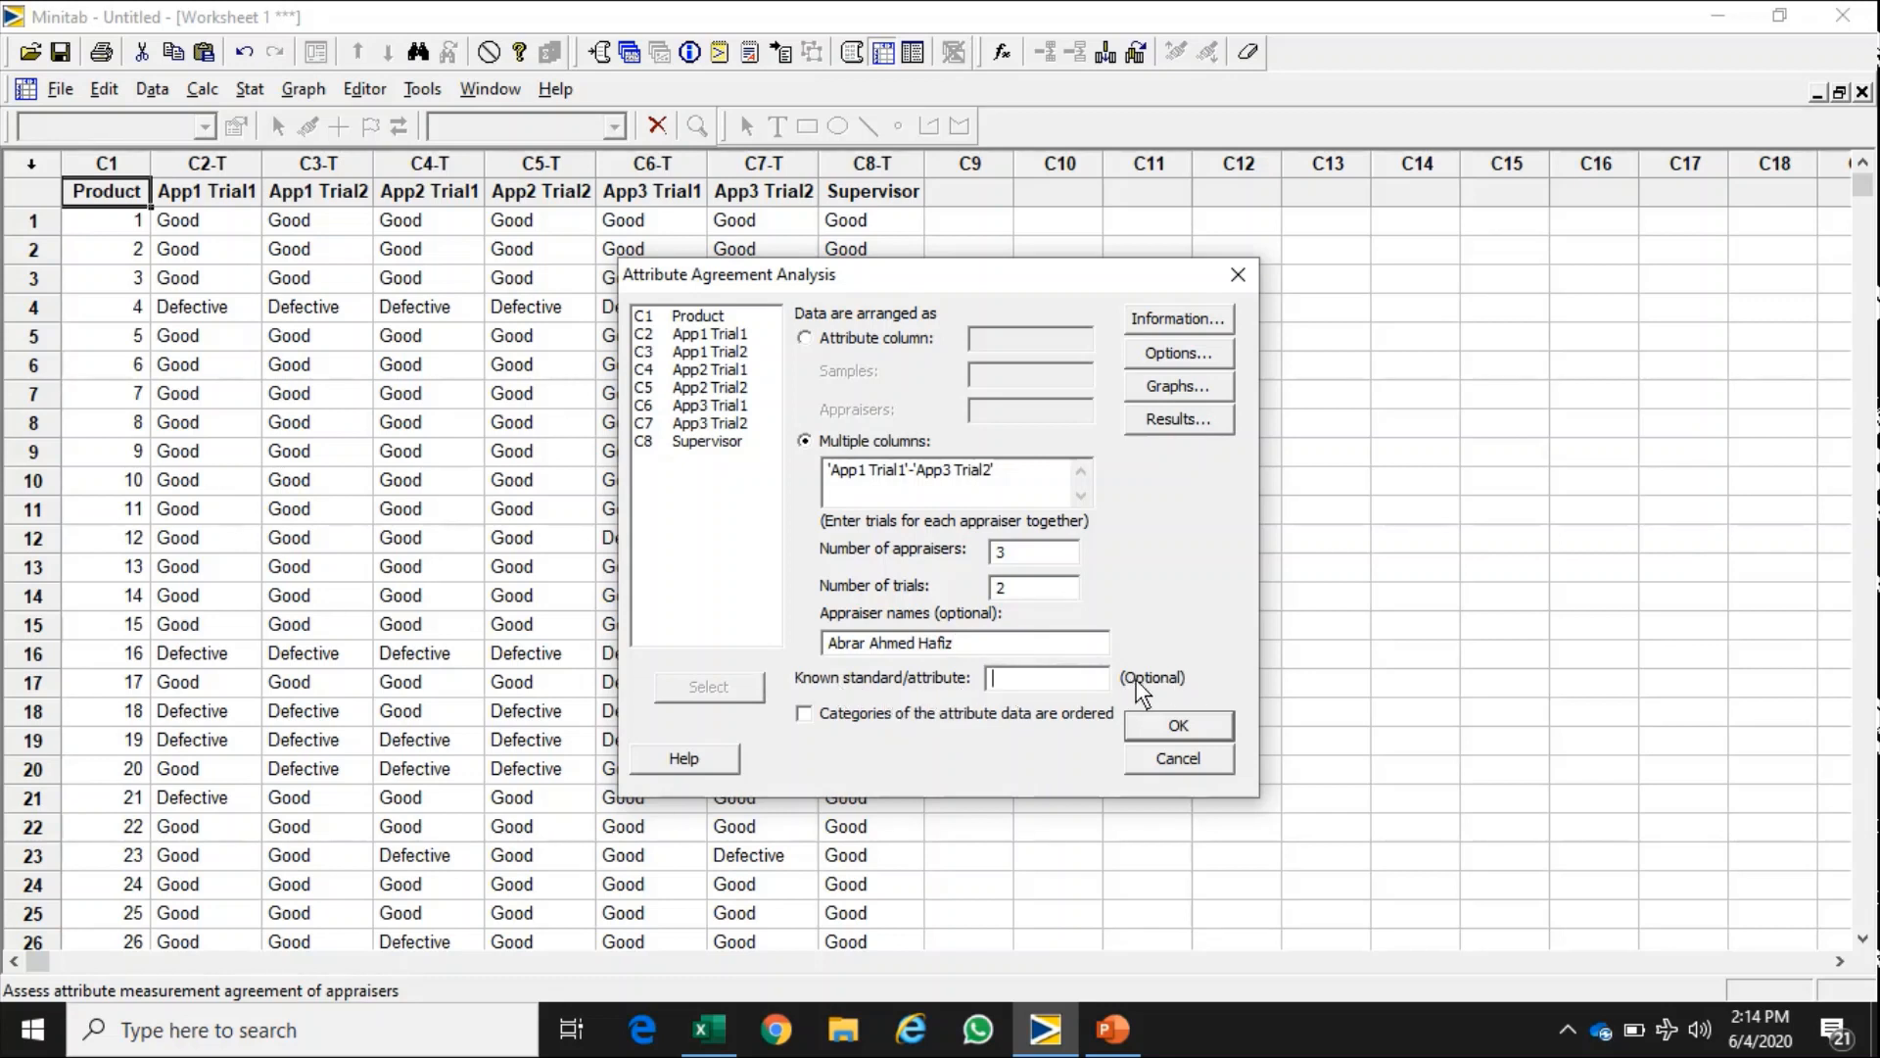
pyautogui.moveTo(731, 463)
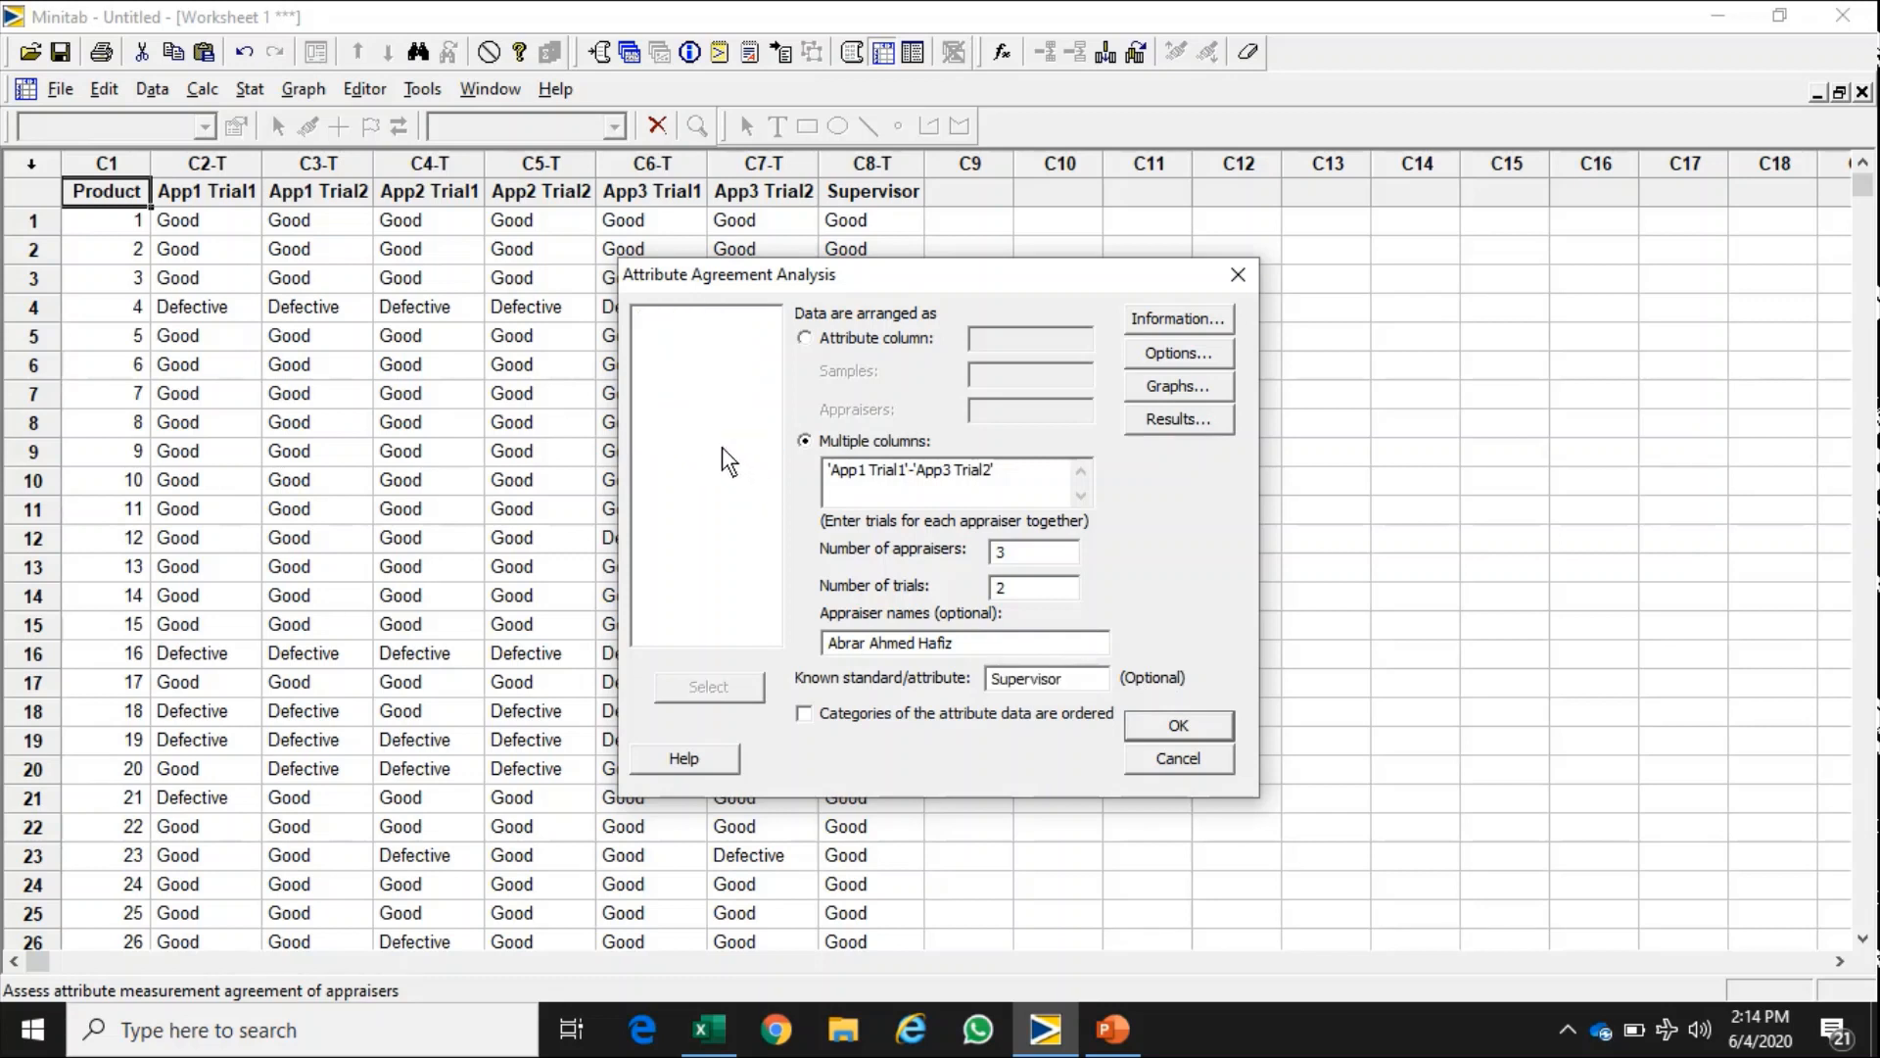
pyautogui.moveTo(815, 729)
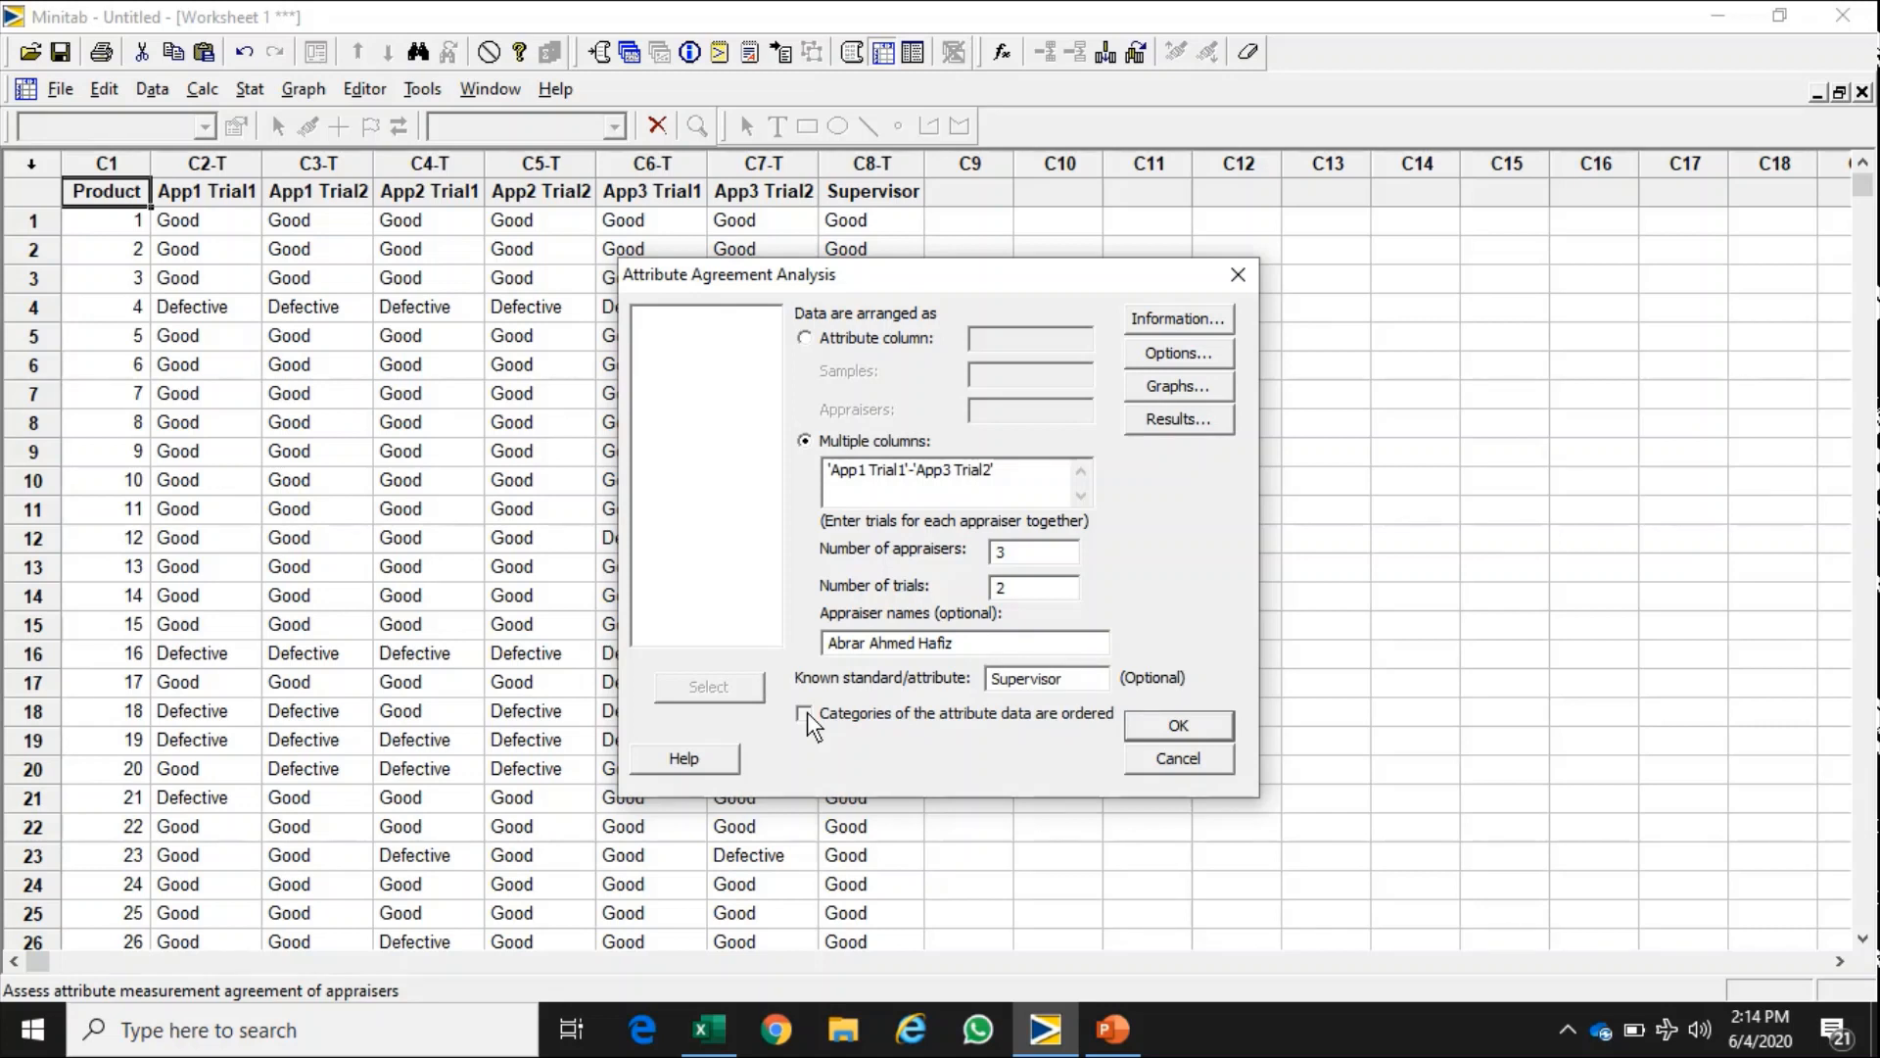
pyautogui.click(805, 713)
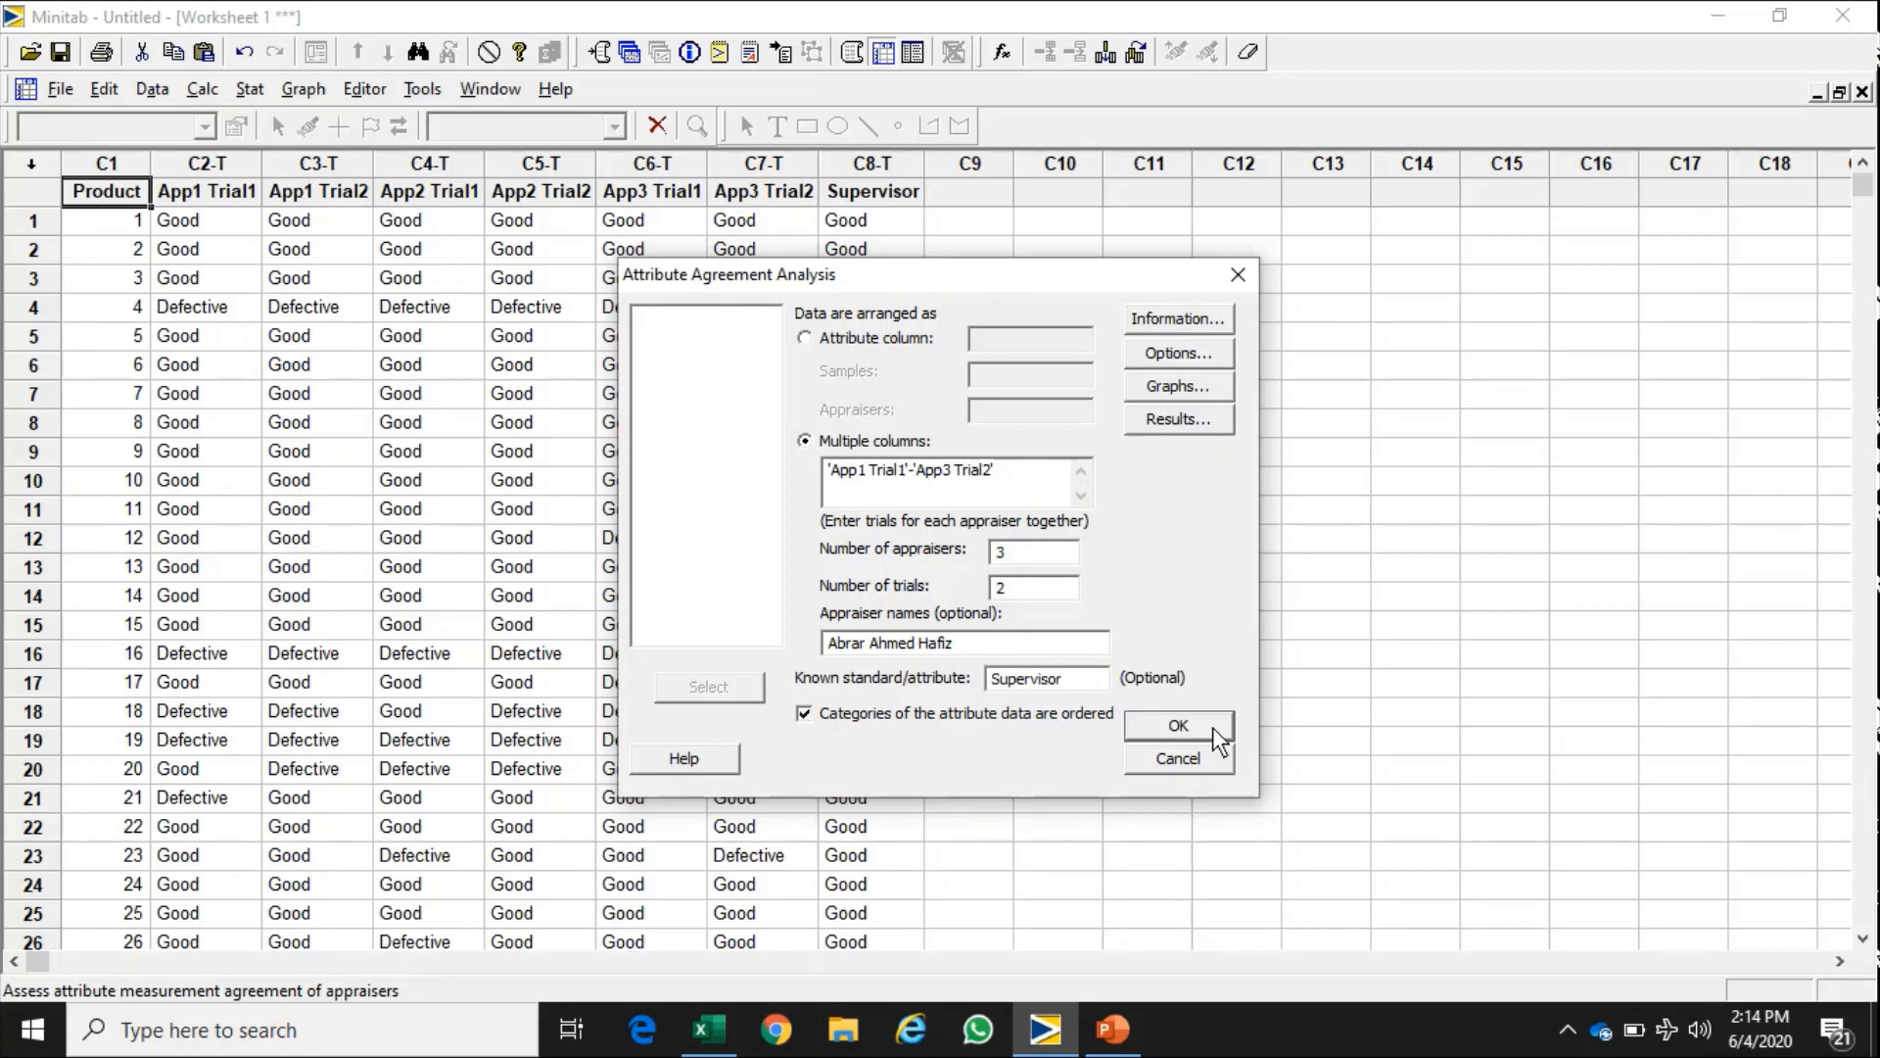
pyautogui.click(1177, 724)
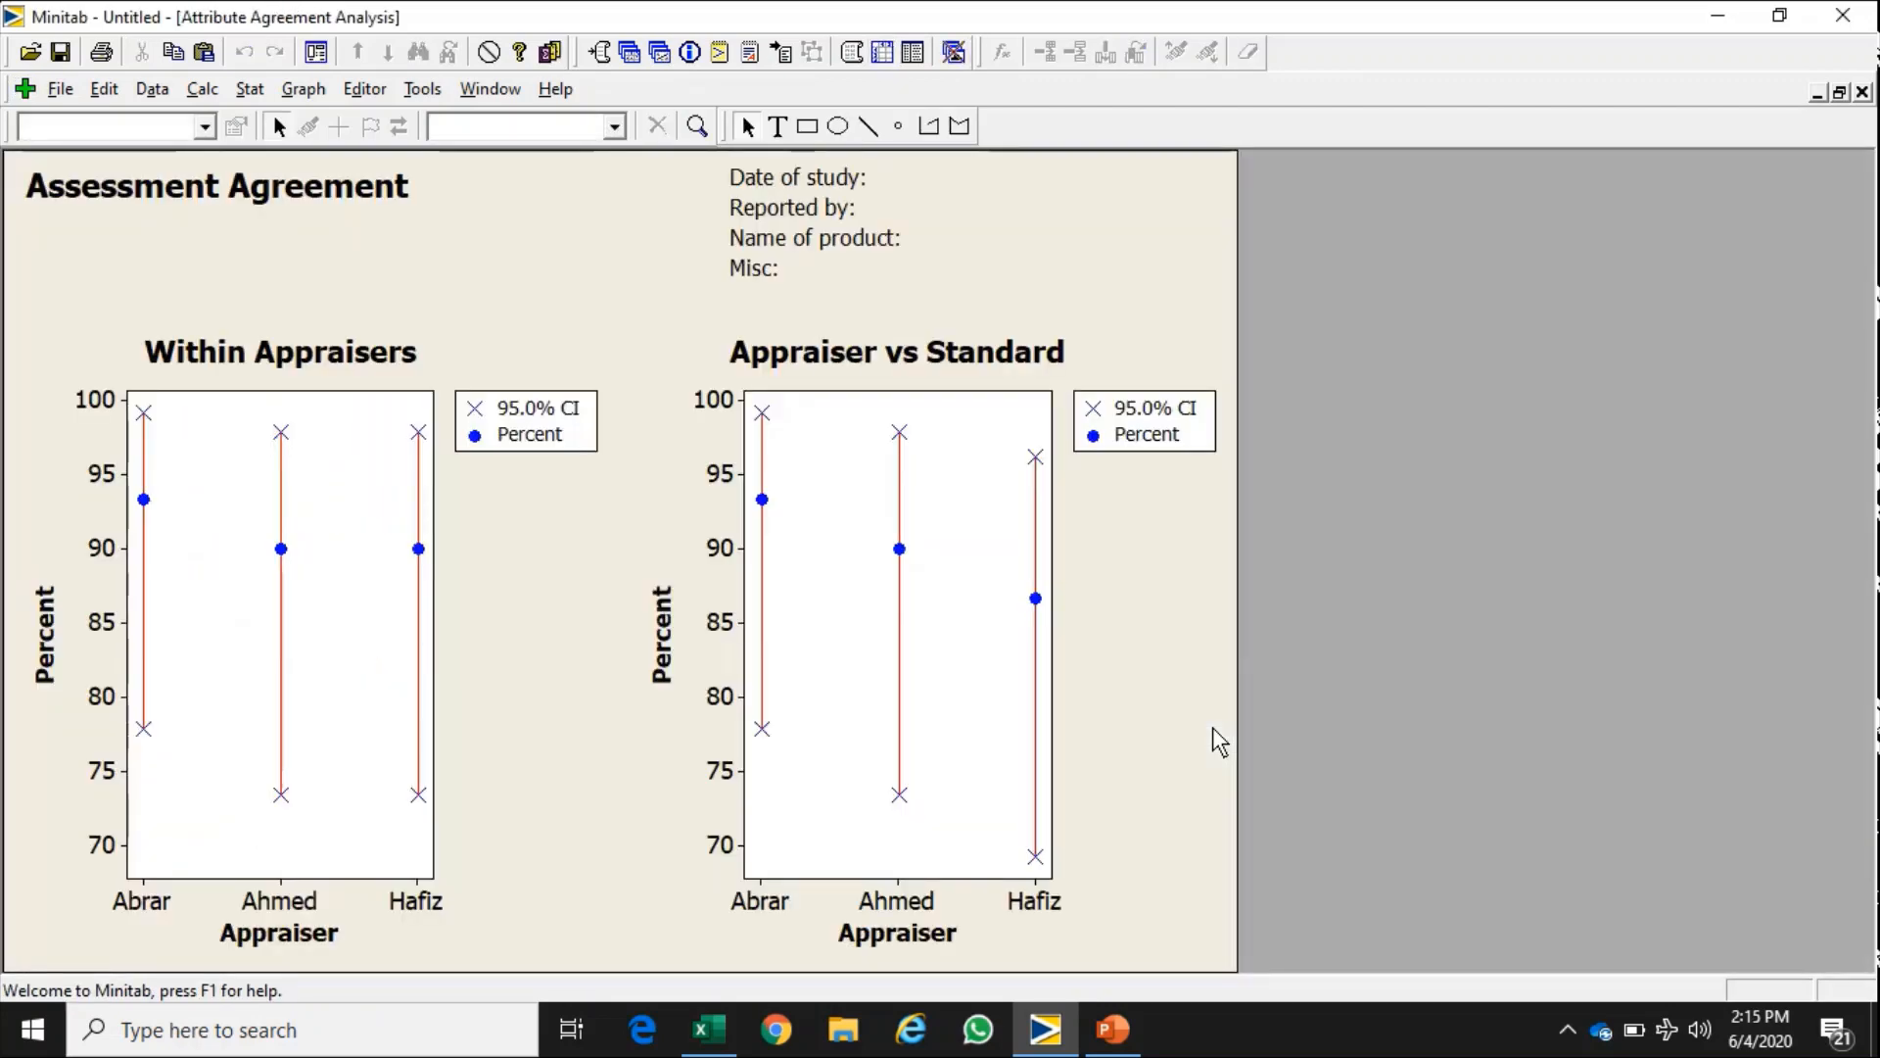
pyautogui.moveTo(488, 365)
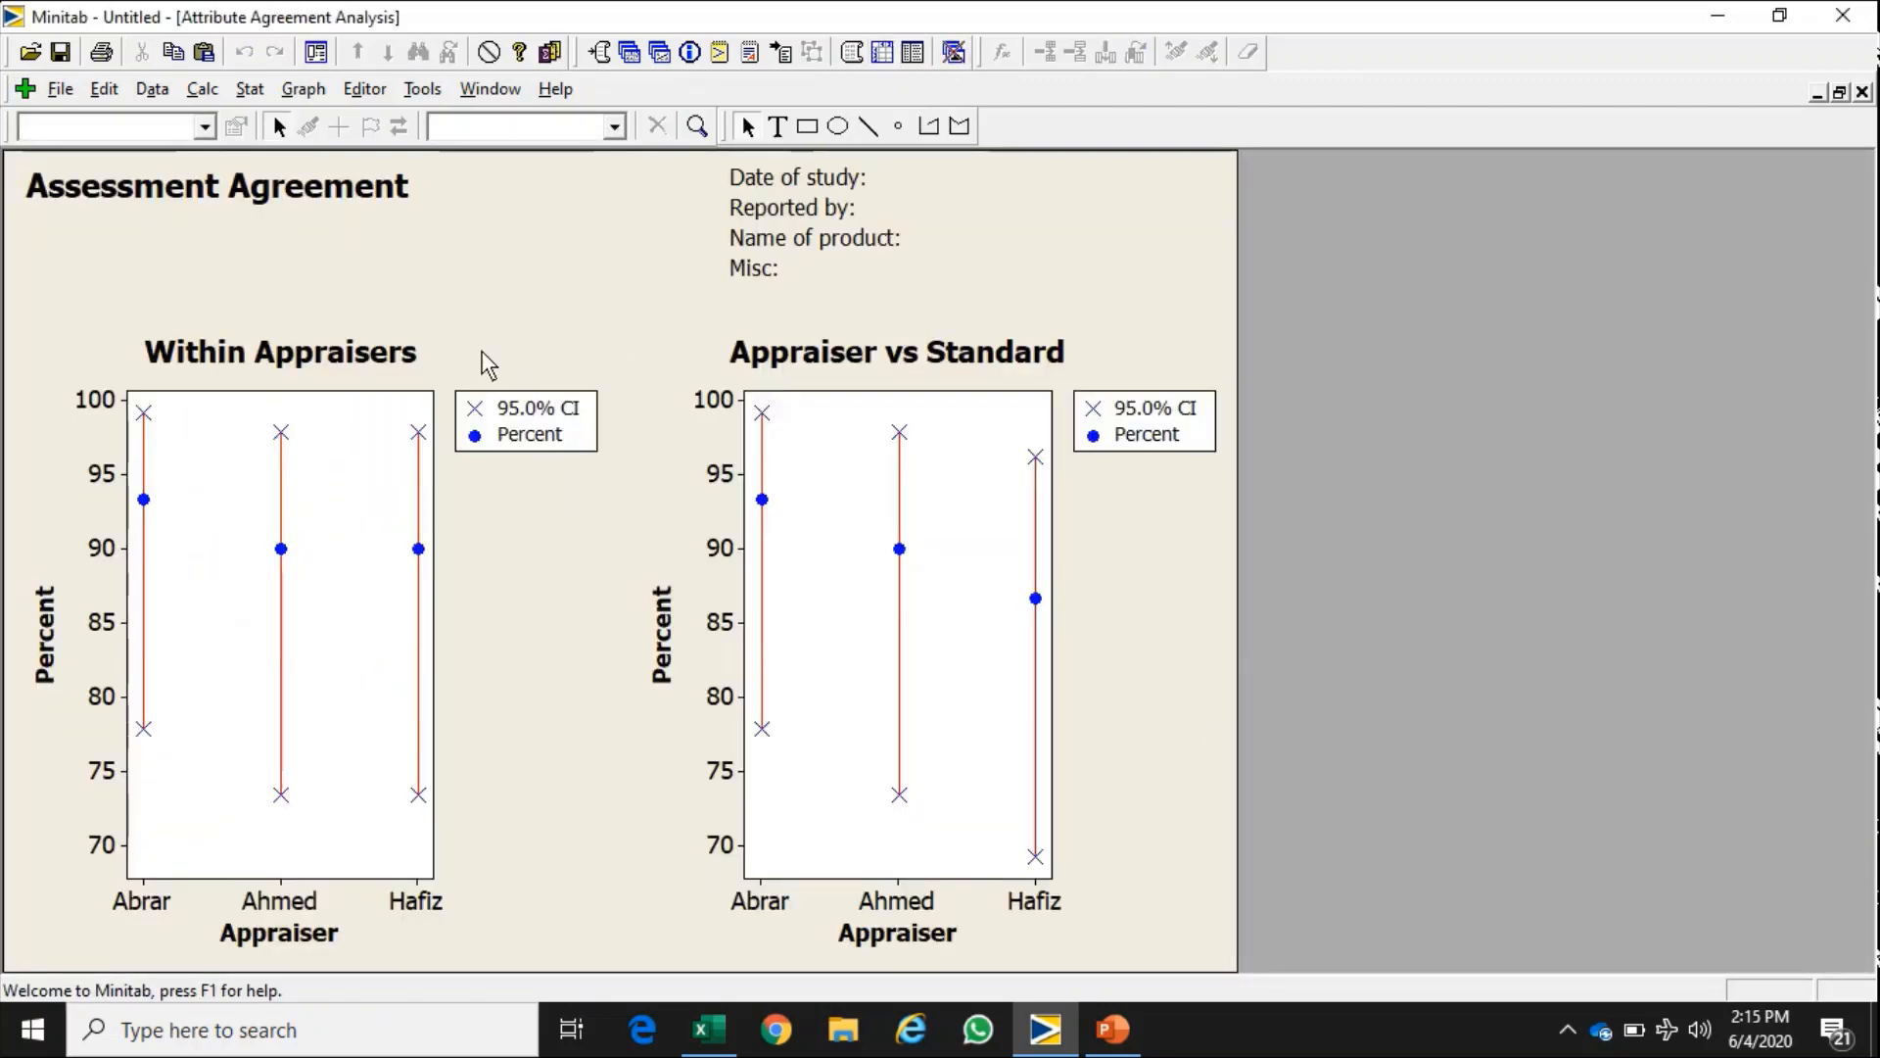
pyautogui.moveTo(1076, 468)
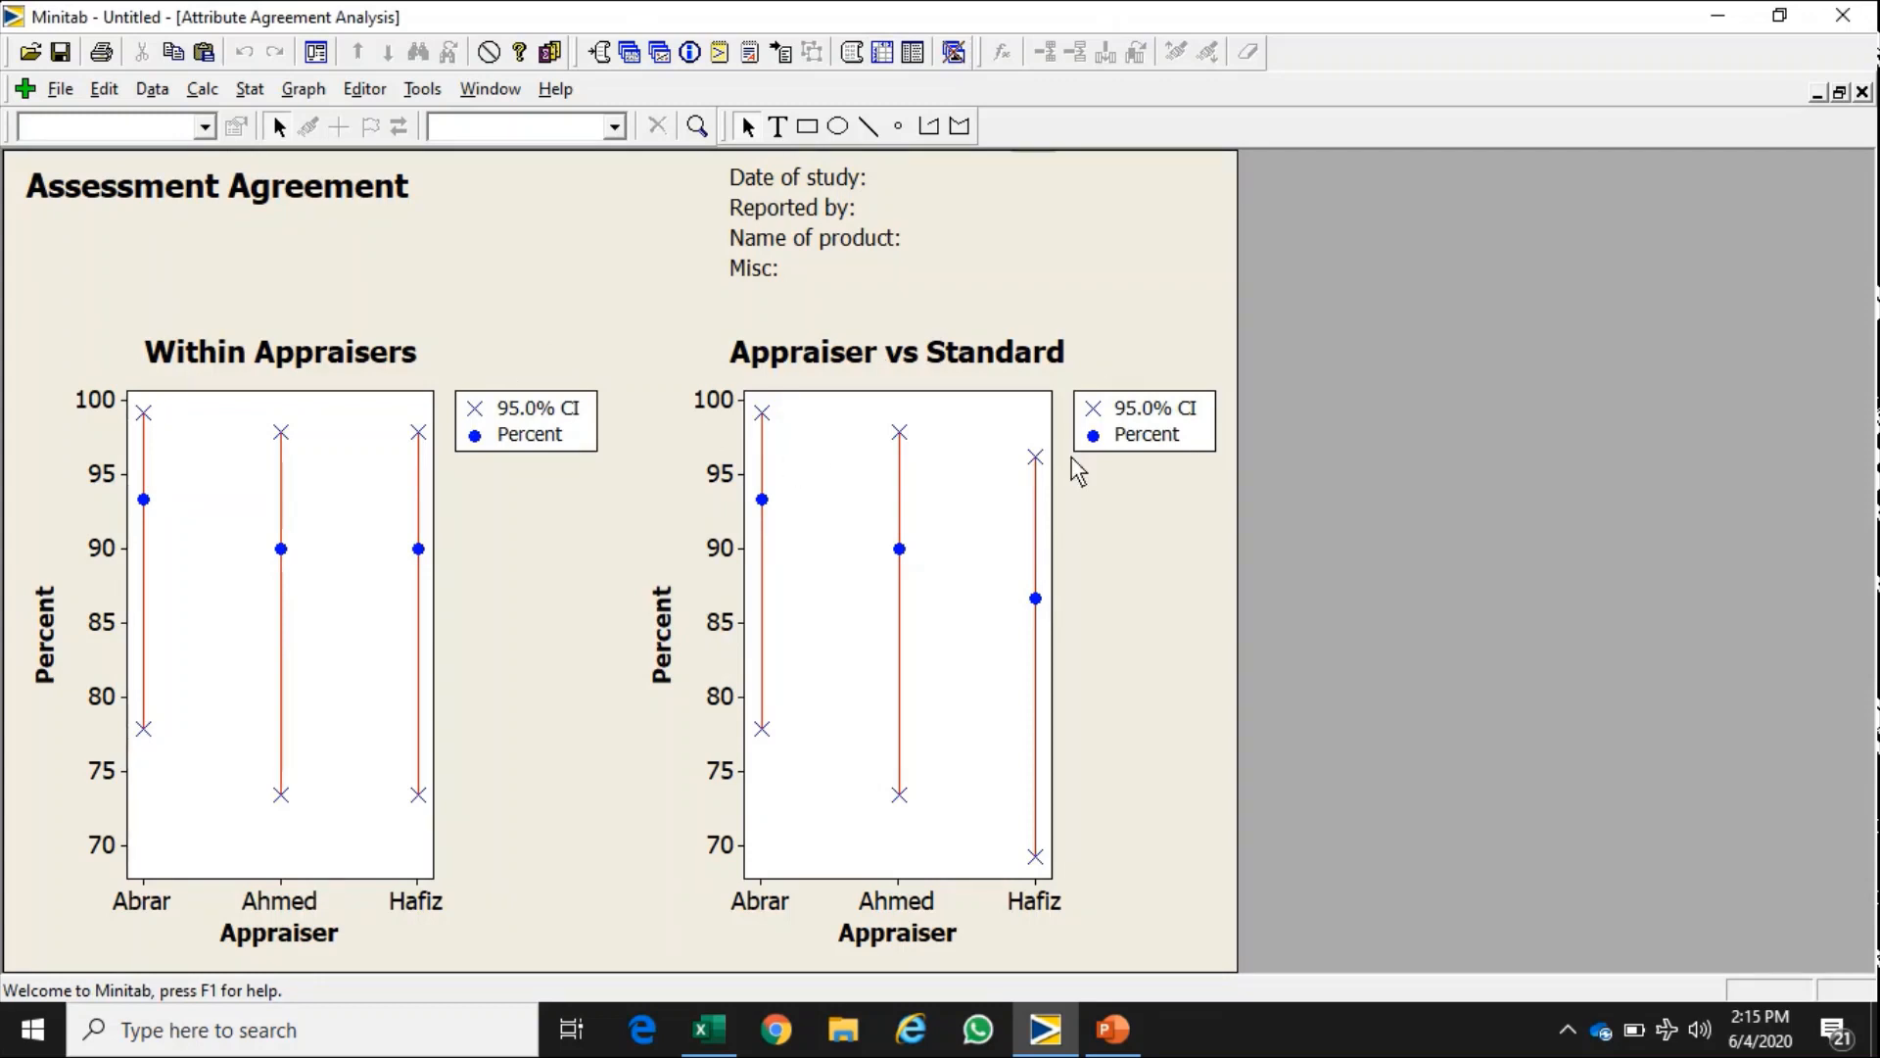
pyautogui.moveTo(488, 416)
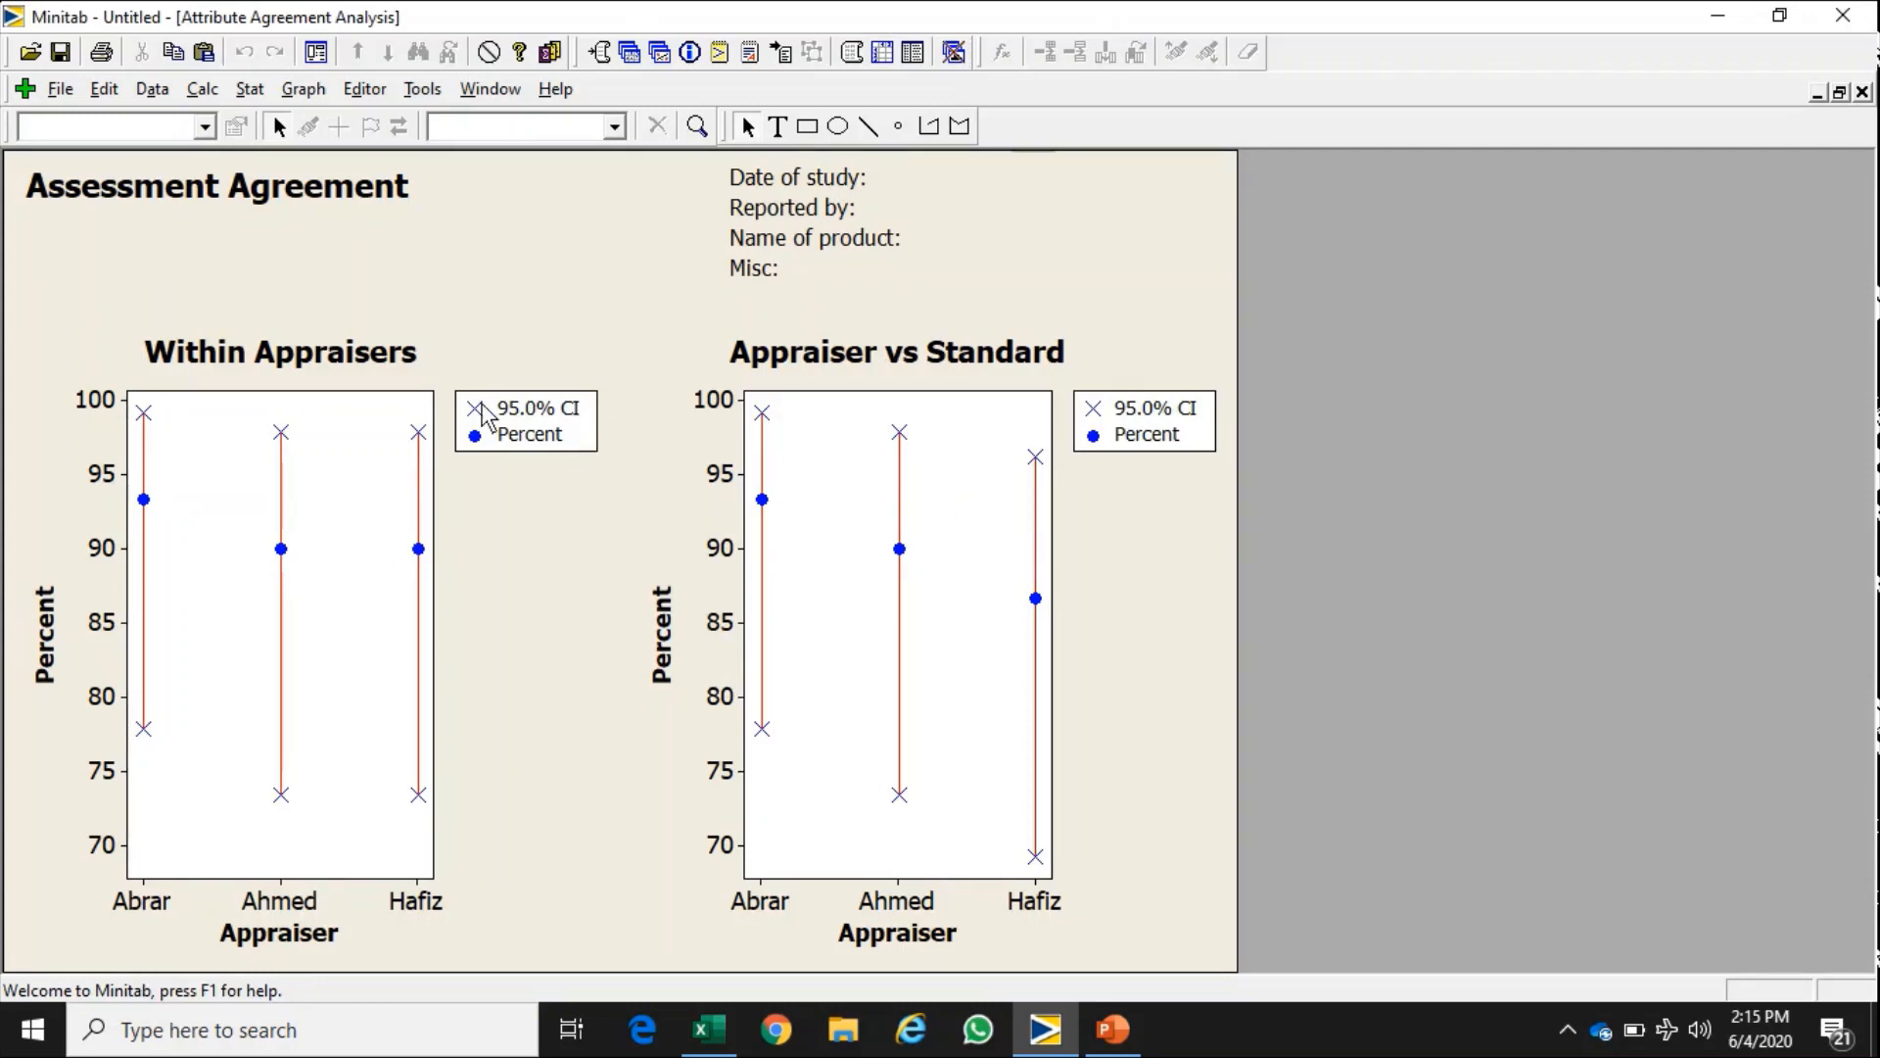
pyautogui.moveTo(802, 393)
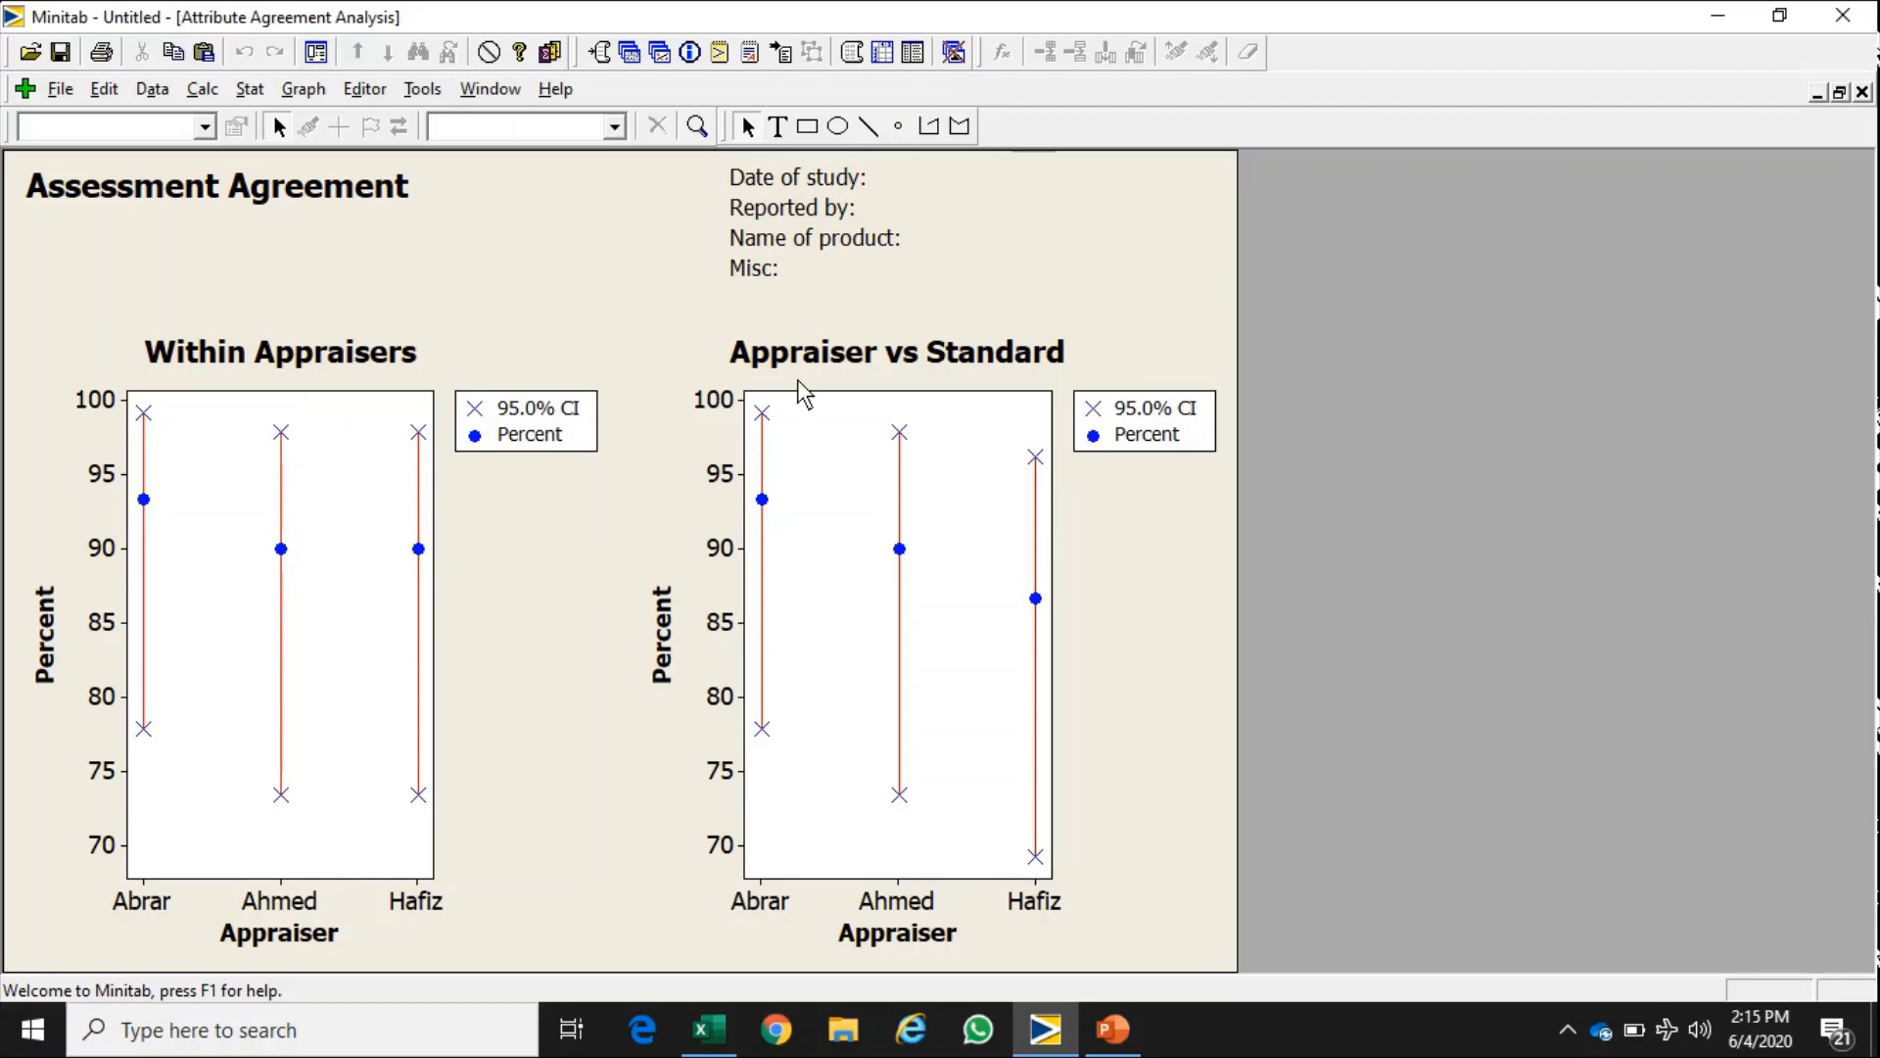
pyautogui.moveTo(1018, 376)
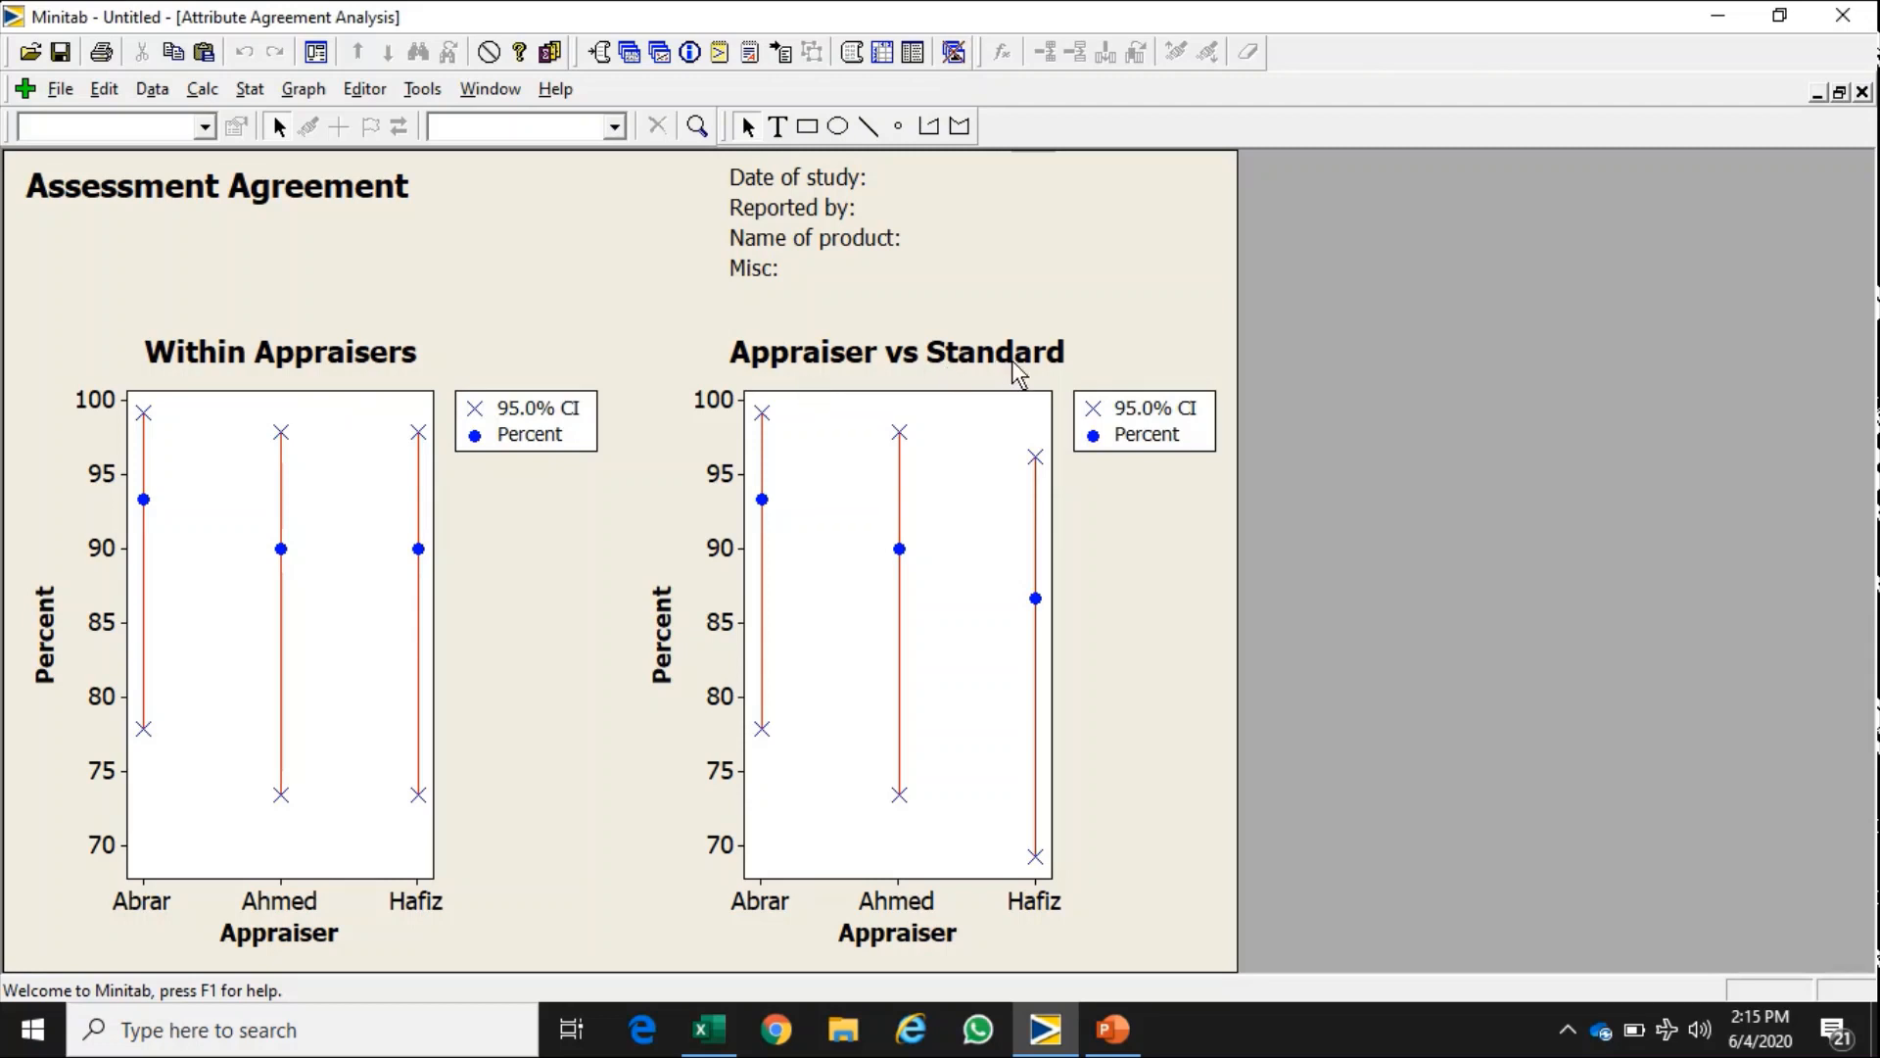
pyautogui.moveTo(290, 698)
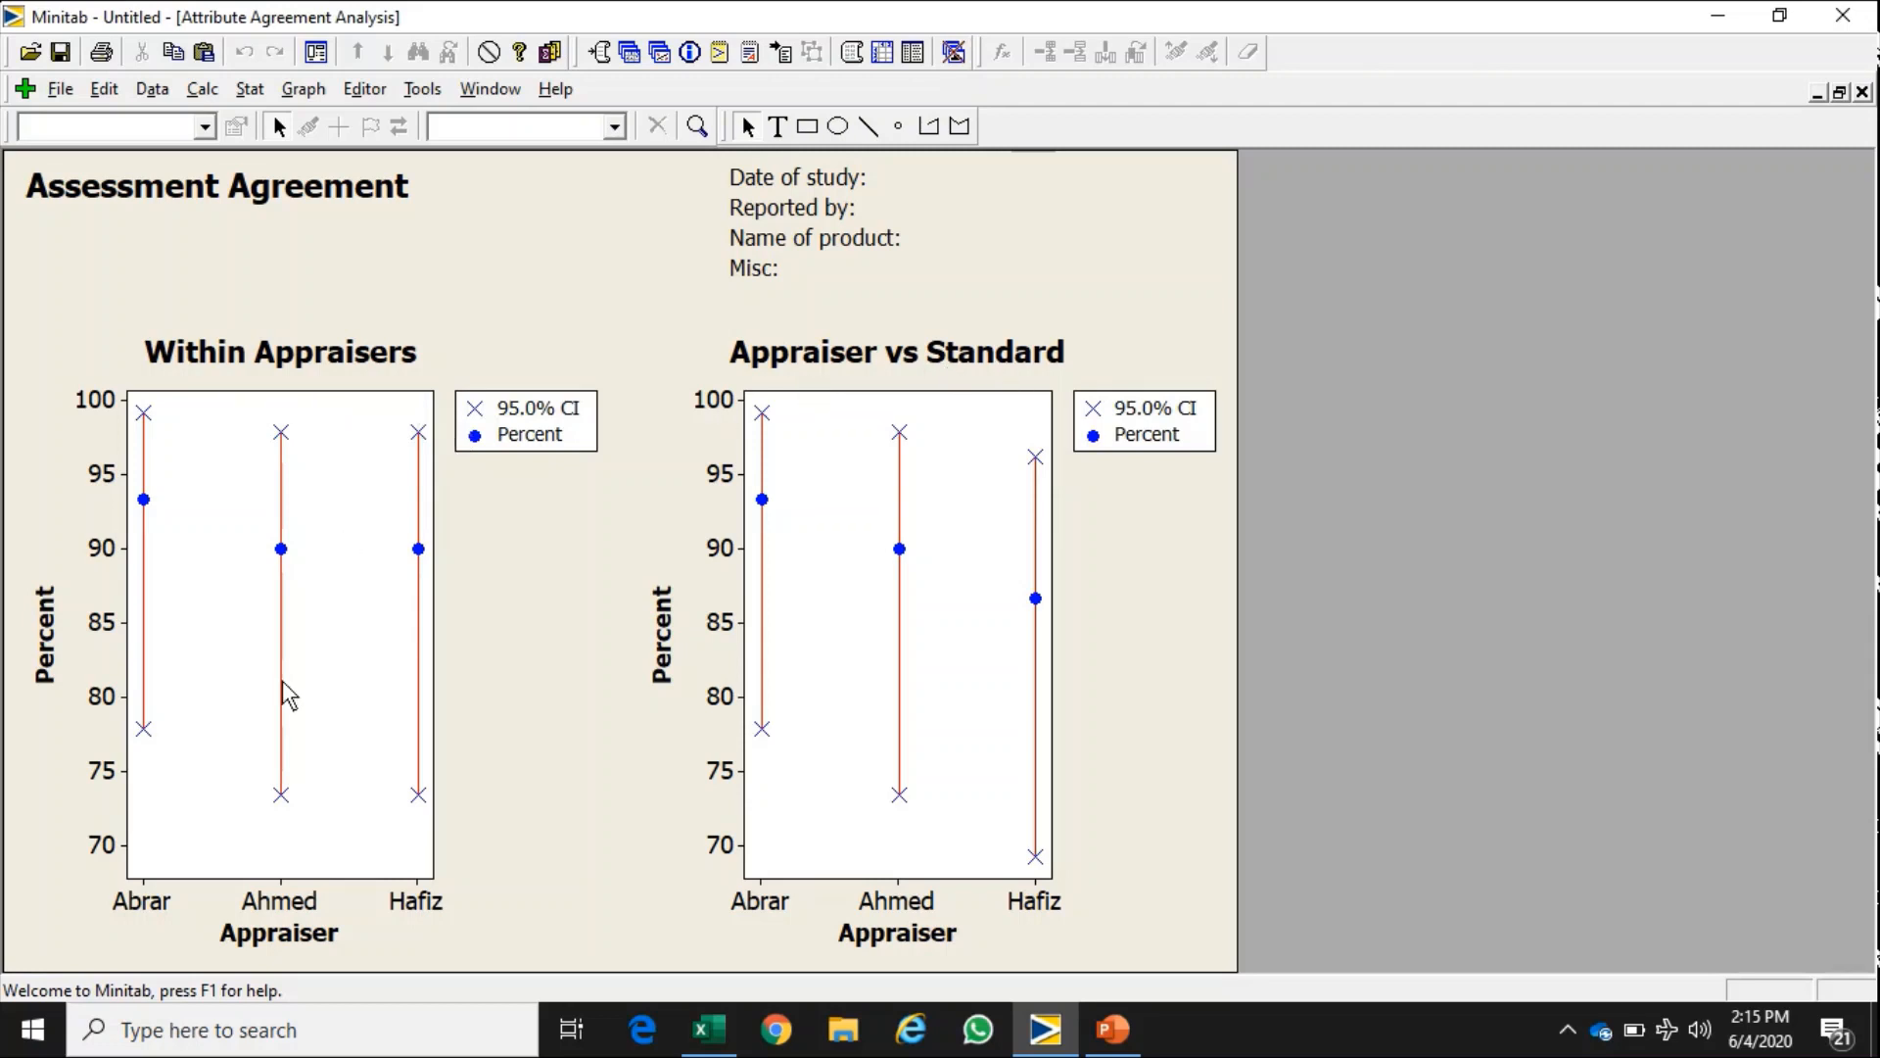
pyautogui.moveTo(143, 552)
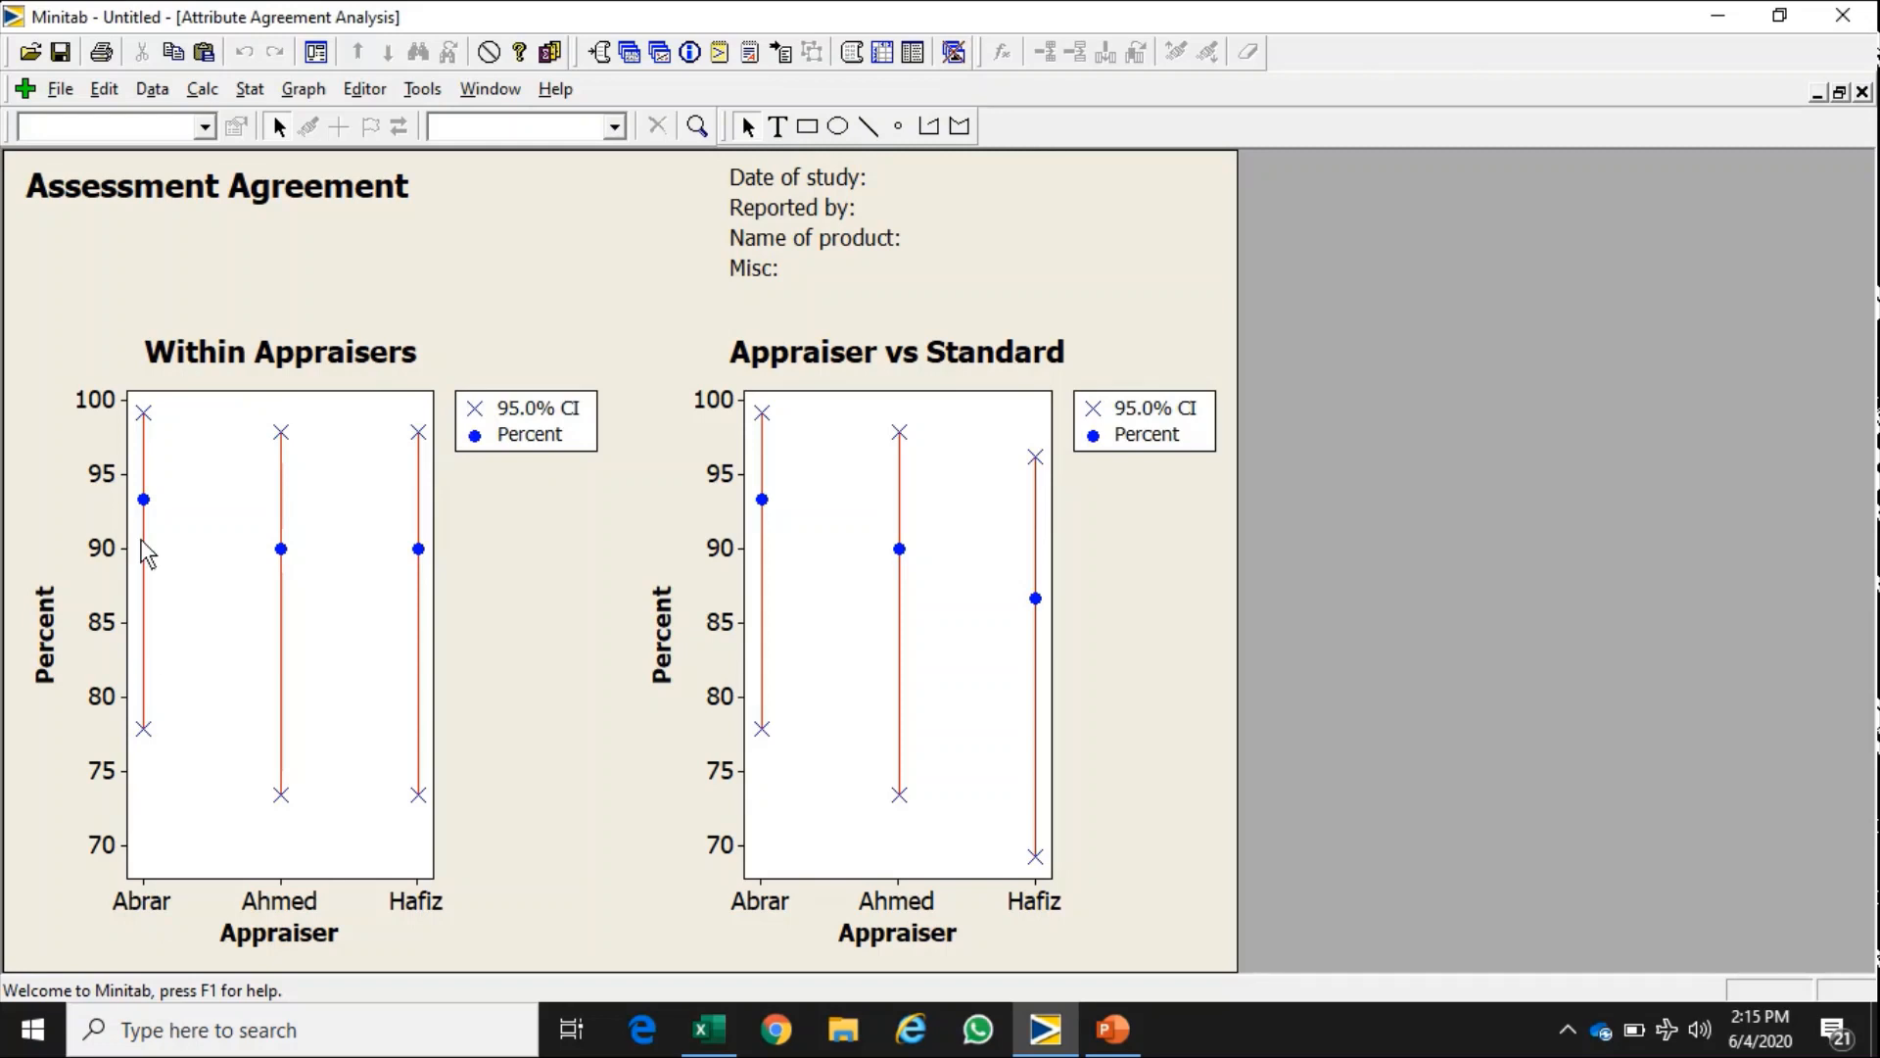
pyautogui.moveTo(147, 515)
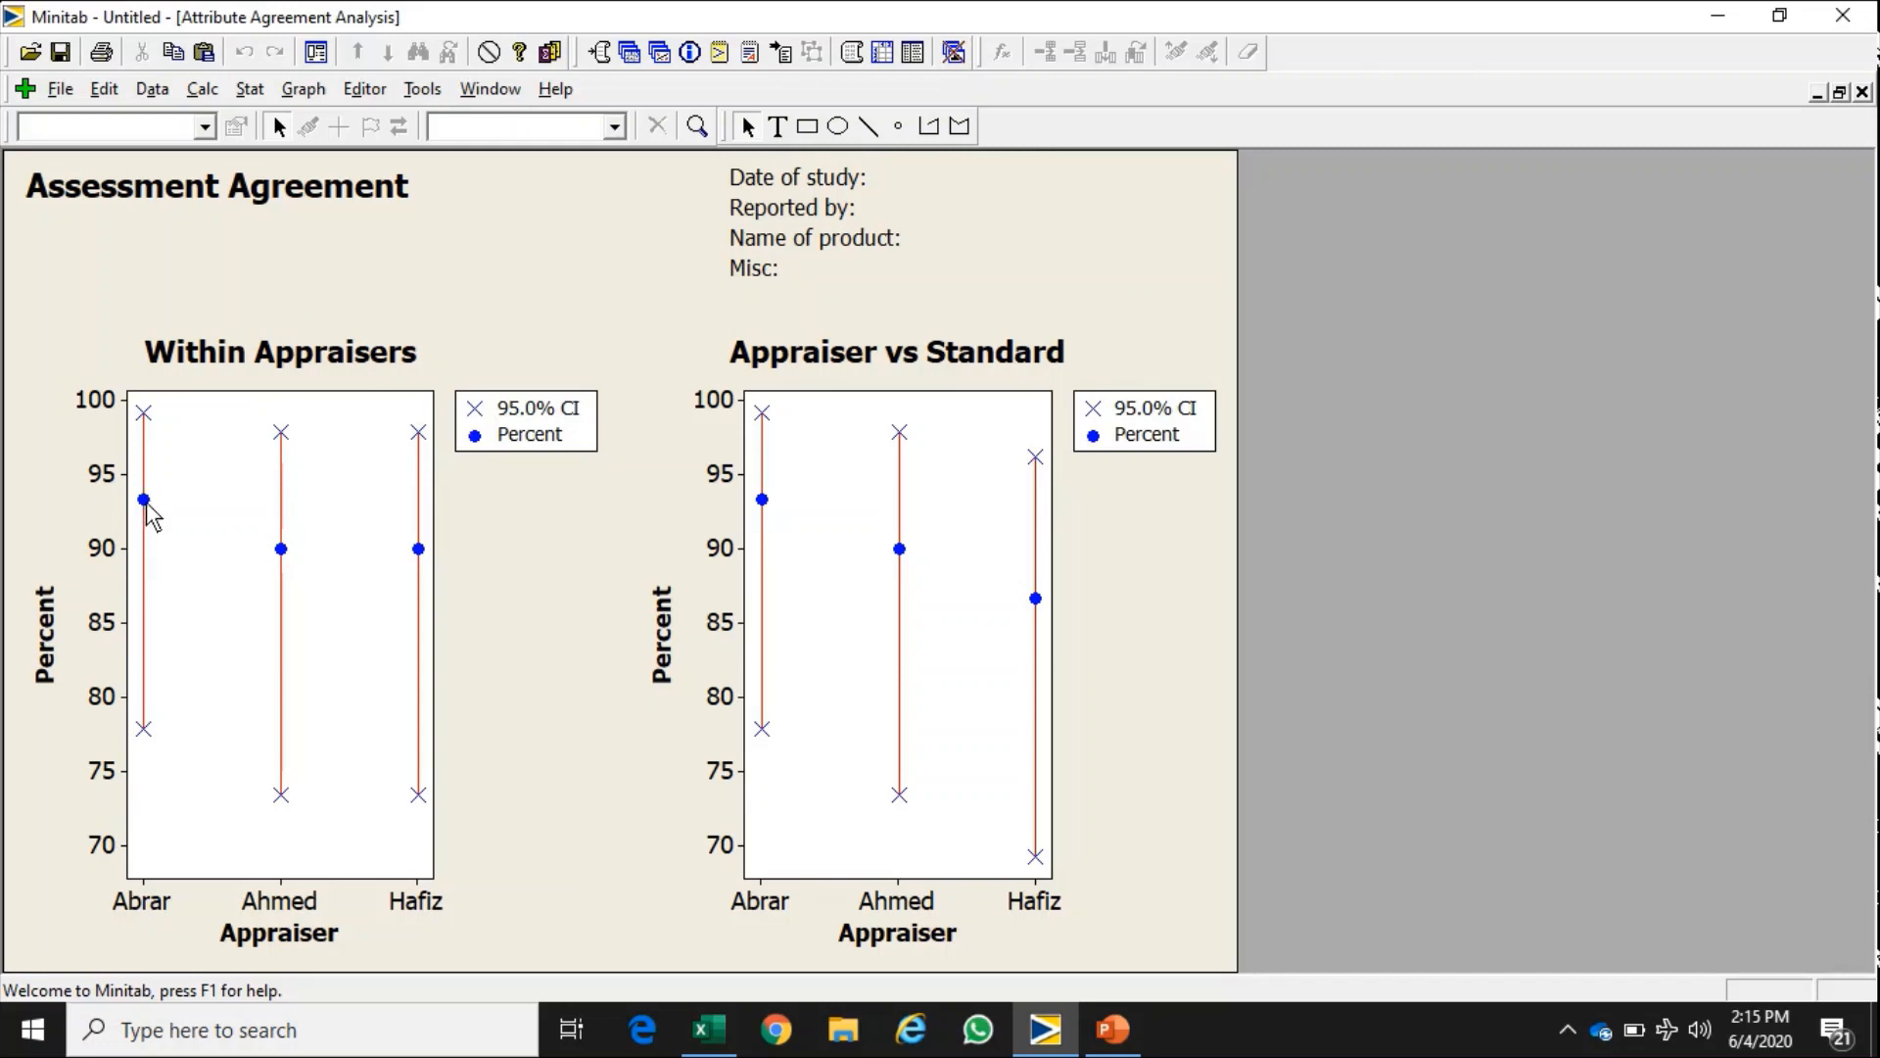
pyautogui.moveTo(143, 498)
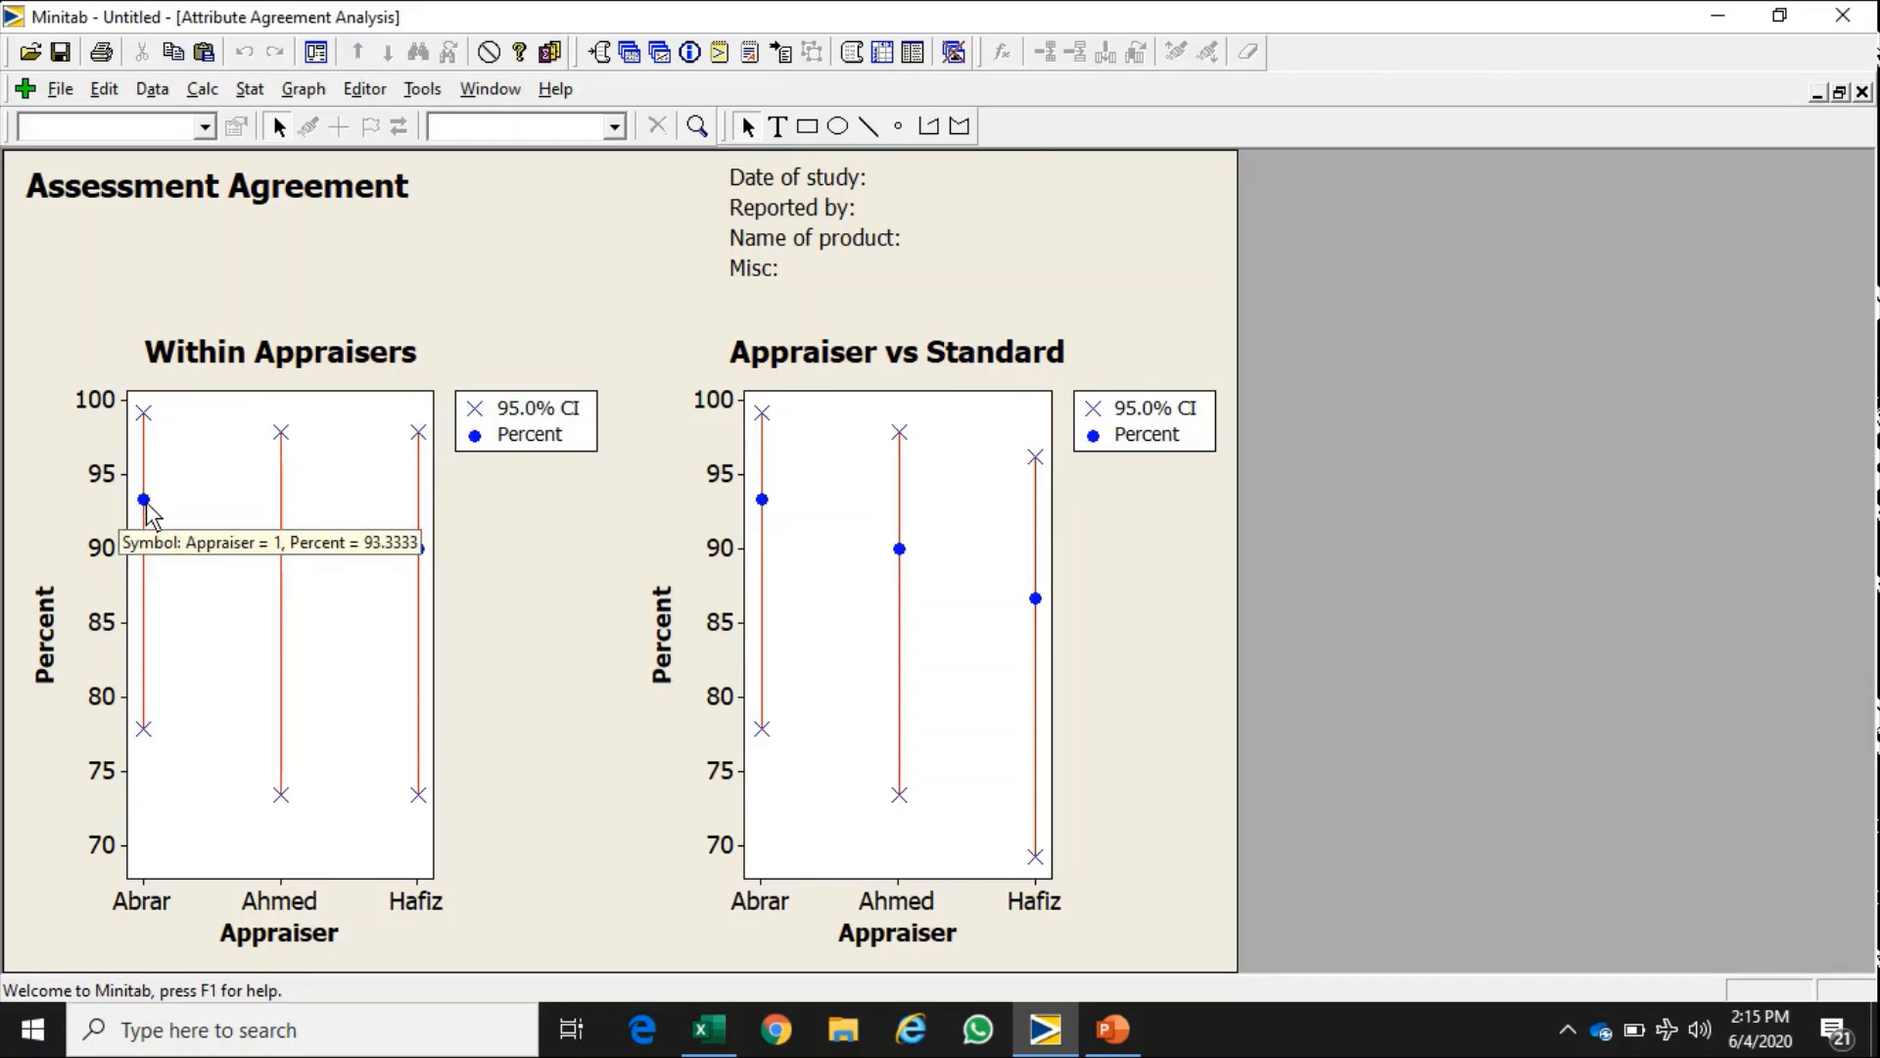
pyautogui.moveTo(306, 897)
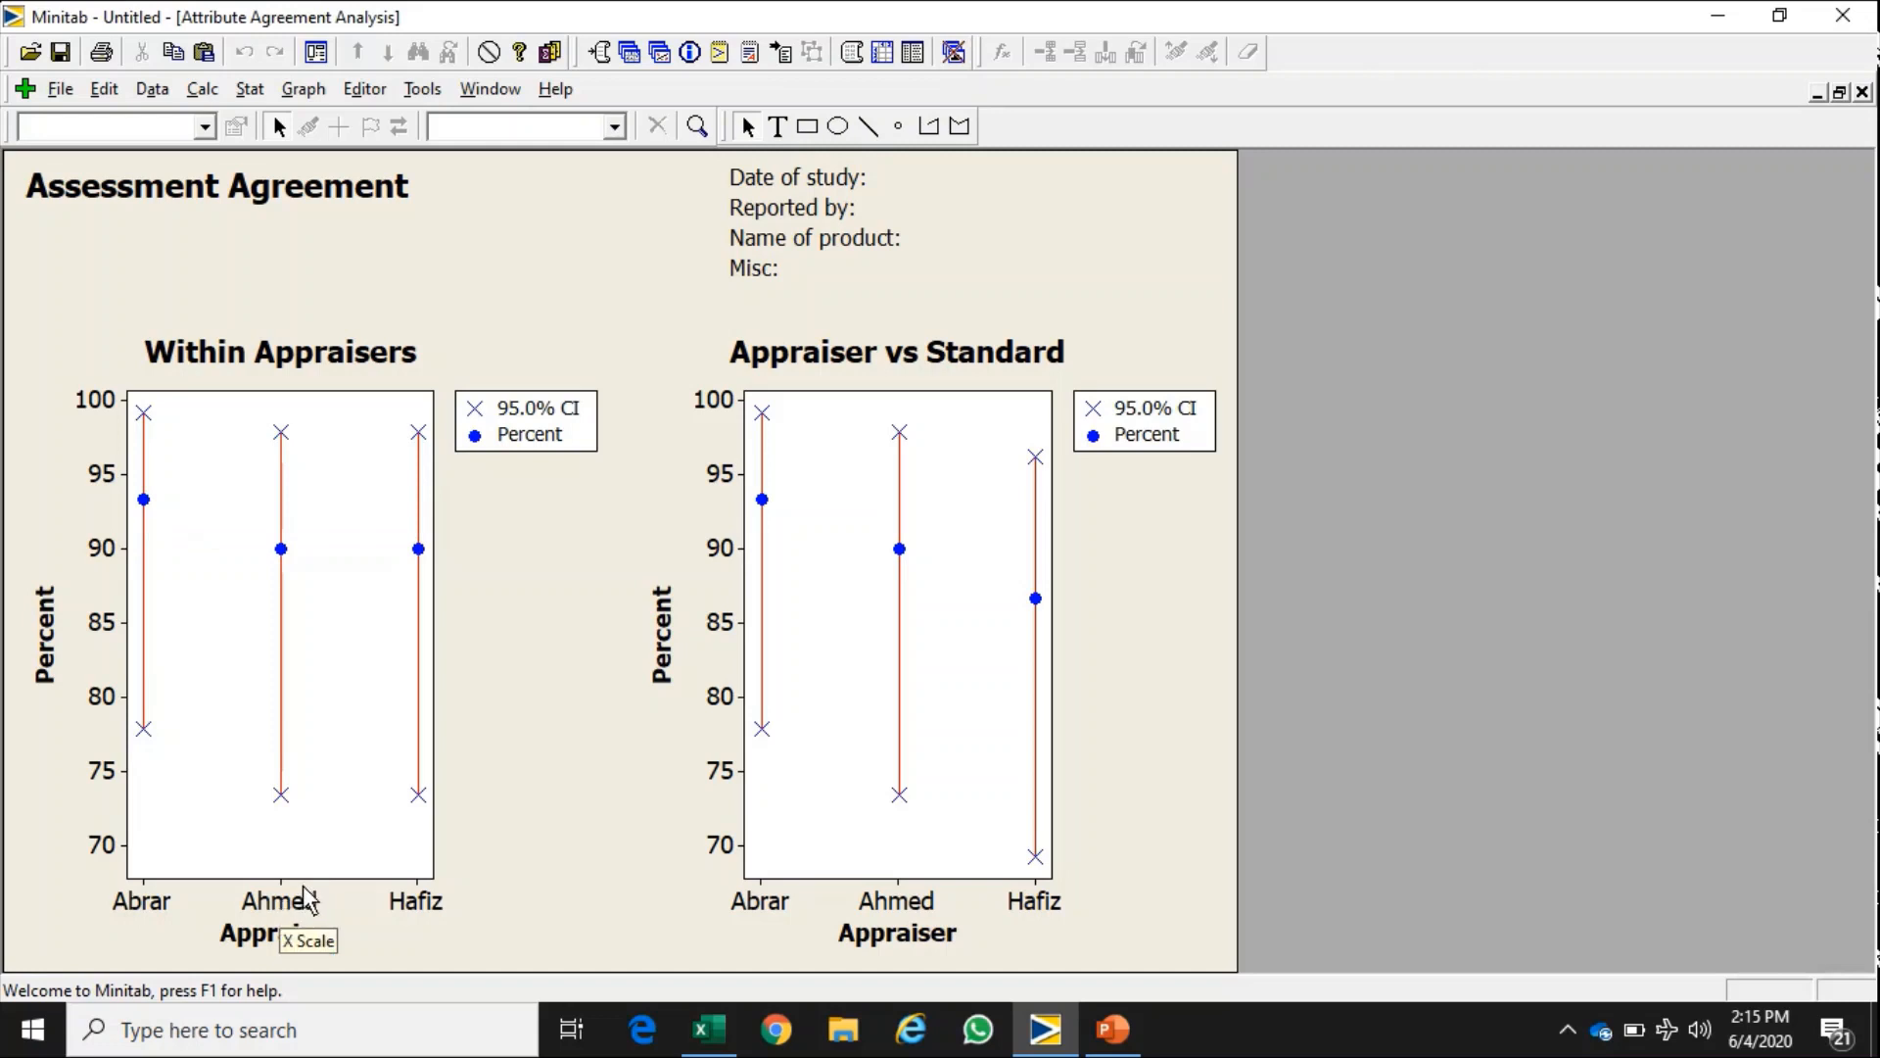
pyautogui.moveTo(280, 548)
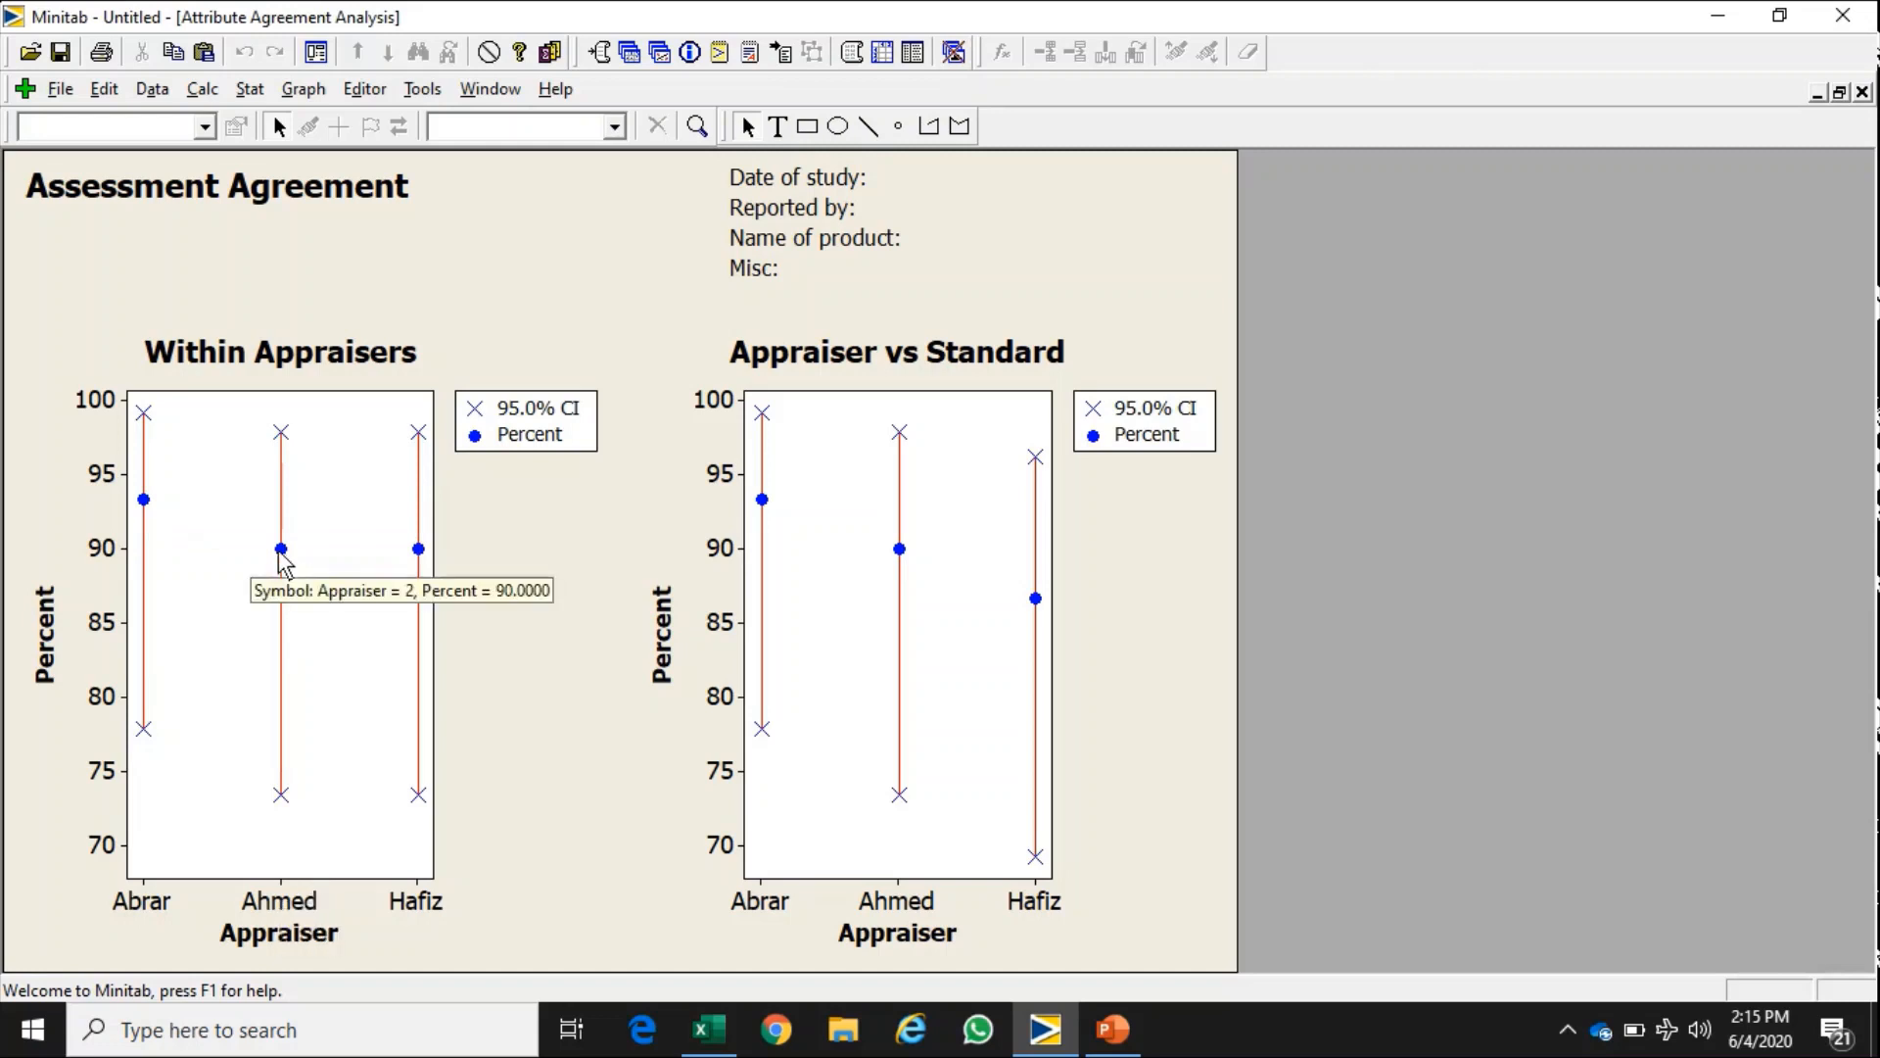
pyautogui.moveTo(429, 813)
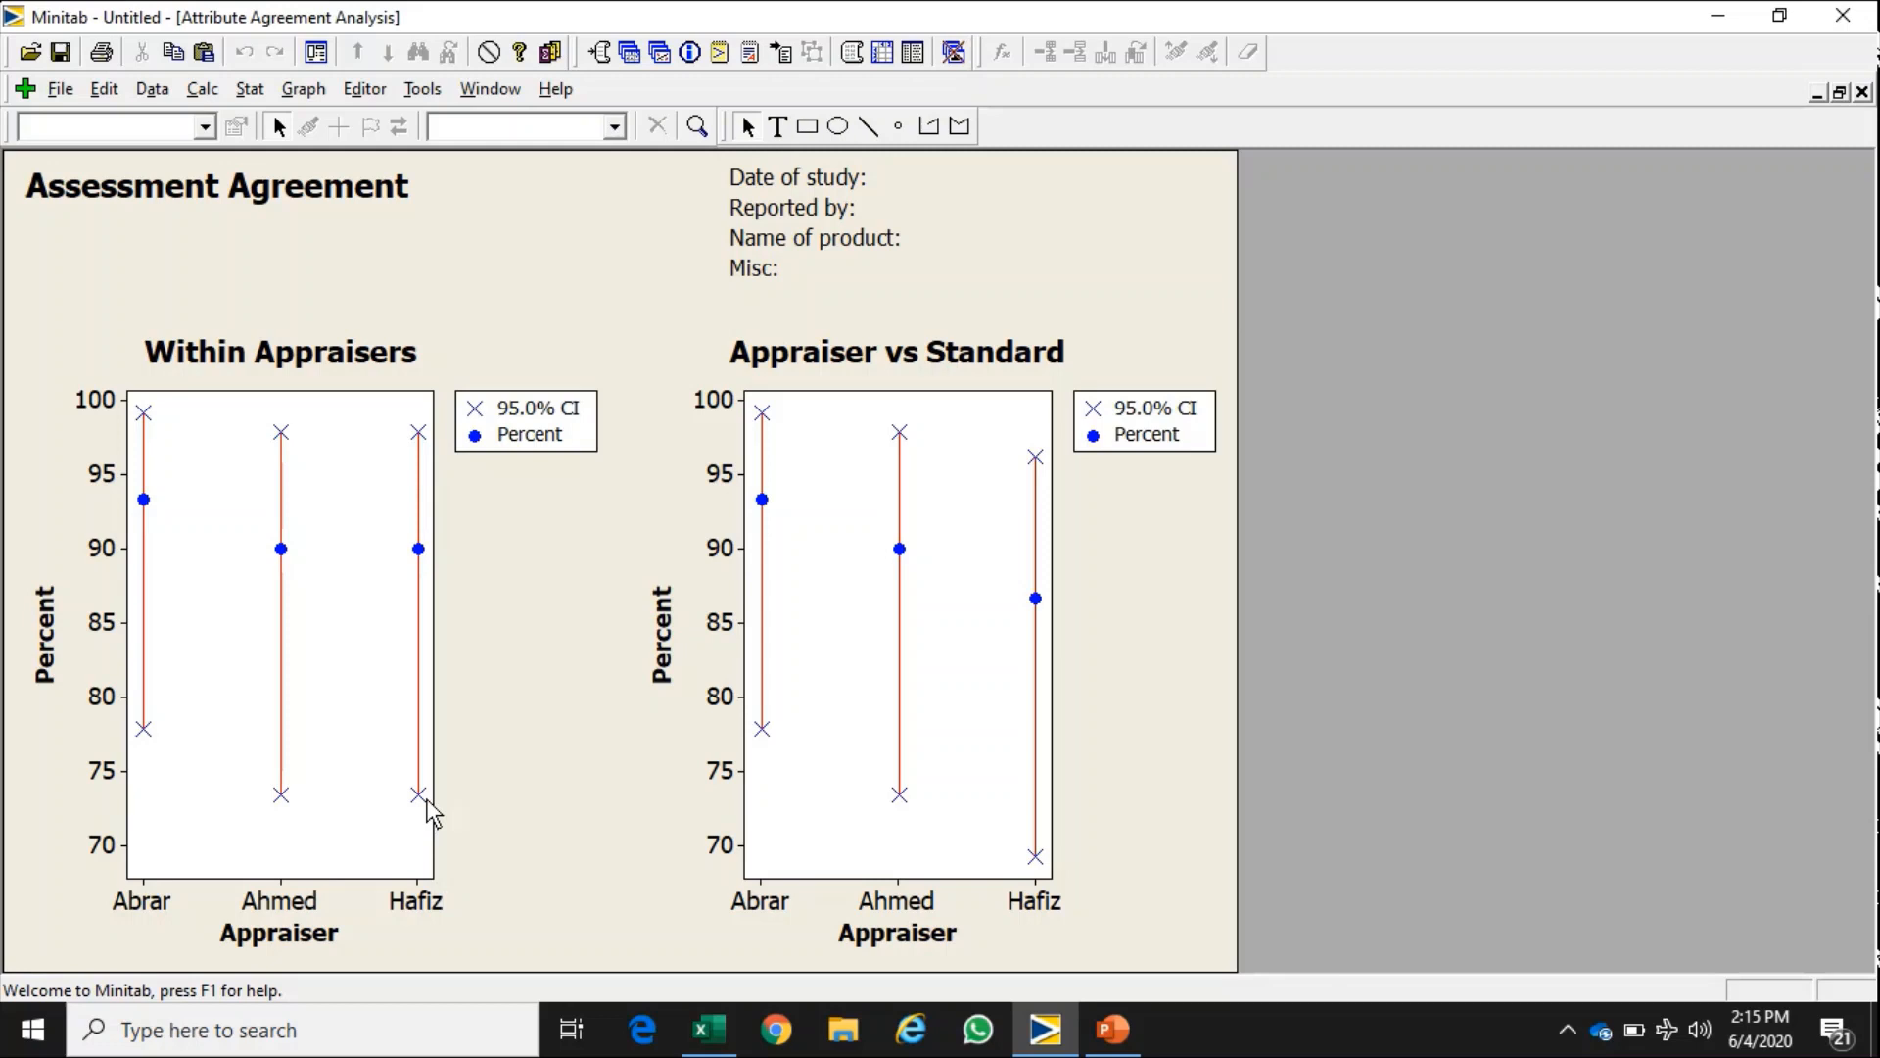
pyautogui.moveTo(419, 562)
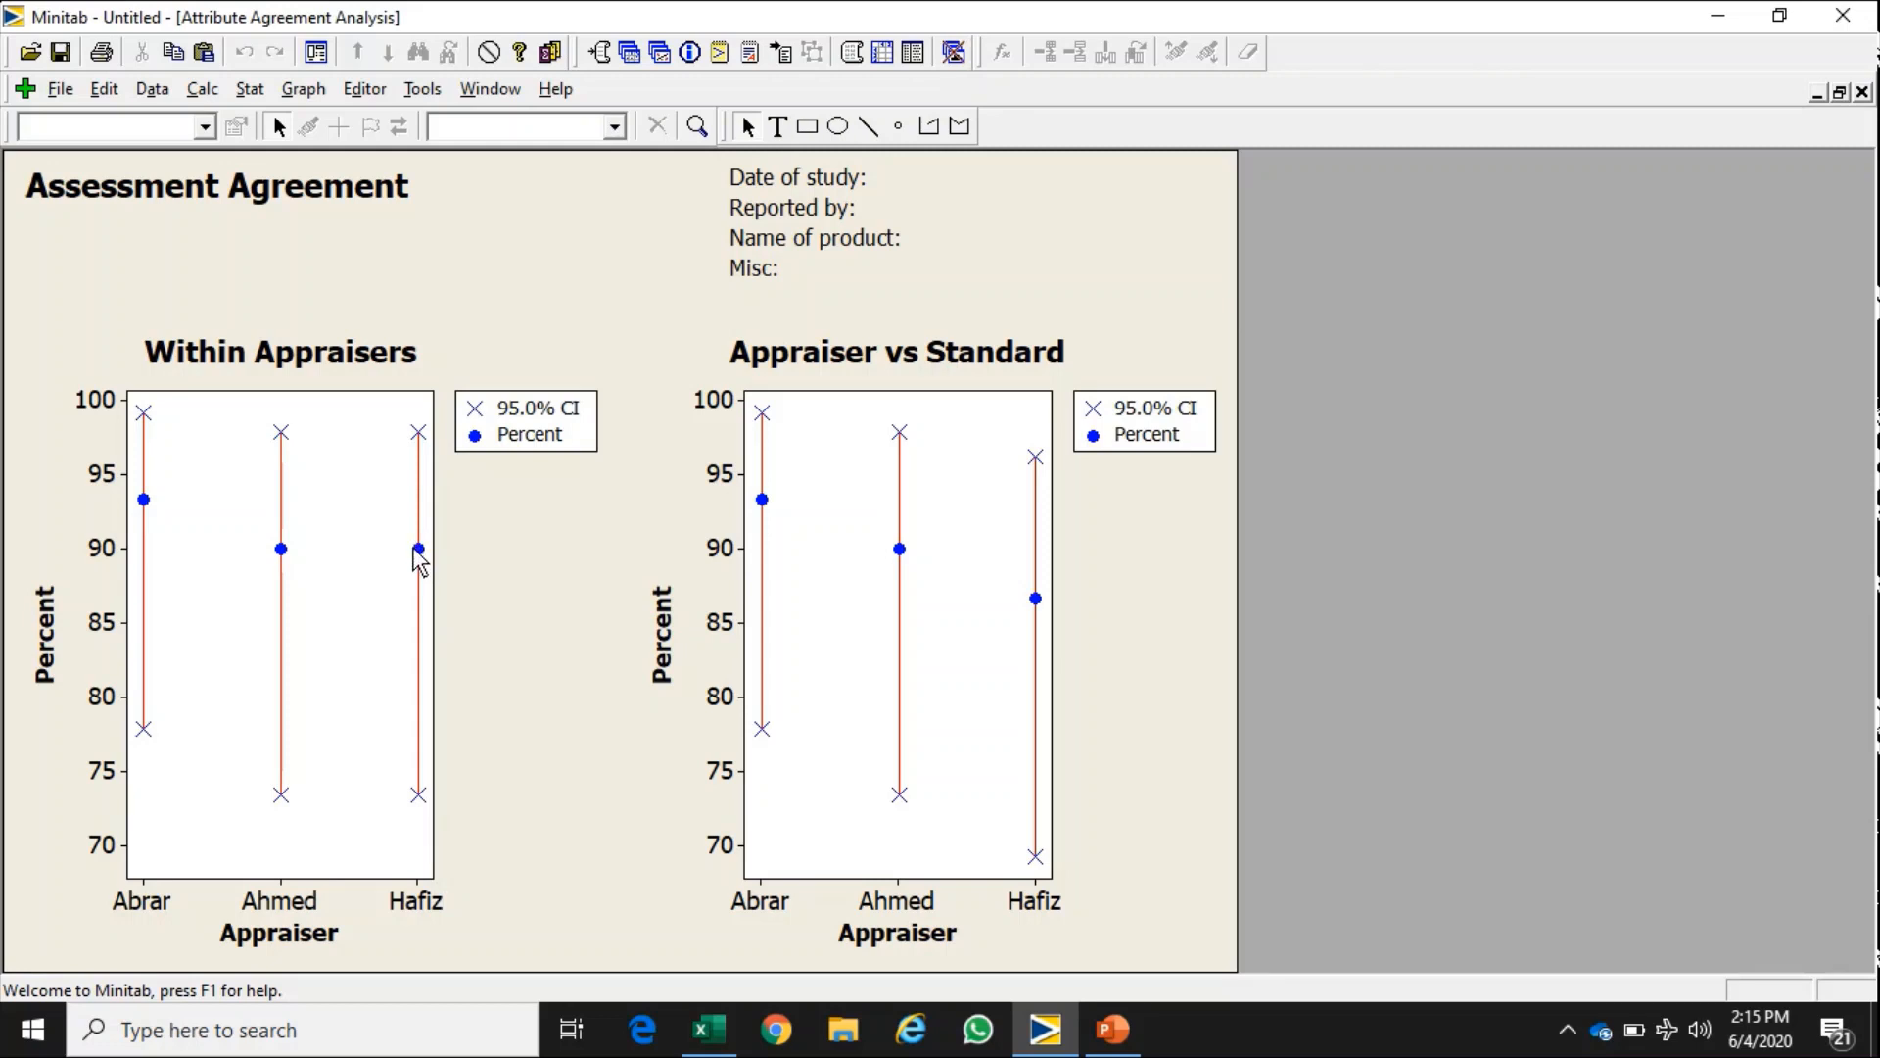
pyautogui.moveTo(415, 549)
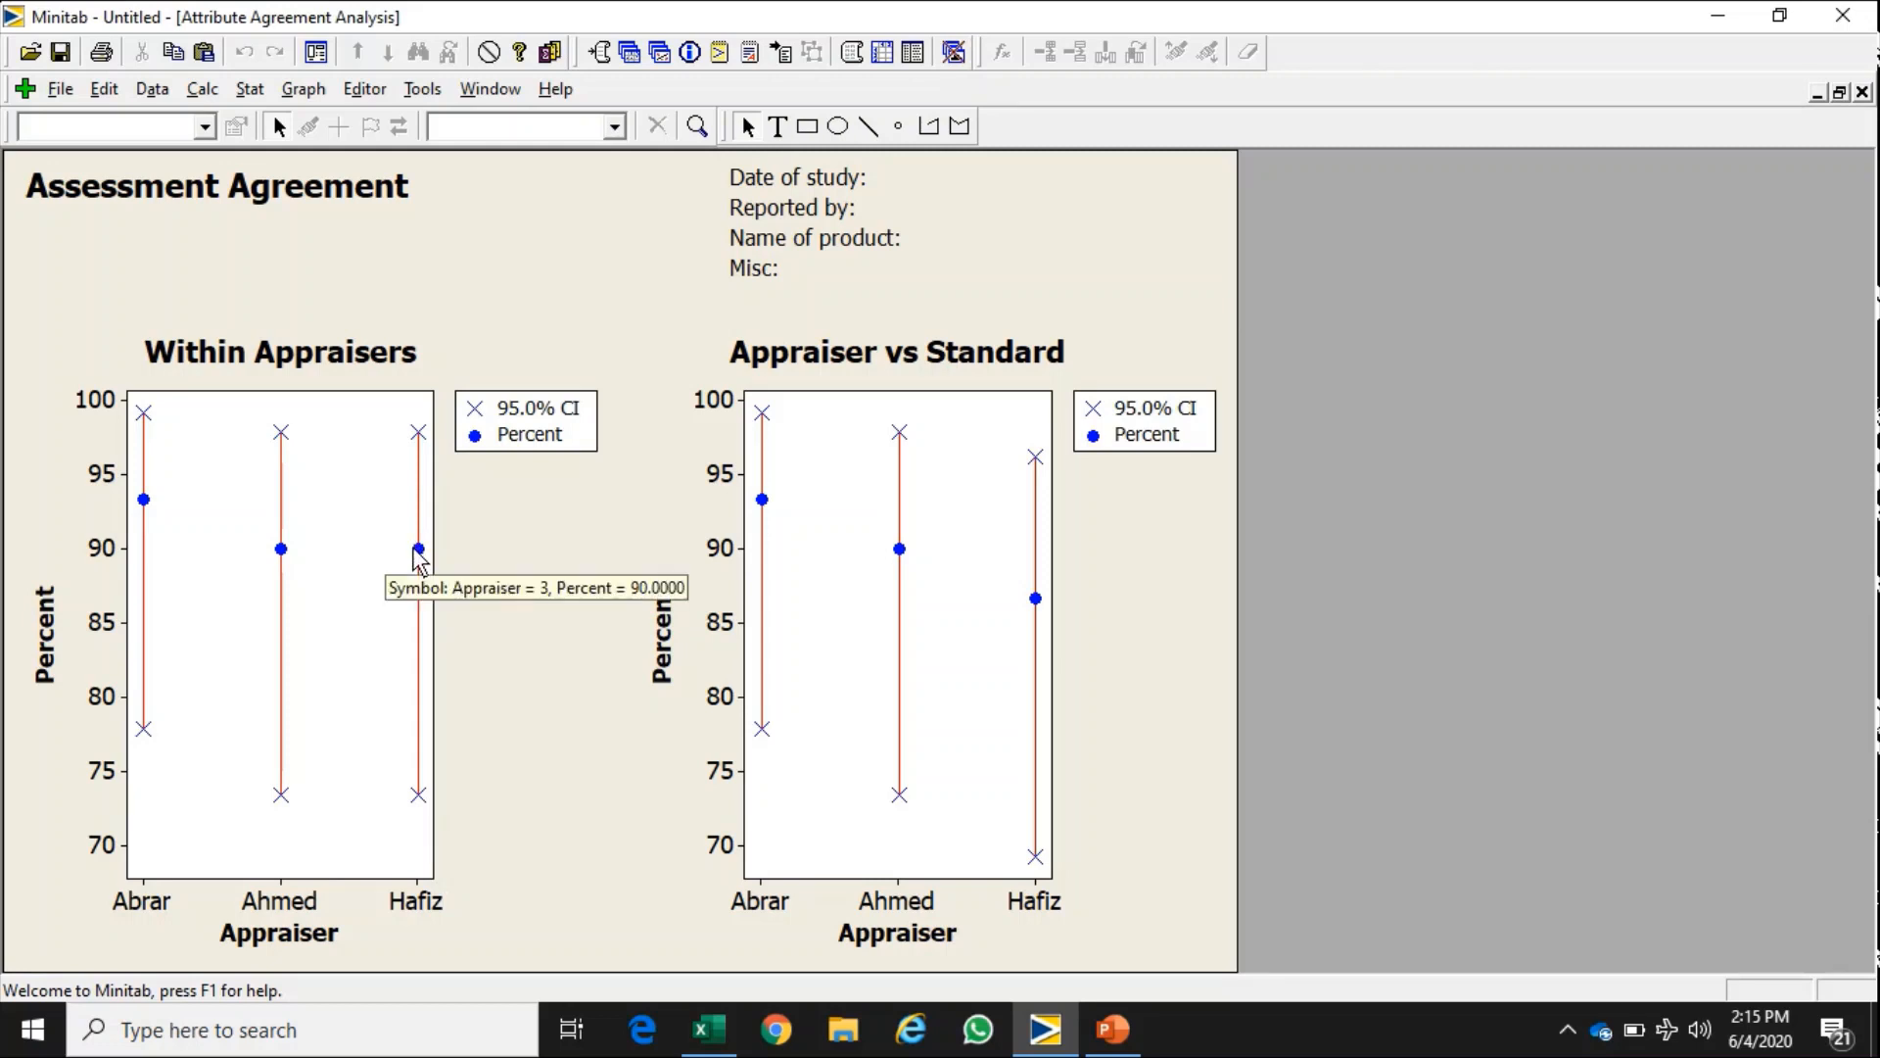
pyautogui.moveTo(821, 413)
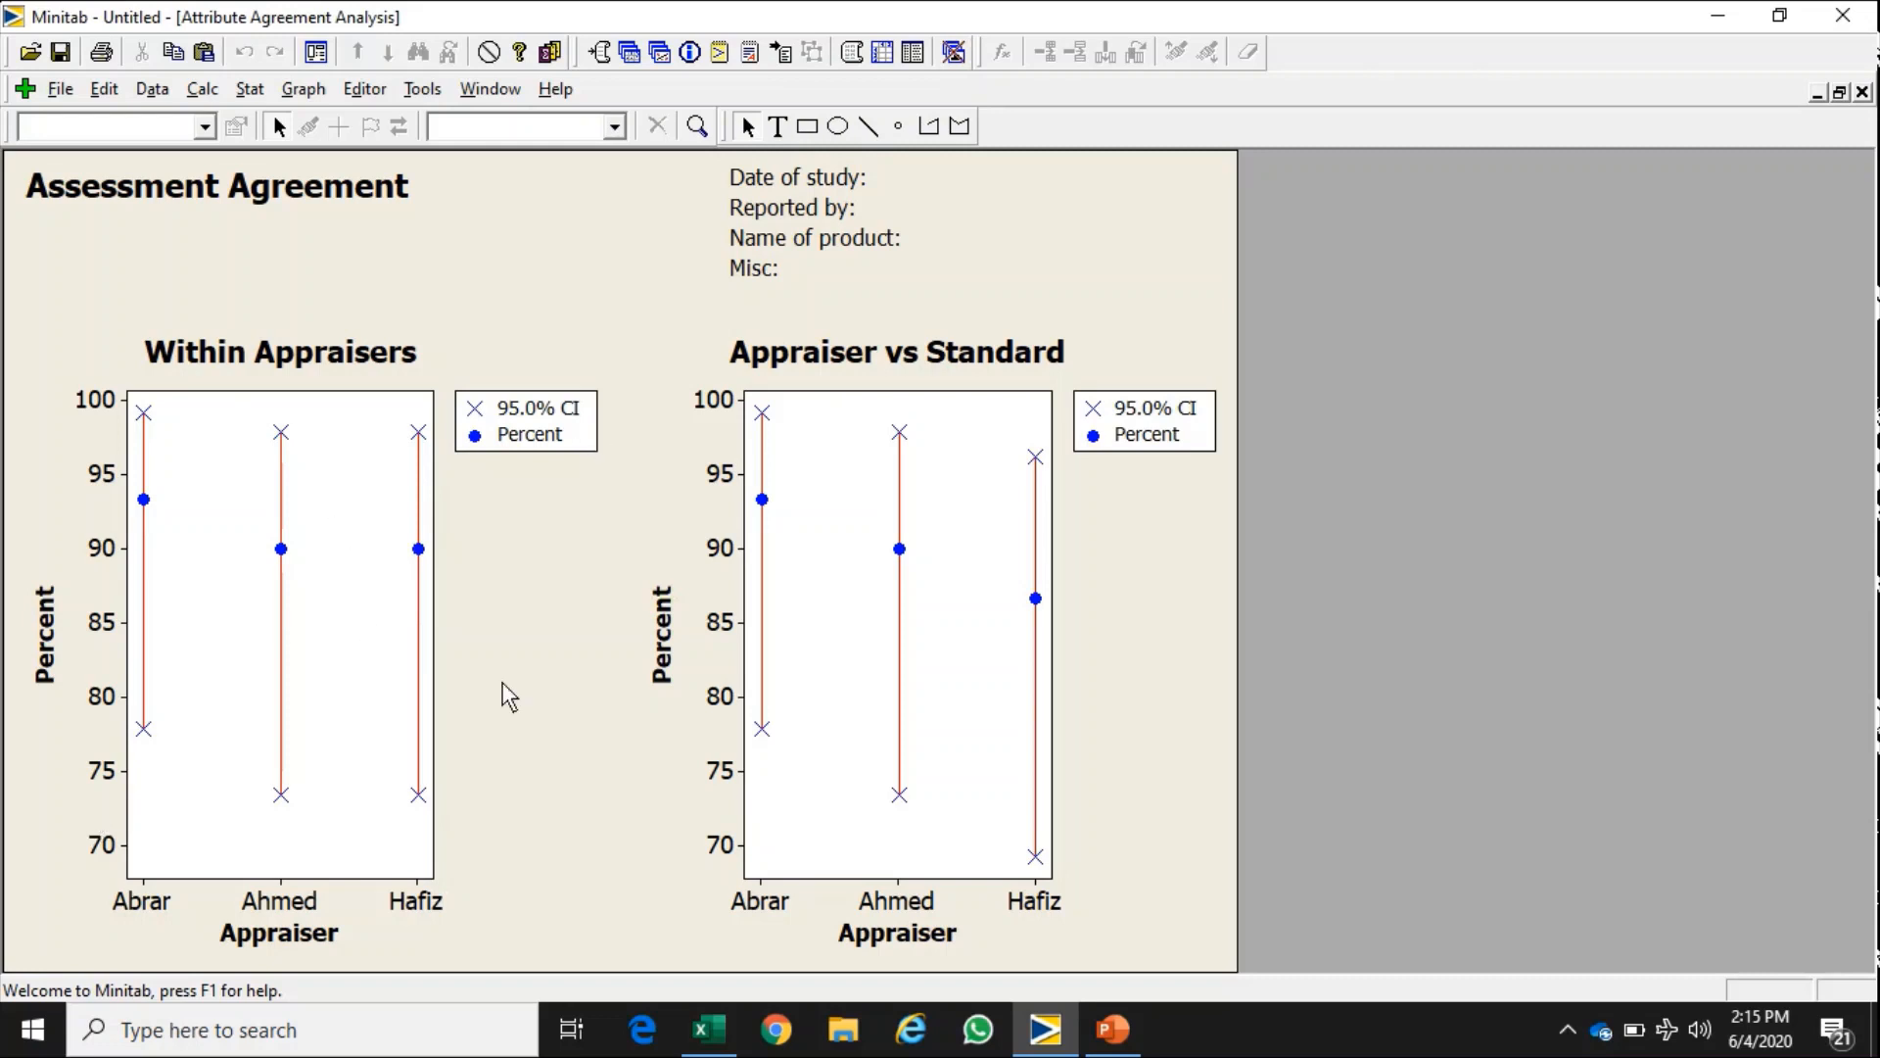
pyautogui.moveTo(435, 827)
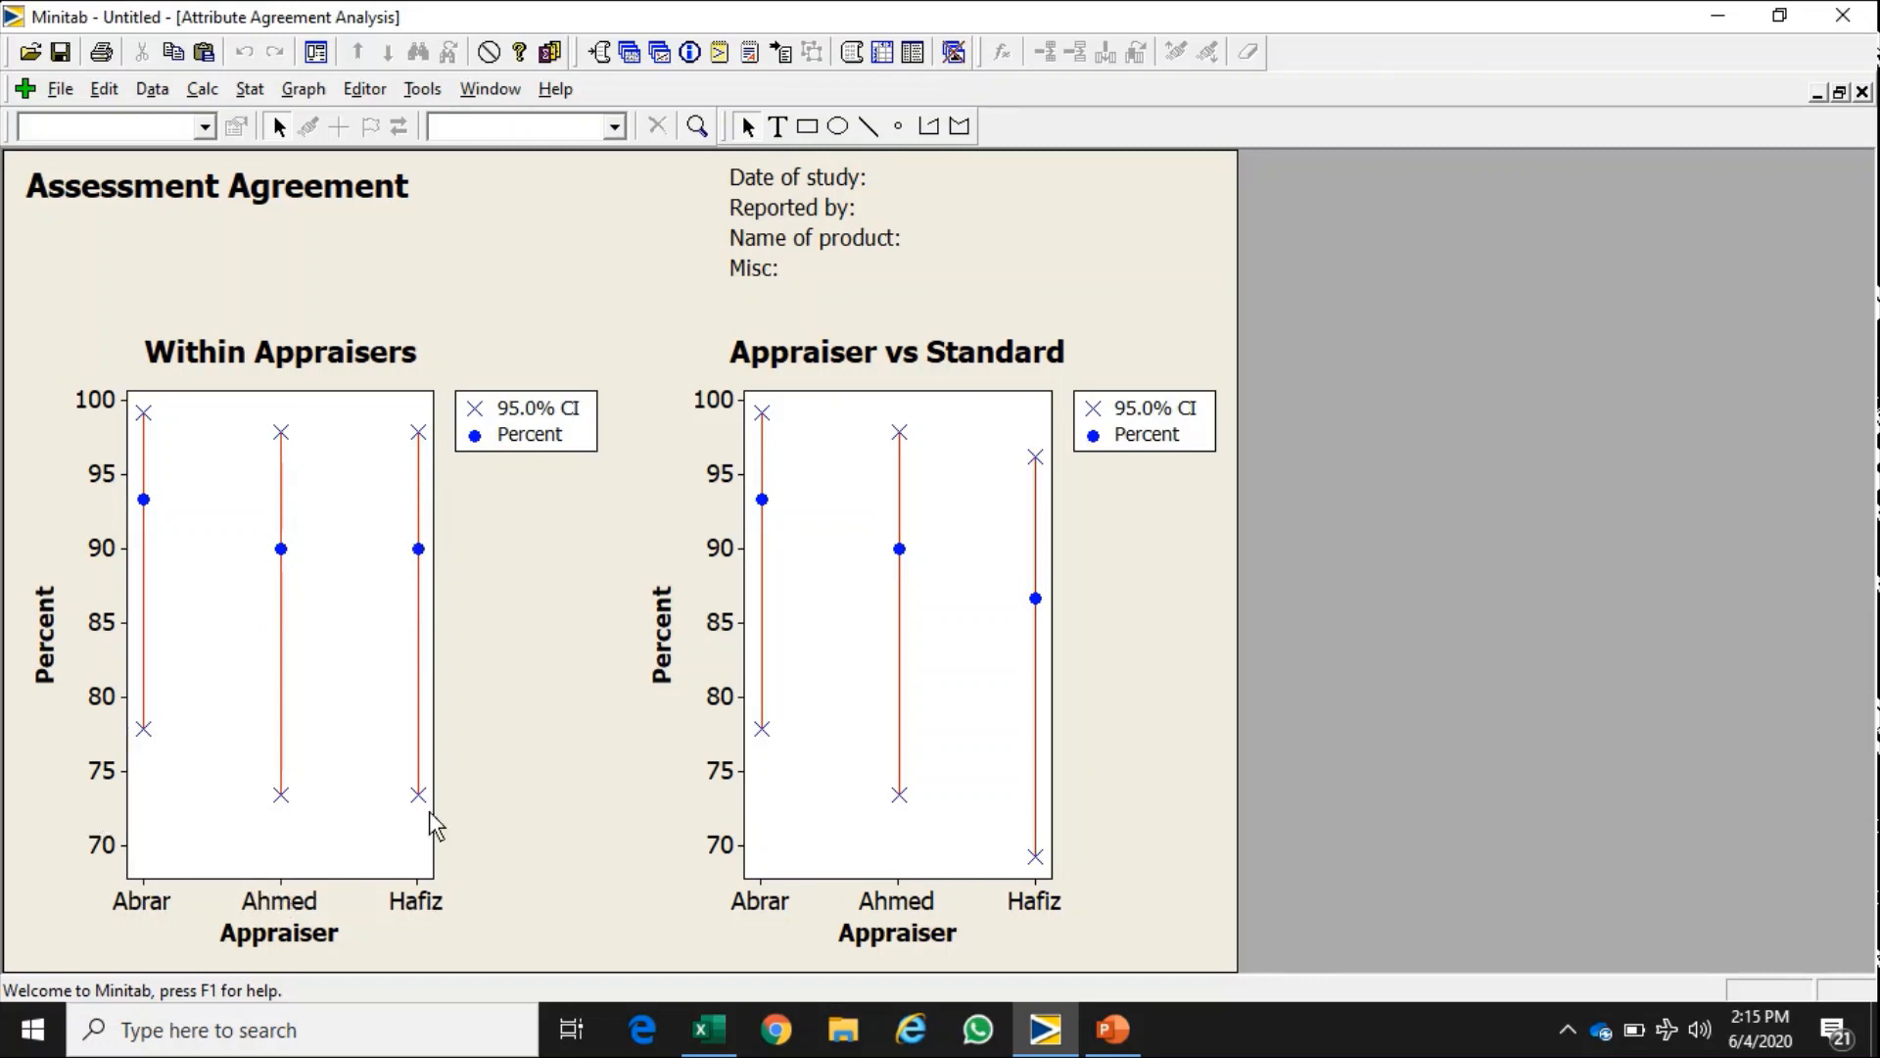
pyautogui.moveTo(189, 946)
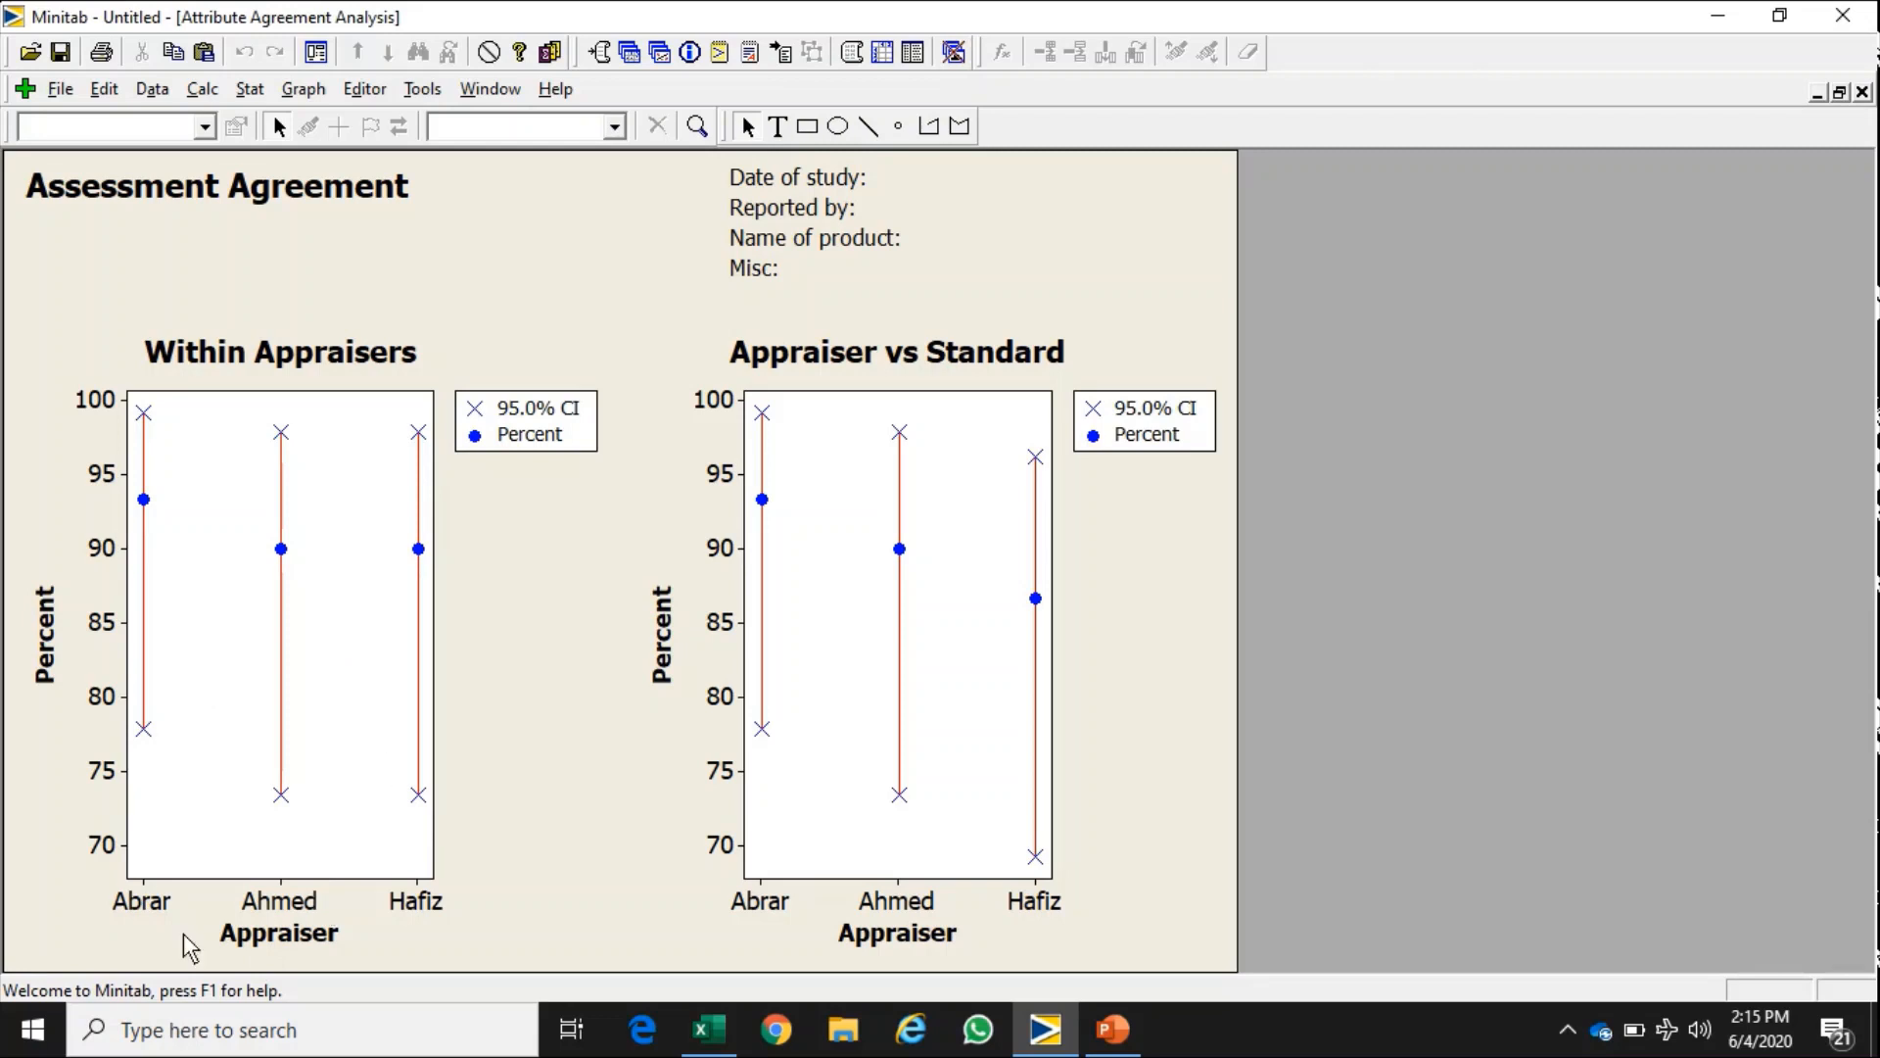
pyautogui.moveTo(1024, 356)
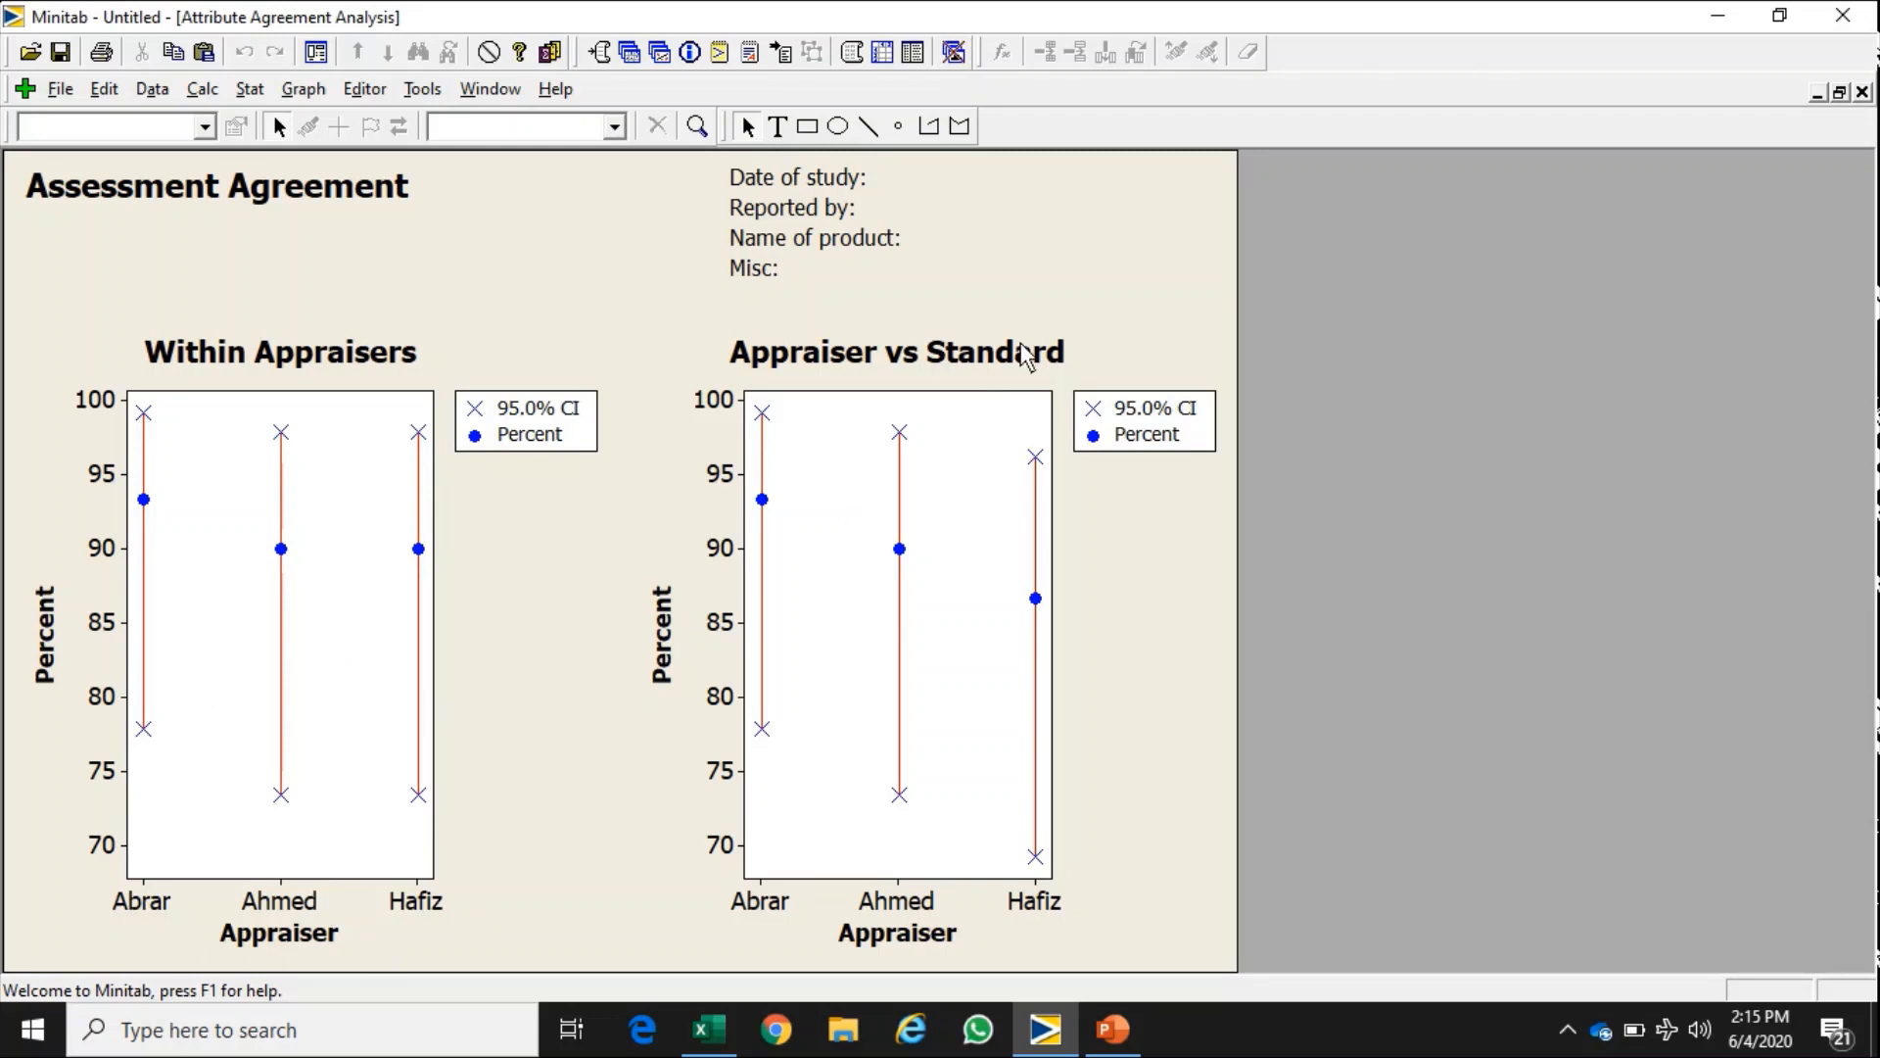
pyautogui.moveTo(764, 576)
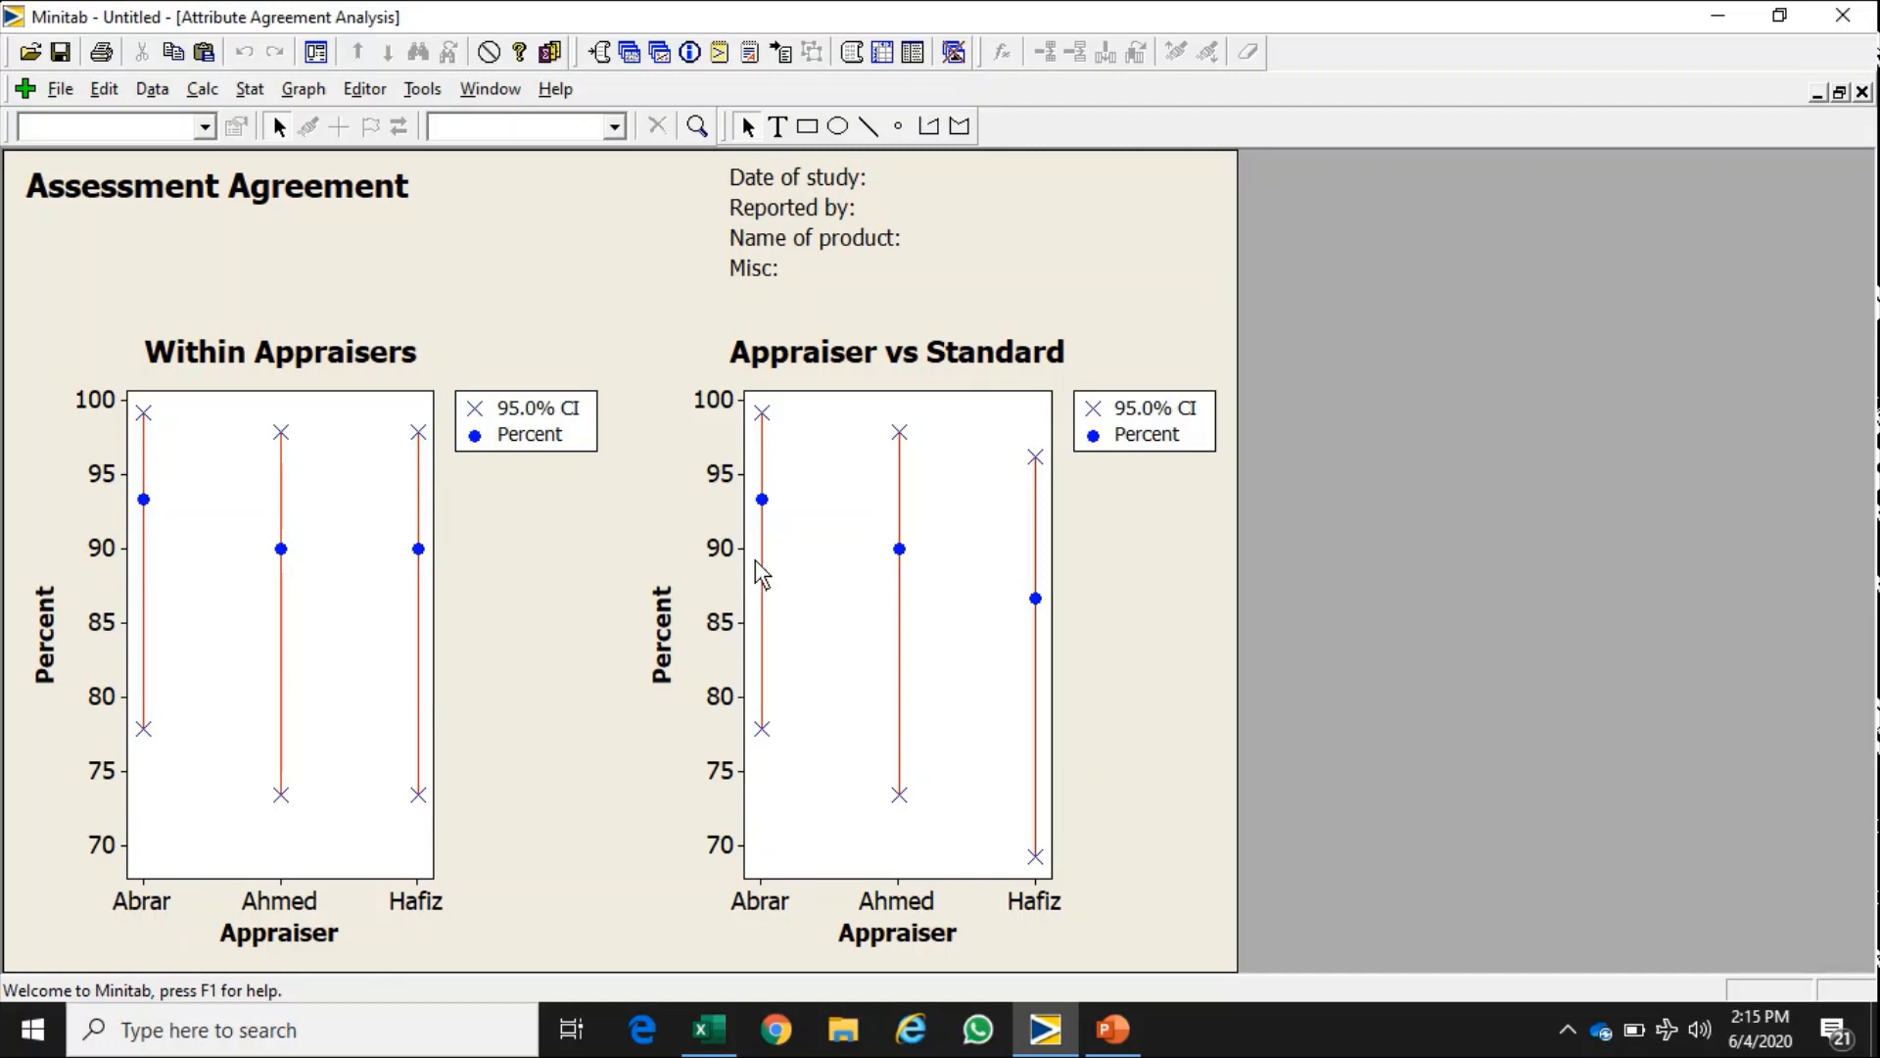
pyautogui.moveTo(1034, 605)
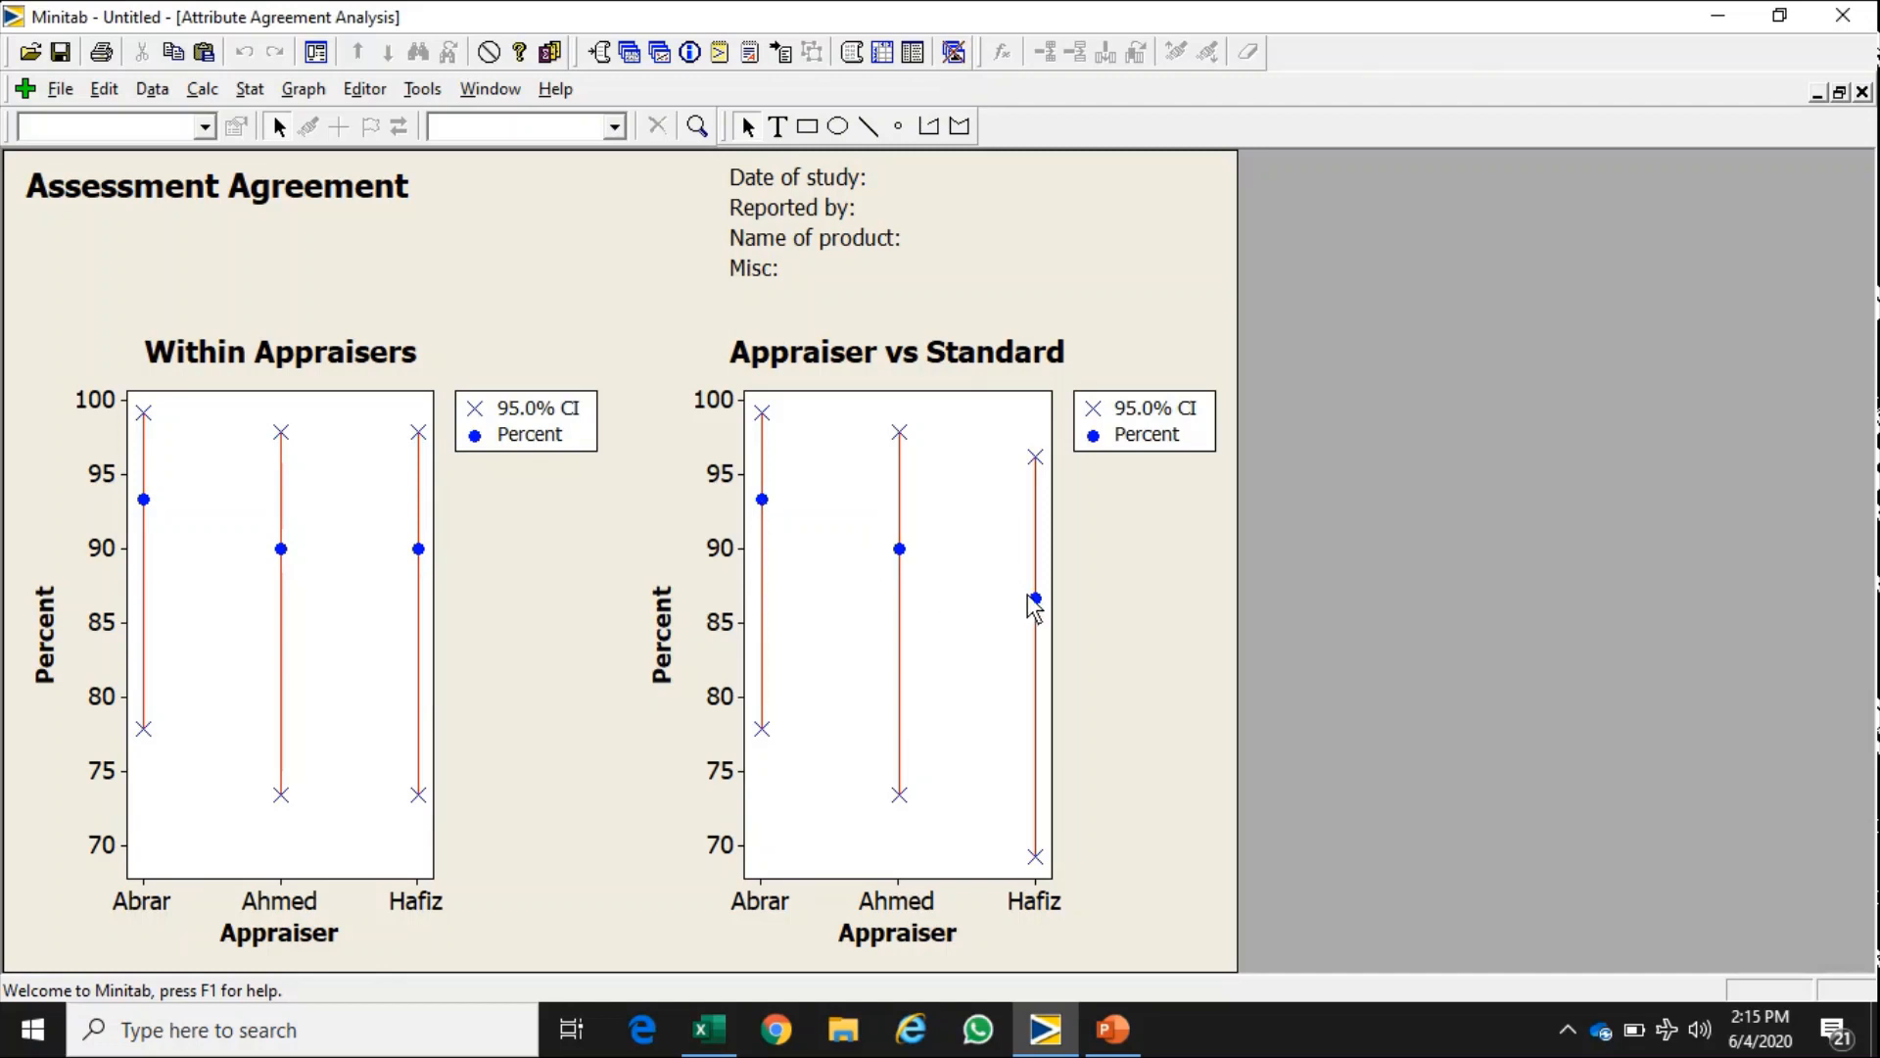
pyautogui.moveTo(959, 611)
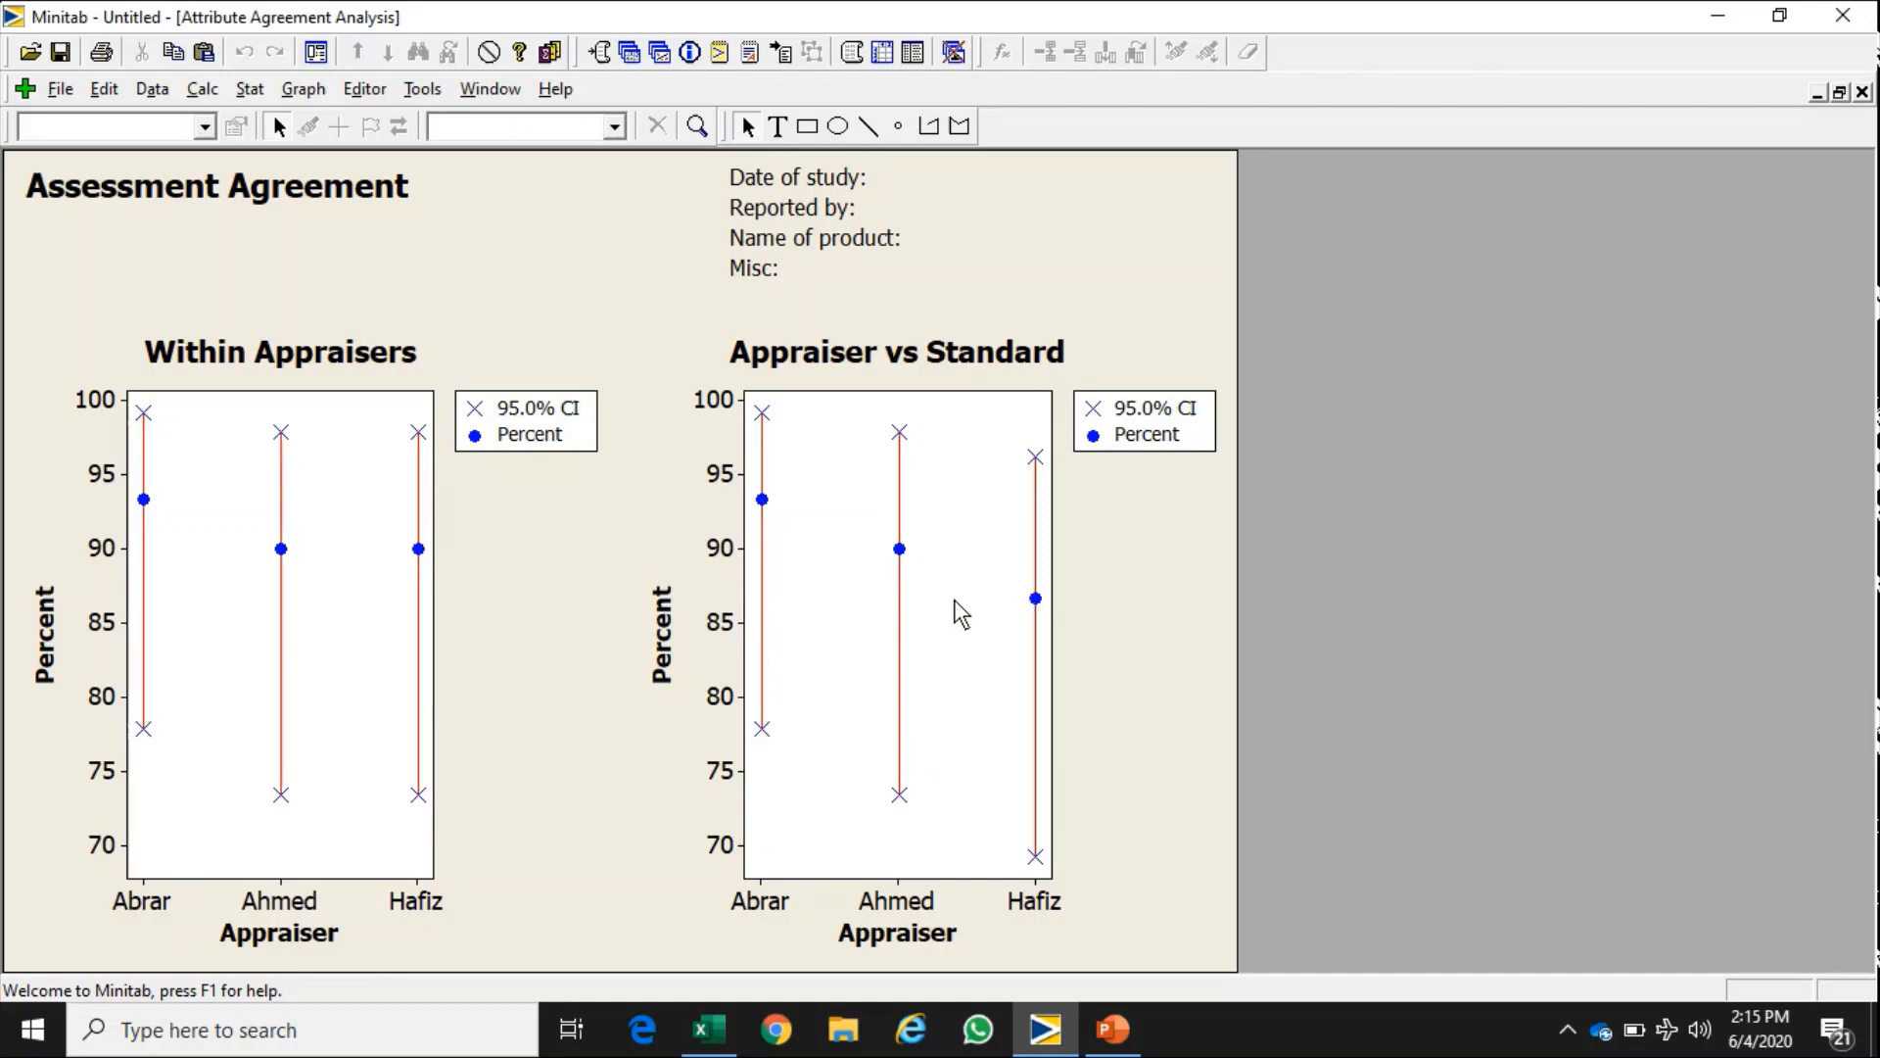
pyautogui.moveTo(777, 509)
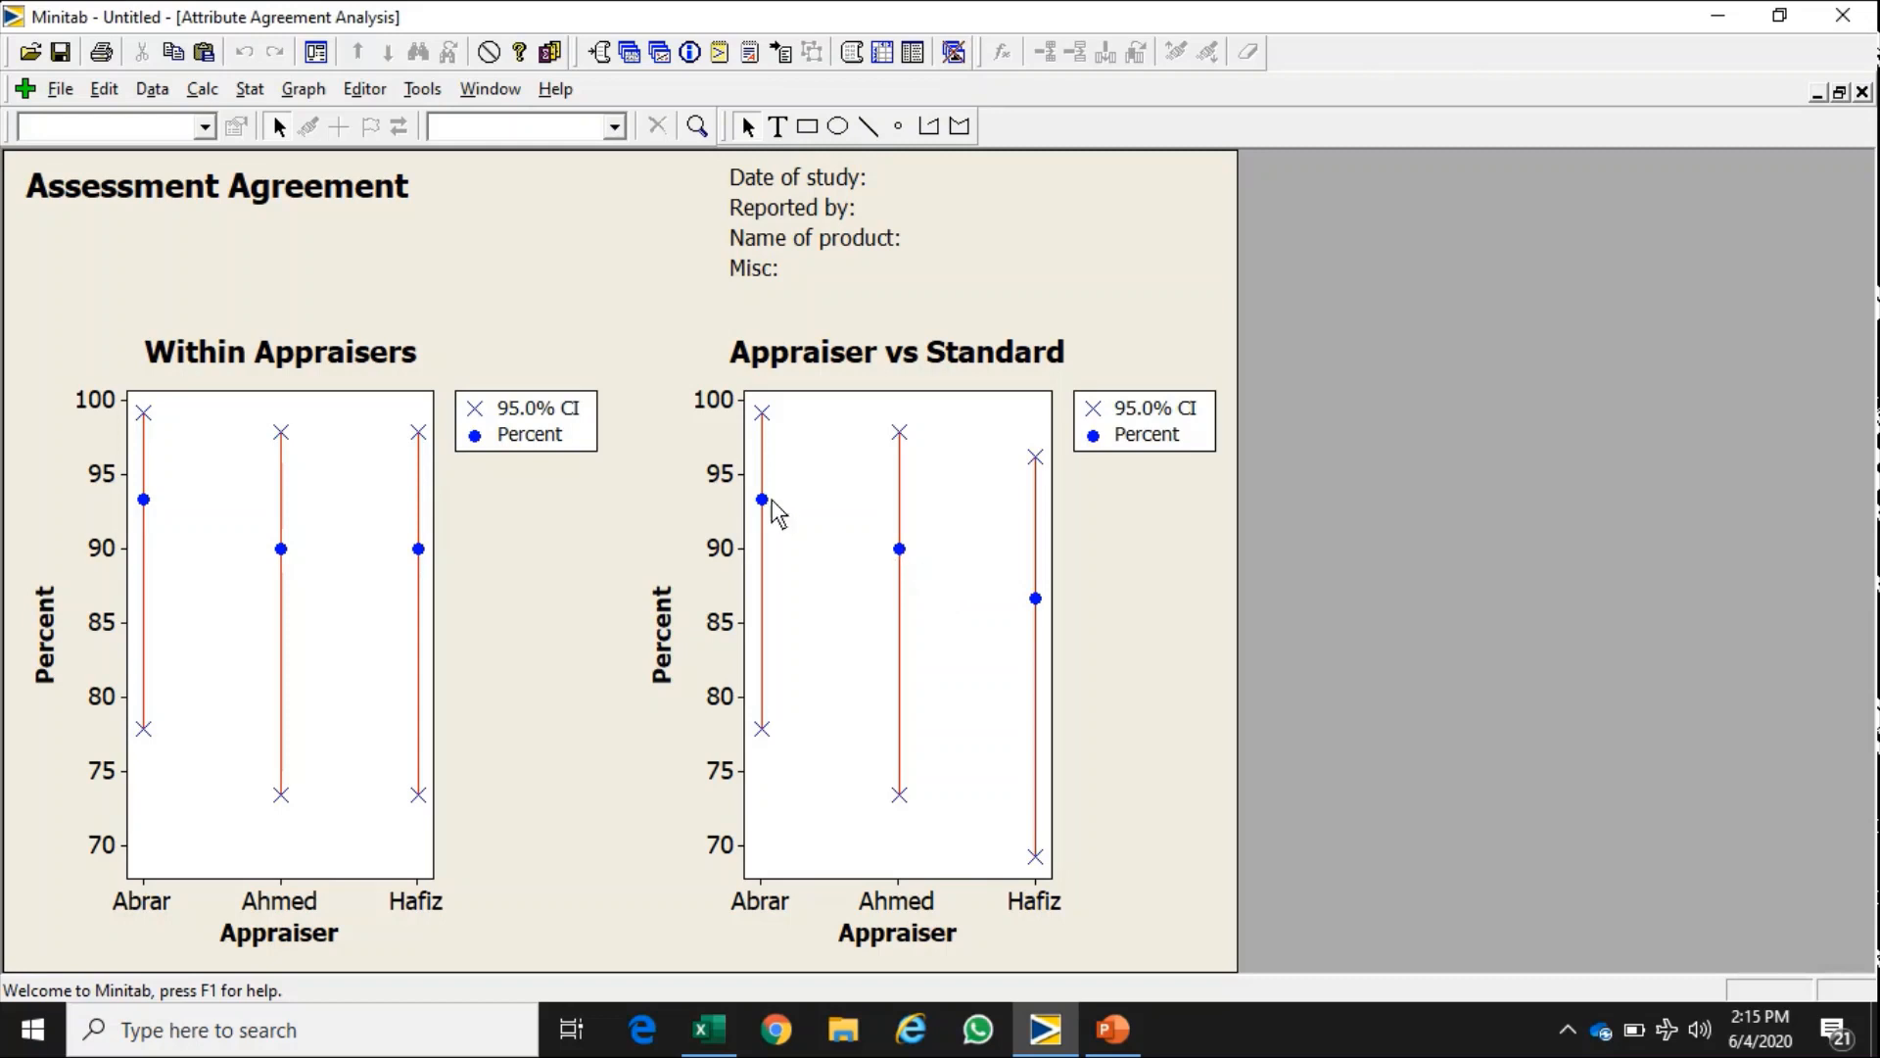
pyautogui.moveTo(1005, 633)
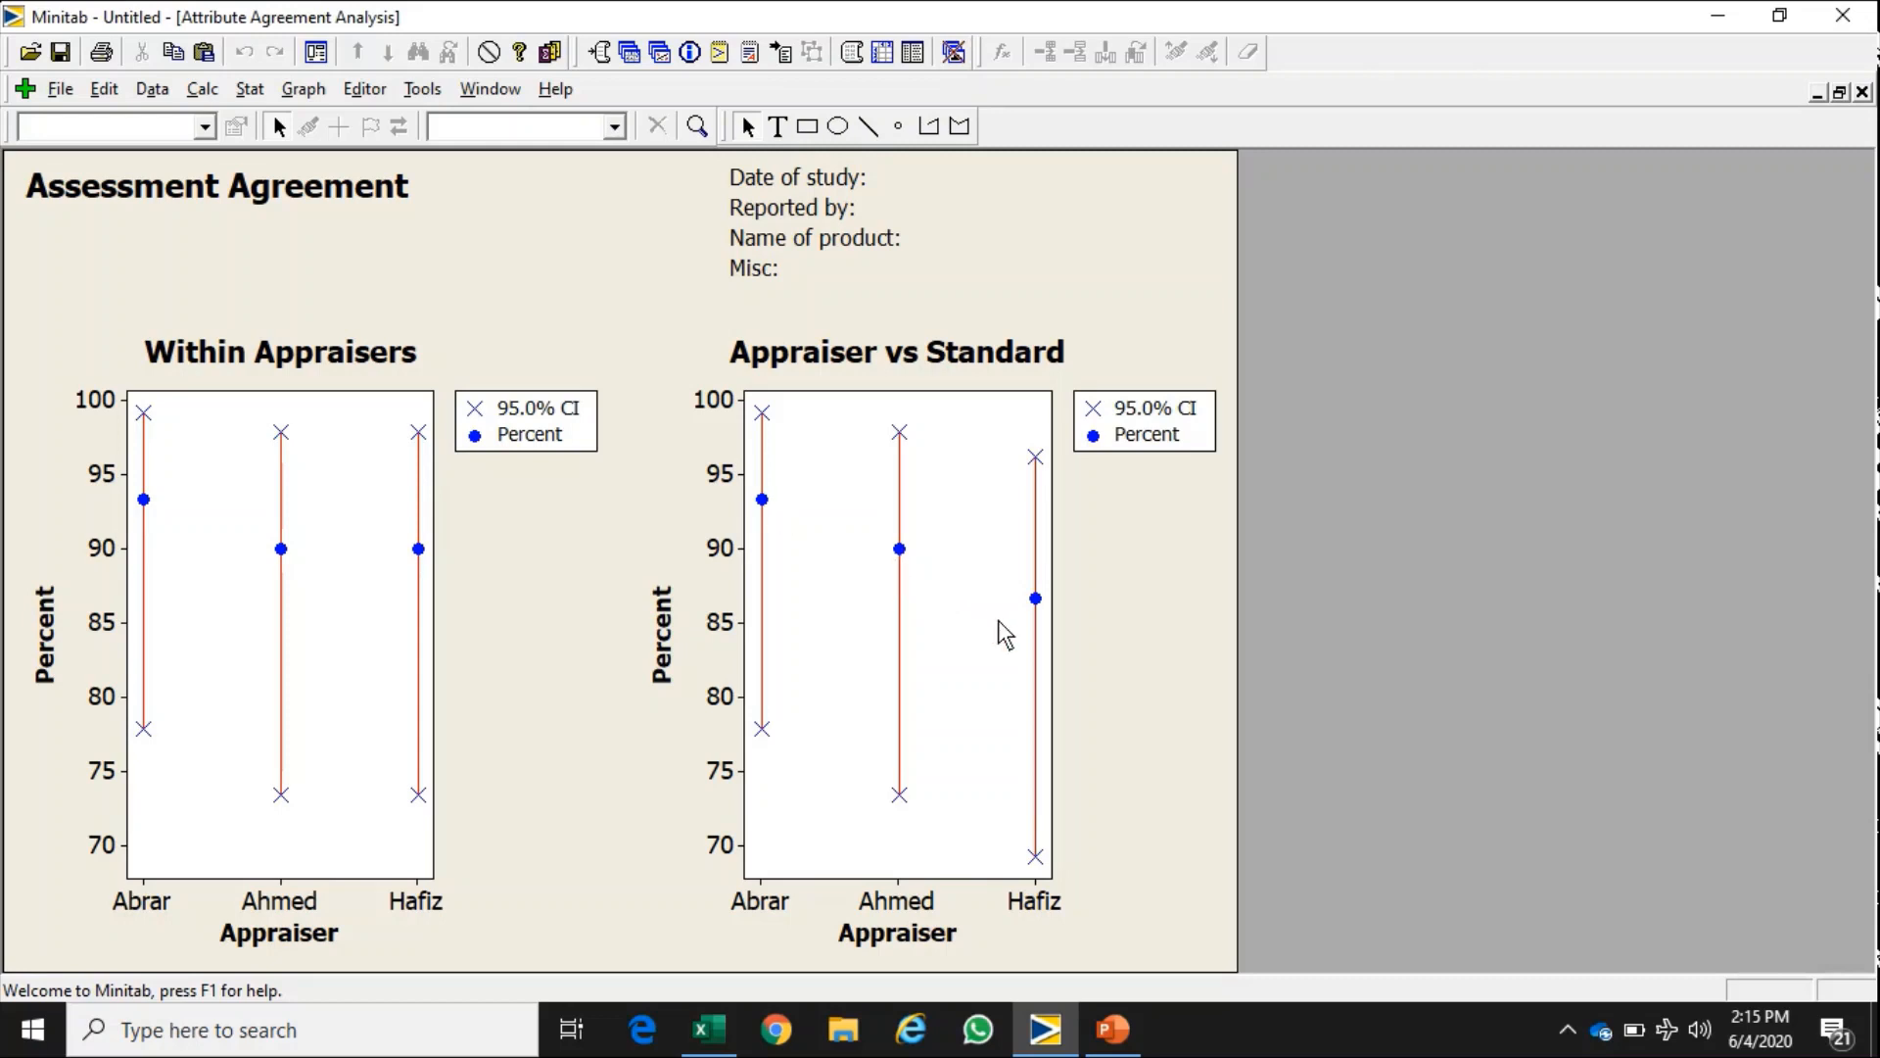
pyautogui.moveTo(868, 198)
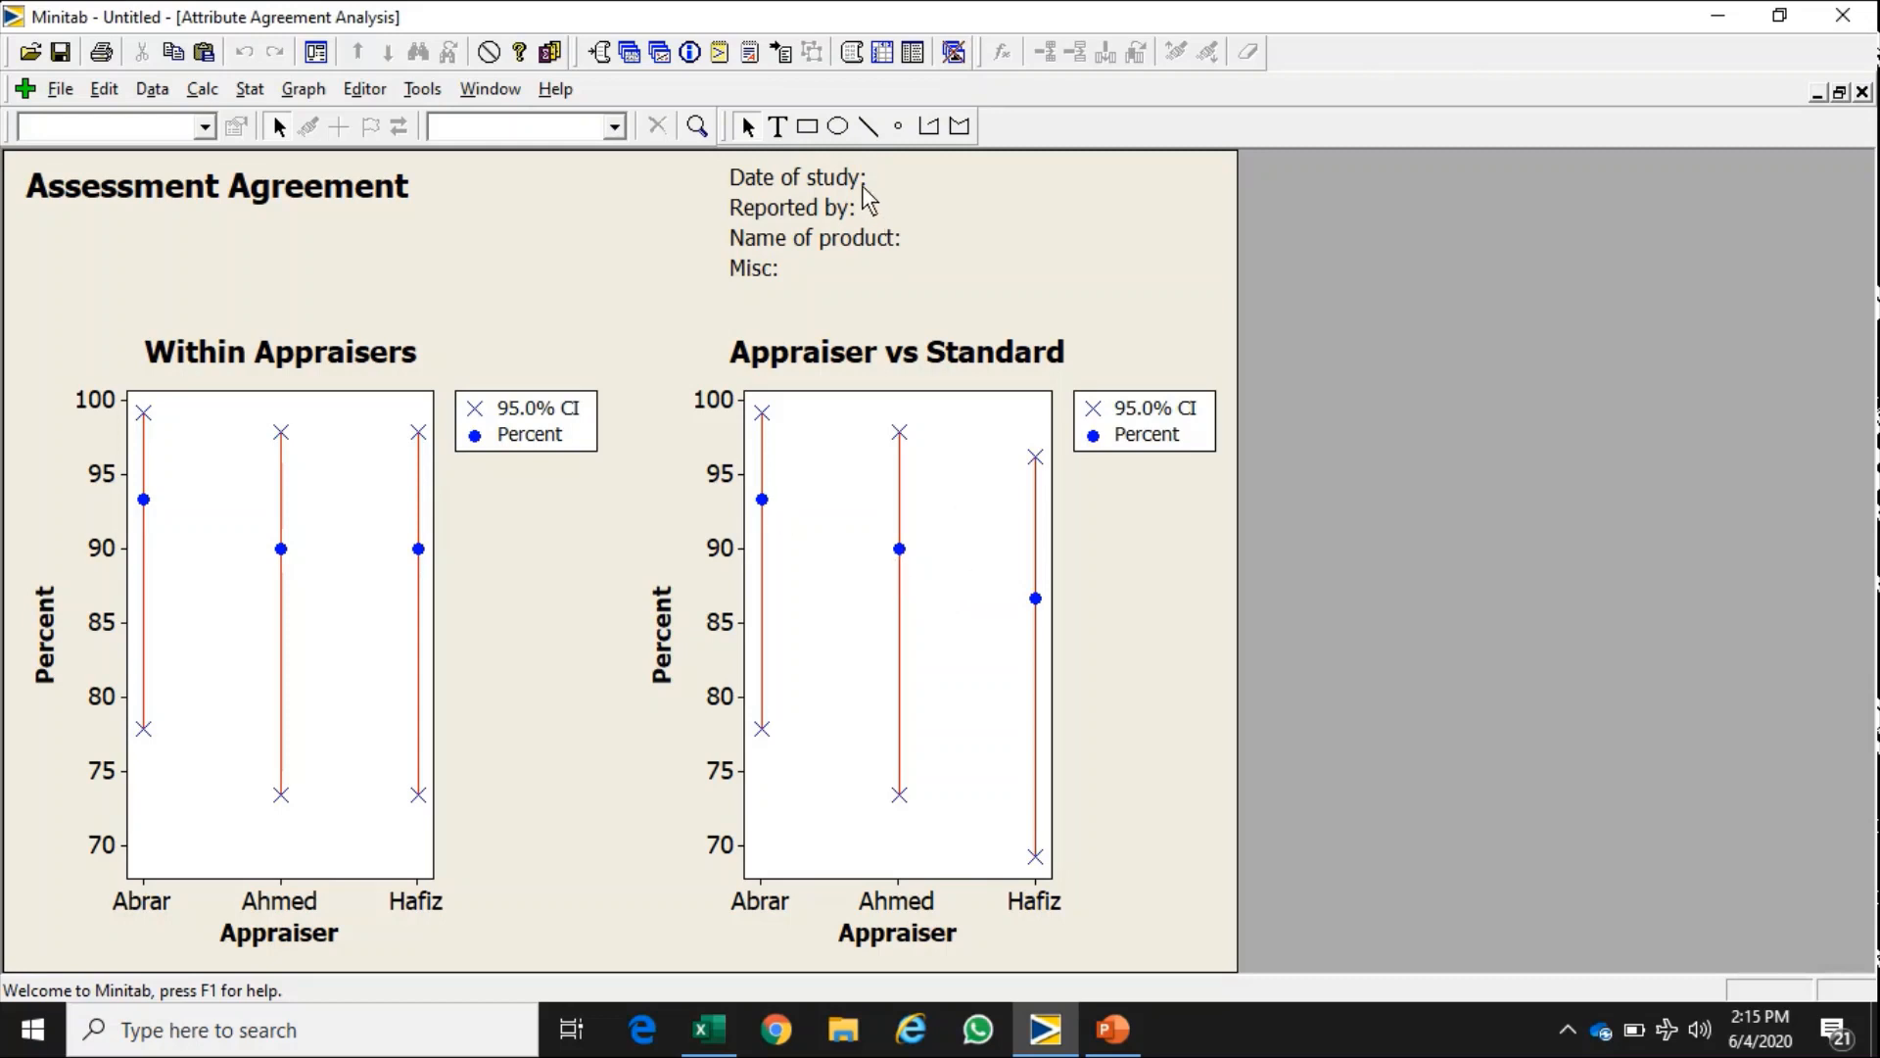
# - Select the graph's study information block and begin editing its Date of study line
pyautogui.click(815, 221)
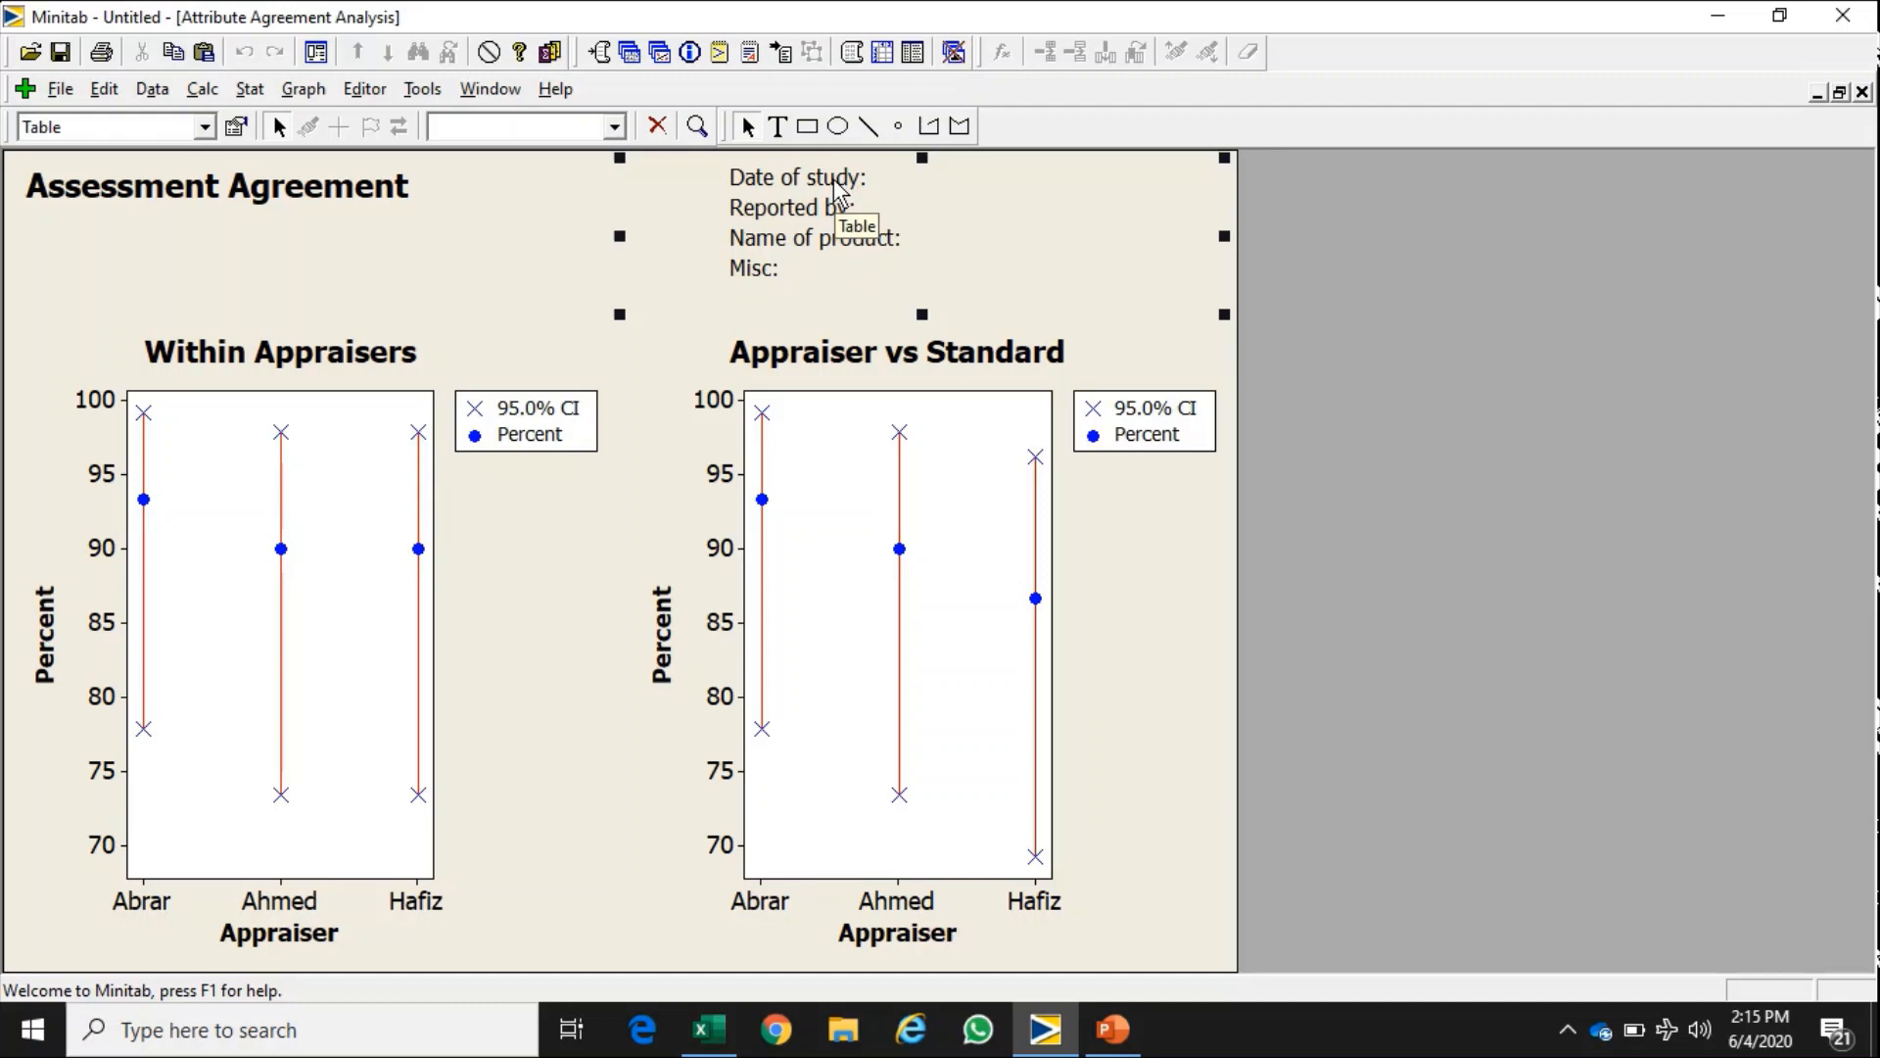
pyautogui.doubleClick(796, 176)
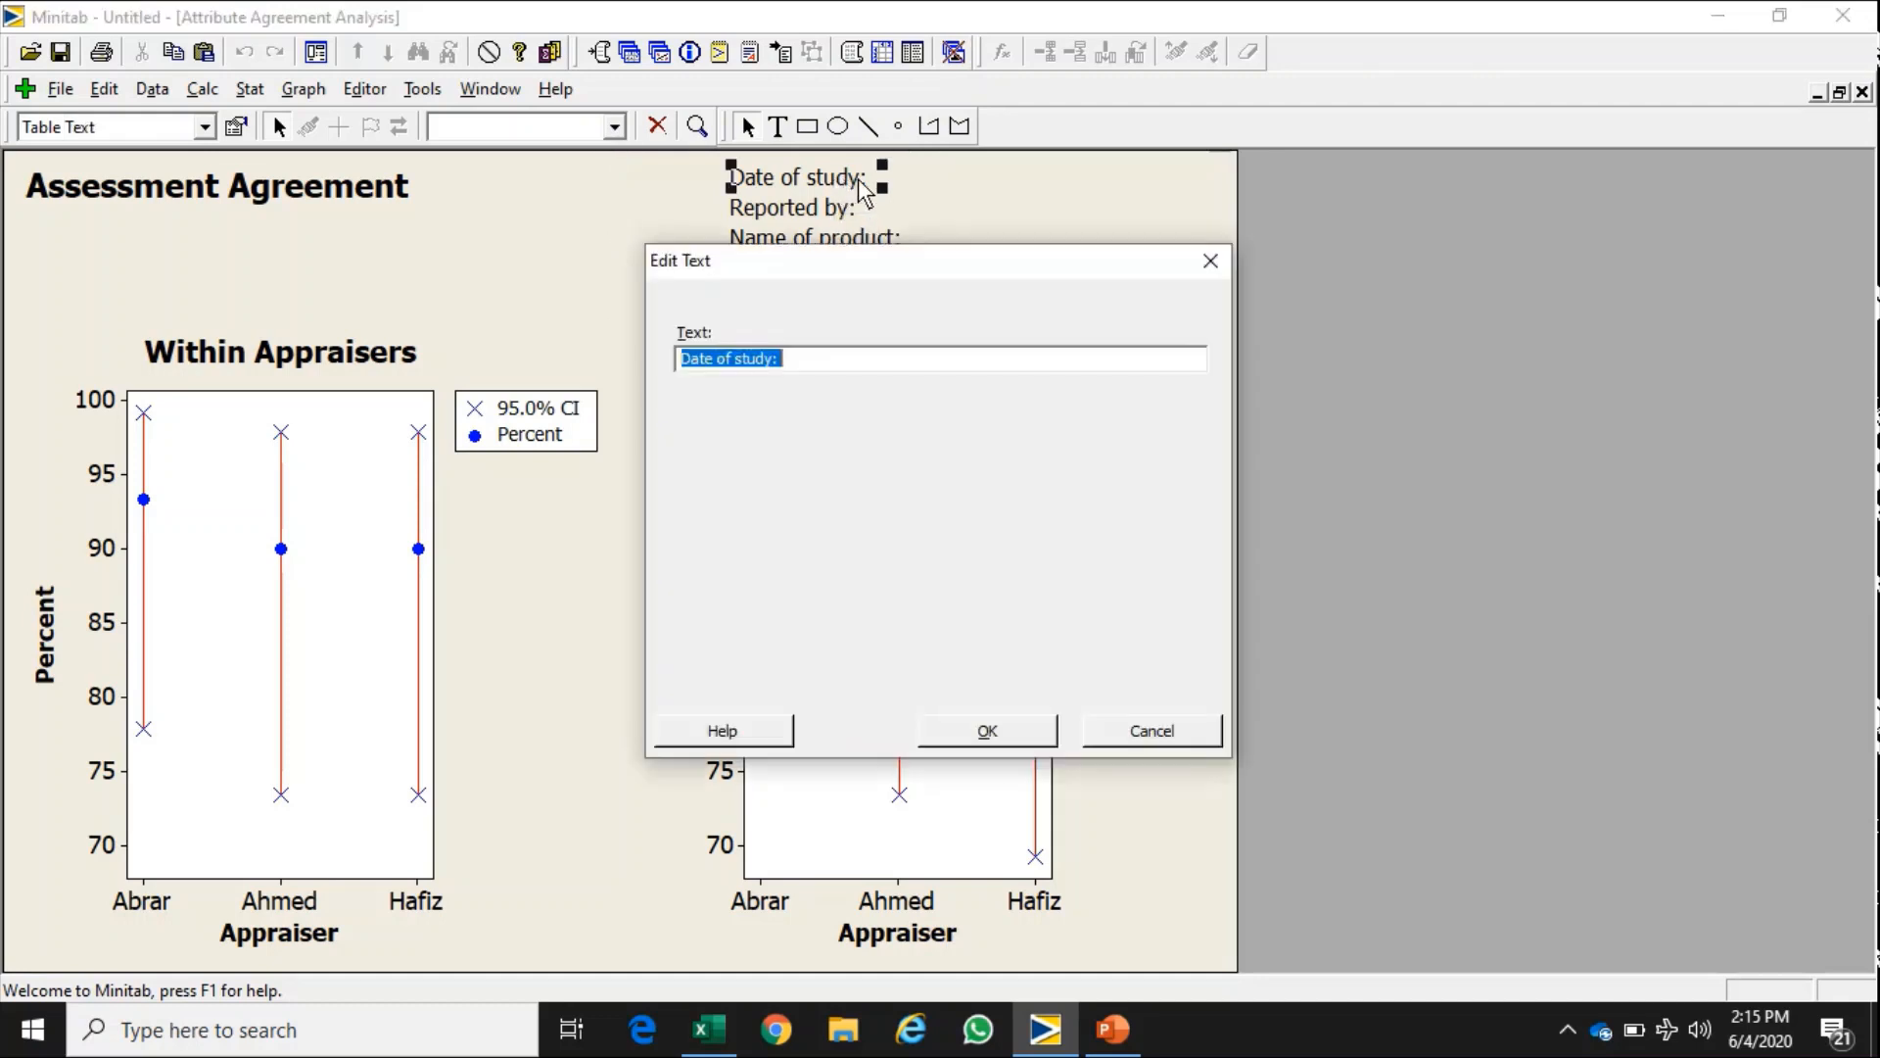
# - Change the label to 'Date of study: 4th June 2020' and confirm it on the graph
pyautogui.click(841, 357)
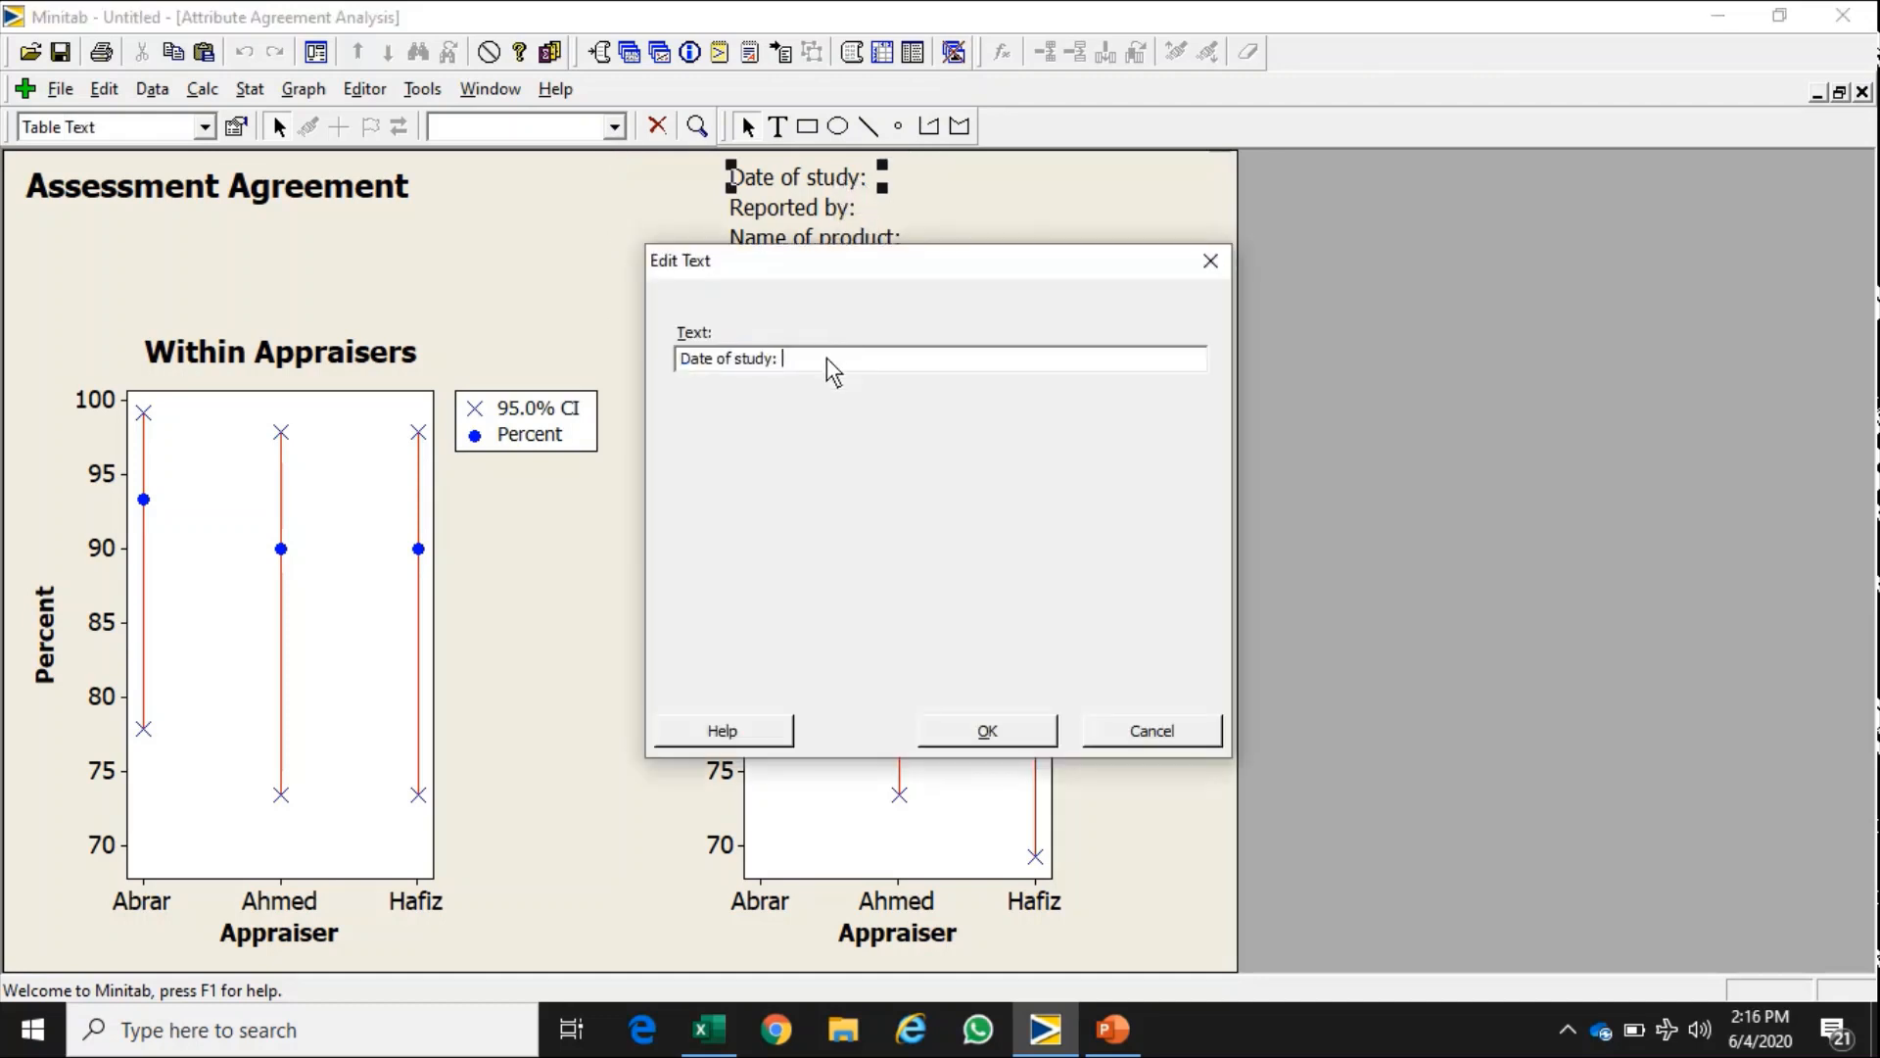
pyautogui.write('4')
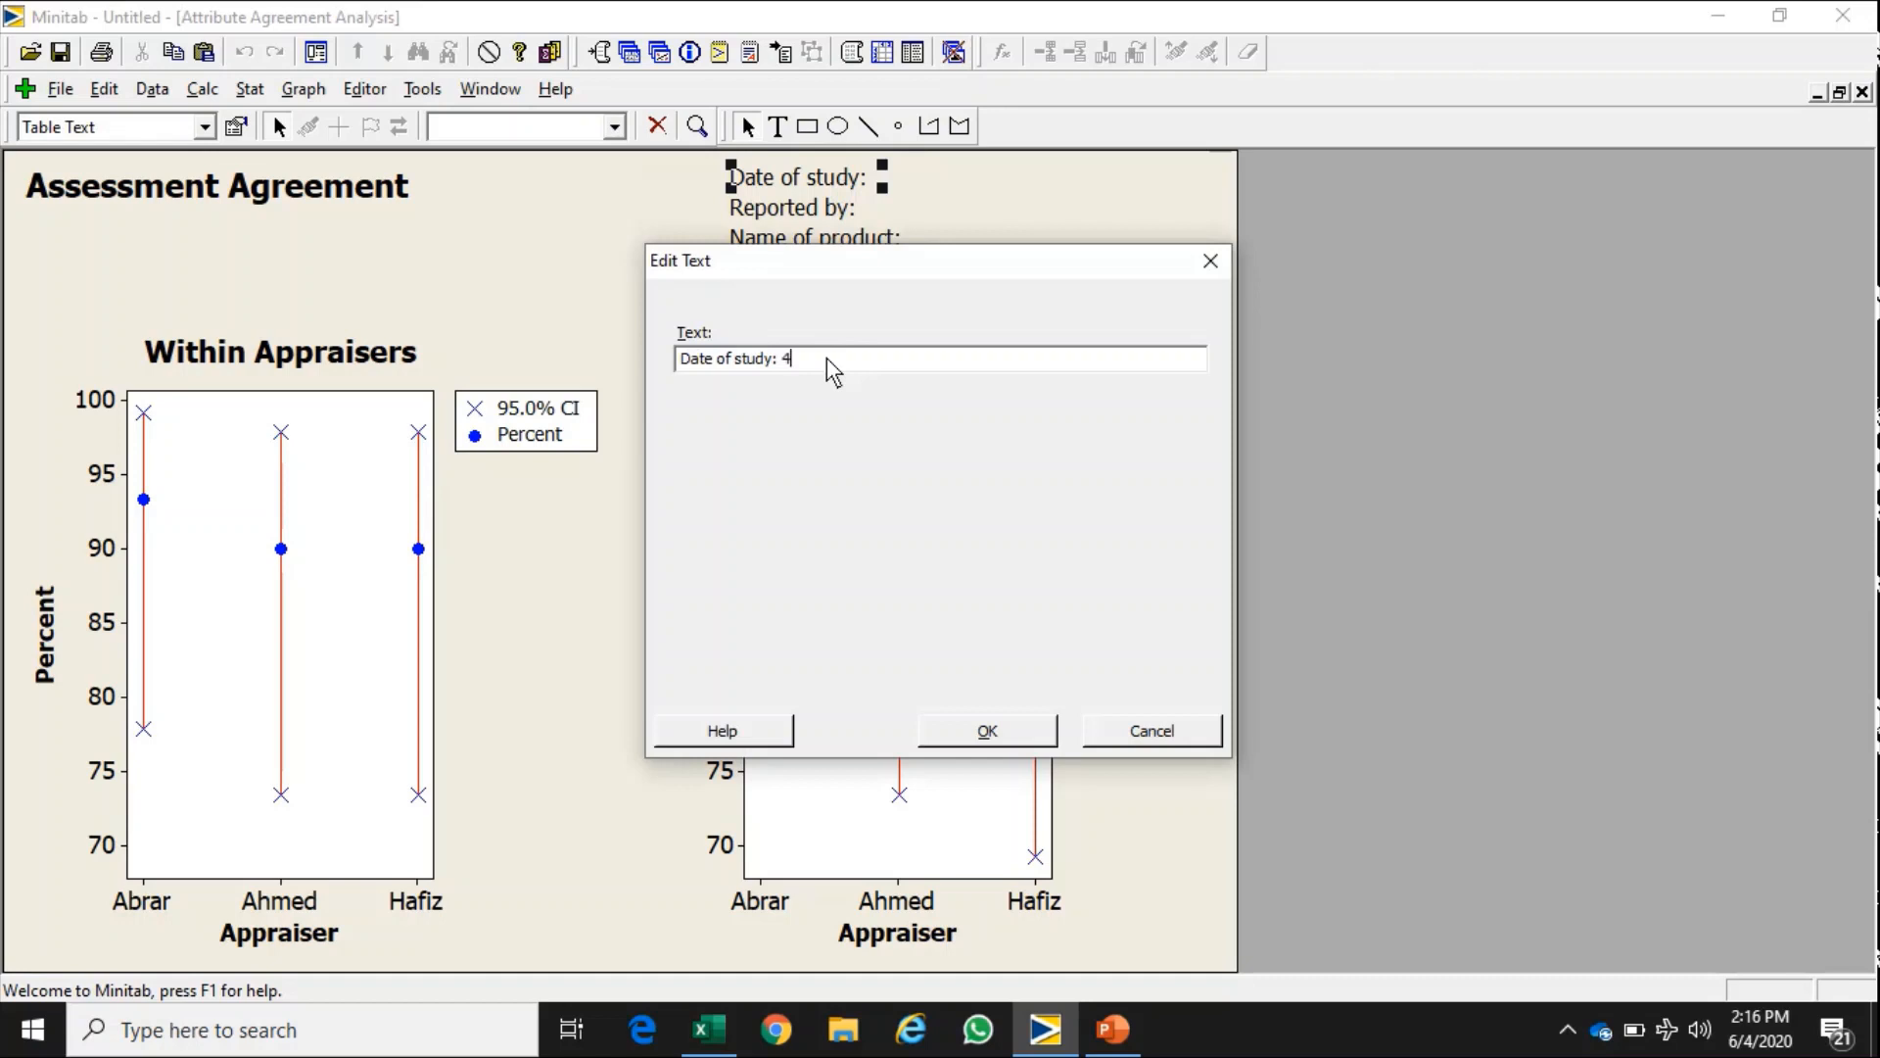
pyautogui.write('th Jun')
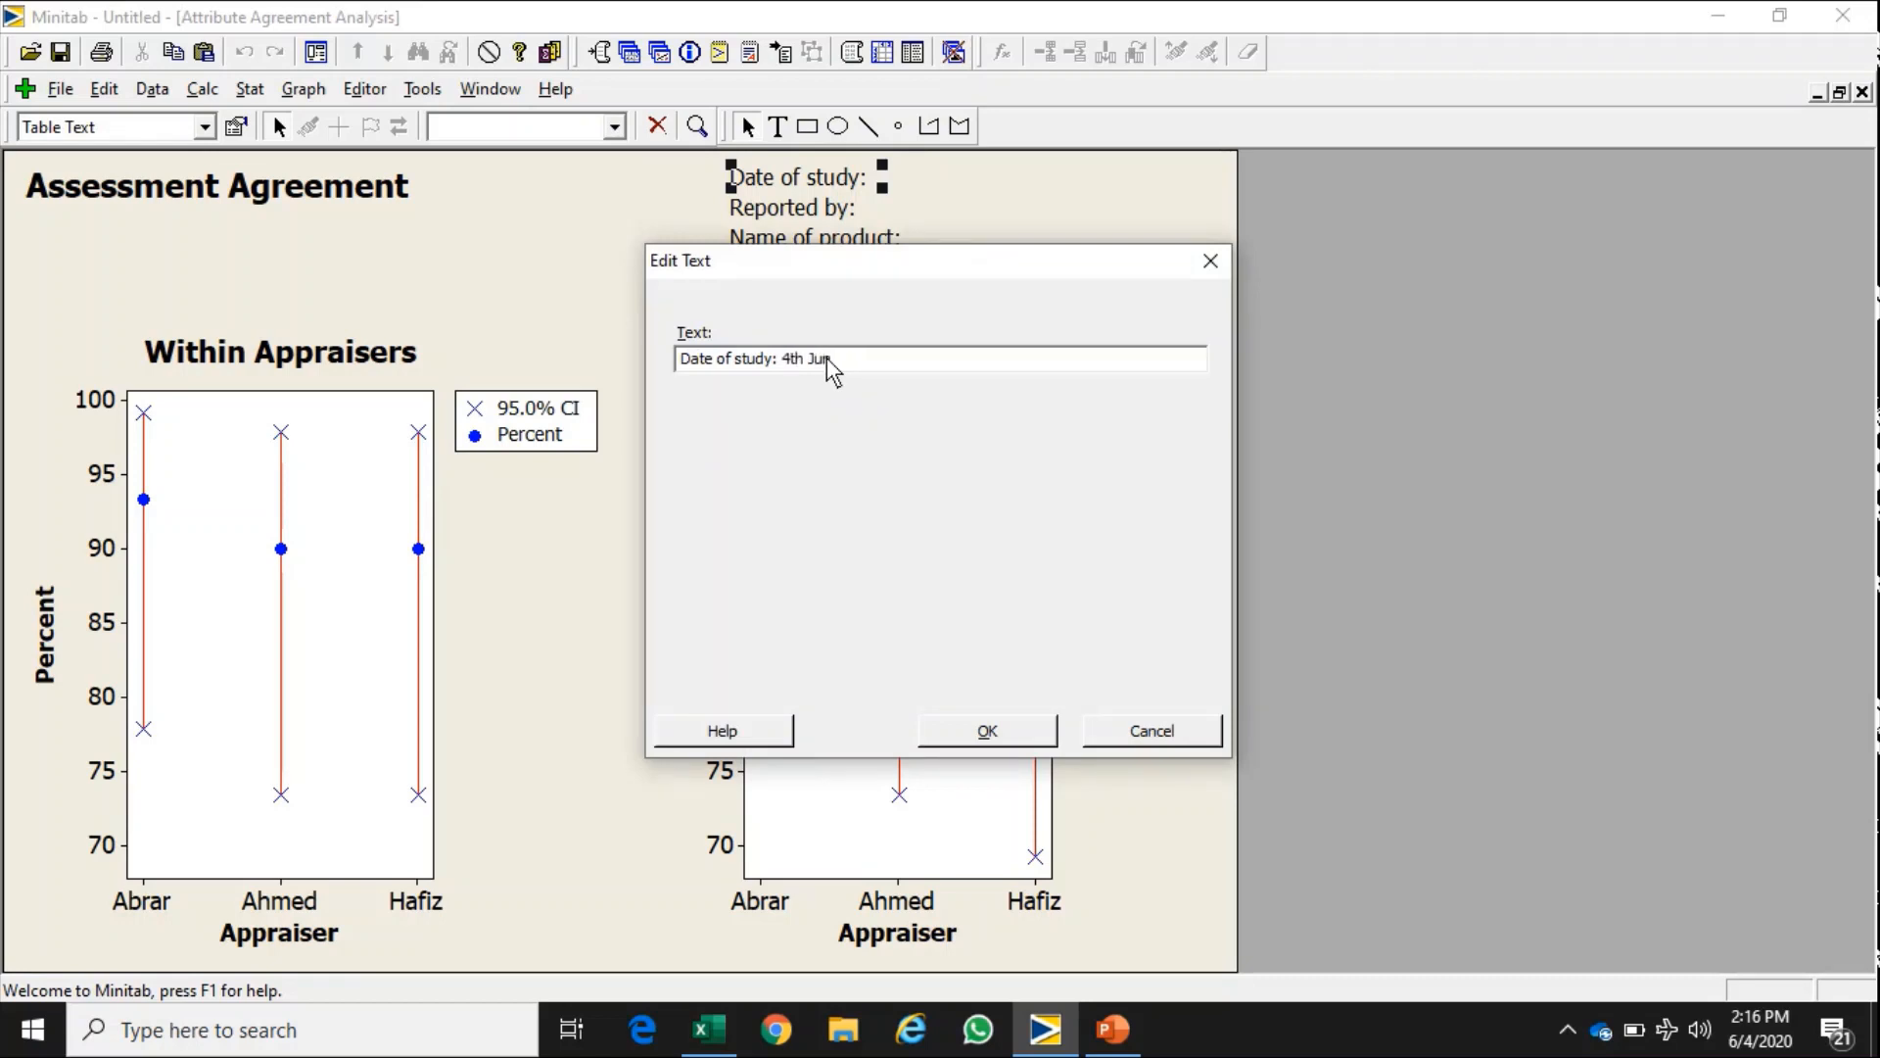
pyautogui.write('e')
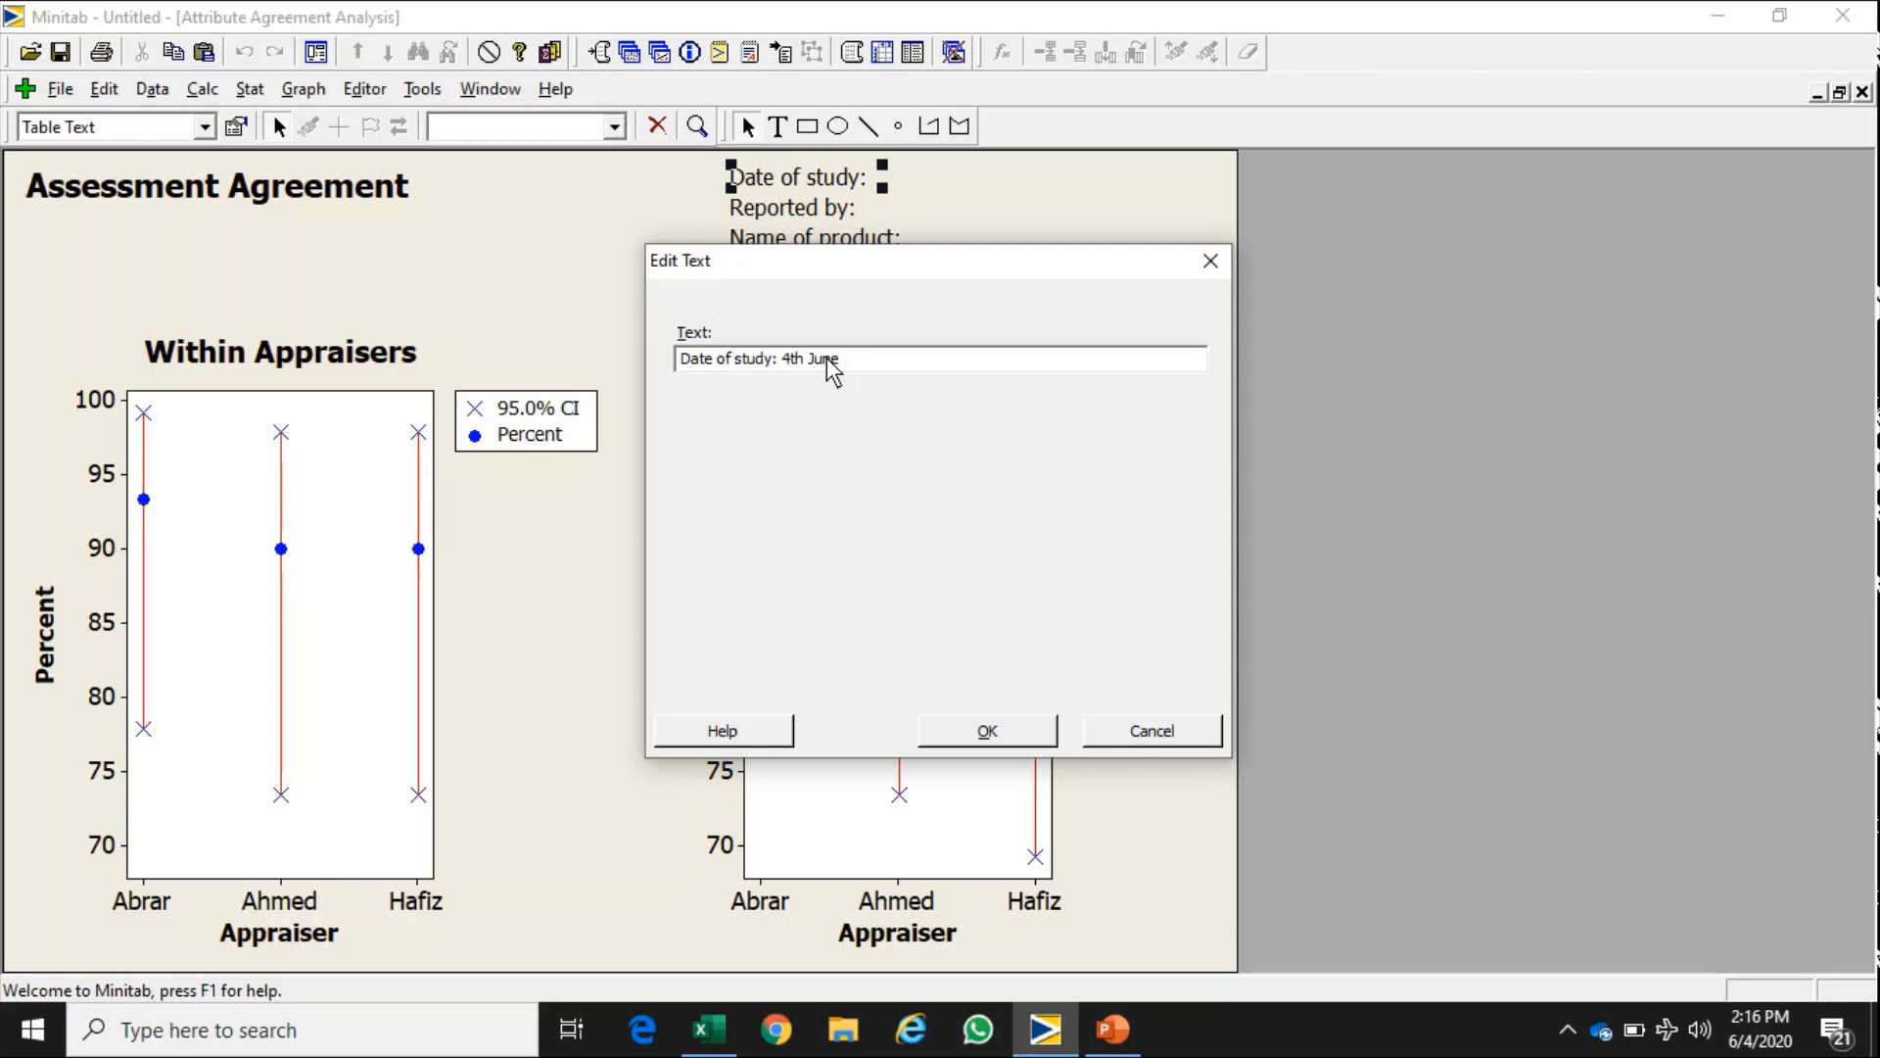
pyautogui.write('2020')
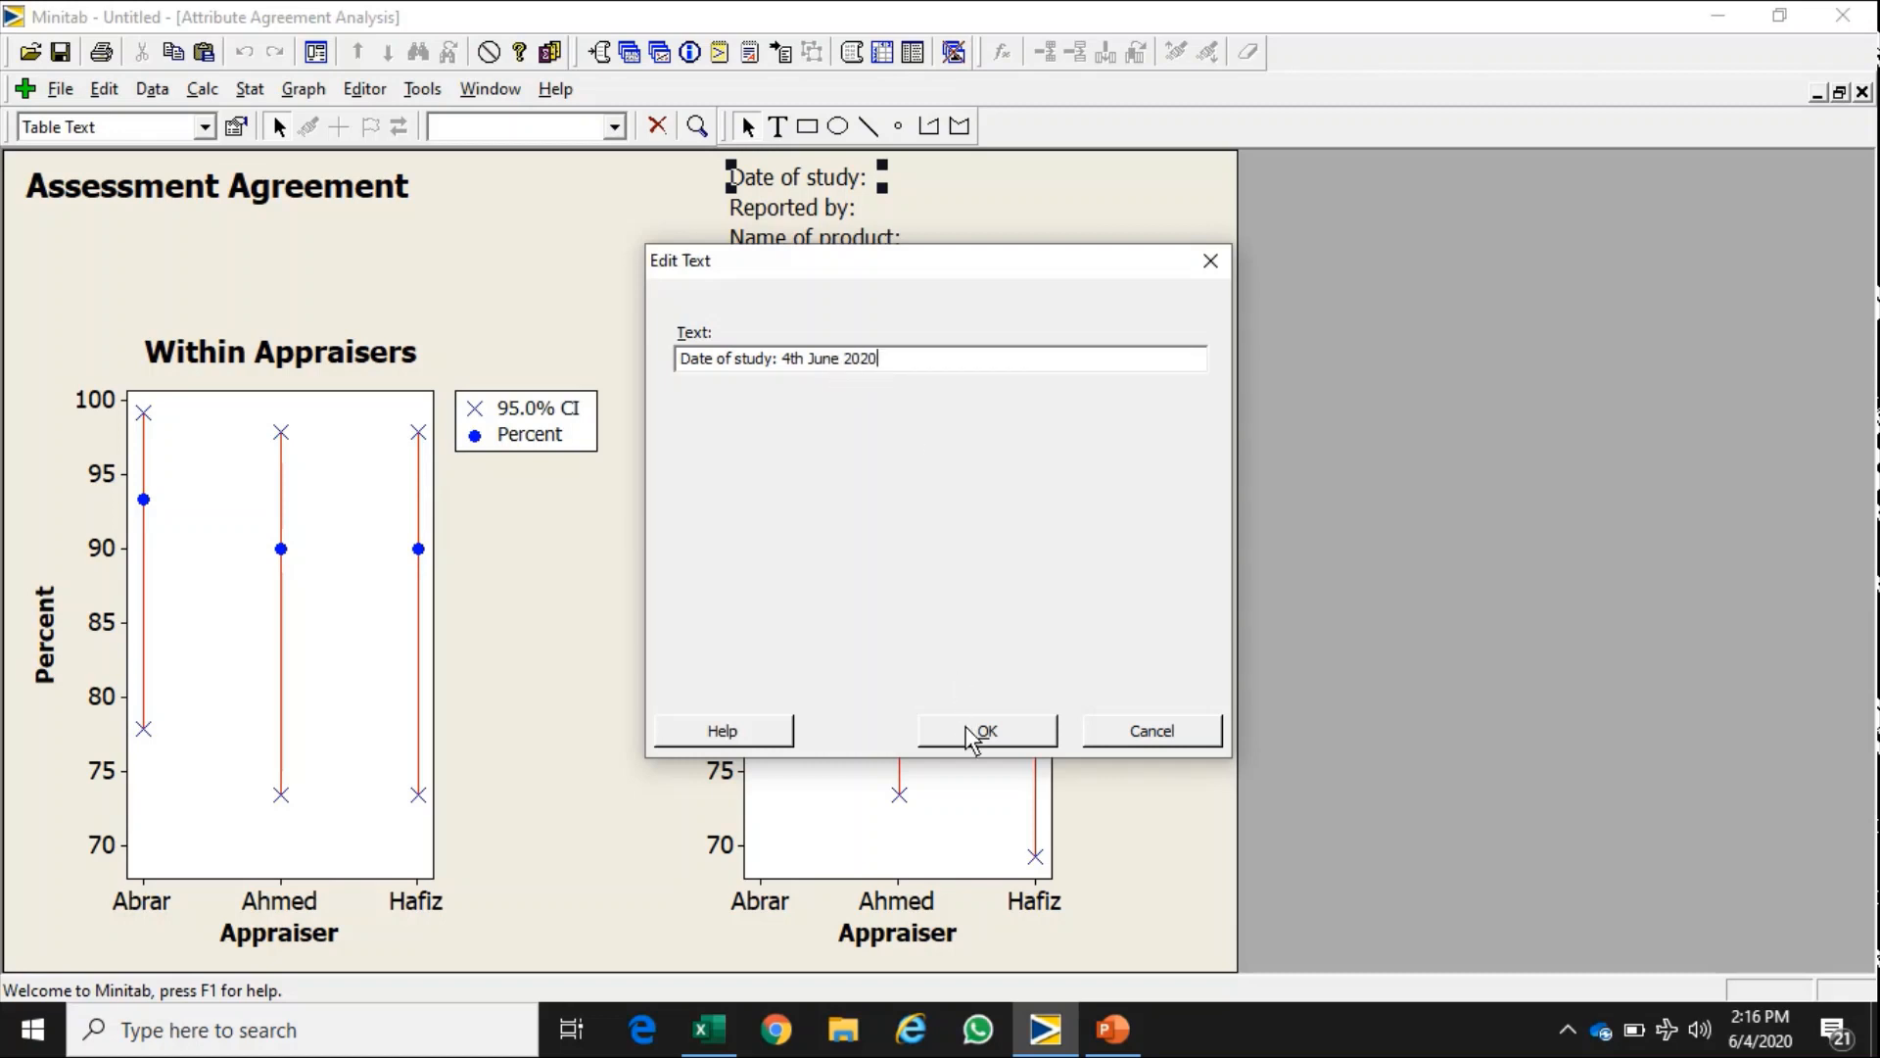
pyautogui.click(984, 731)
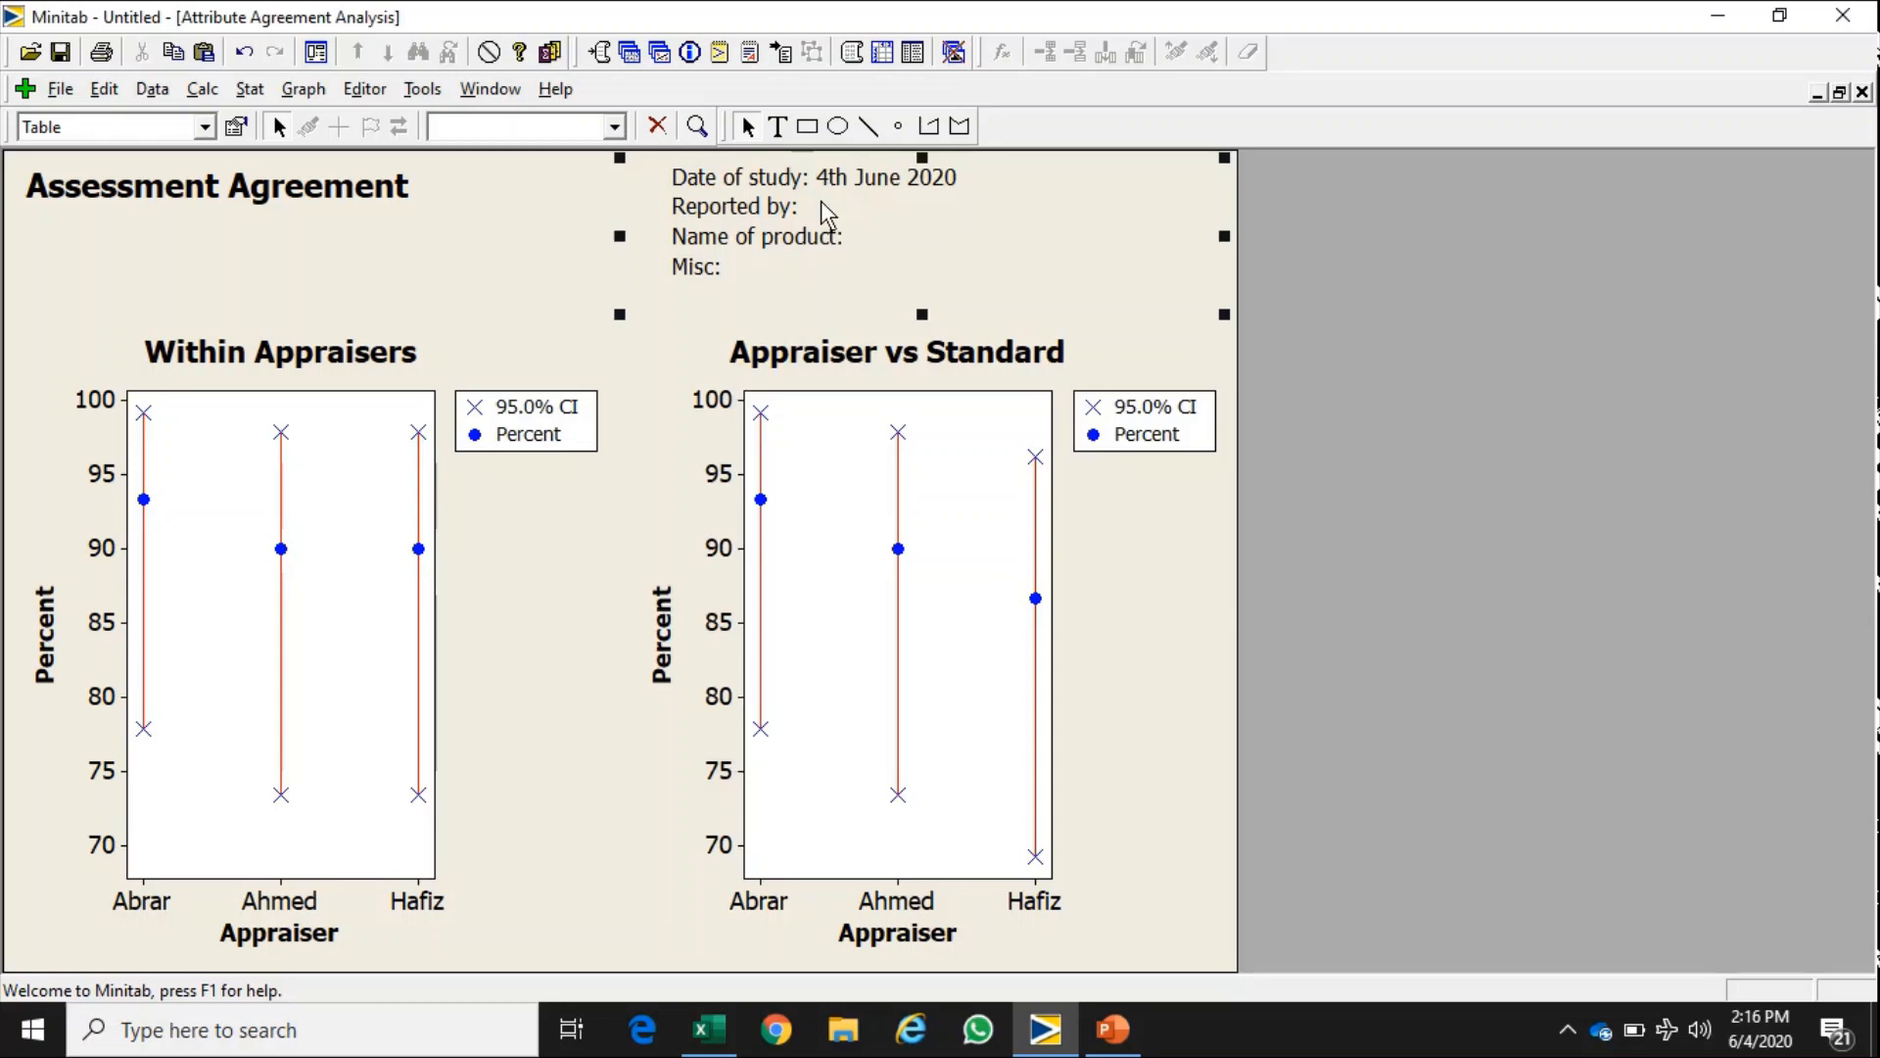
pyautogui.click(852, 458)
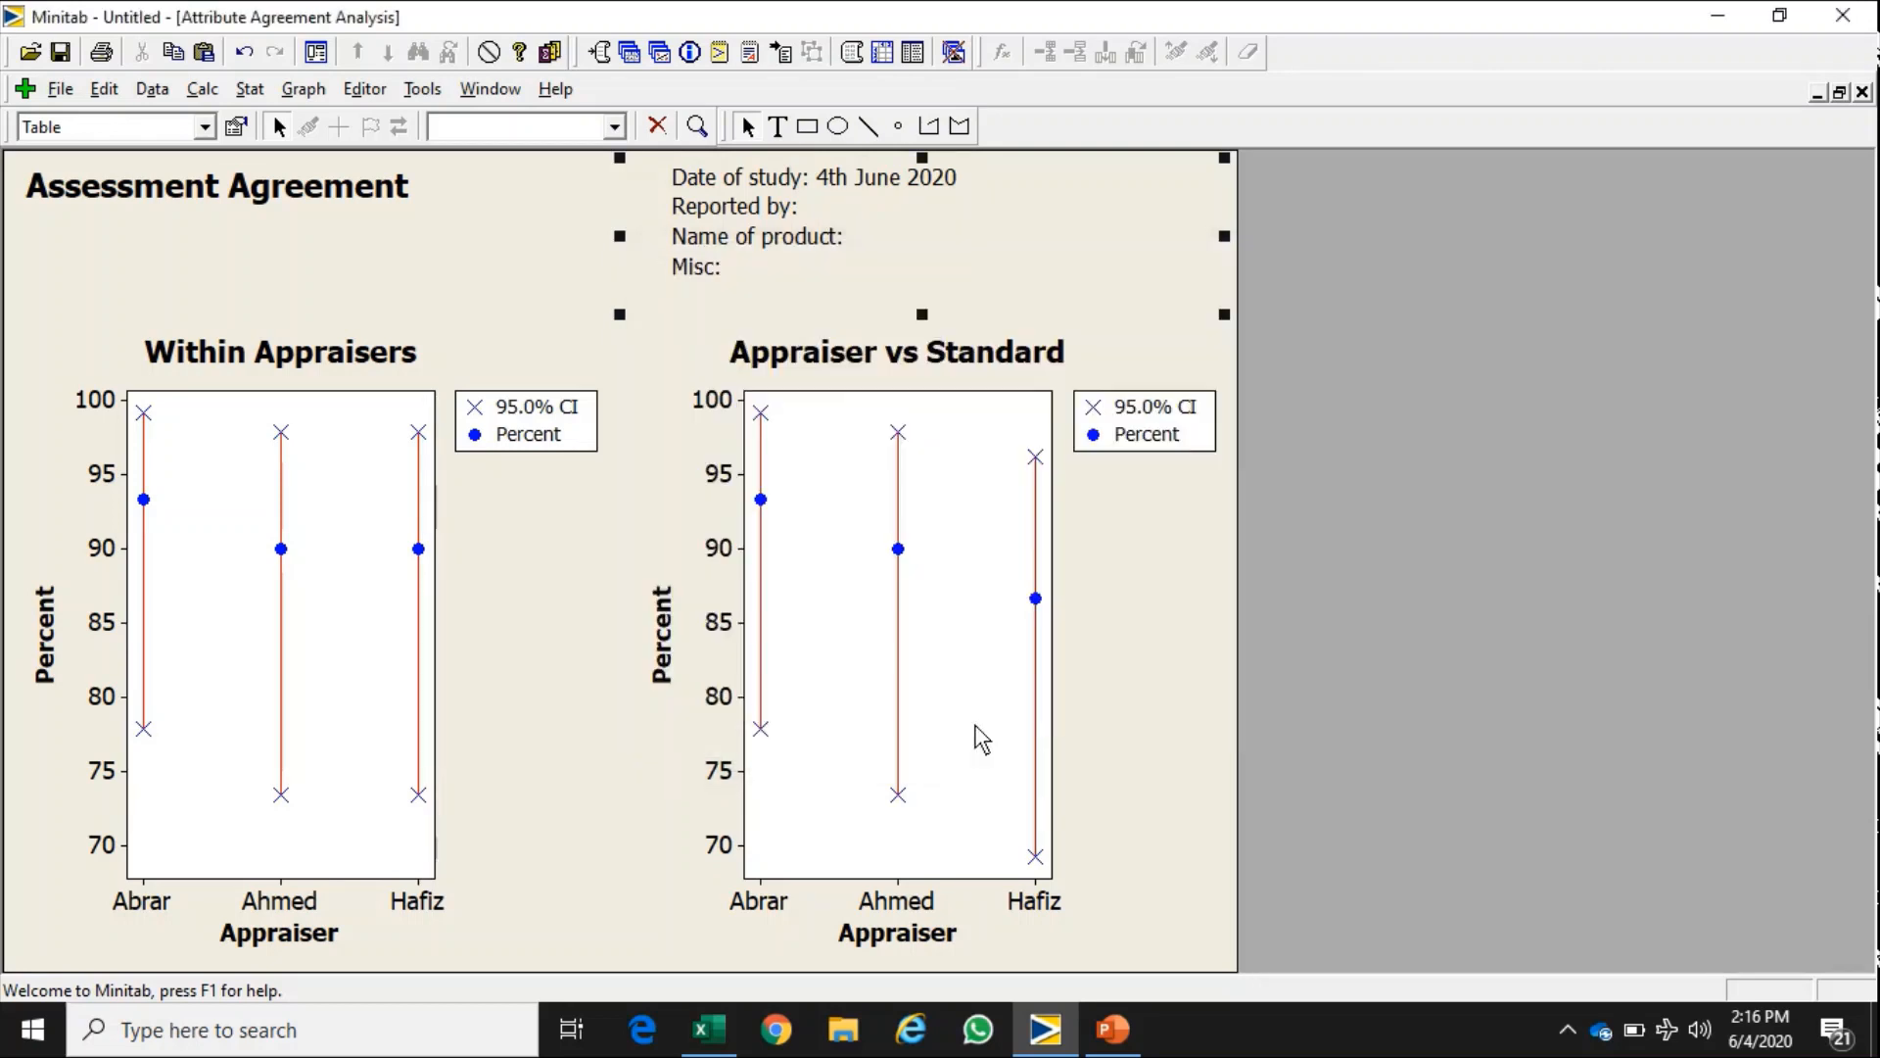
pyautogui.click(876, 222)
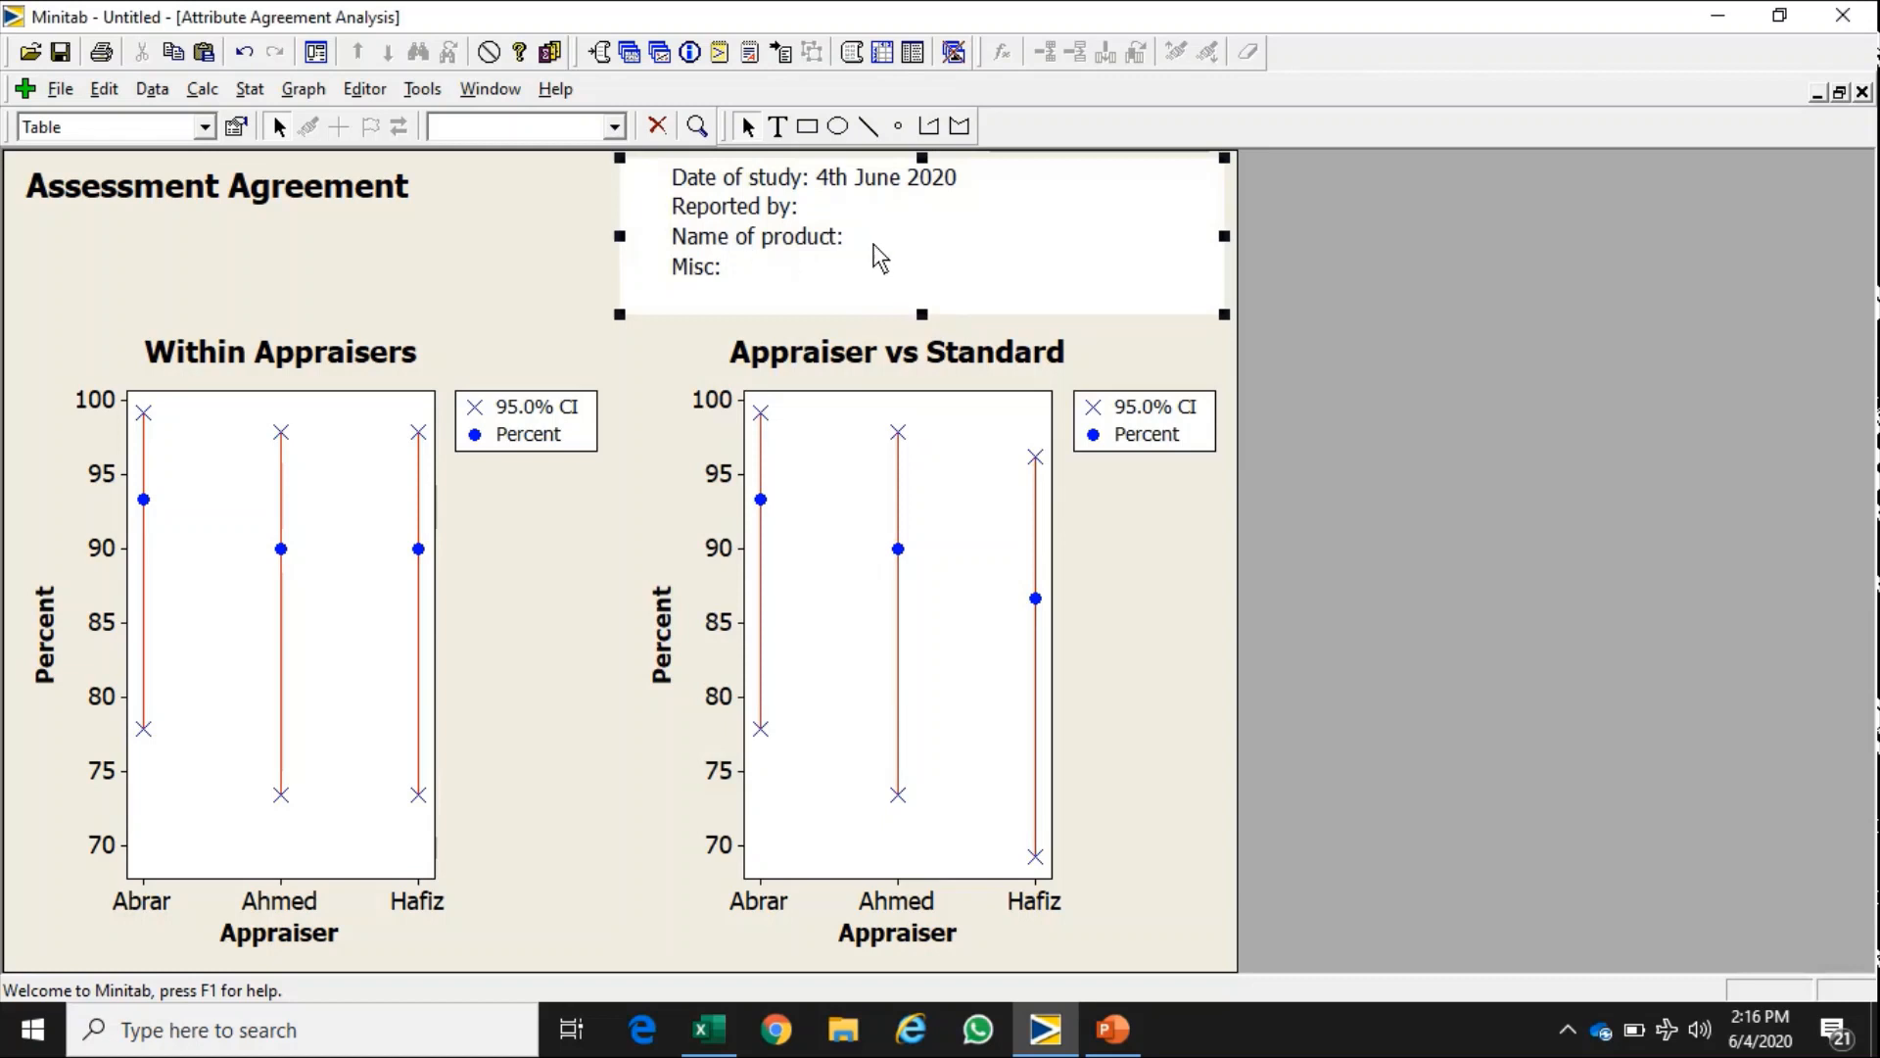
pyautogui.moveTo(779, 298)
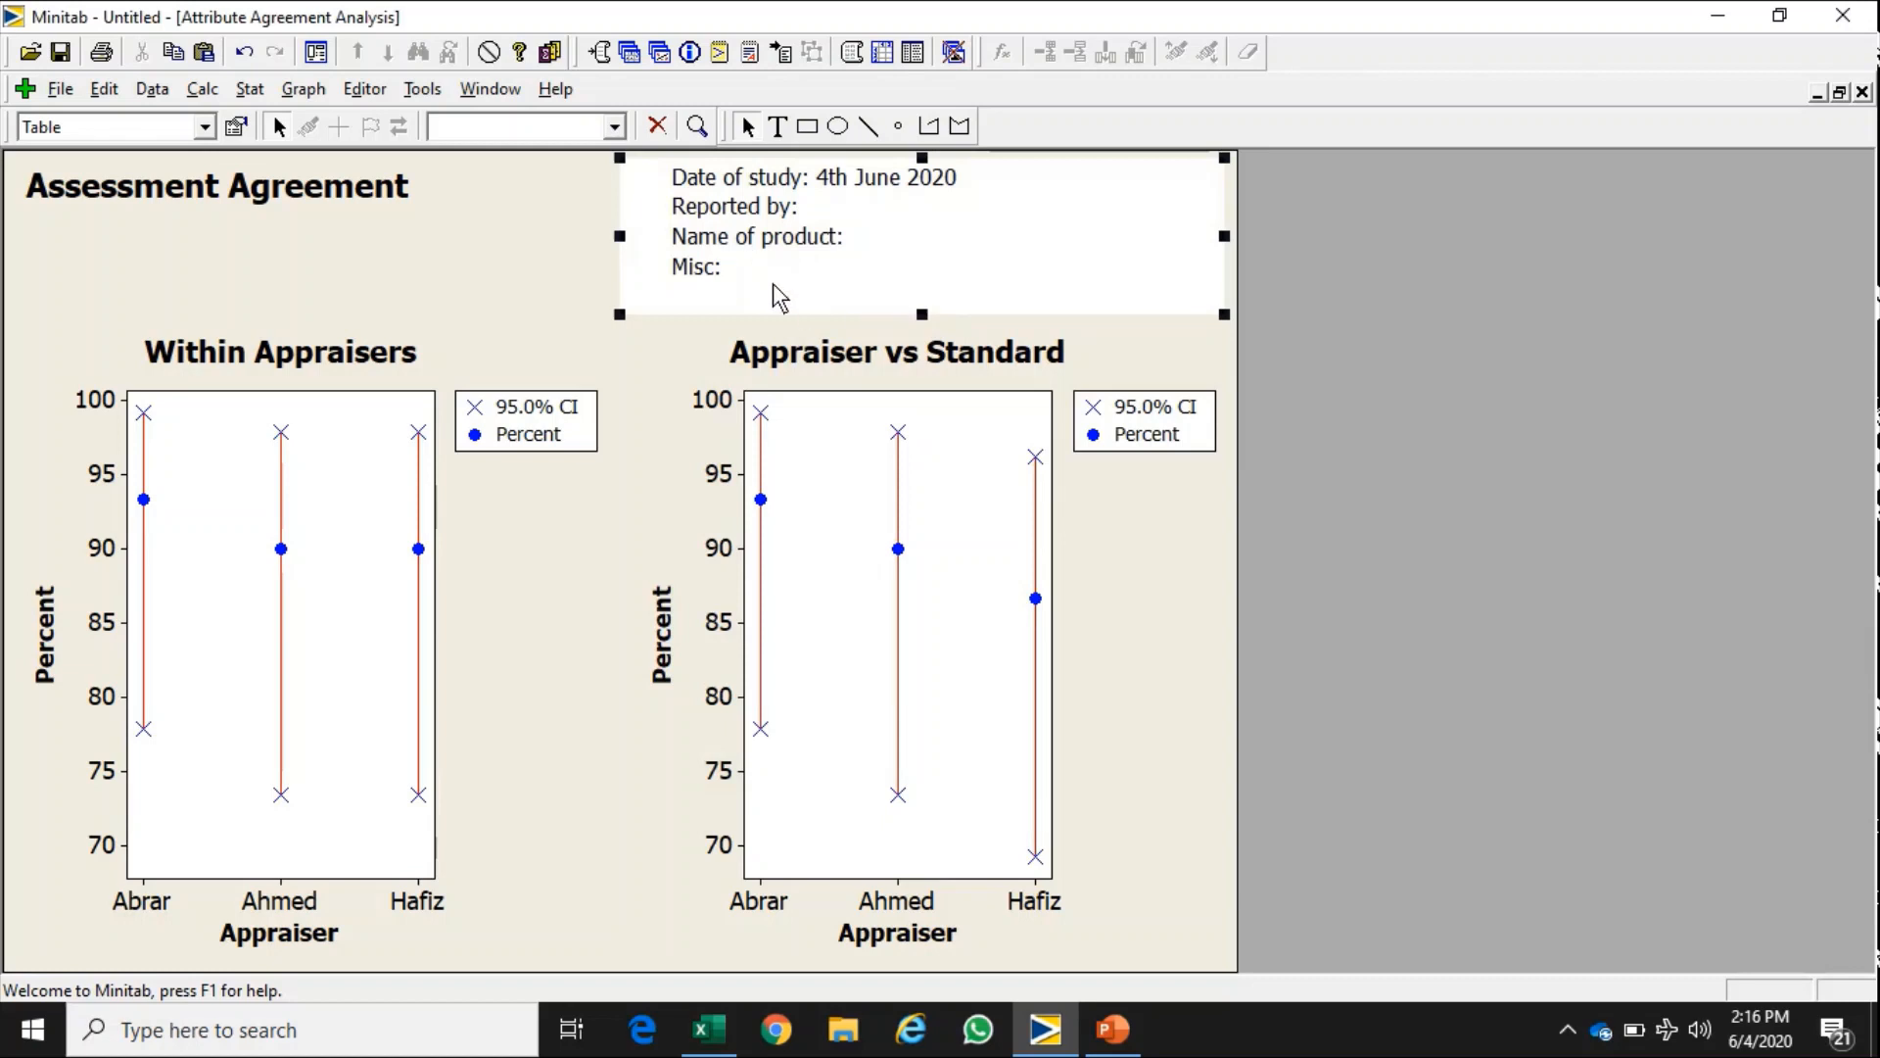
pyautogui.moveTo(784, 298)
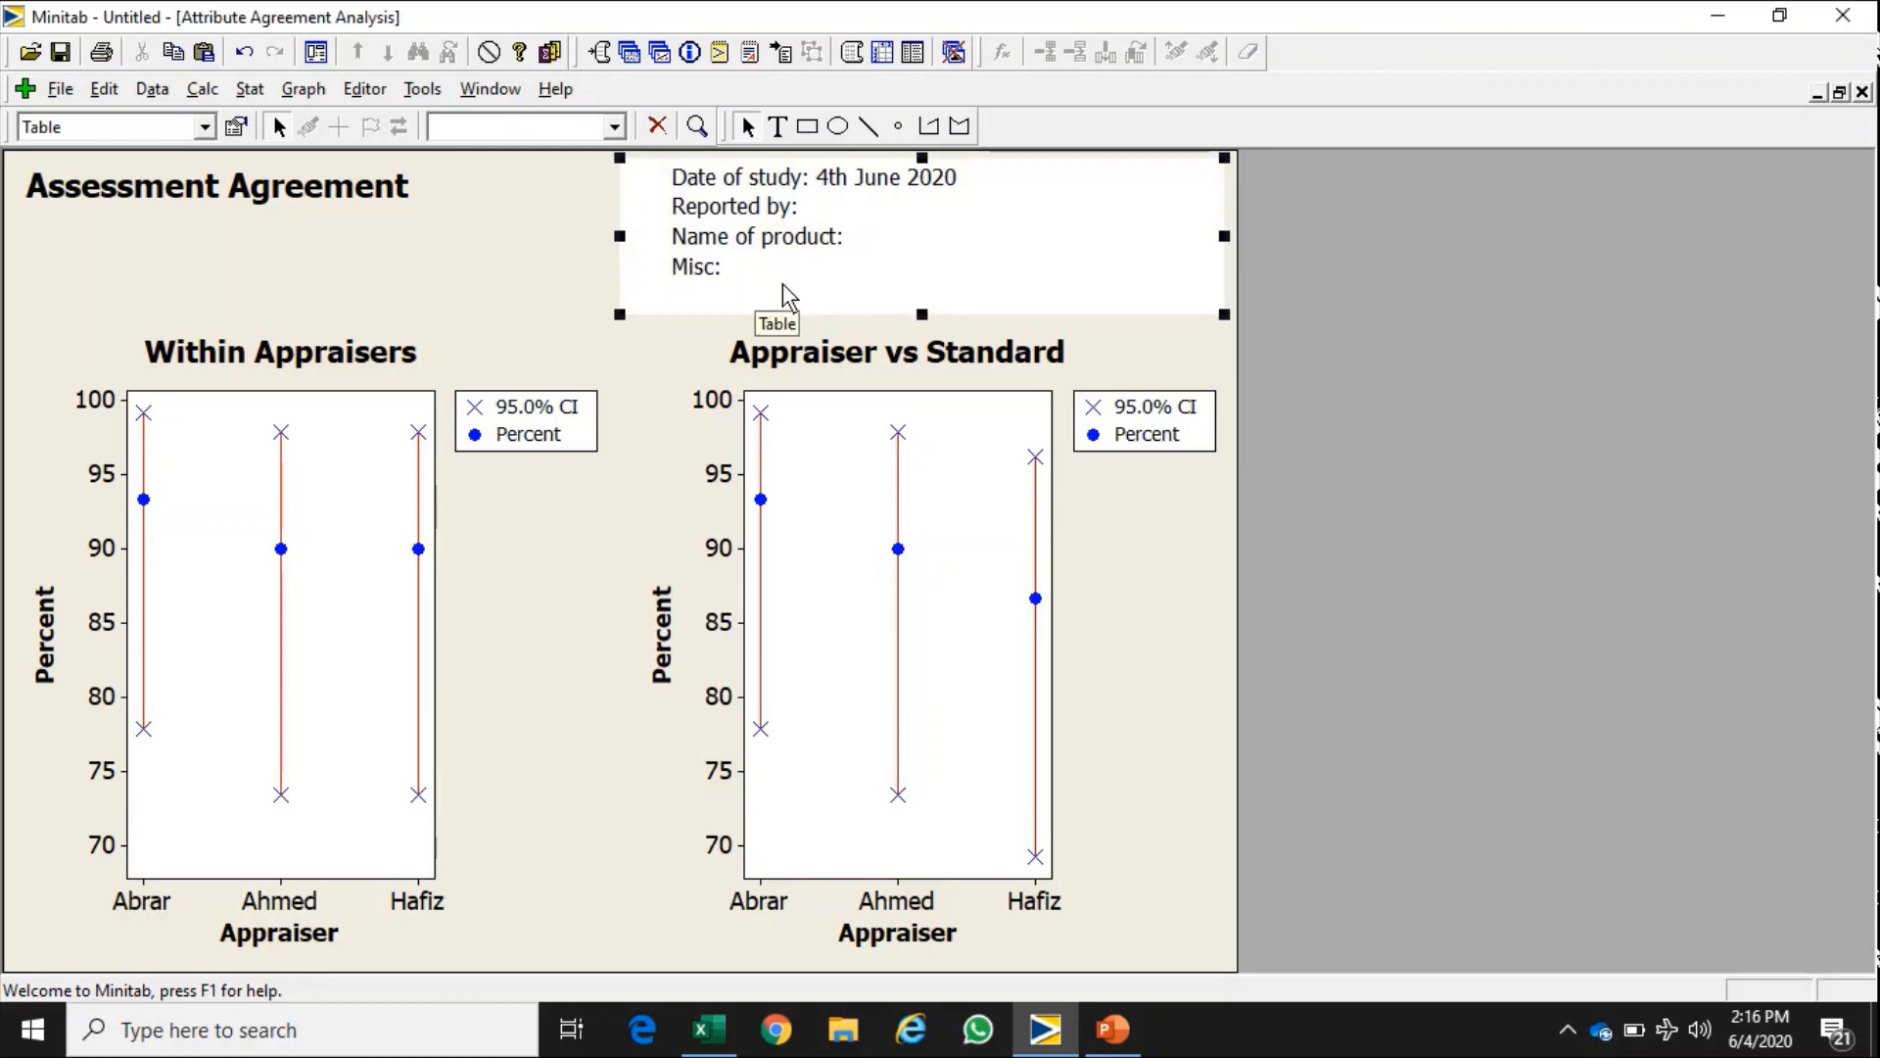
pyautogui.moveTo(1110, 1029)
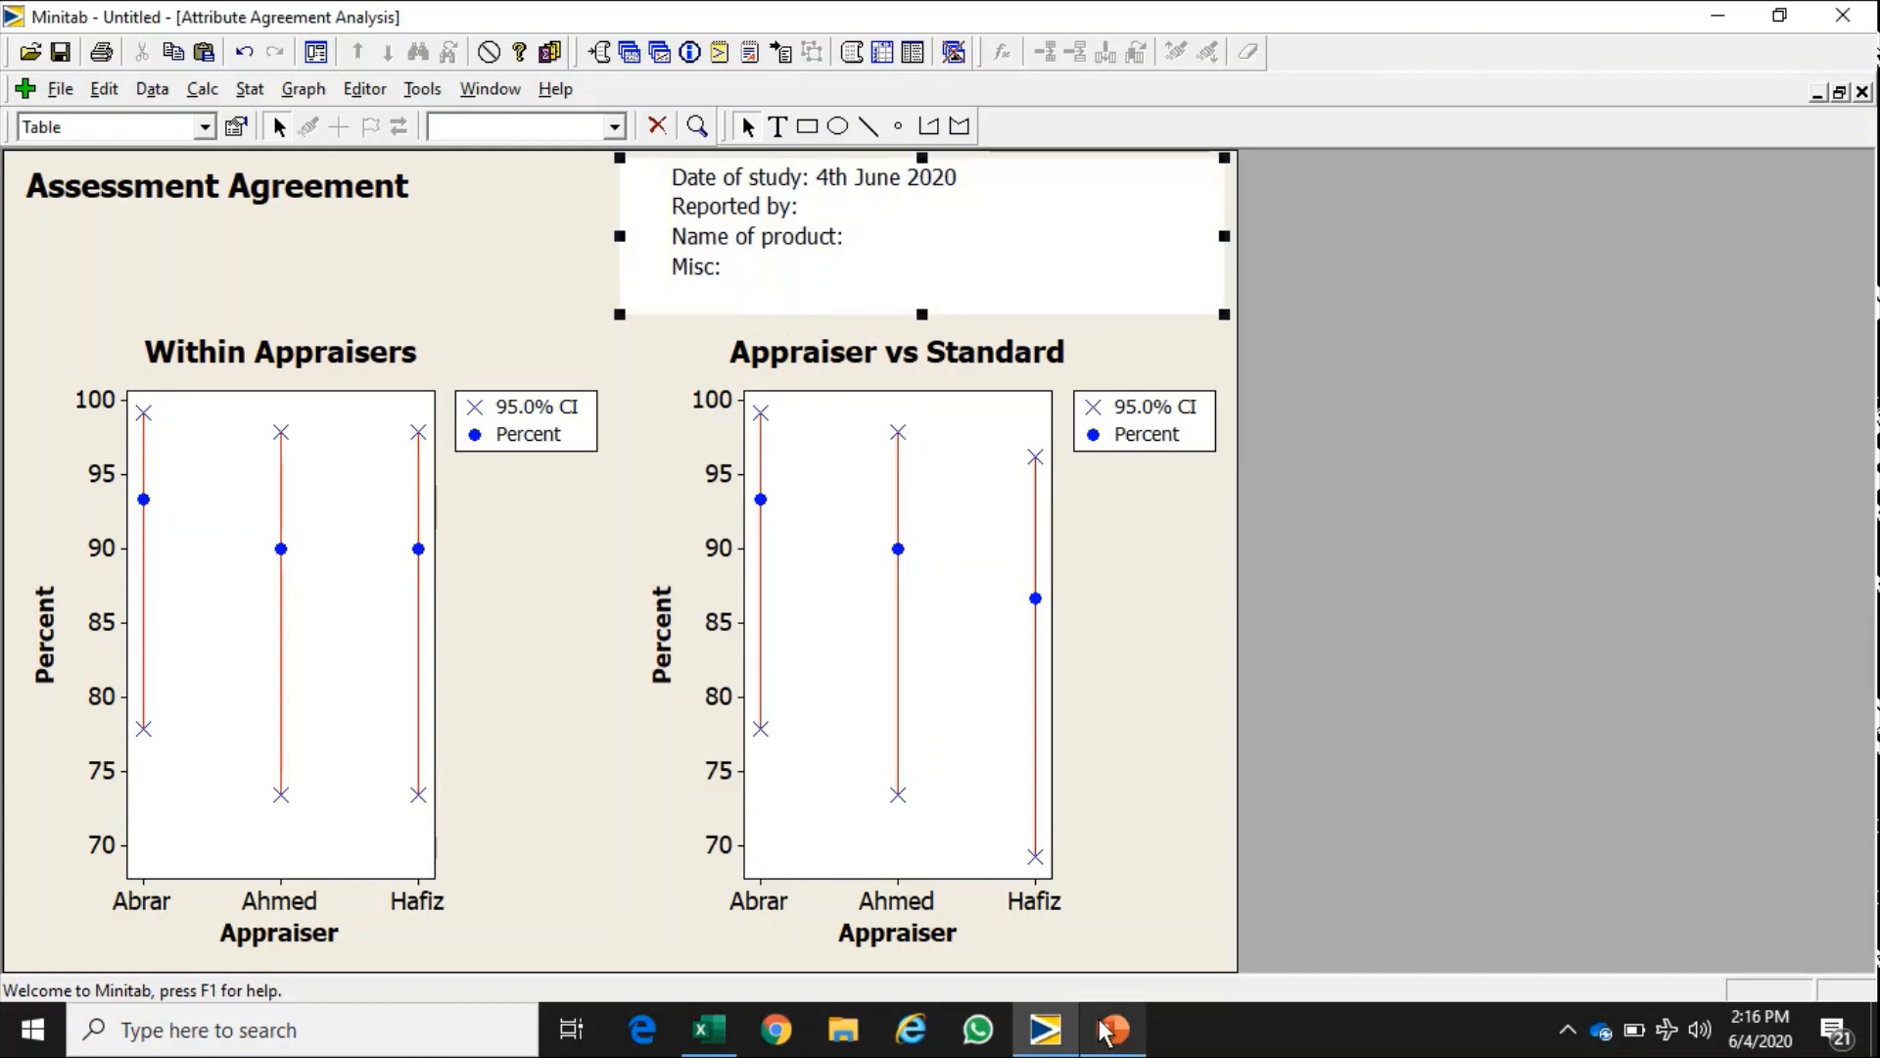
# - Switch to PowerPoint to view slide 8's appraiser ratings example table
pyautogui.click(1109, 1028)
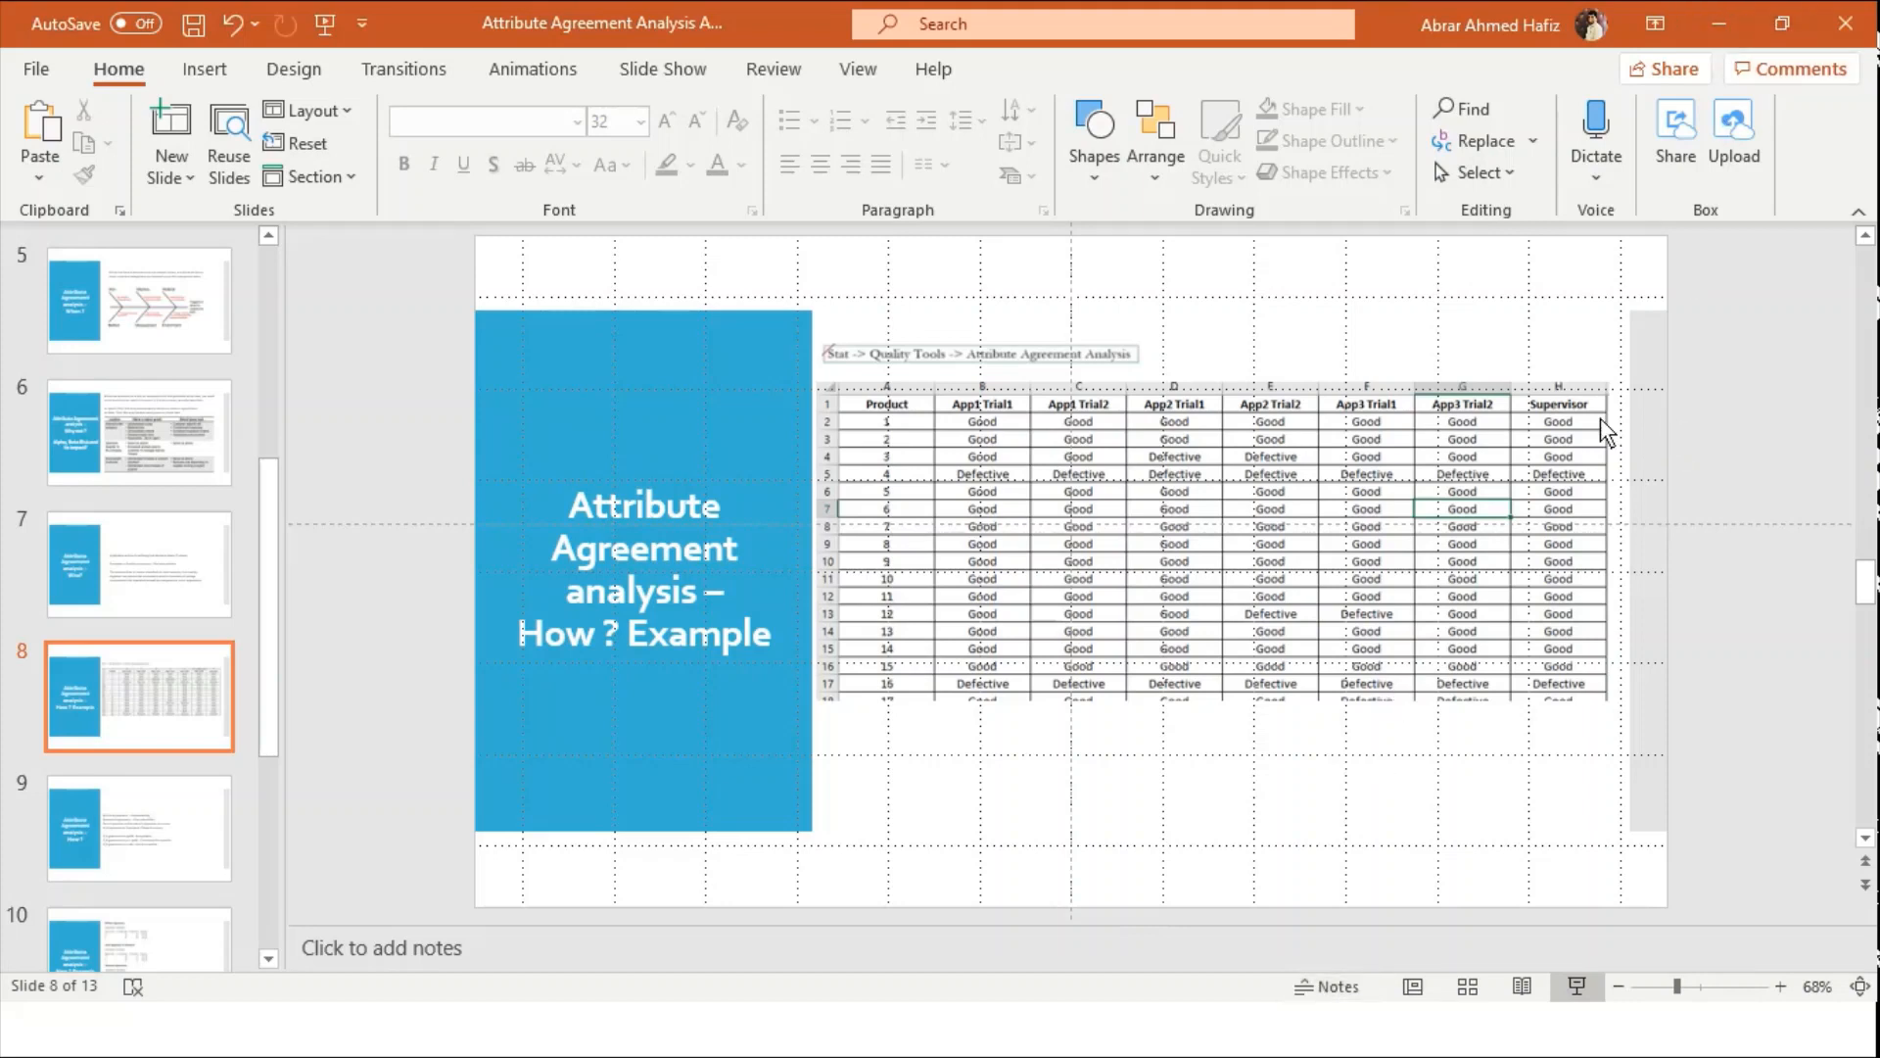
pyautogui.moveTo(1721, 35)
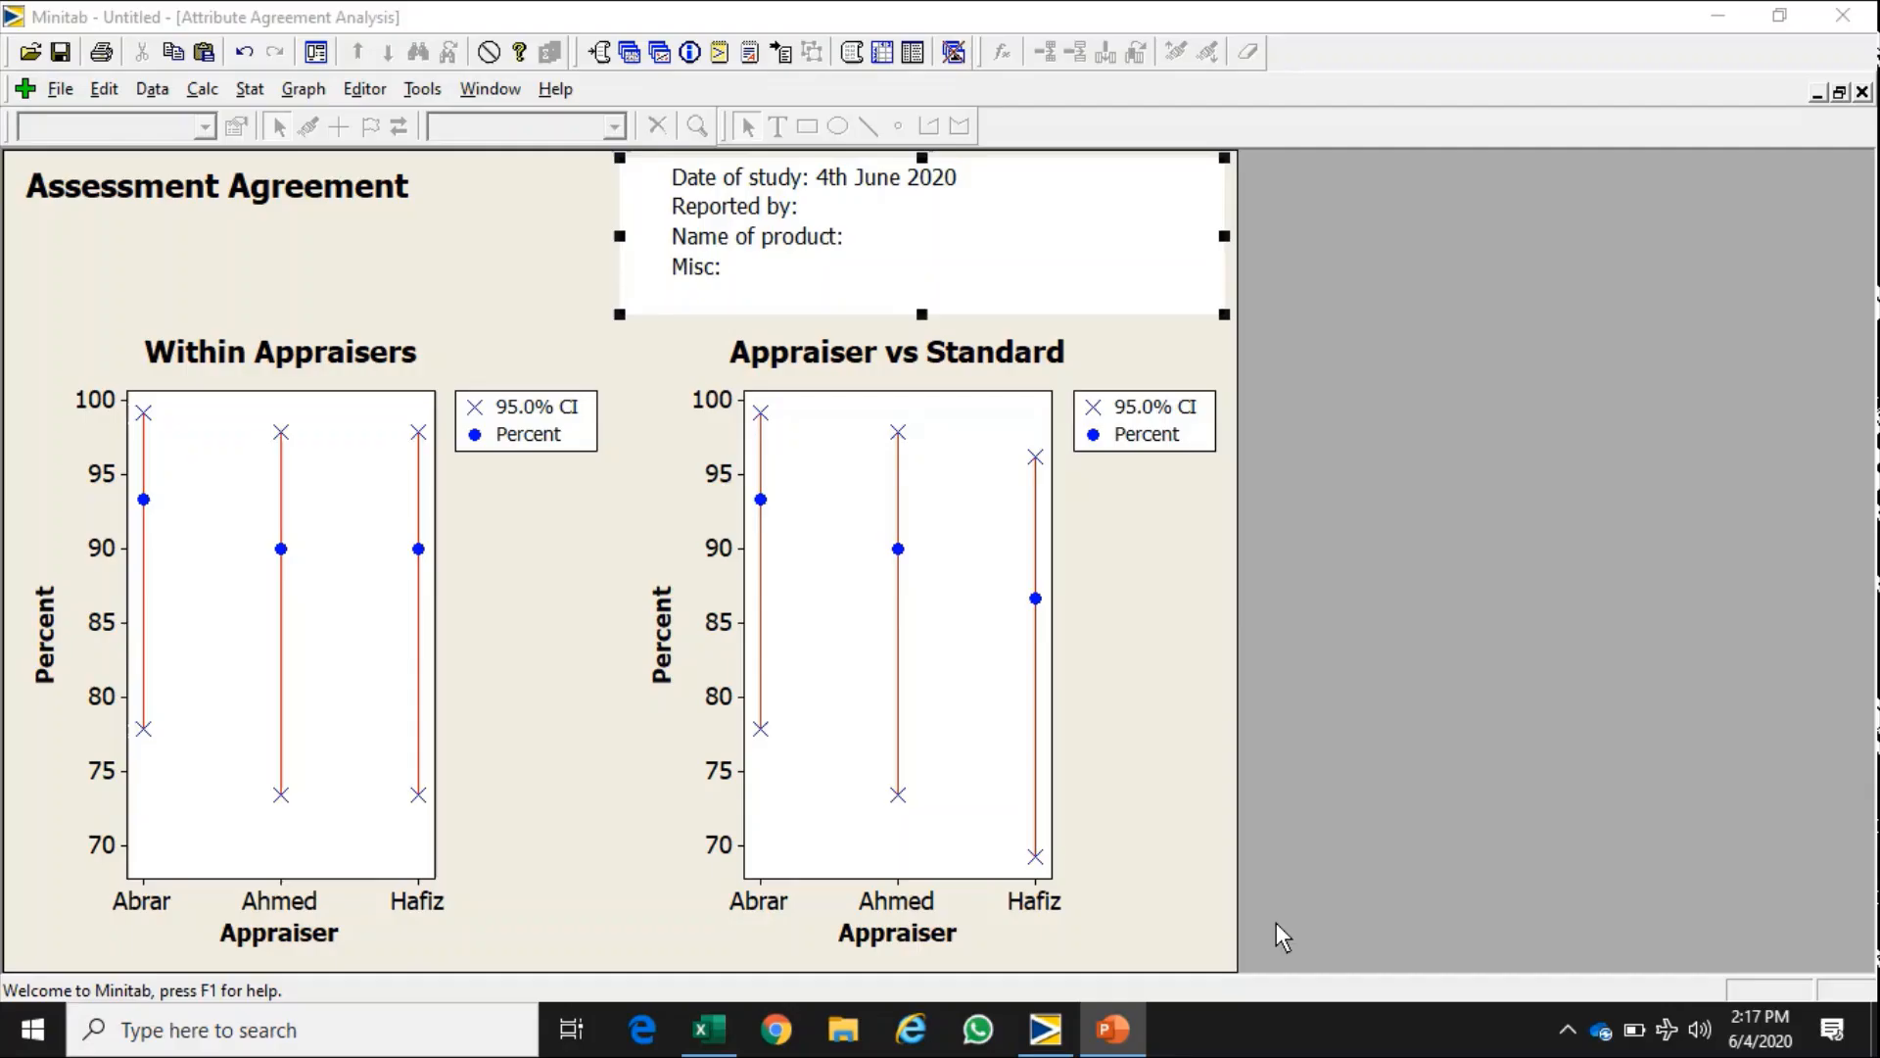
pyautogui.moveTo(874, 209)
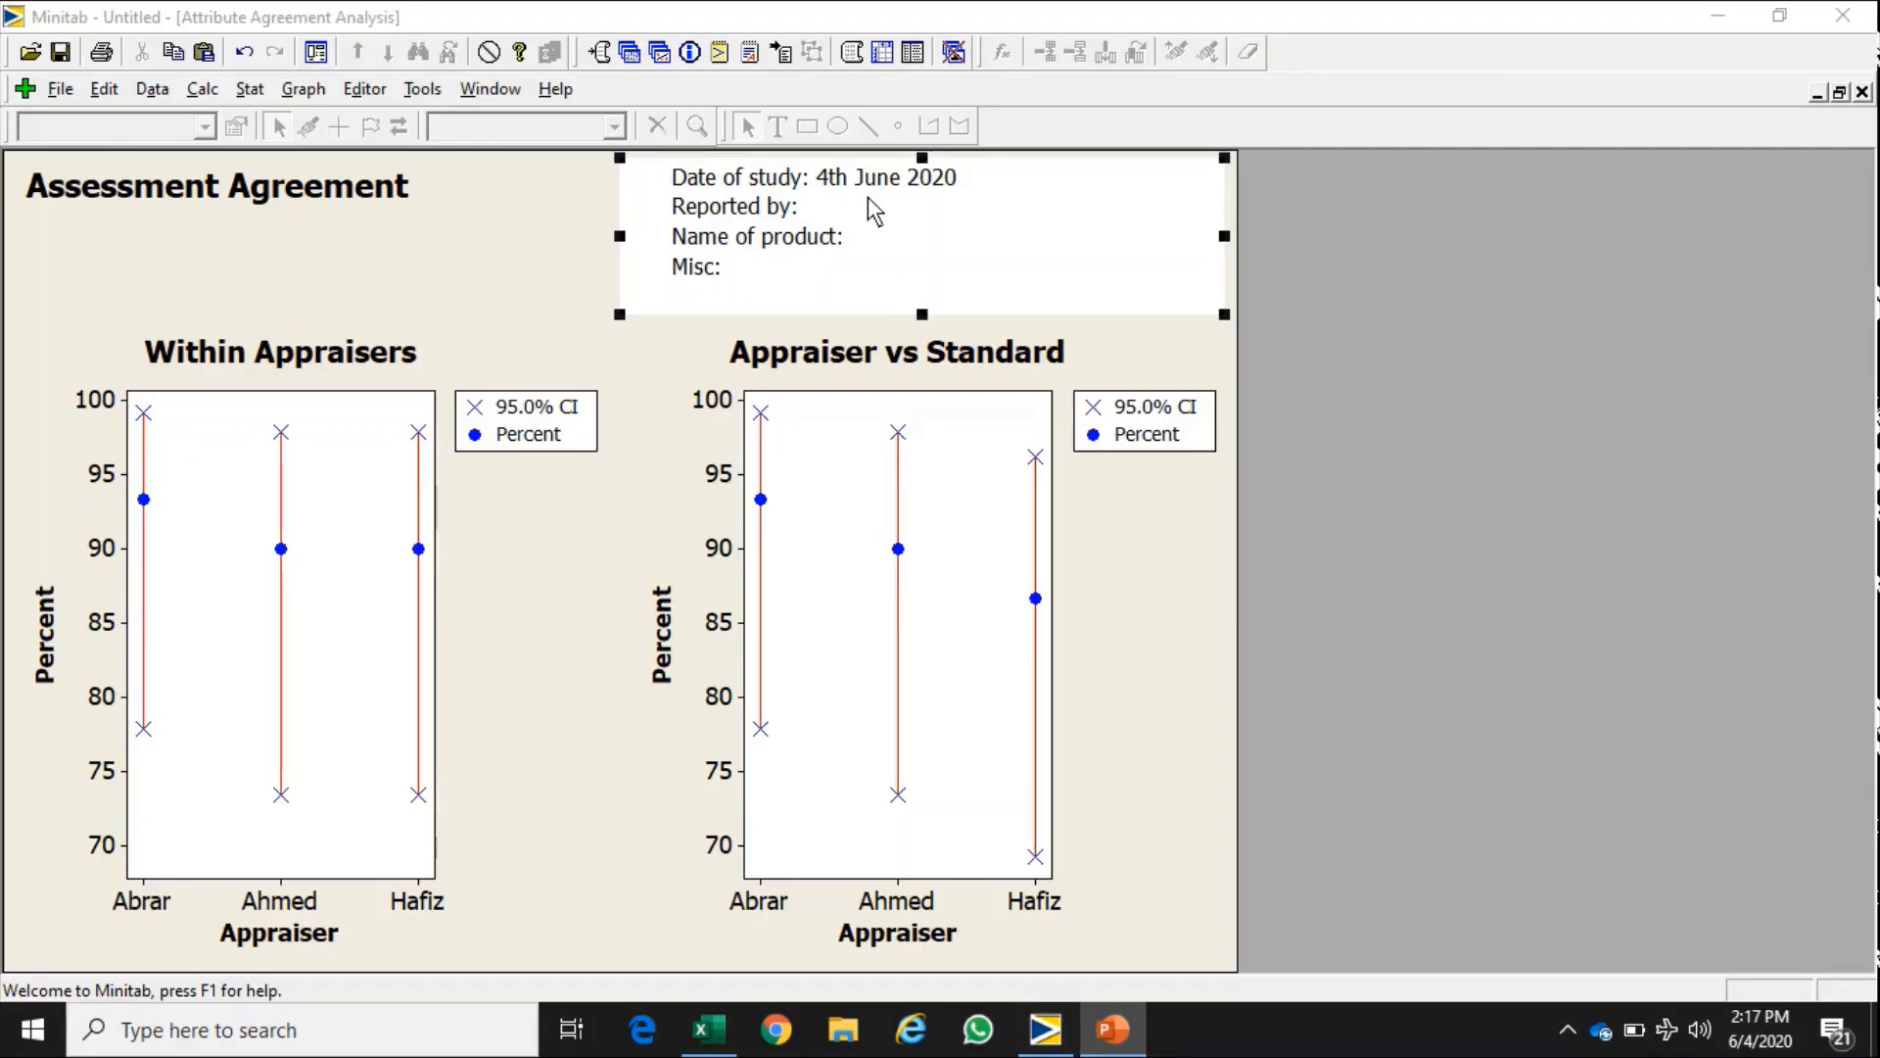
pyautogui.moveTo(758, 298)
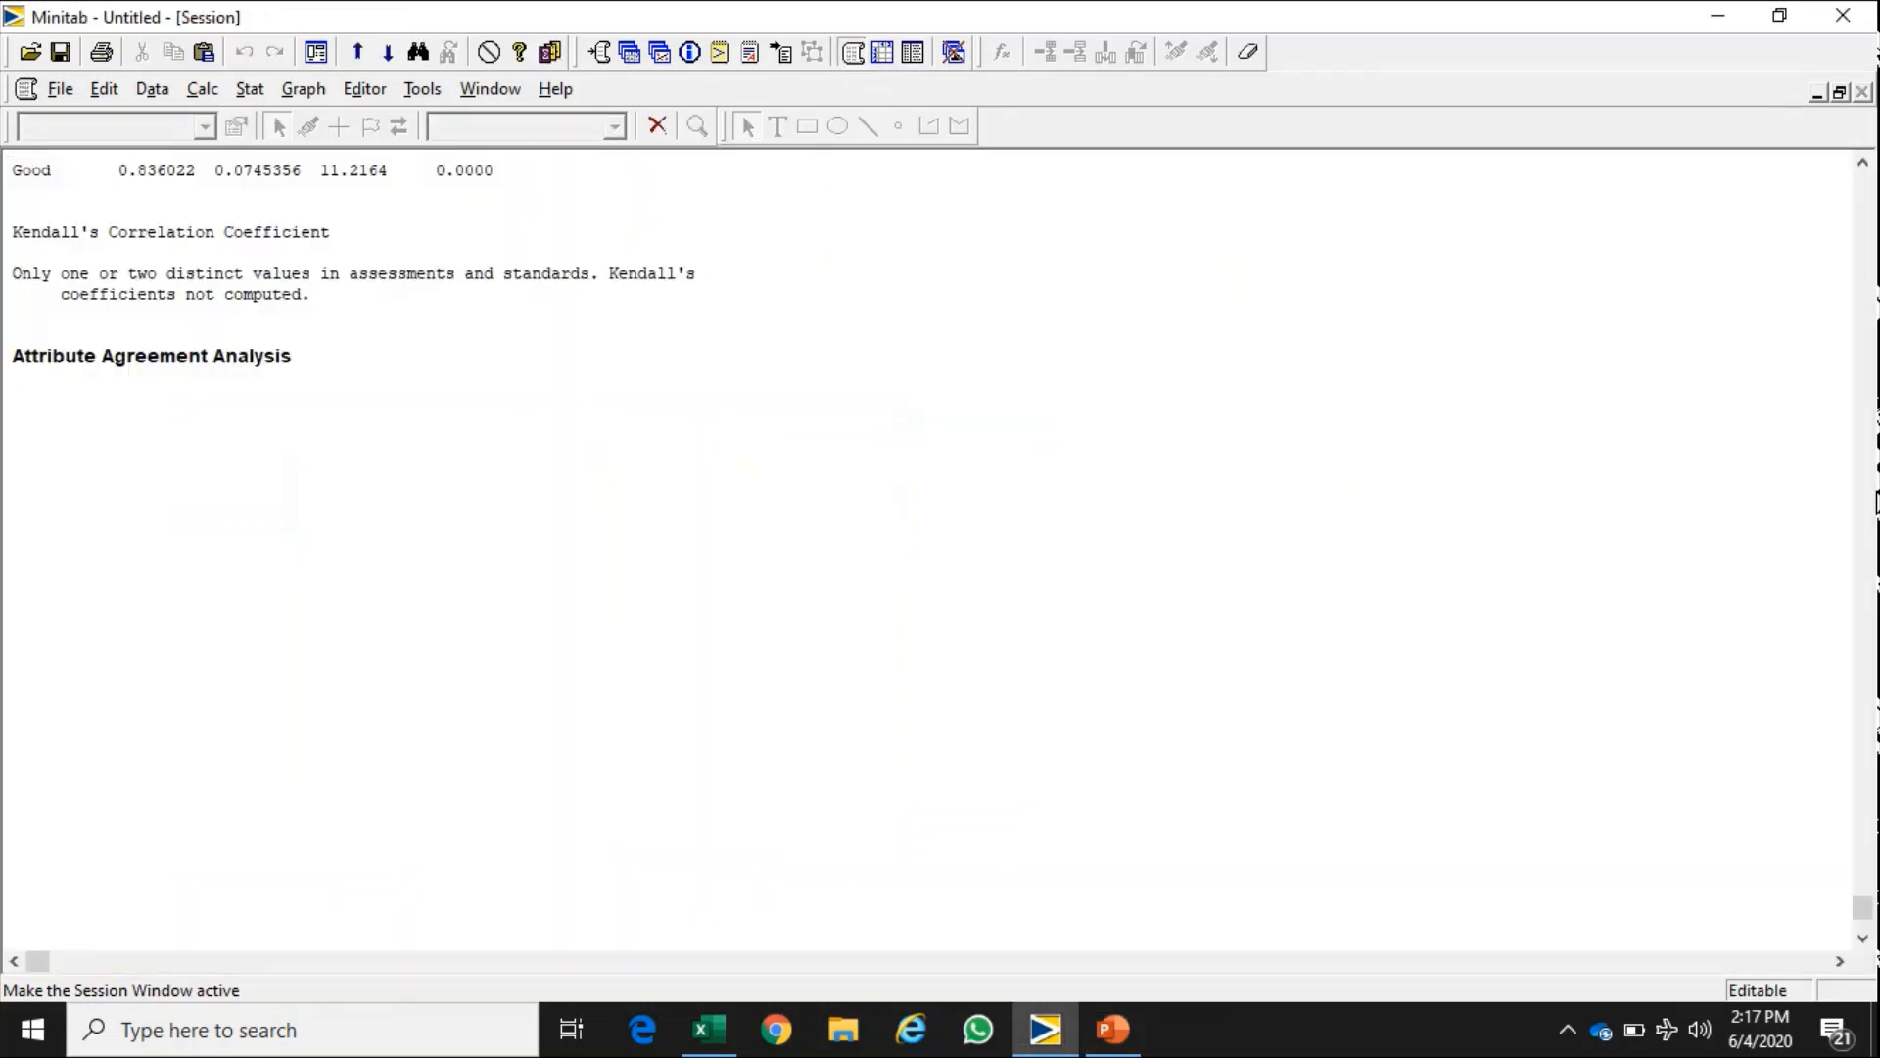
# - Scroll up the Session output to the All Appraisers vs Standard result: 23 of 30 matched, 76.67%
pyautogui.scroll(3)
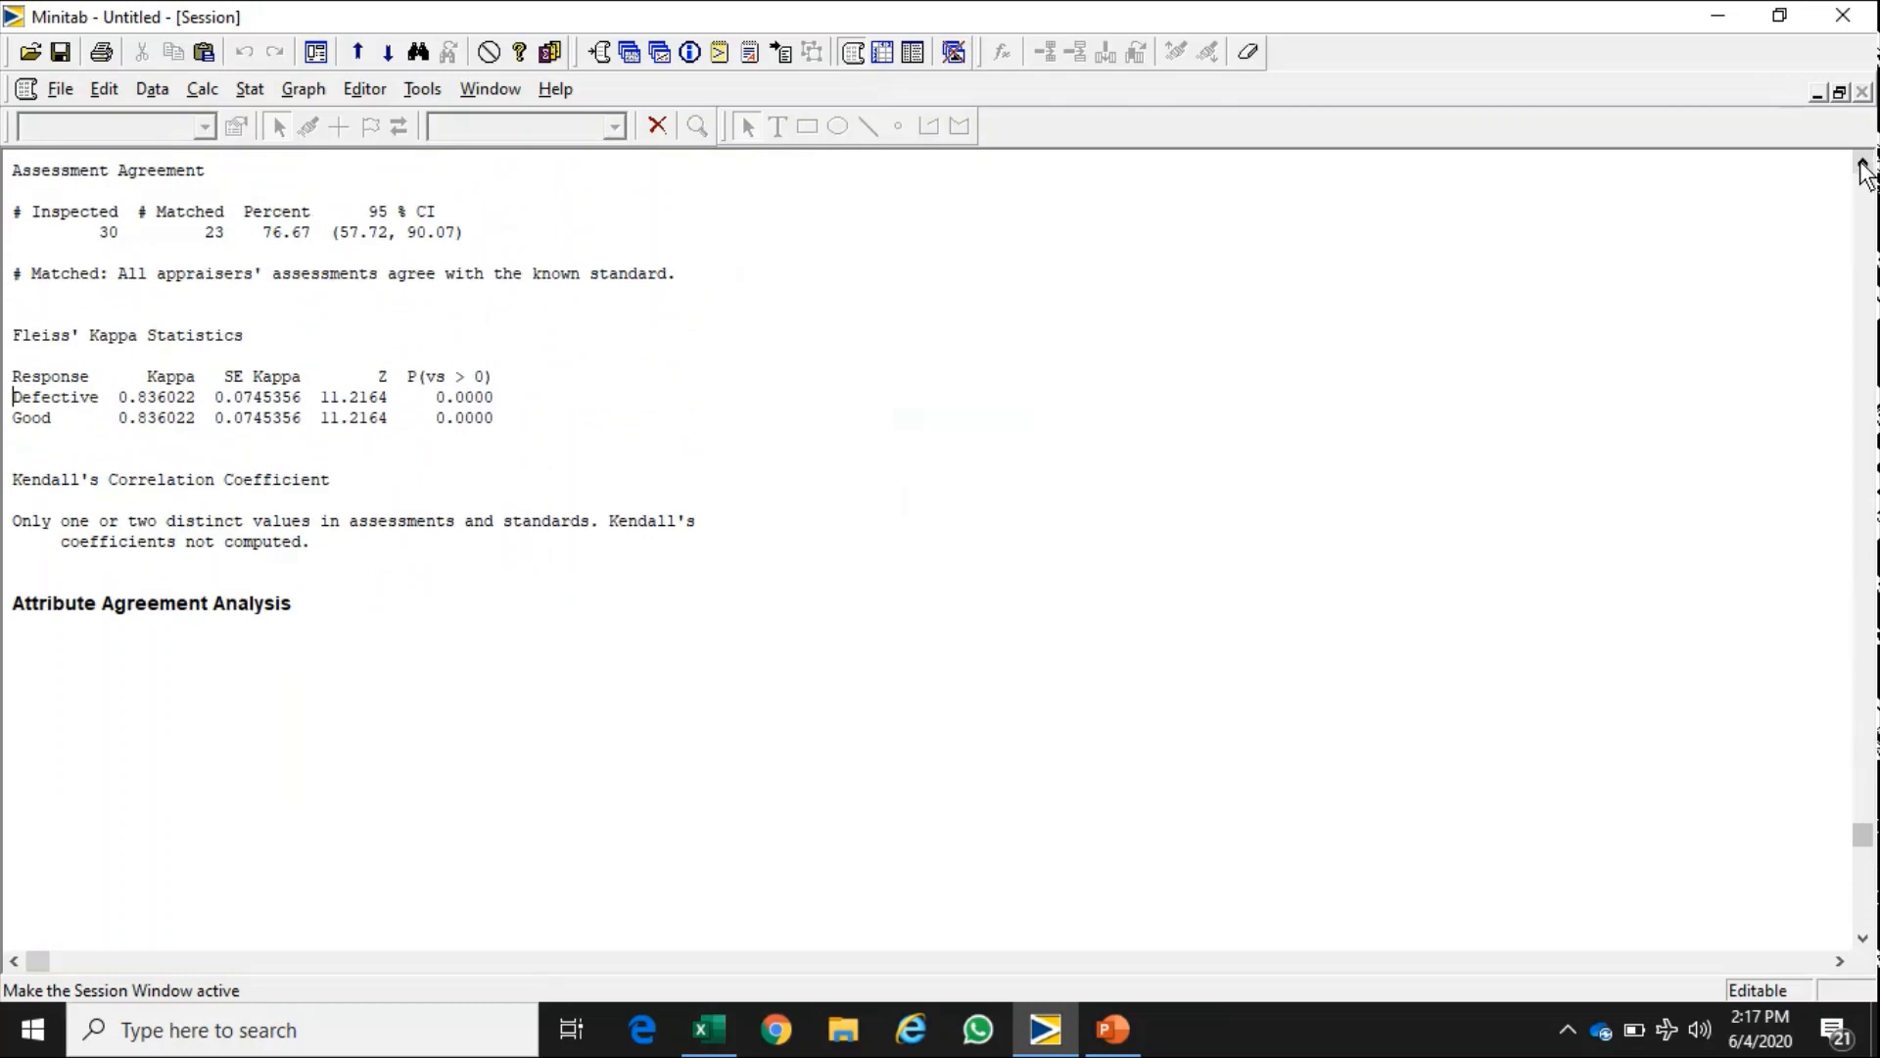
pyautogui.scroll(3)
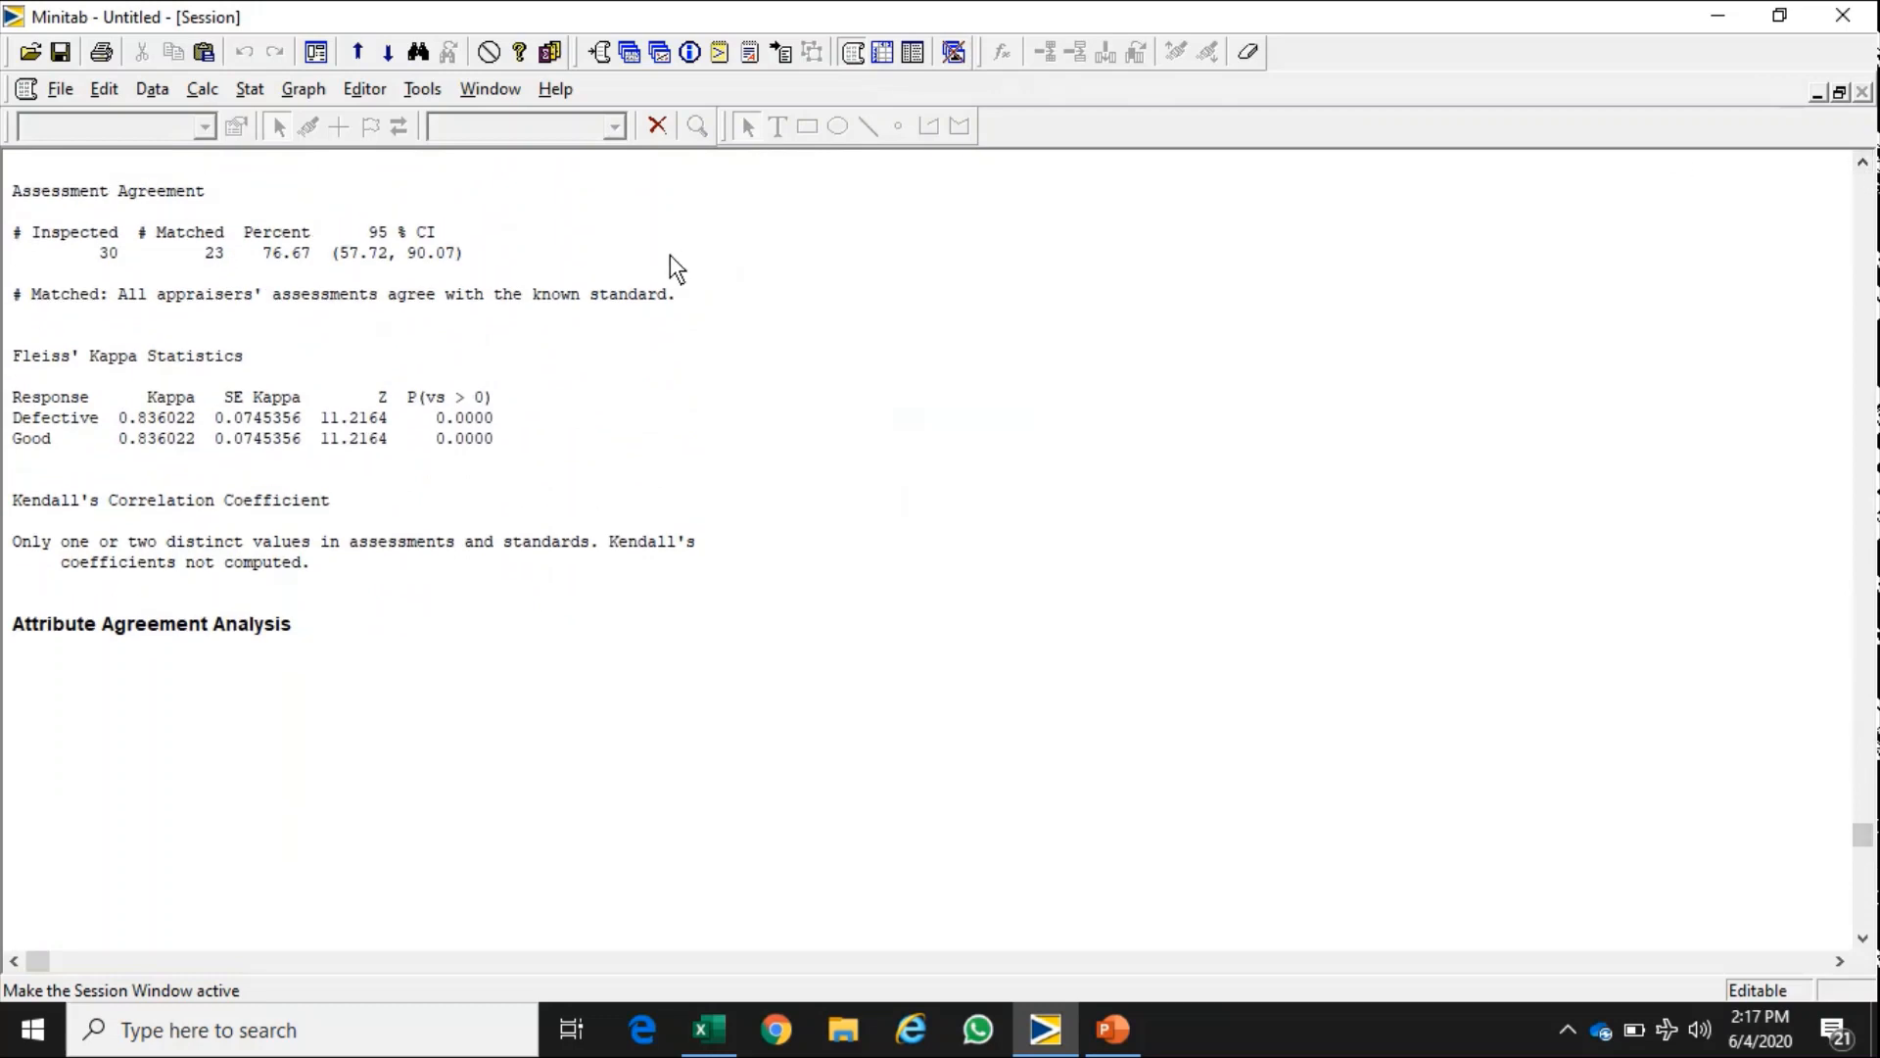
pyautogui.moveTo(96, 278)
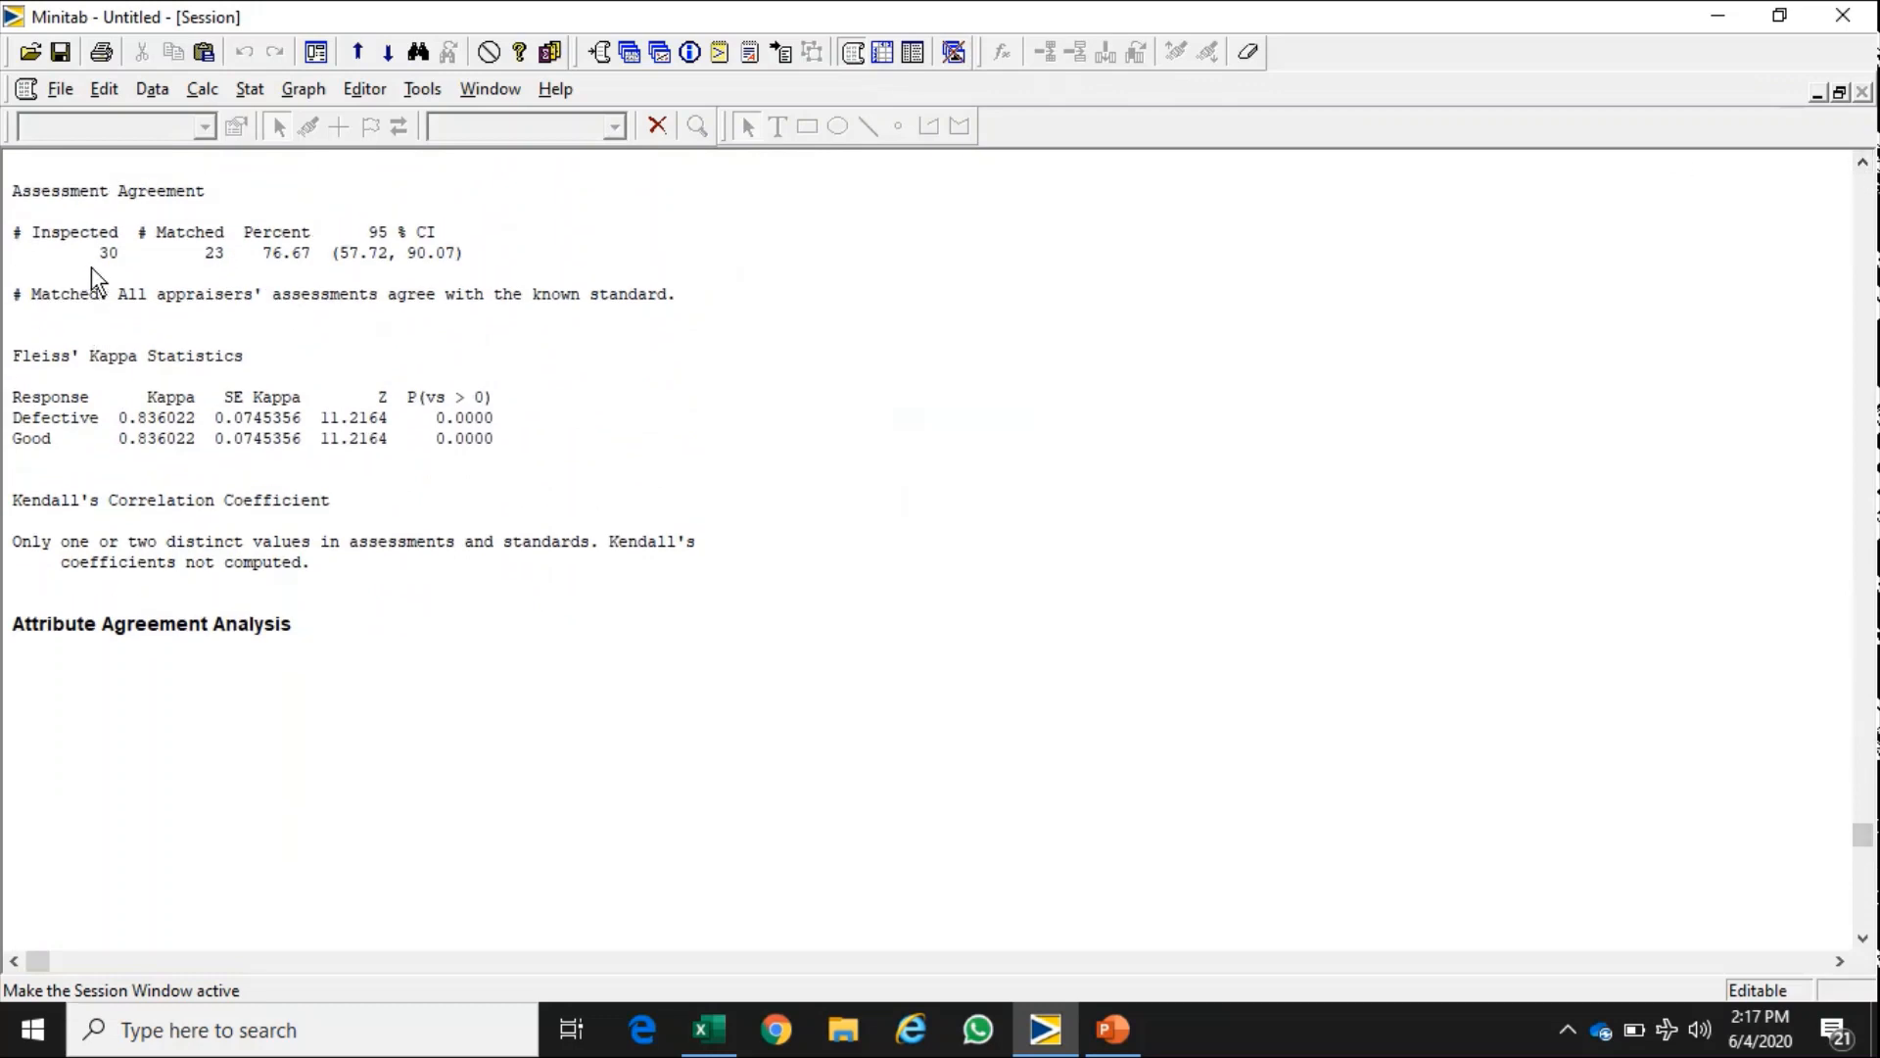
pyautogui.moveTo(201, 282)
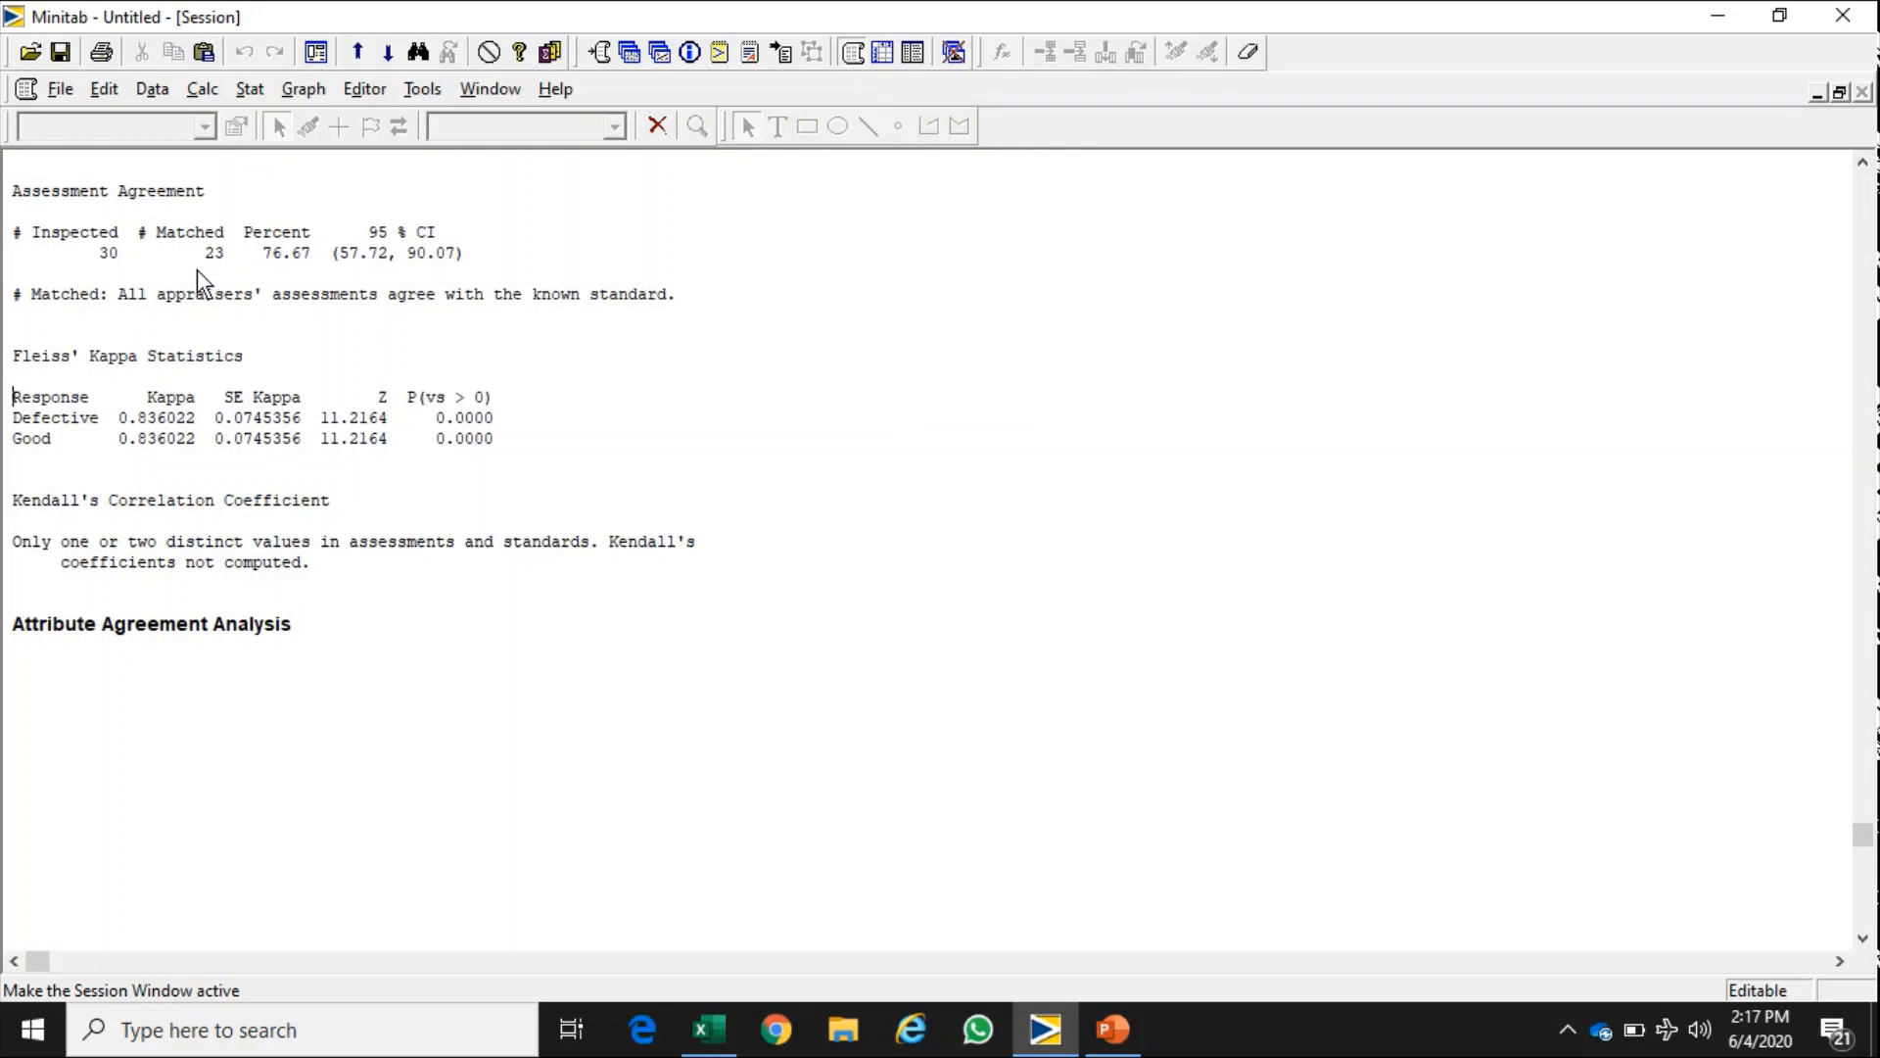
pyautogui.moveTo(268, 267)
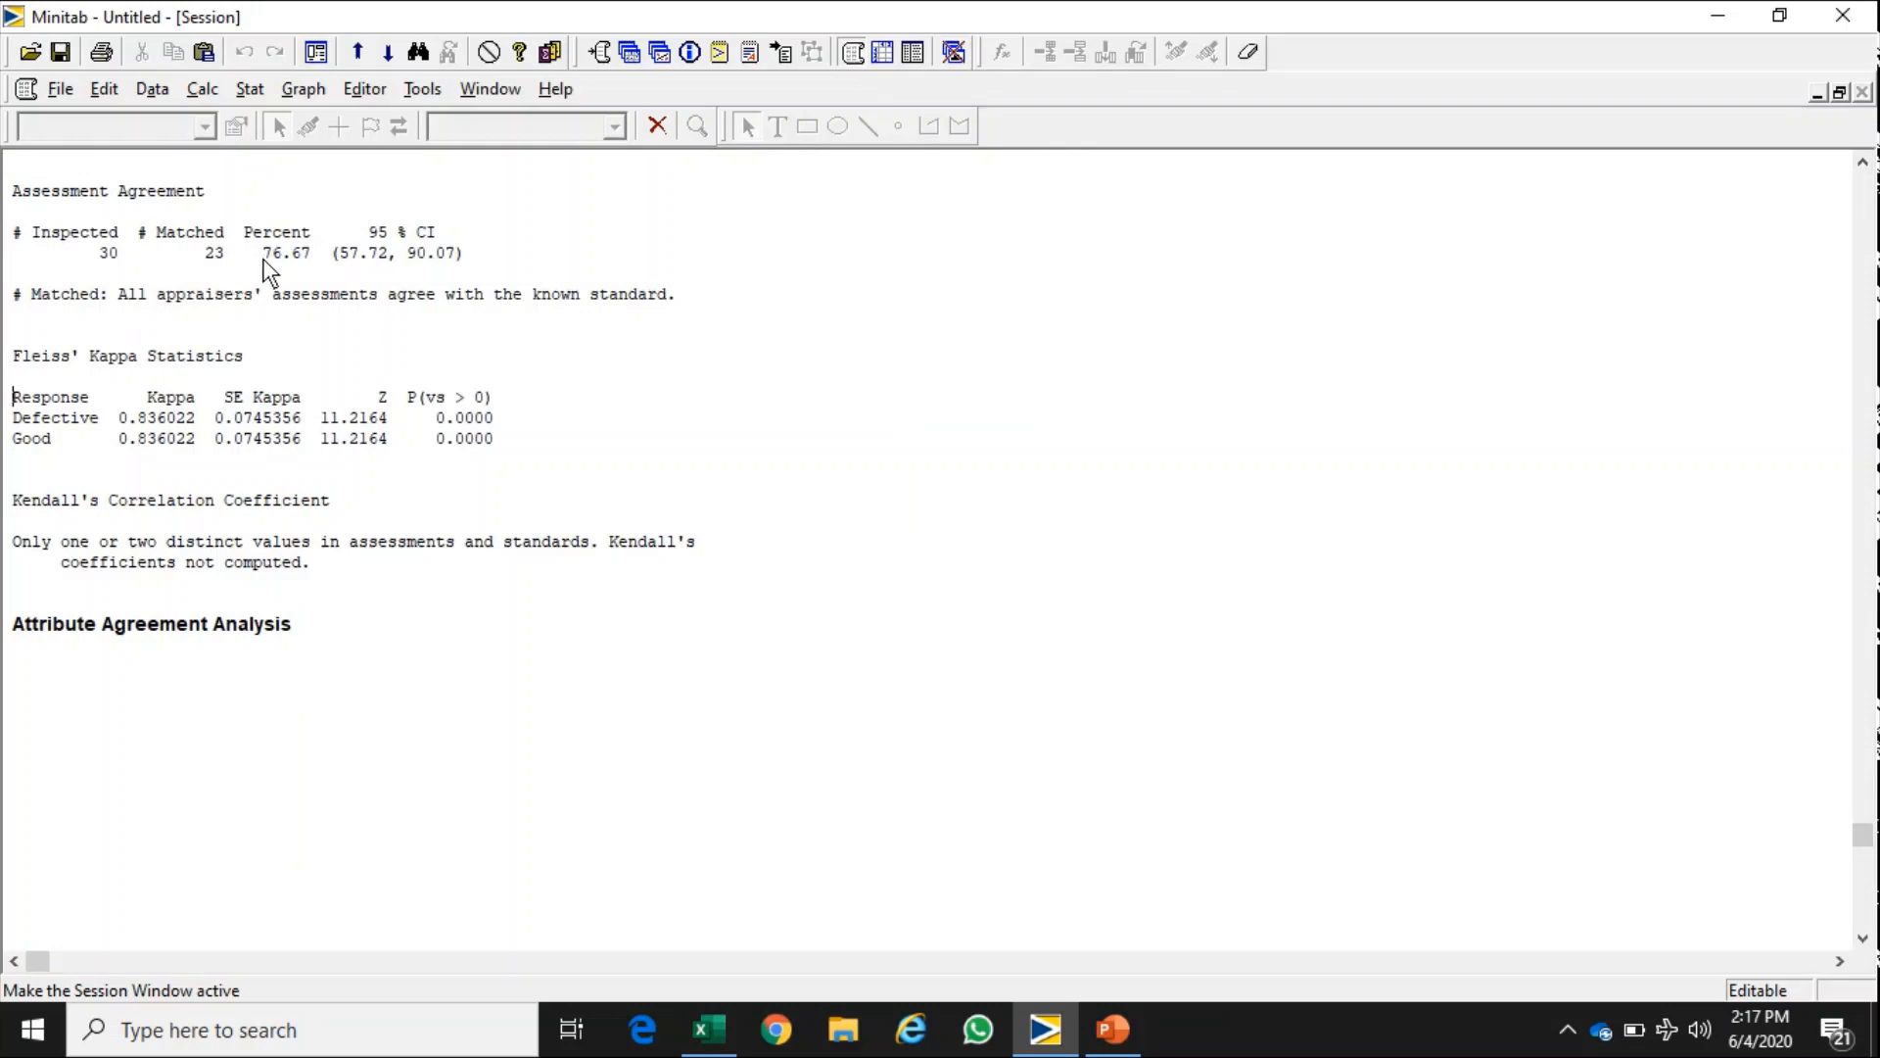
pyautogui.moveTo(286, 294)
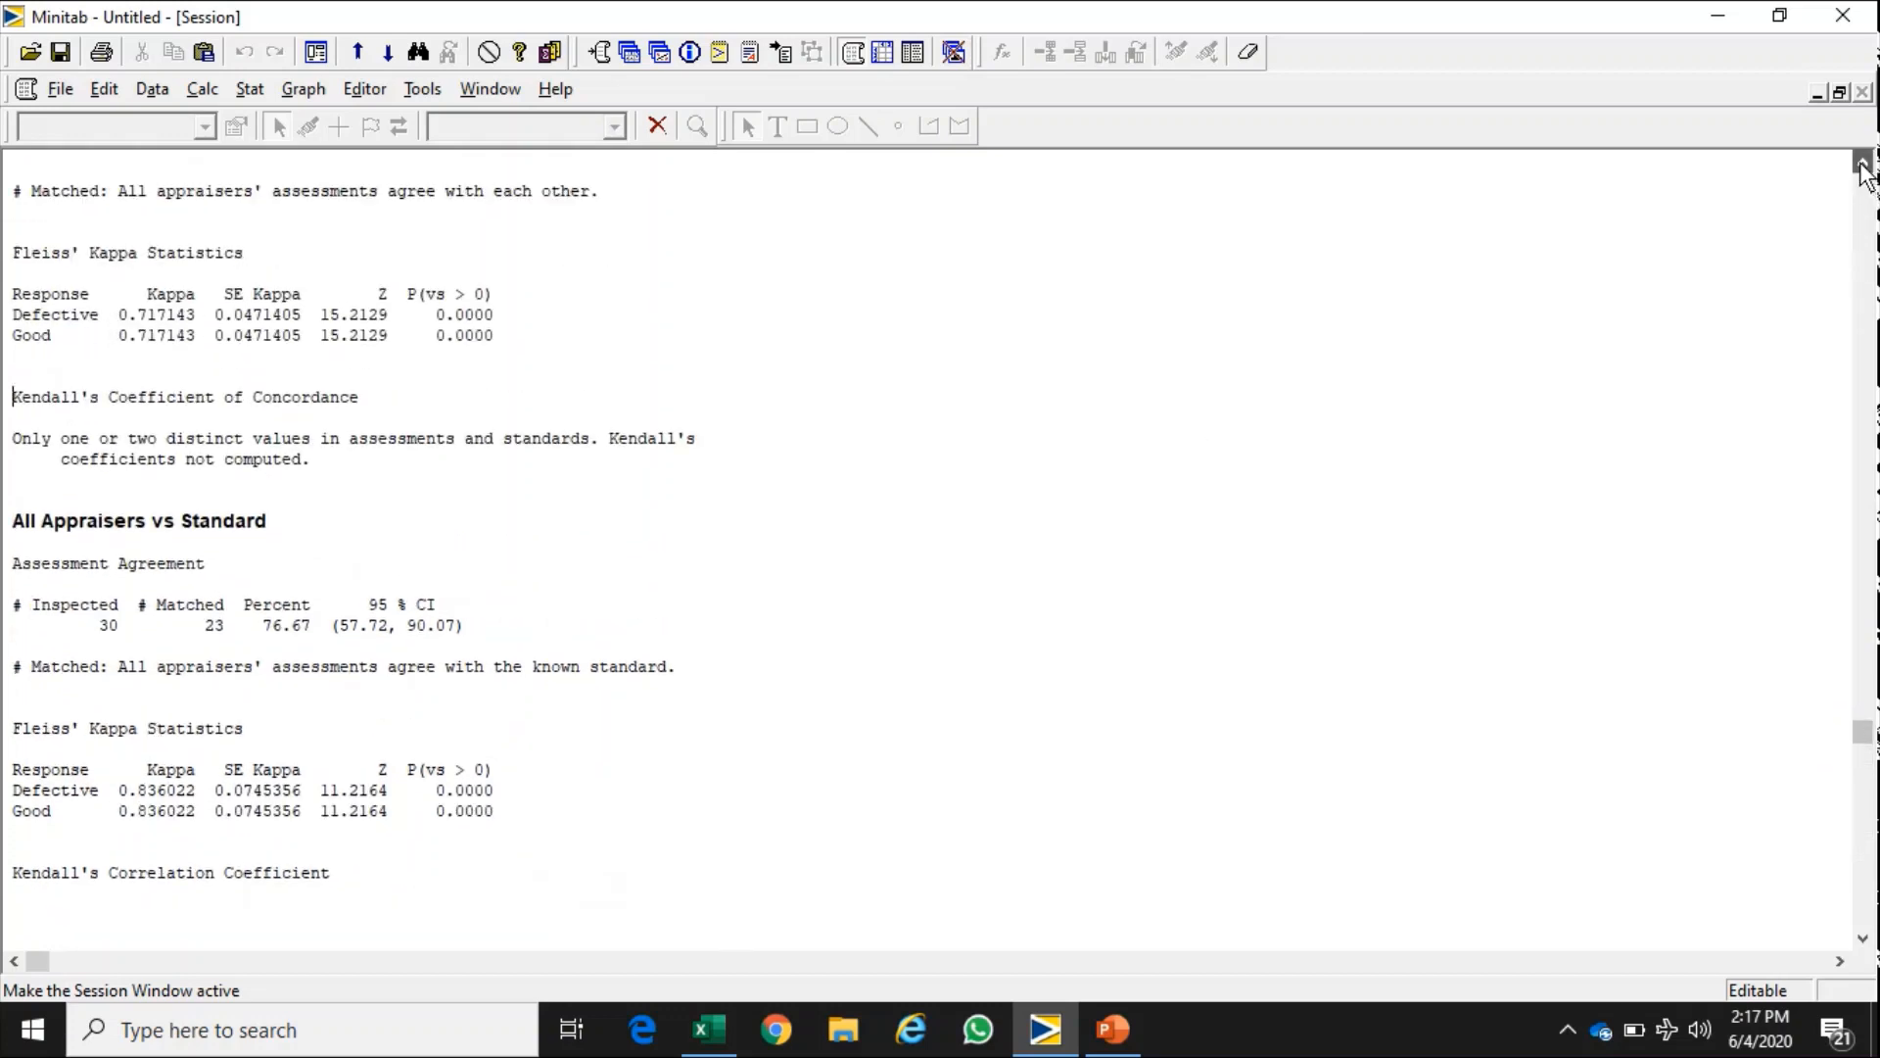
pyautogui.scroll(3)
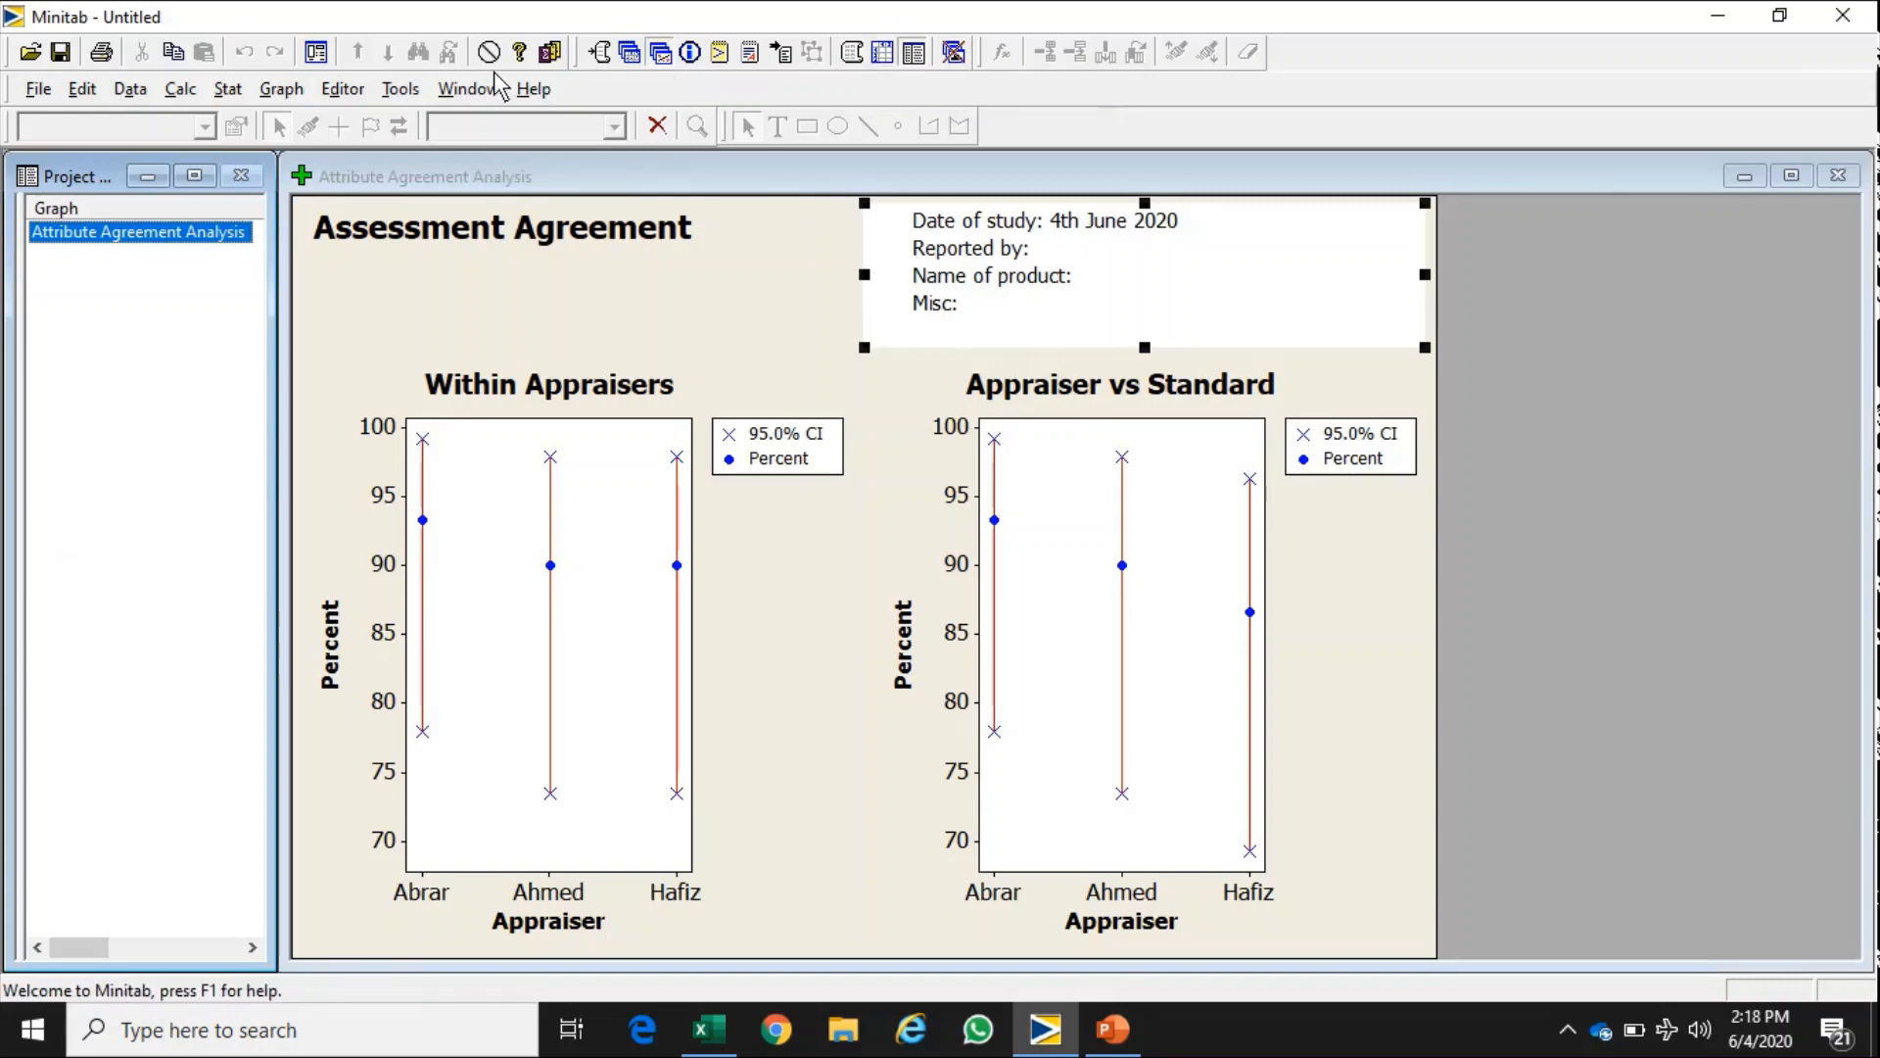
pyautogui.moveTo(315, 51)
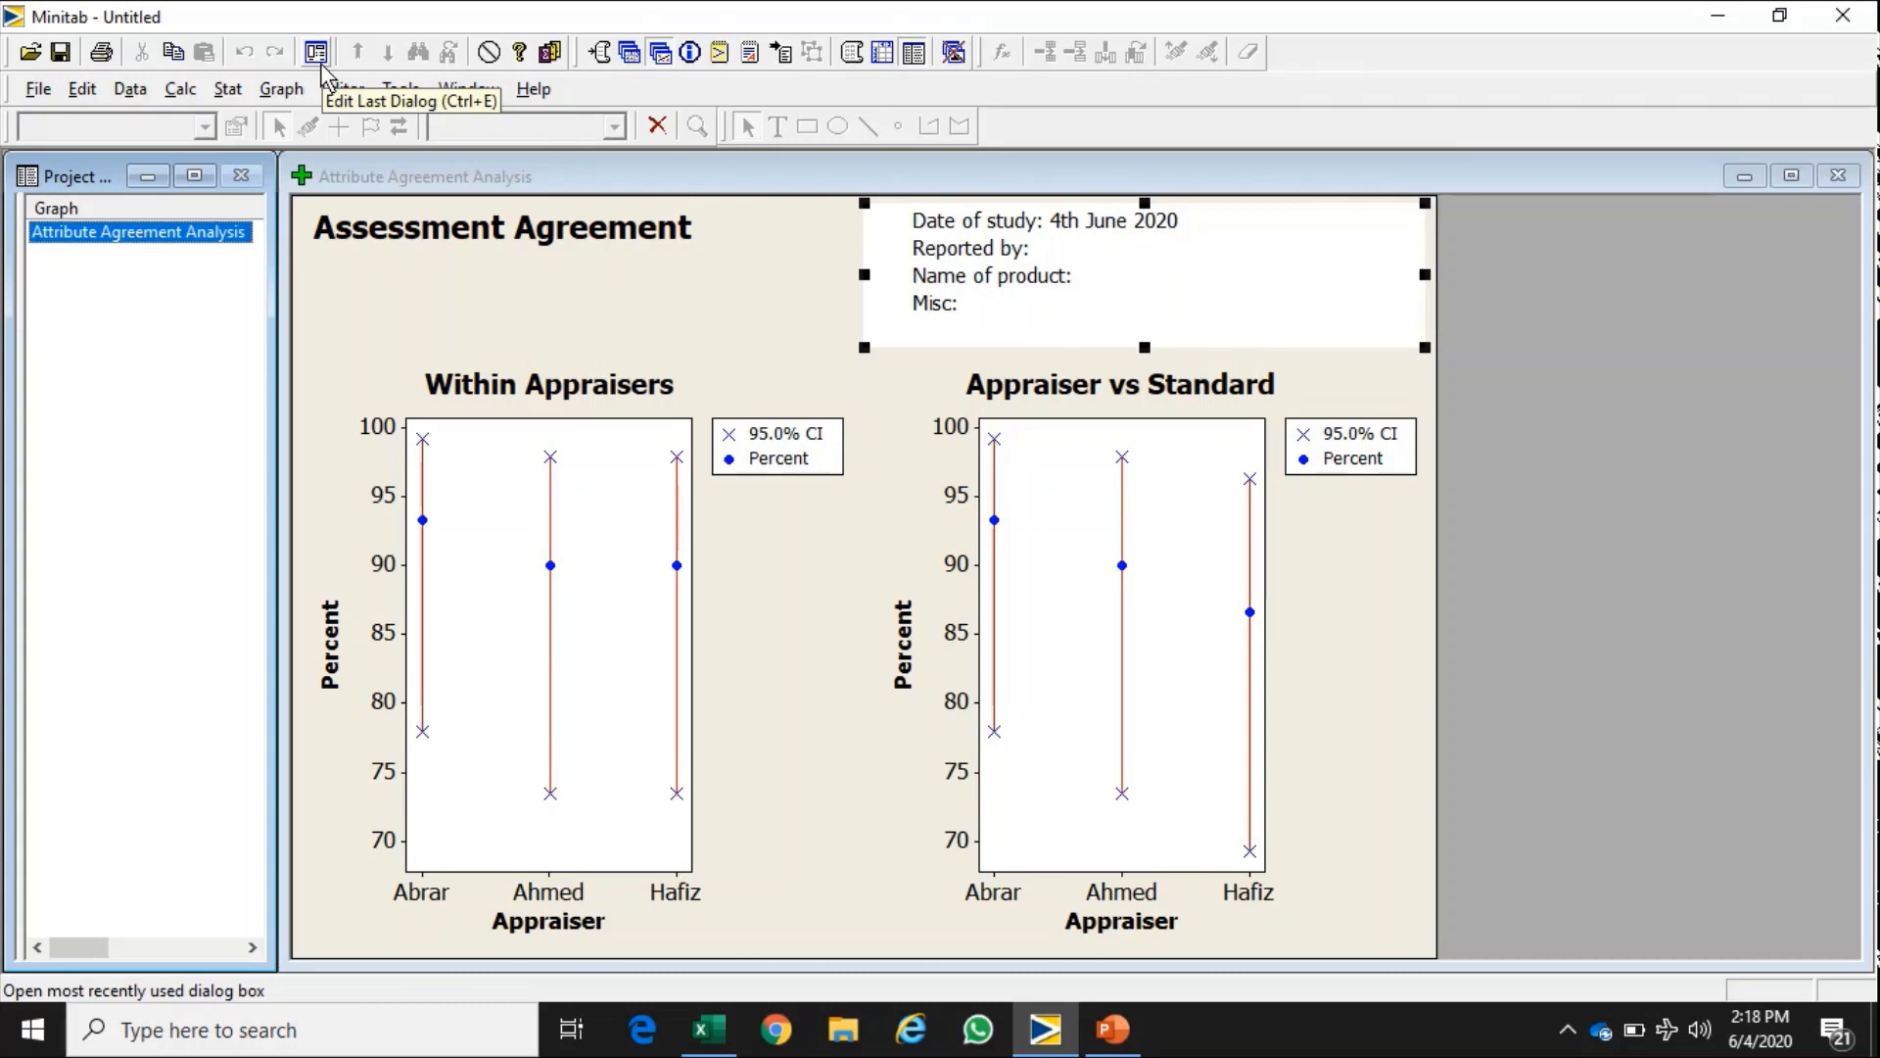
# - Reopen the last analysis dialog, close it unchanged, and switch to PowerPoint slide 9
pyautogui.click(315, 51)
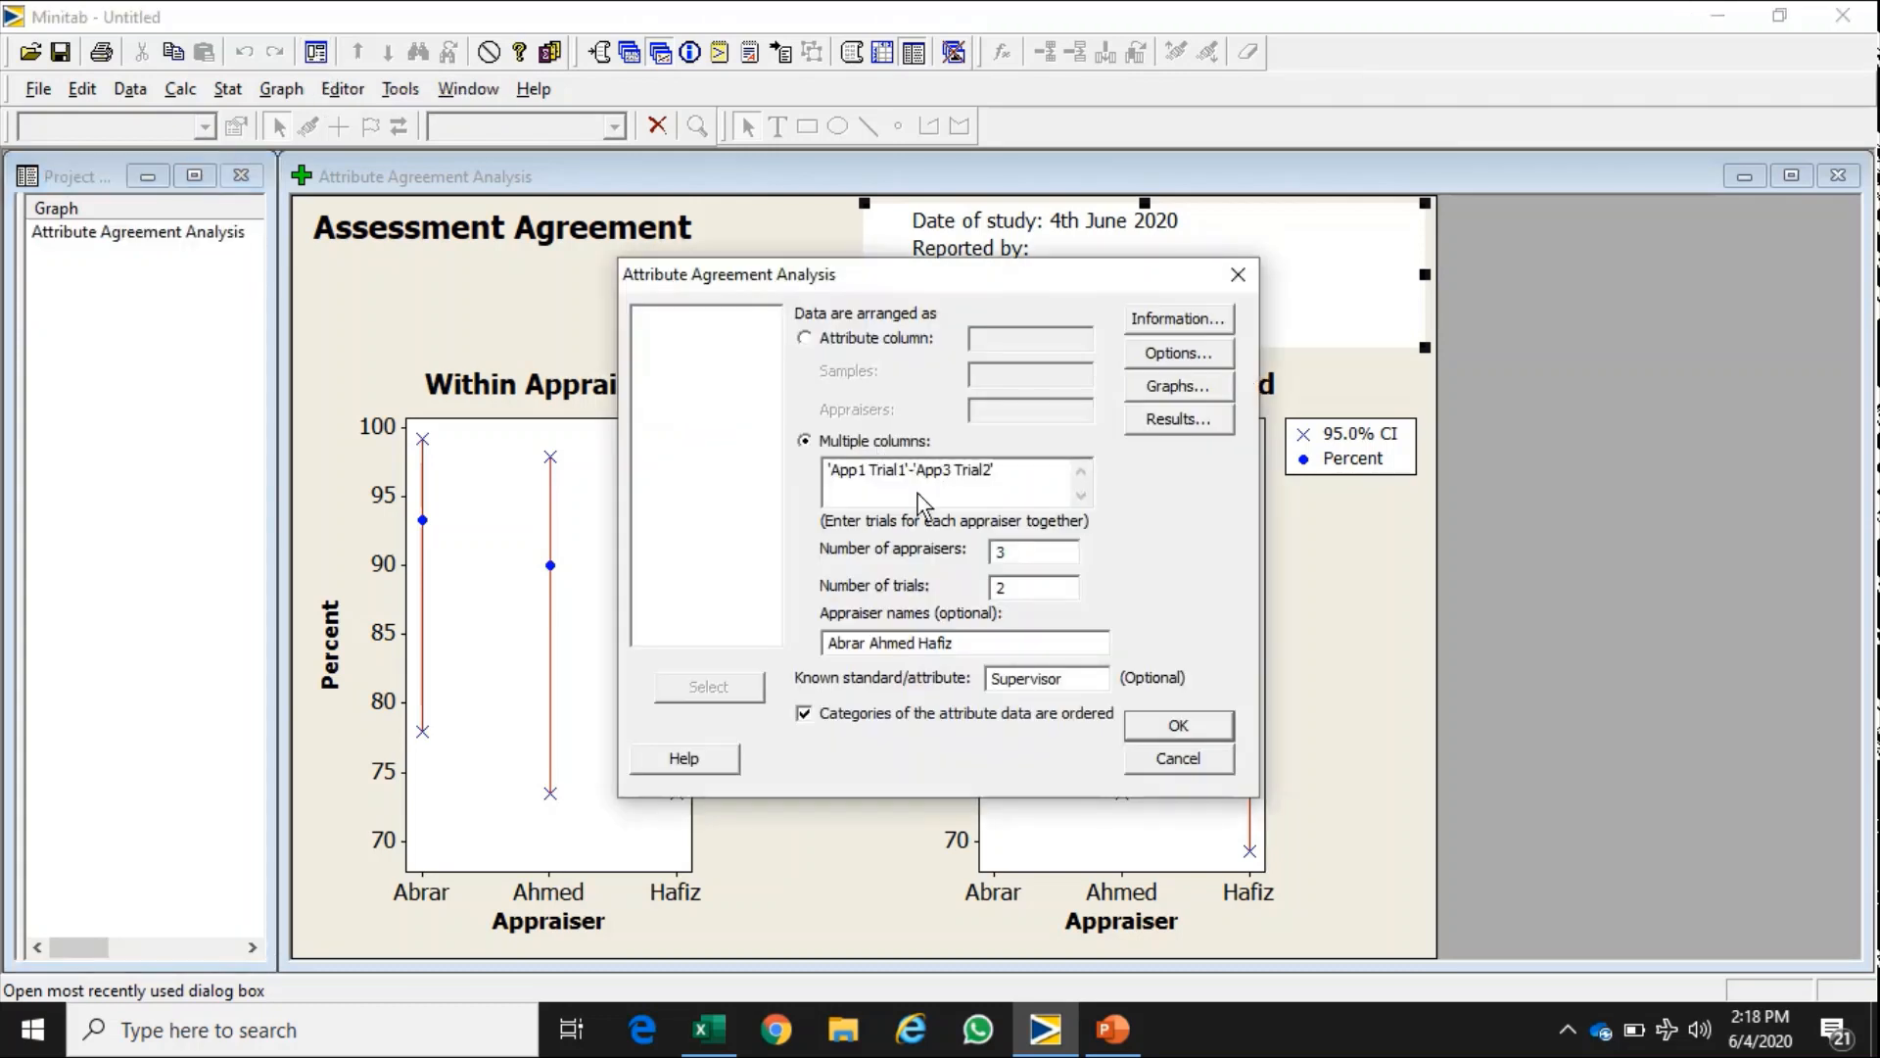
pyautogui.moveTo(1136, 478)
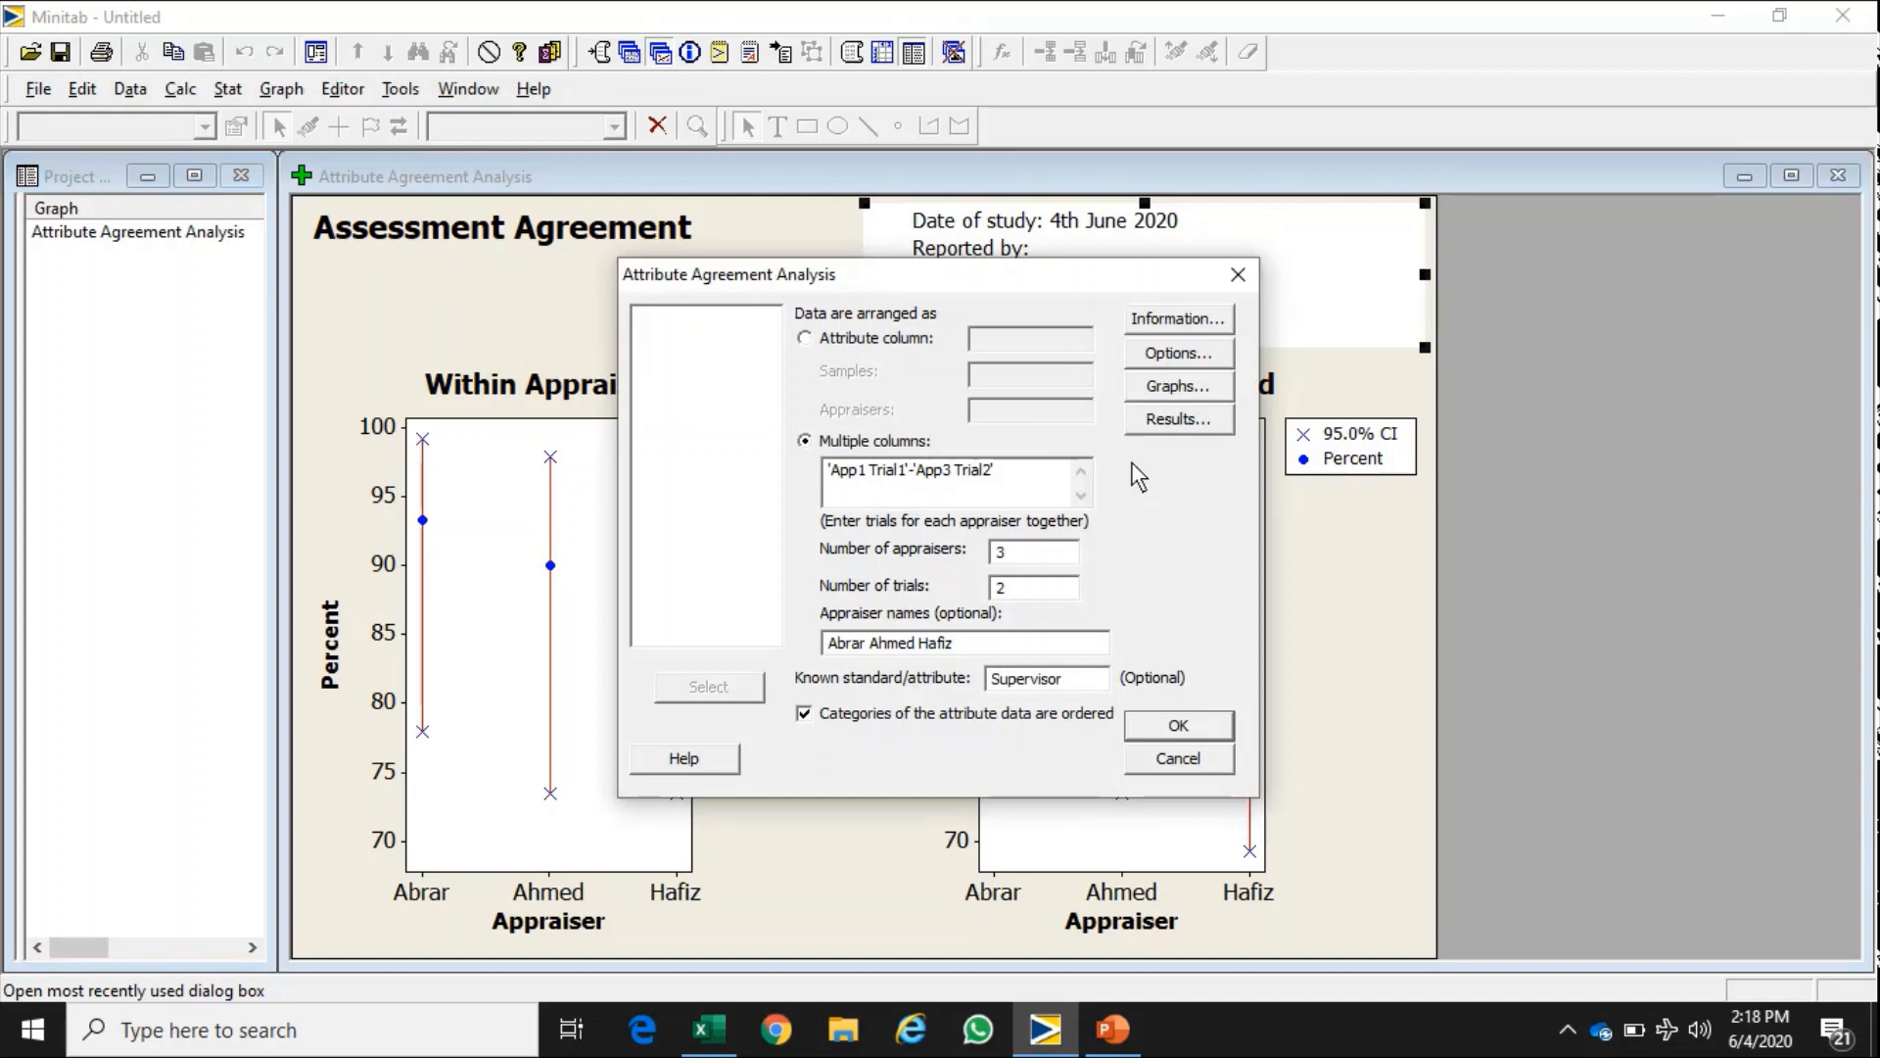
pyautogui.moveTo(1022, 651)
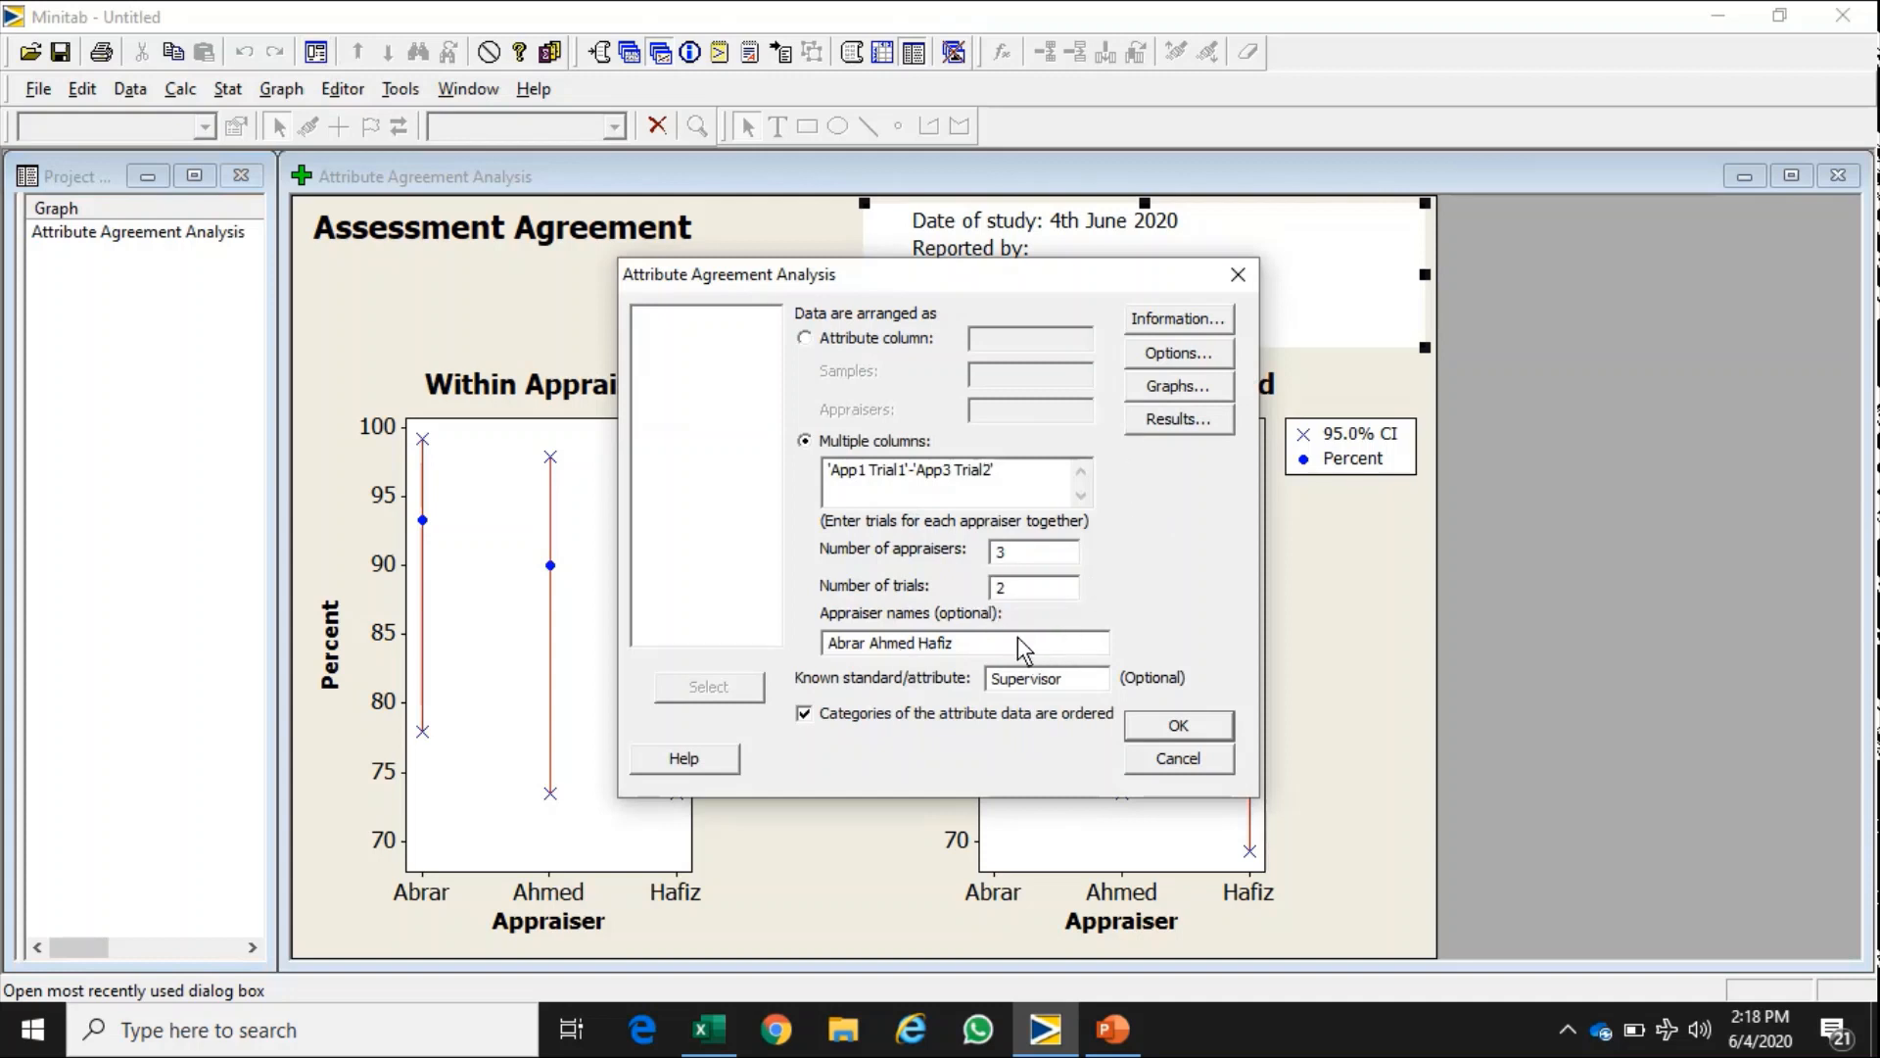
pyautogui.moveTo(983, 593)
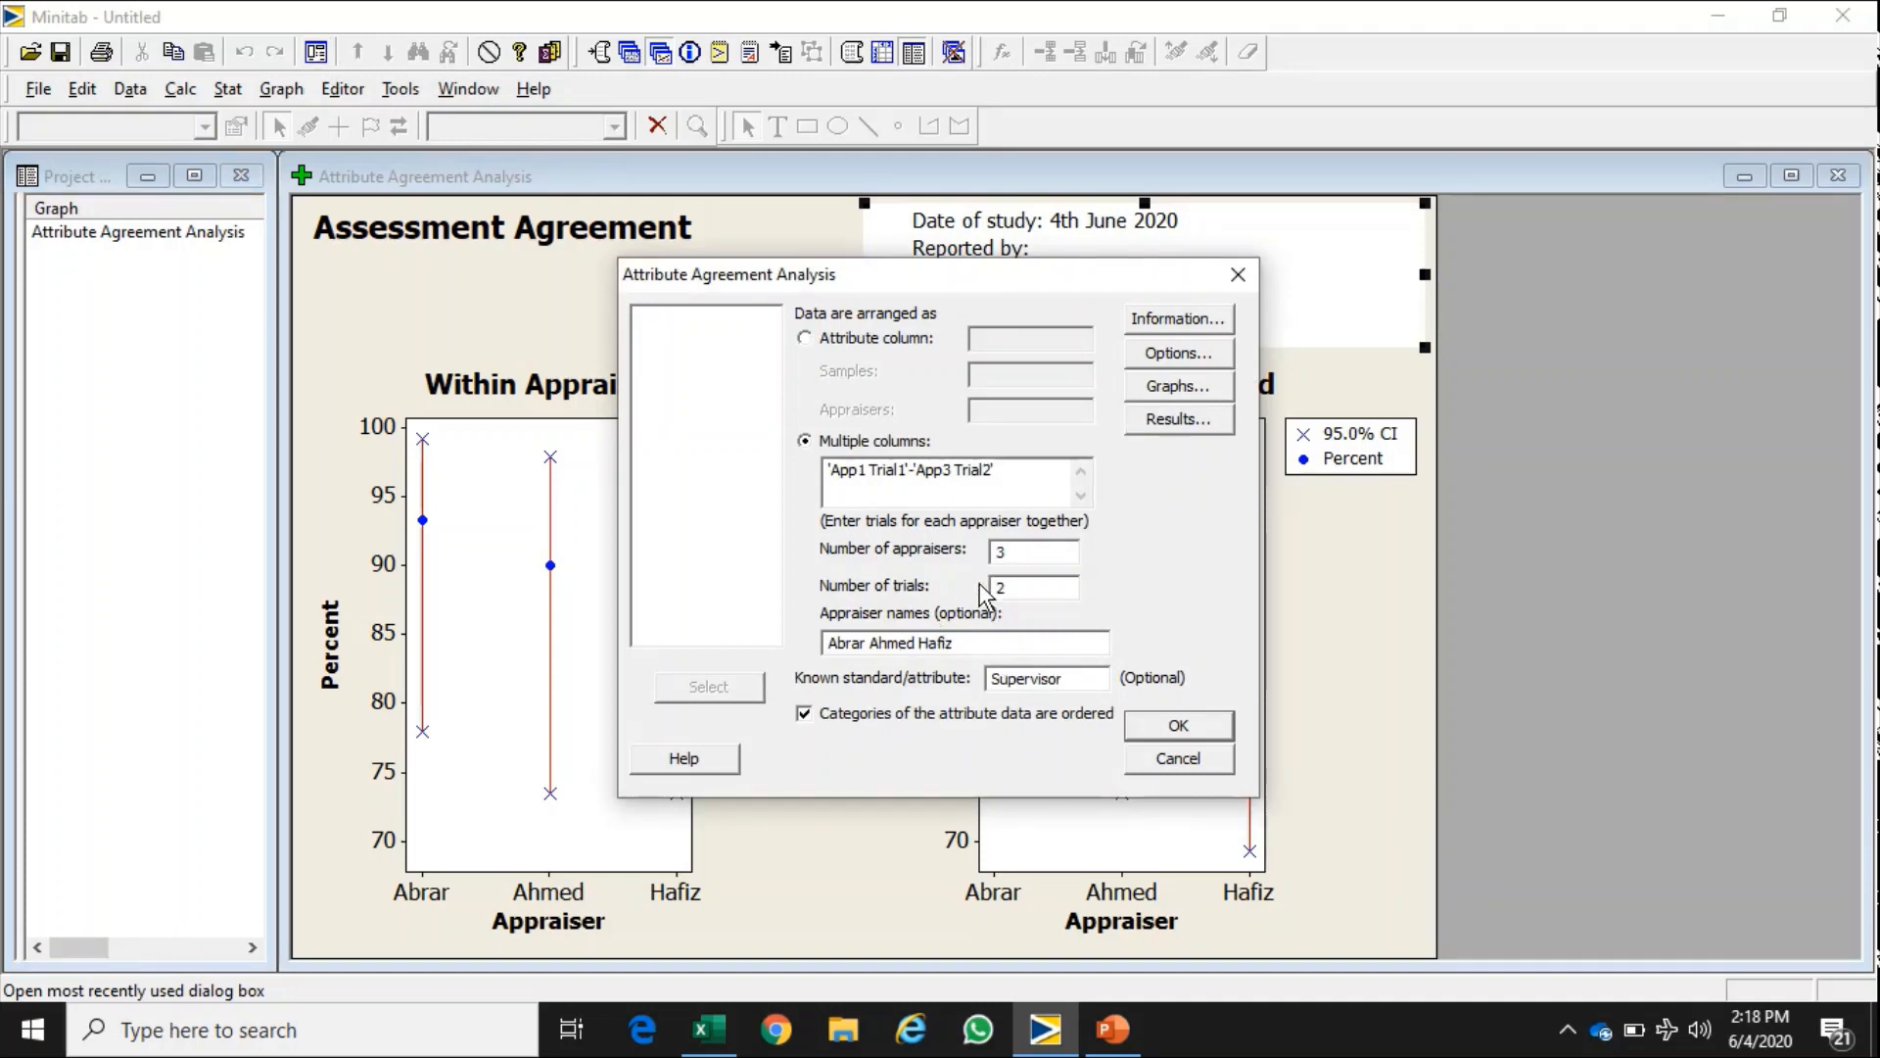
pyautogui.moveTo(1016, 568)
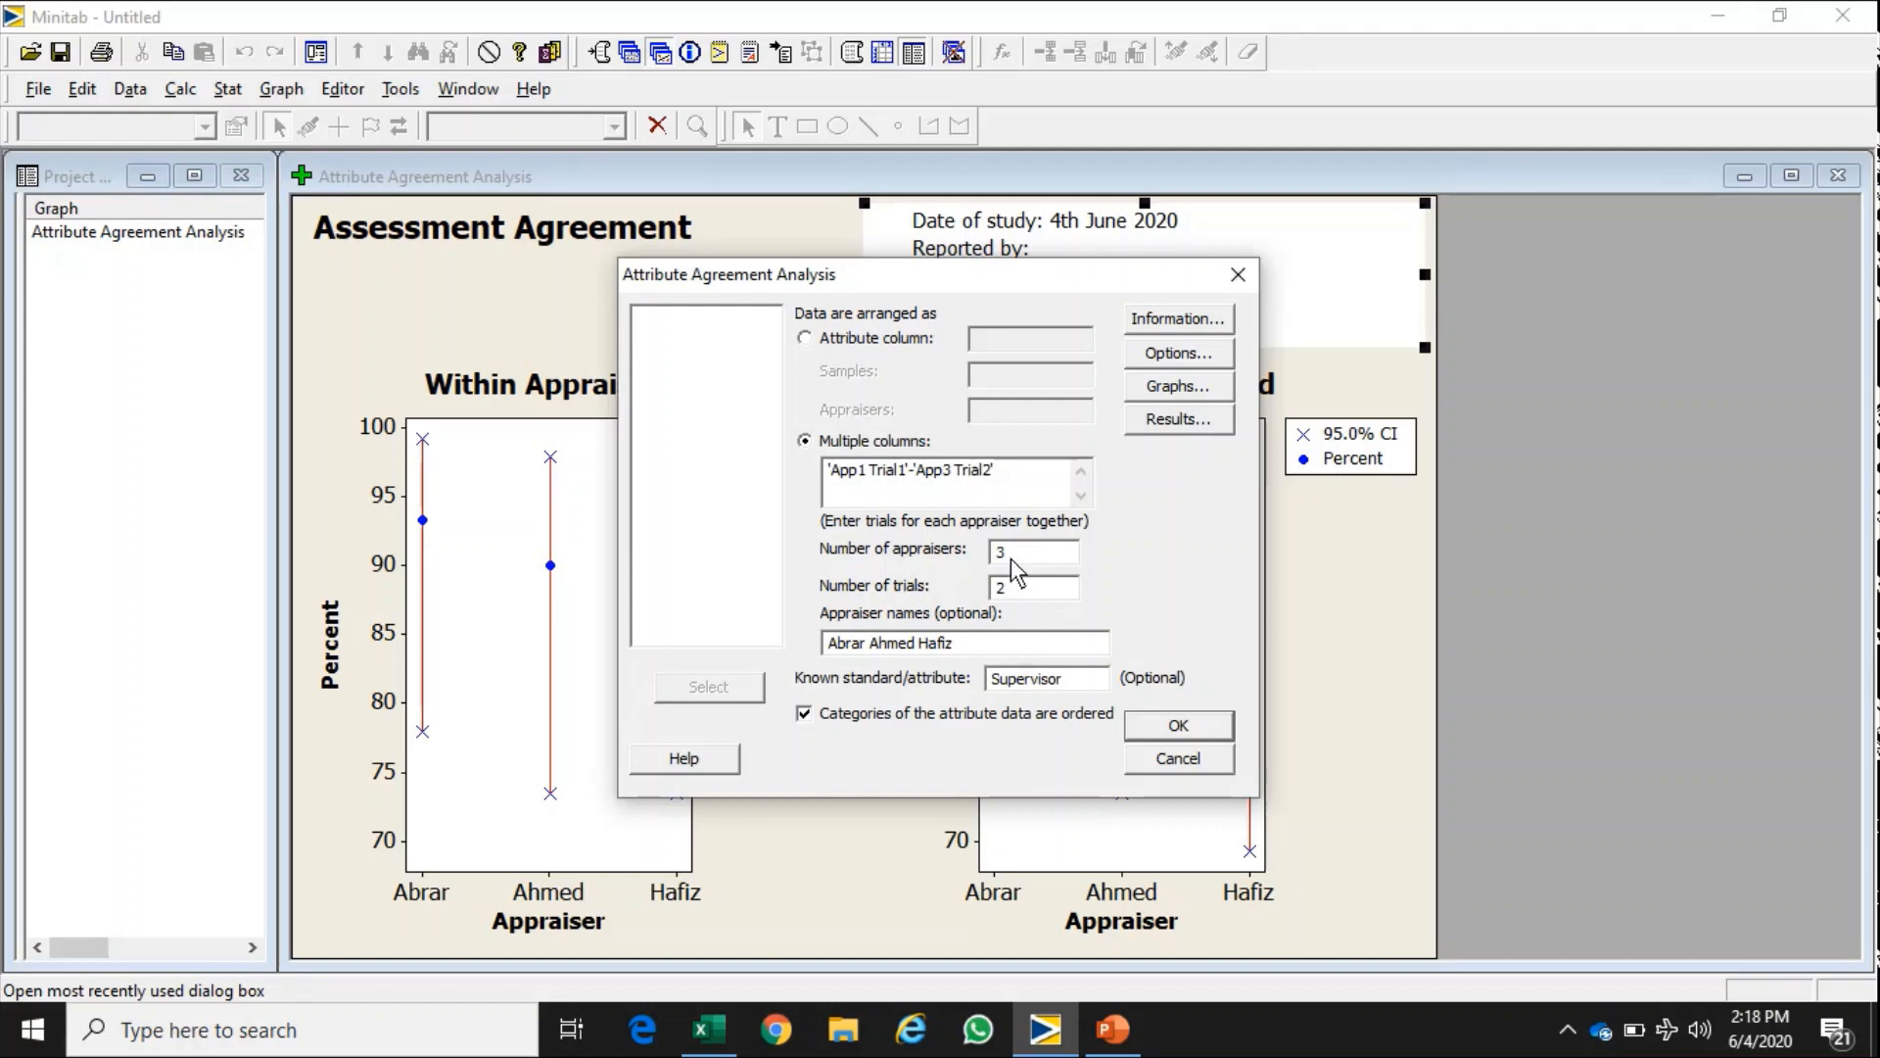
pyautogui.moveTo(1028, 685)
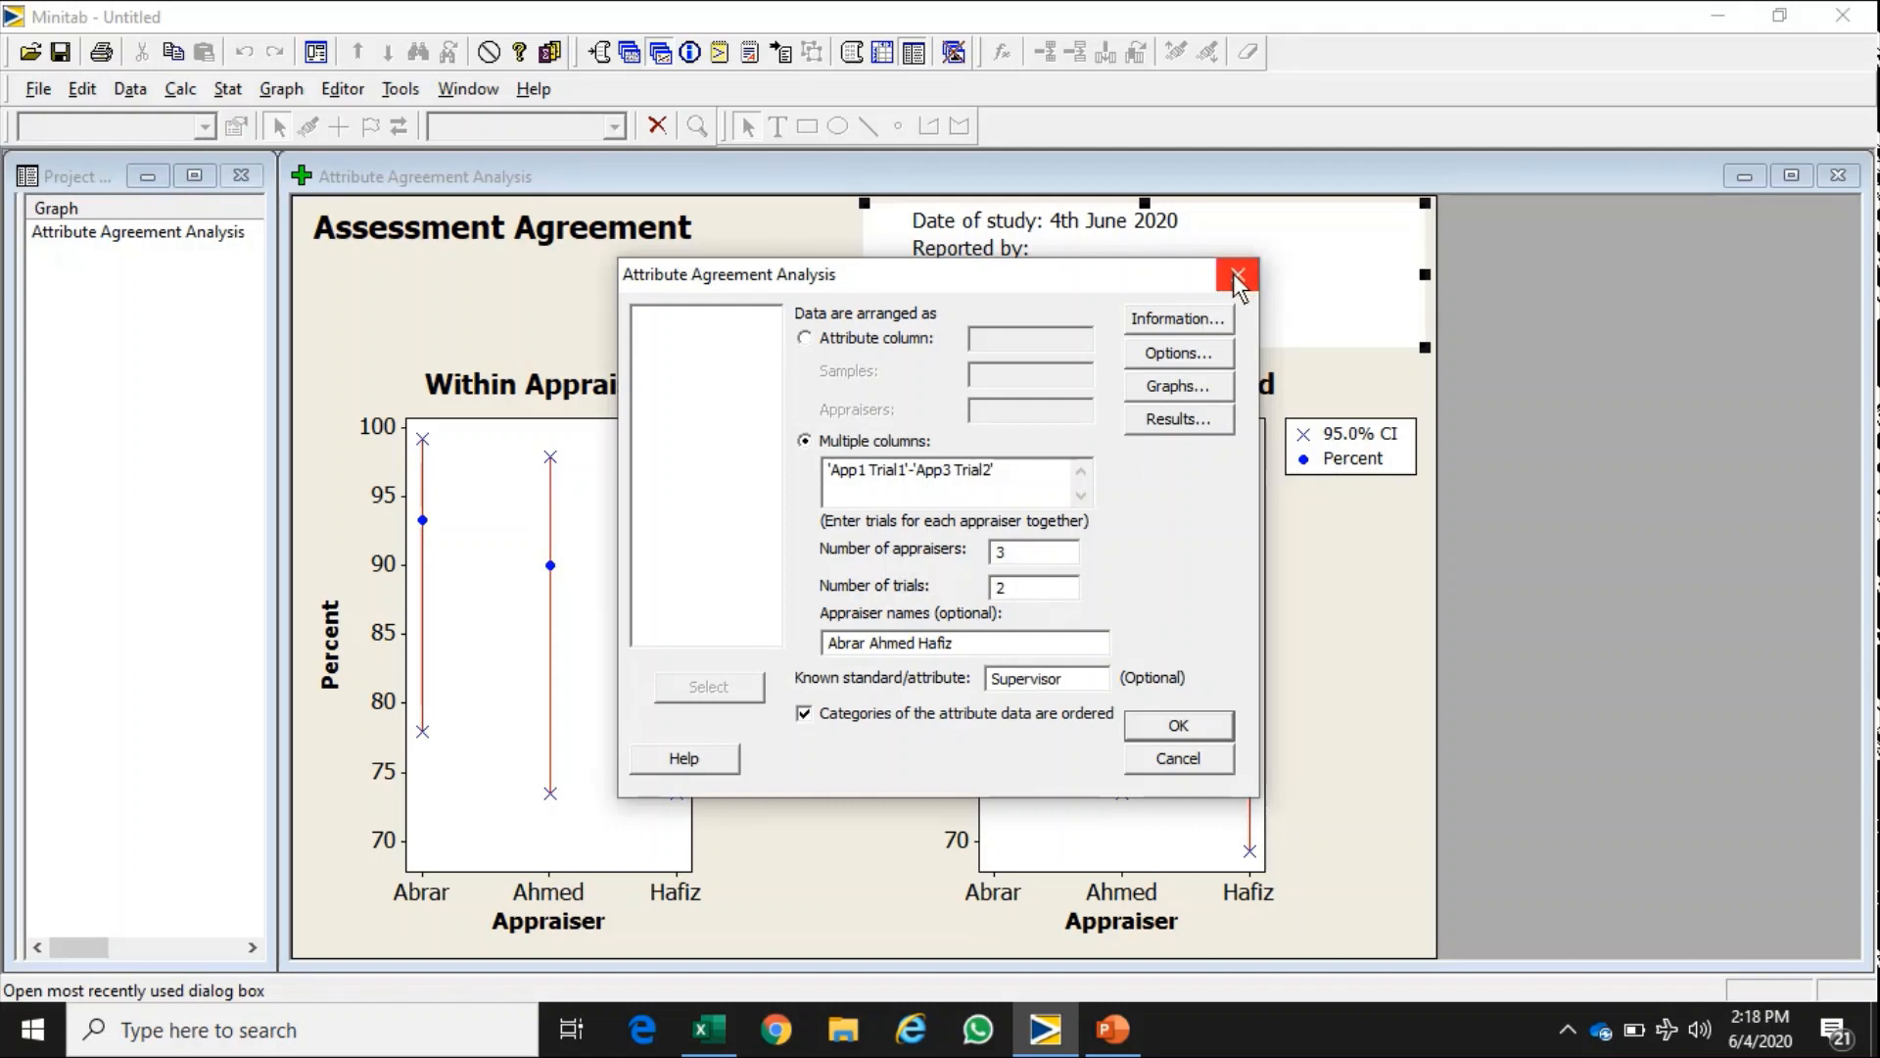
pyautogui.click(1238, 274)
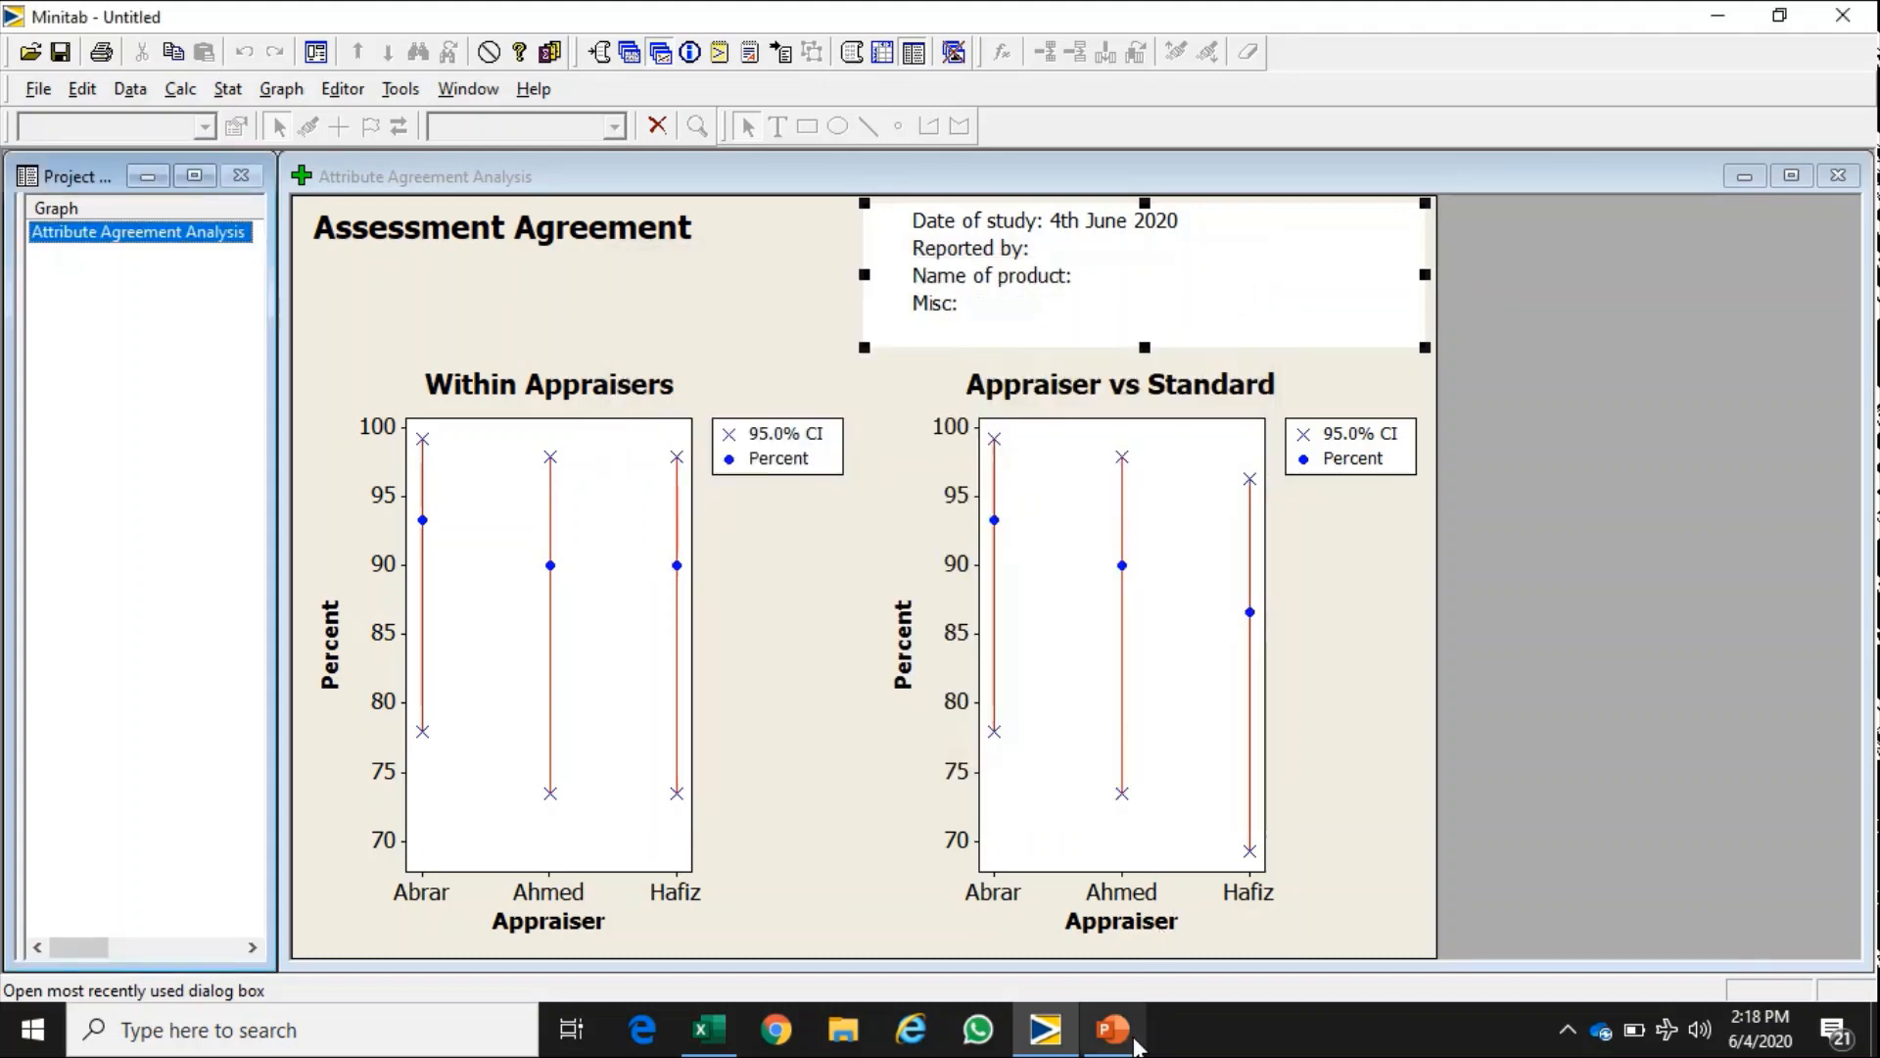
pyautogui.click(1109, 1028)
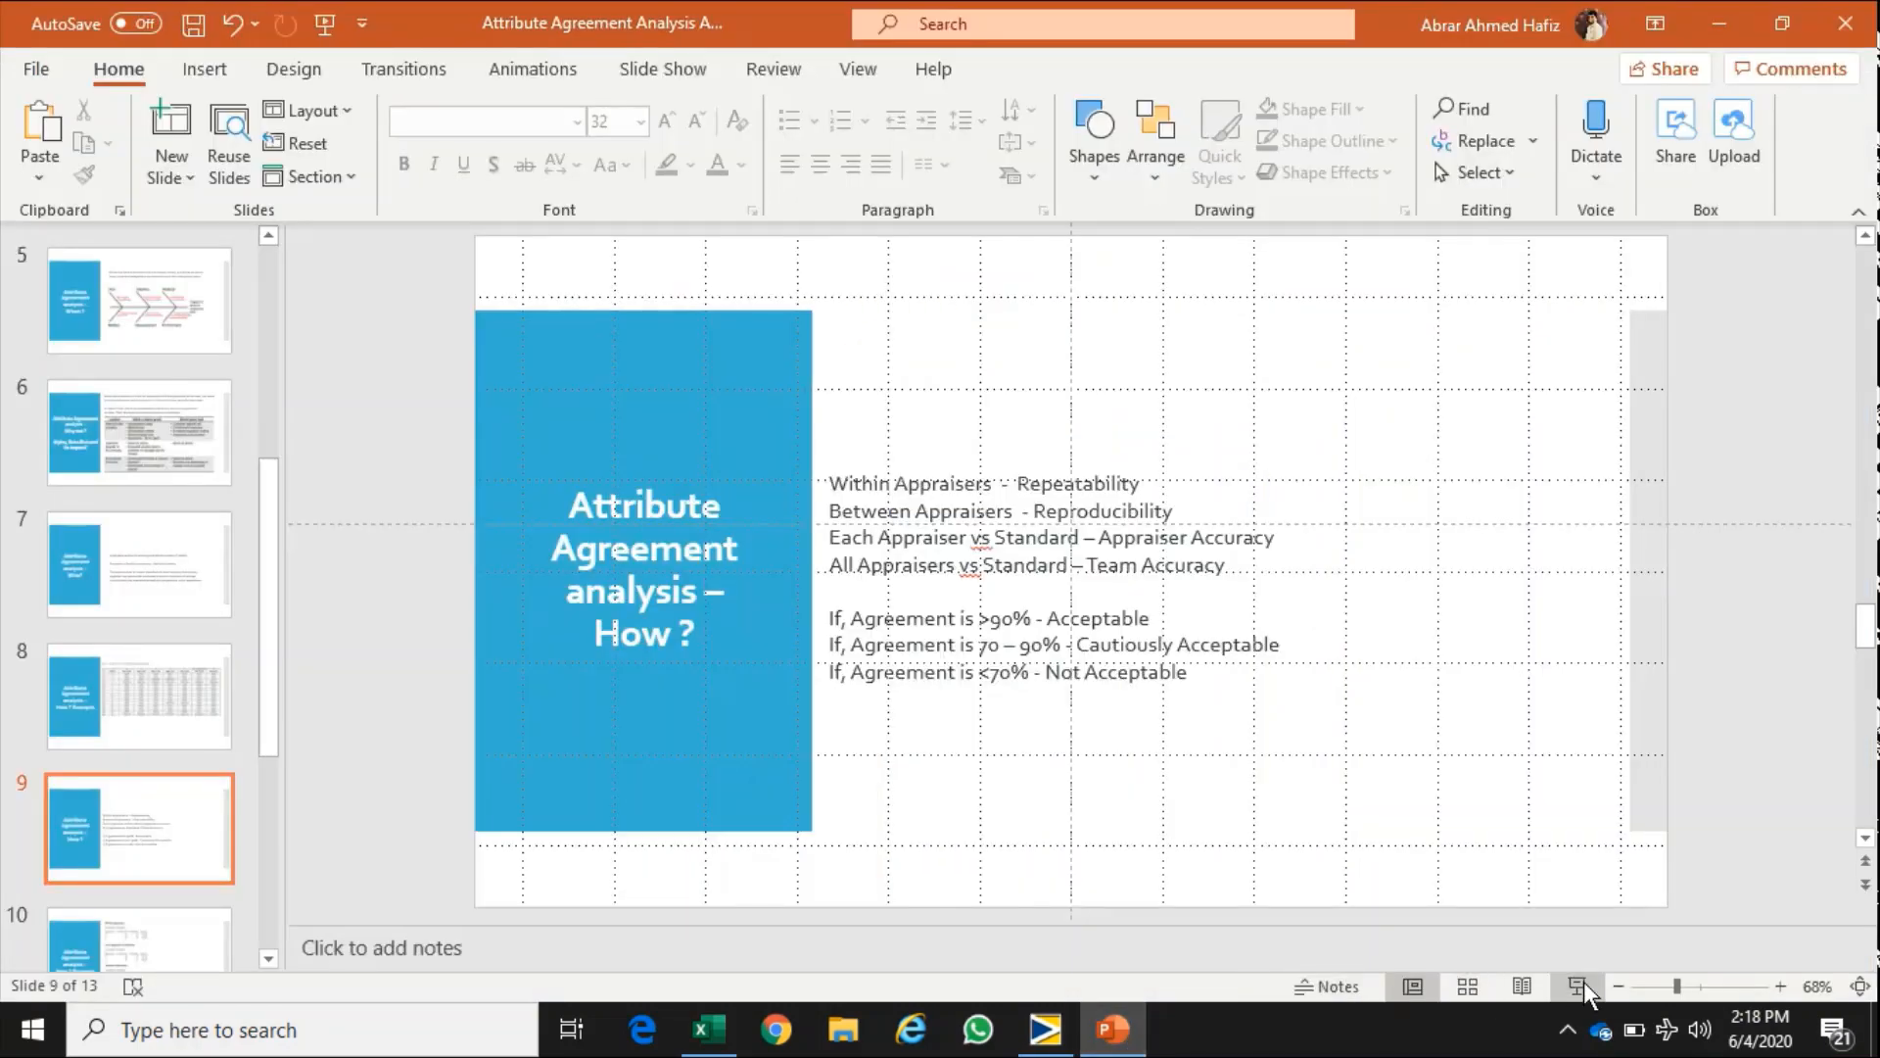